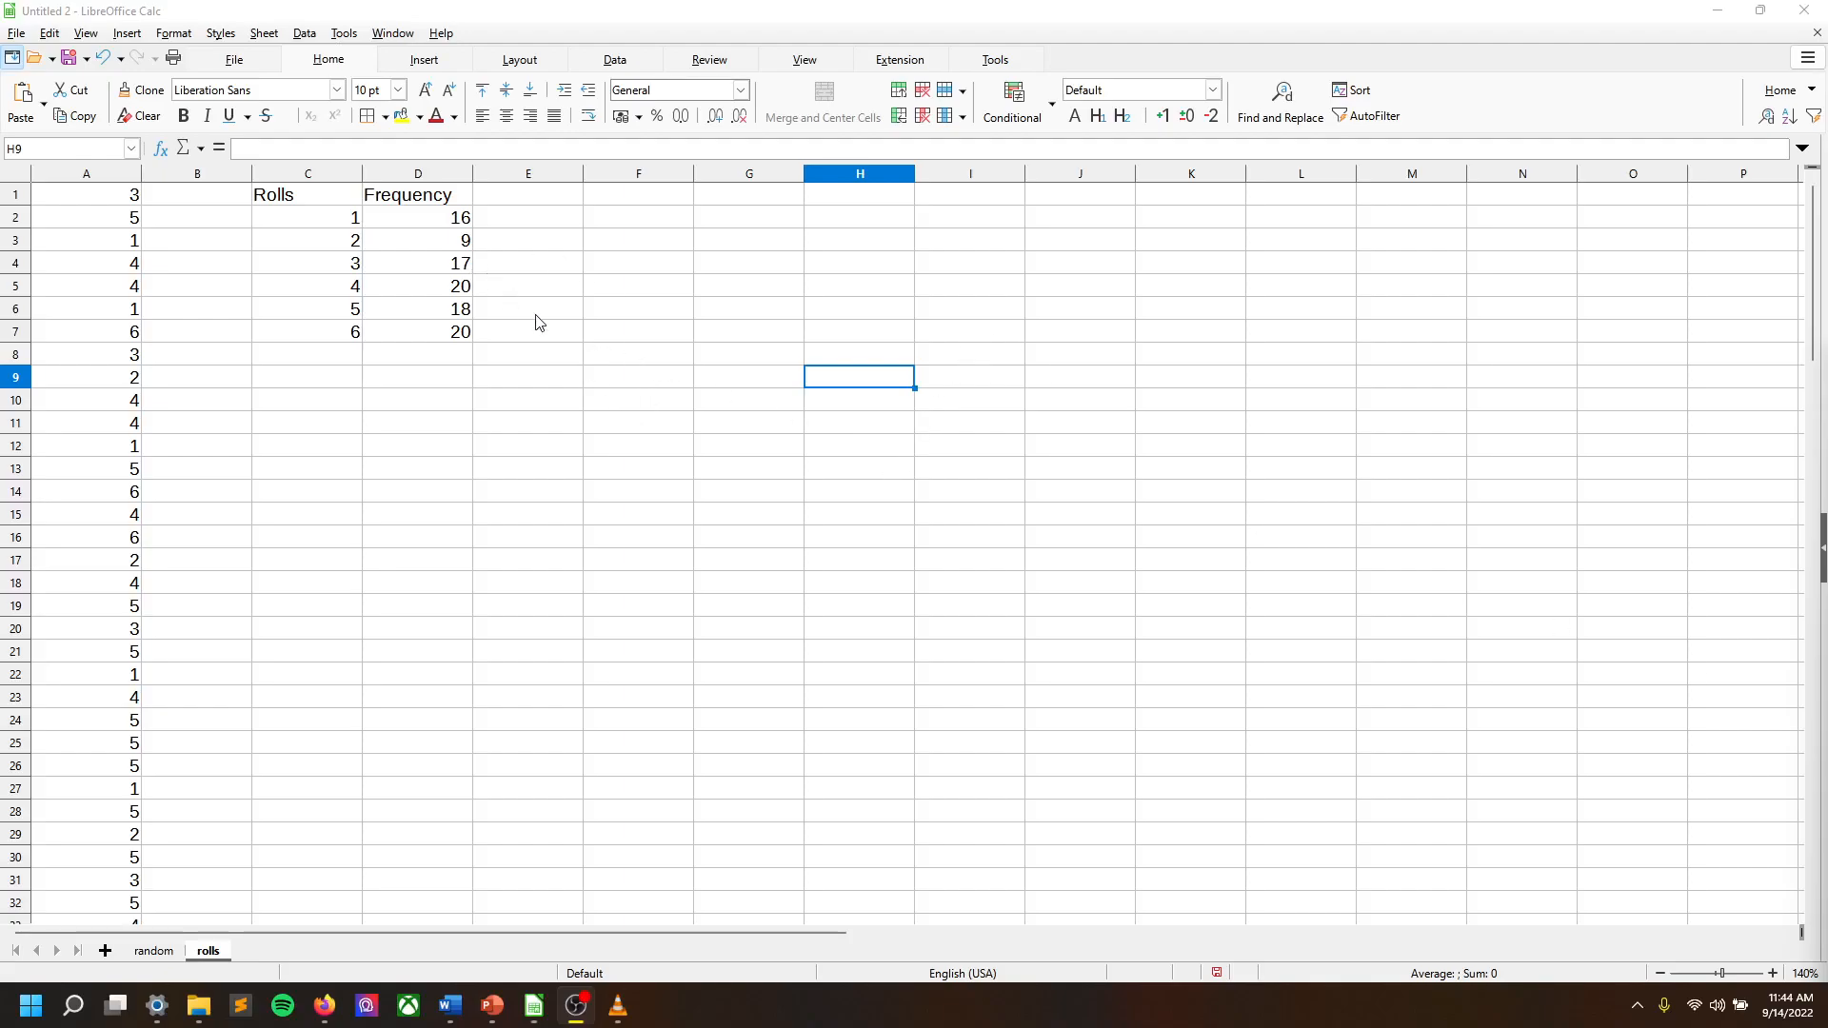
pyautogui.moveTo(55, 199)
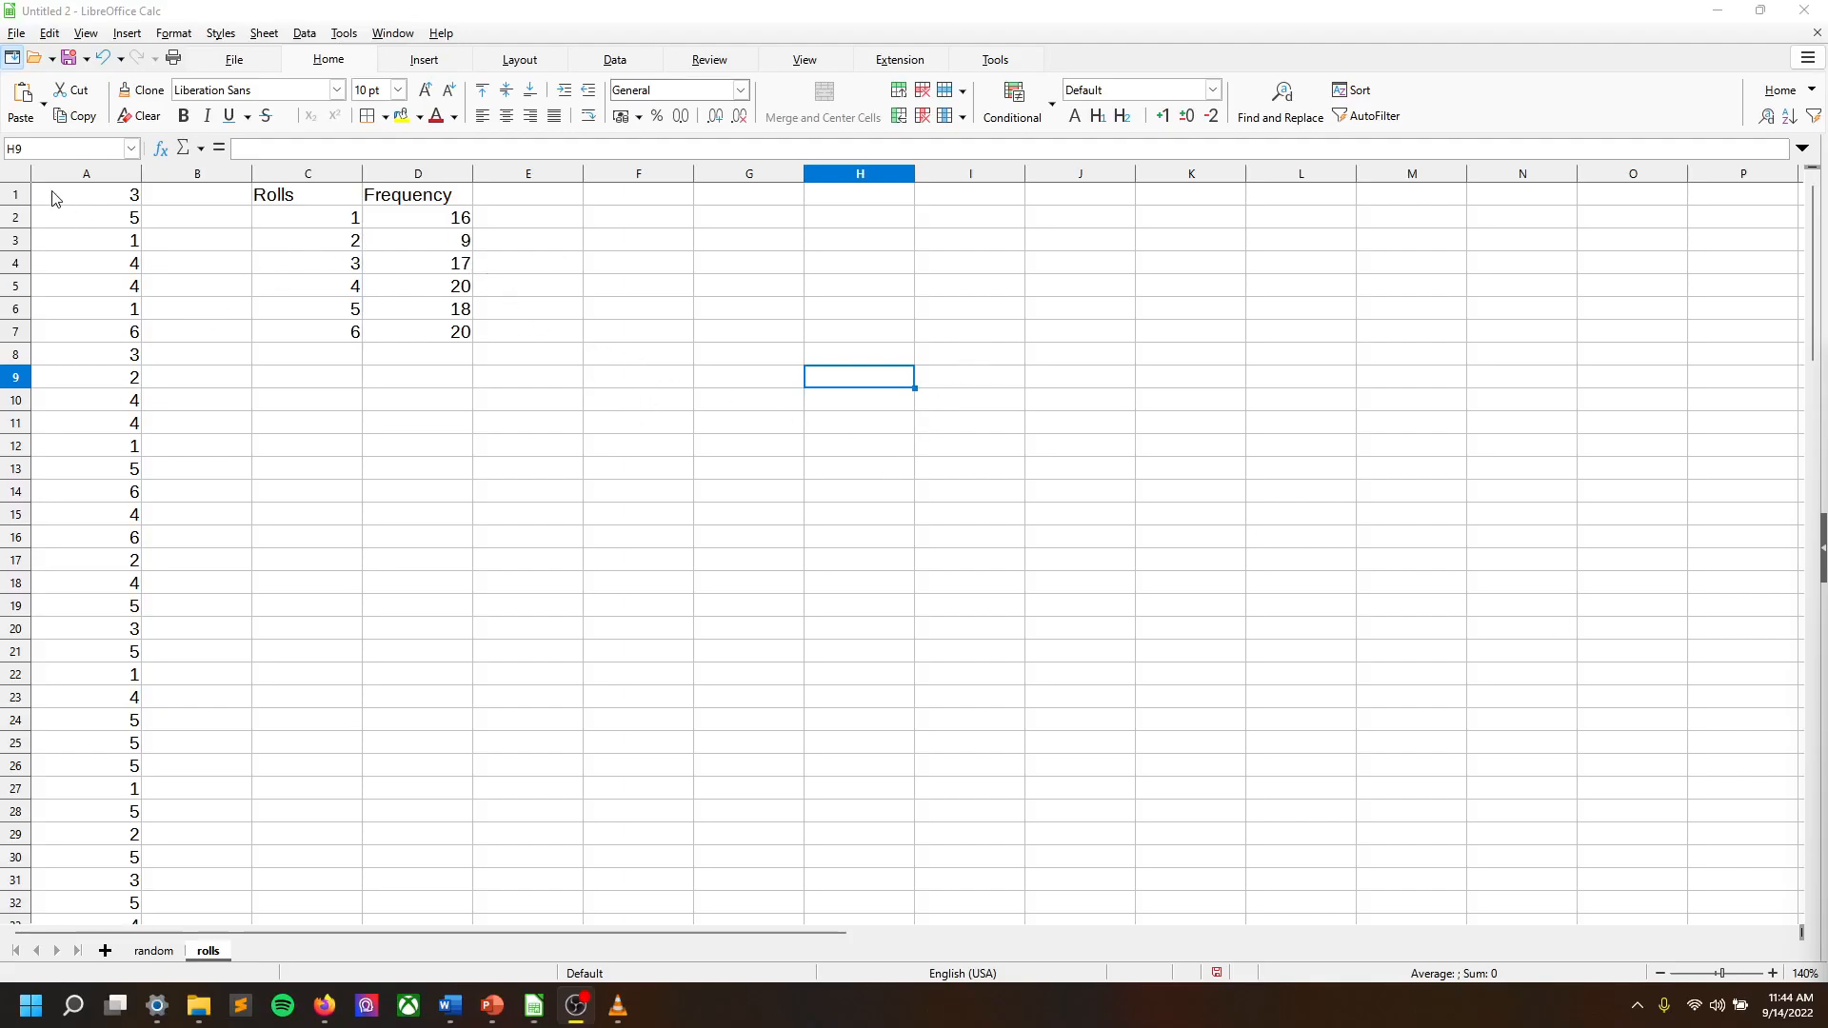
pyautogui.moveTo(360, 368)
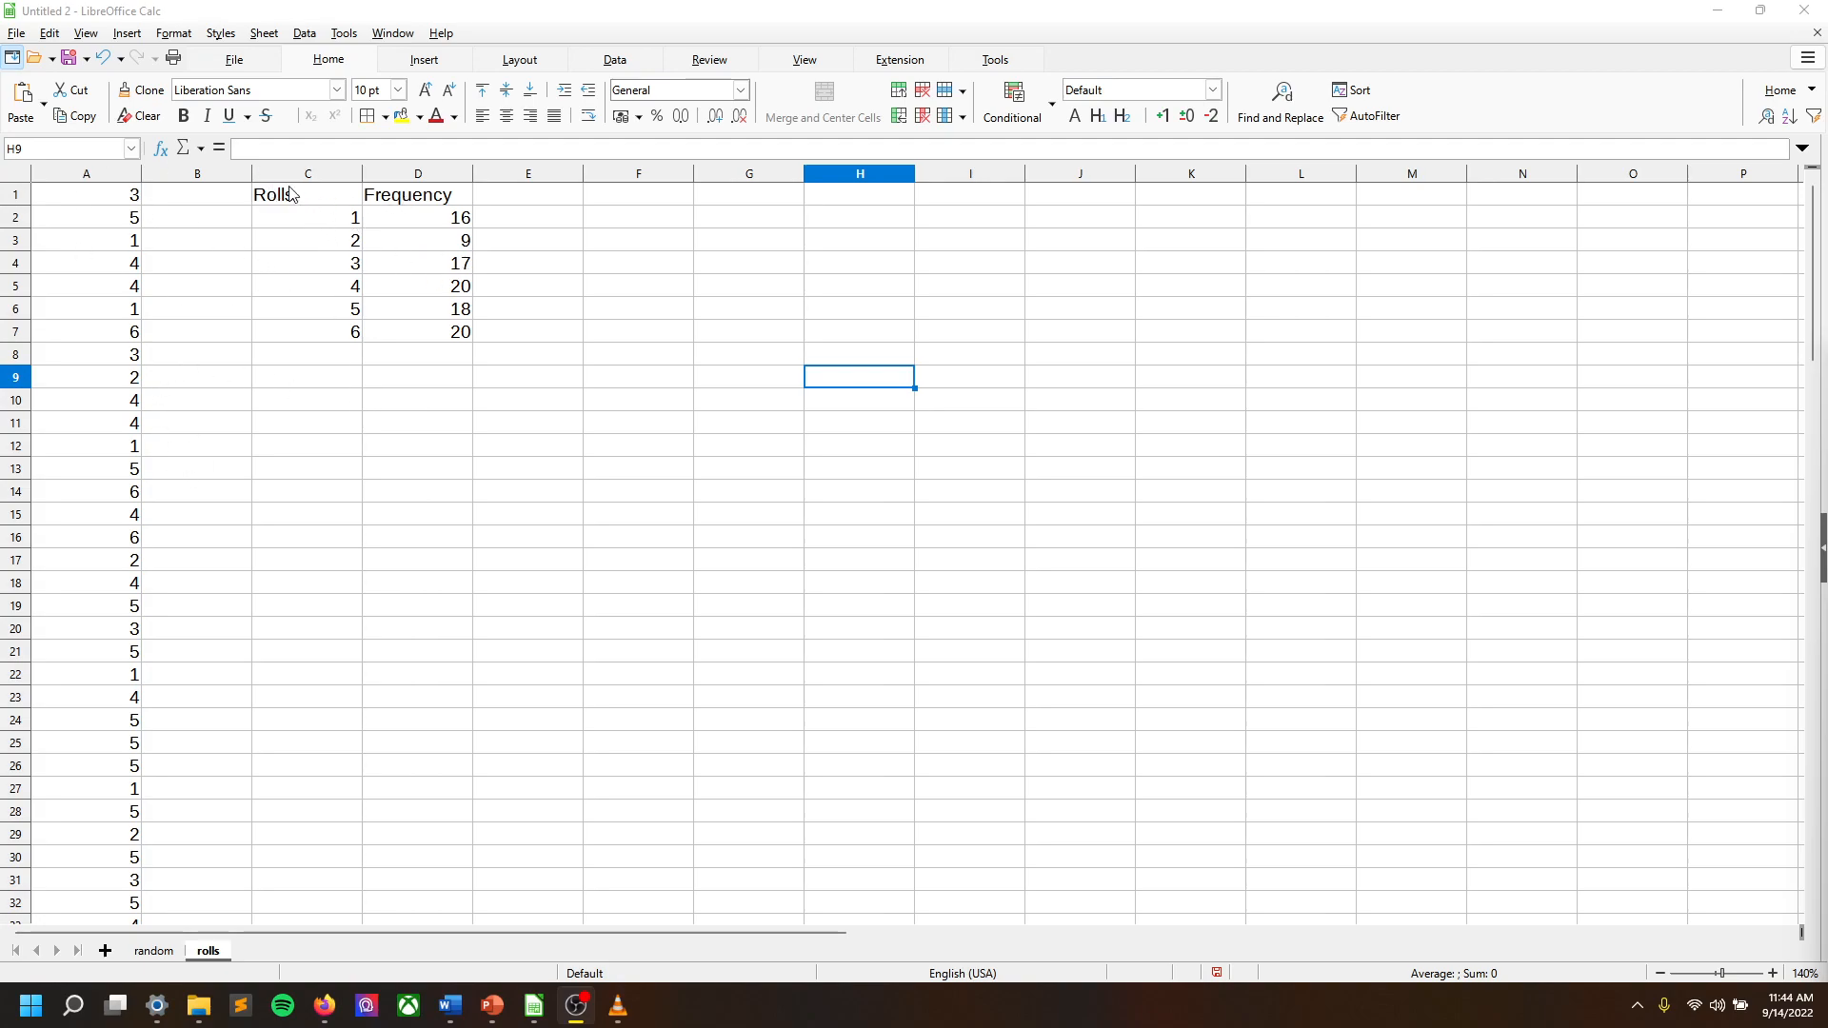
# Select the Rolls and Frequency table spanning C1:D7.
pyautogui.moveTo(280, 194); pyautogui.dragTo(432, 332)
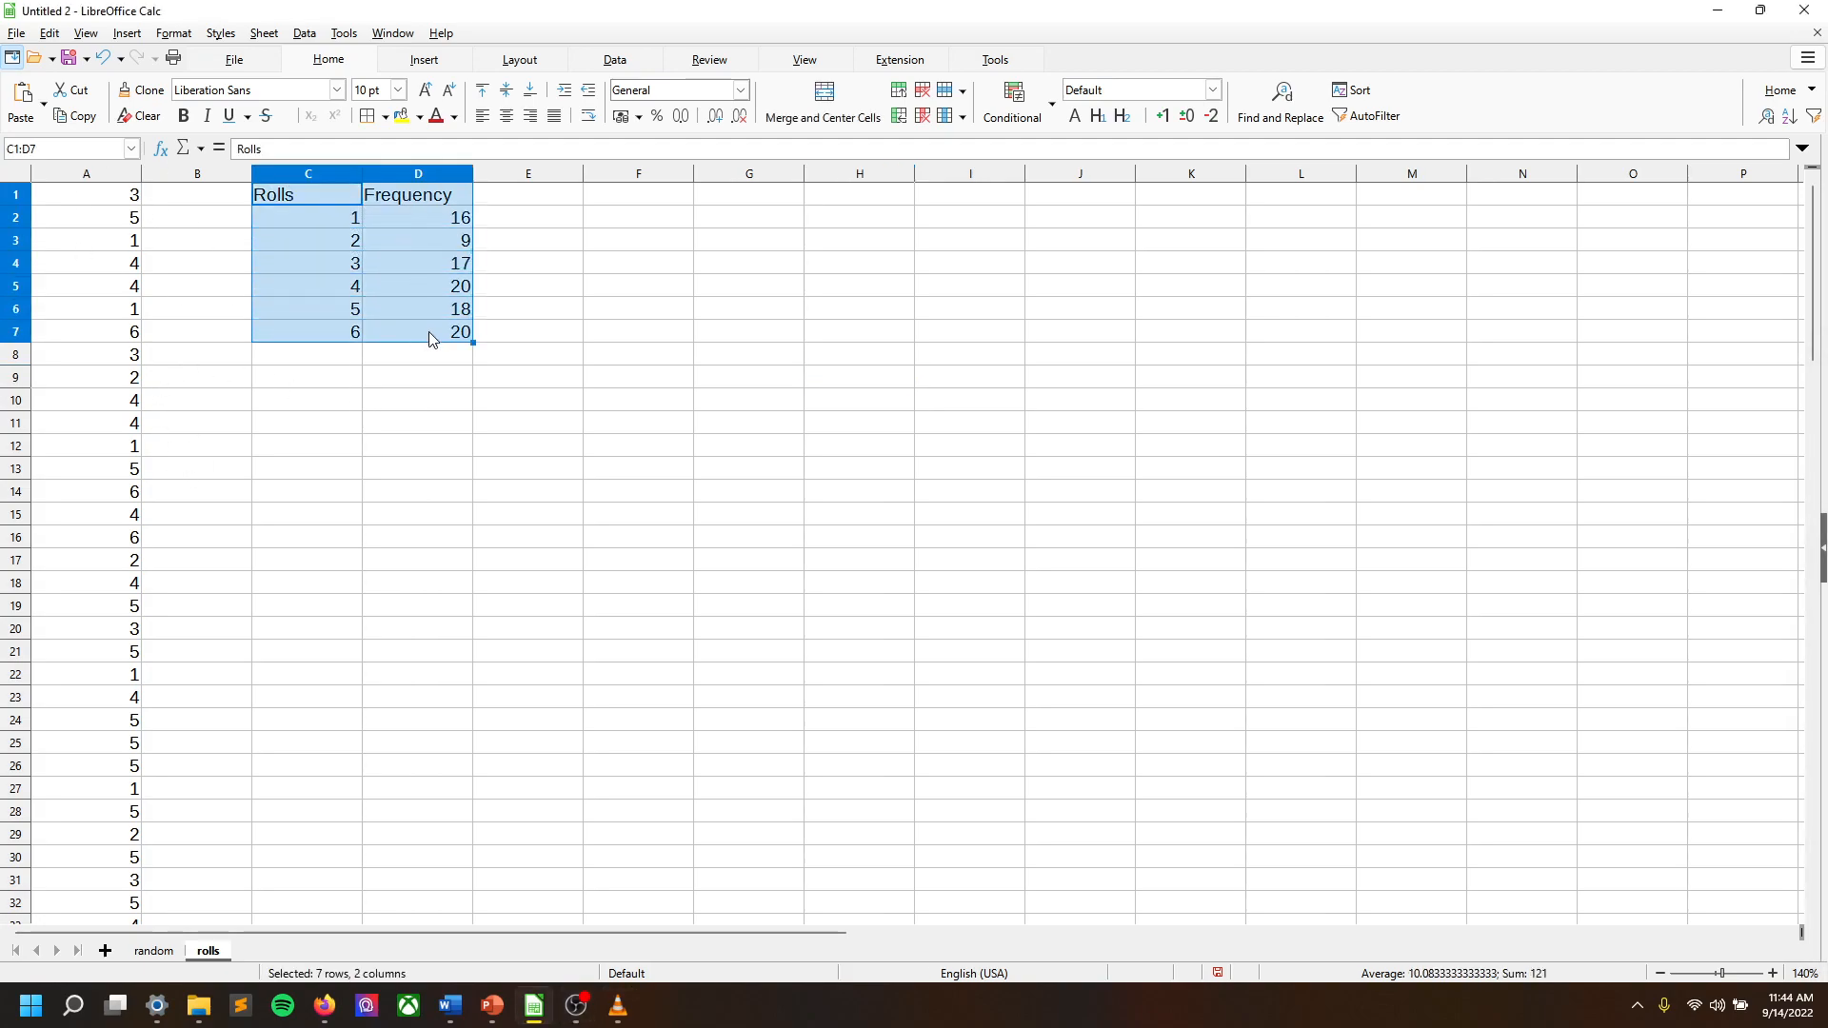
pyautogui.moveTo(192, 223)
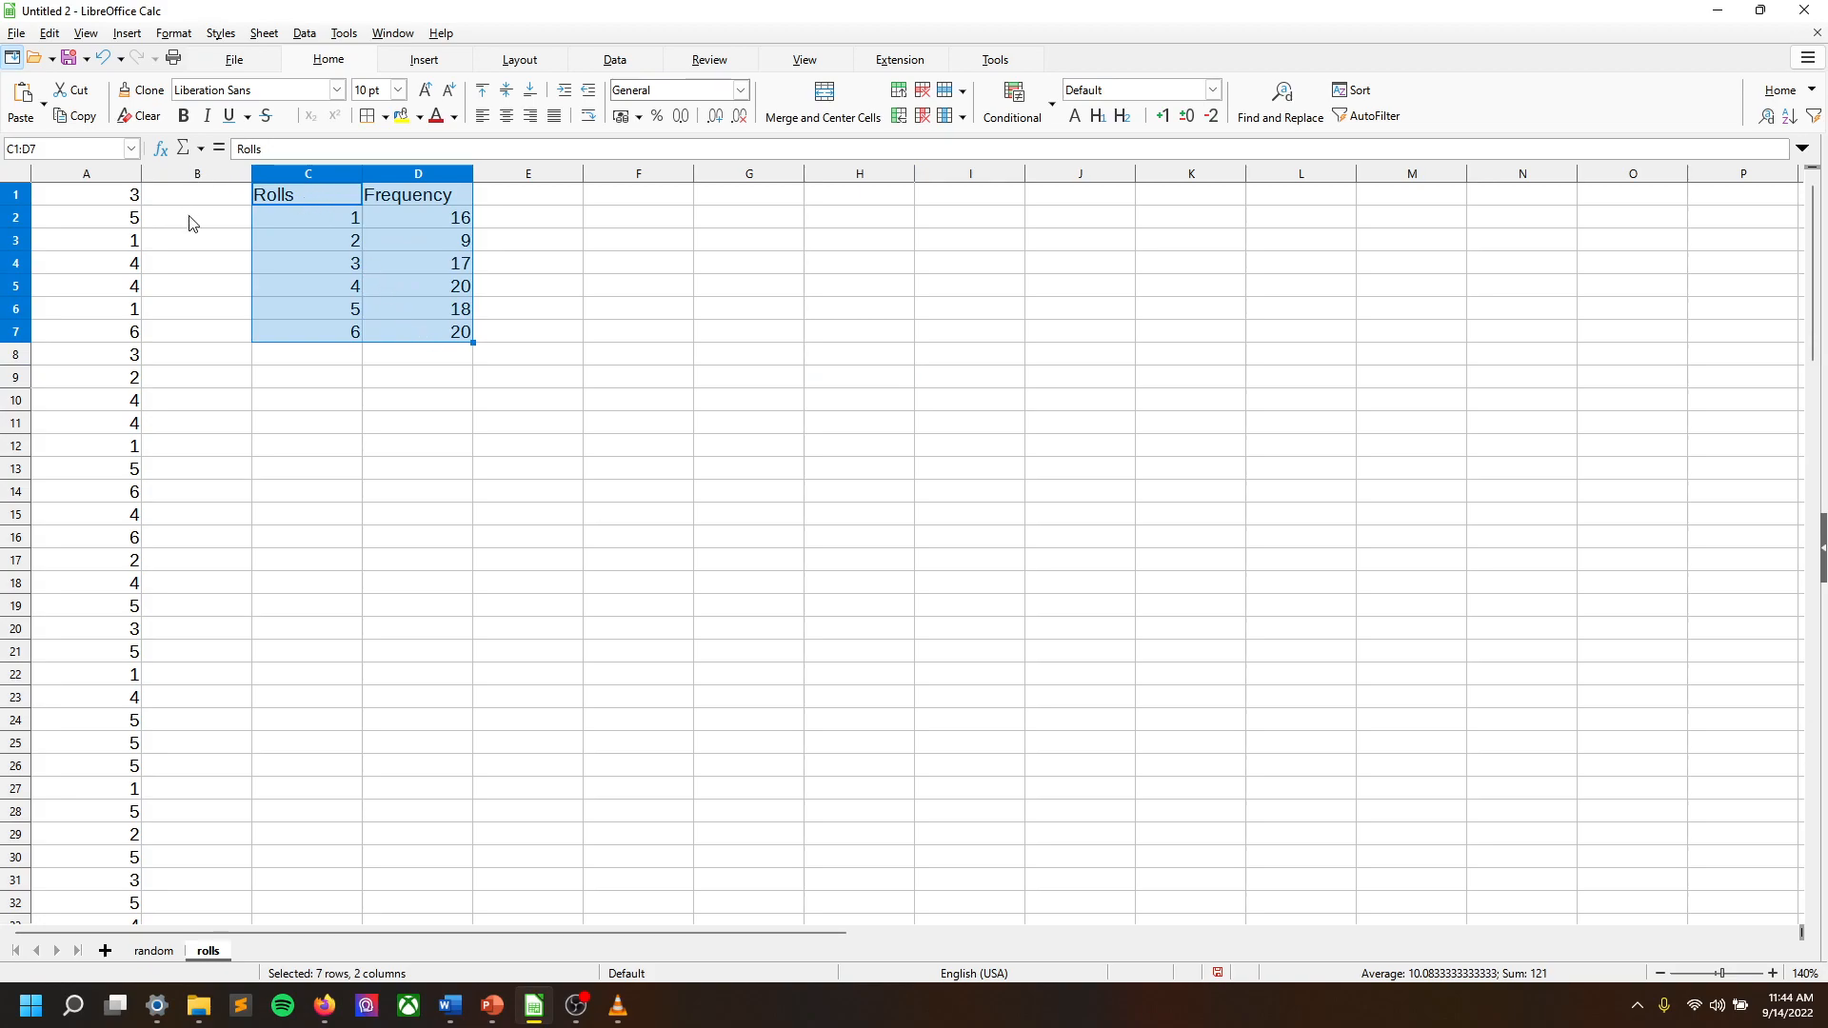
pyautogui.moveTo(79, 46)
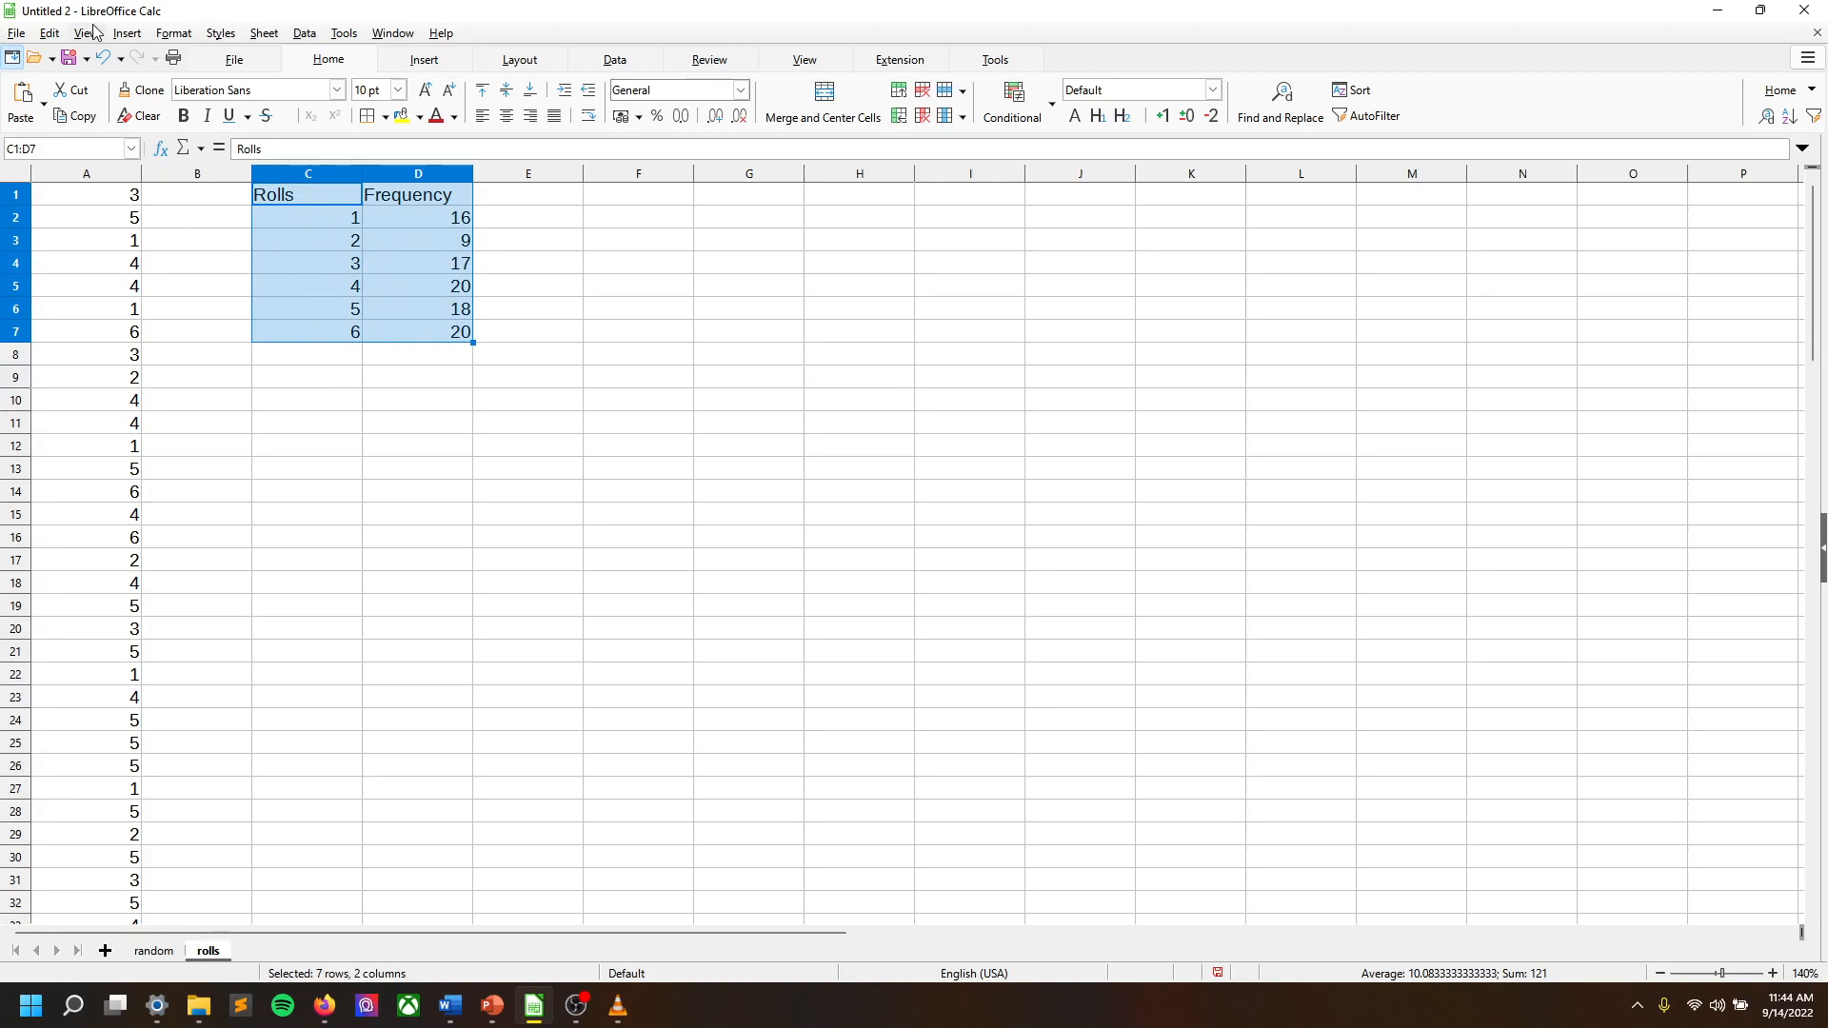
pyautogui.click(128, 33)
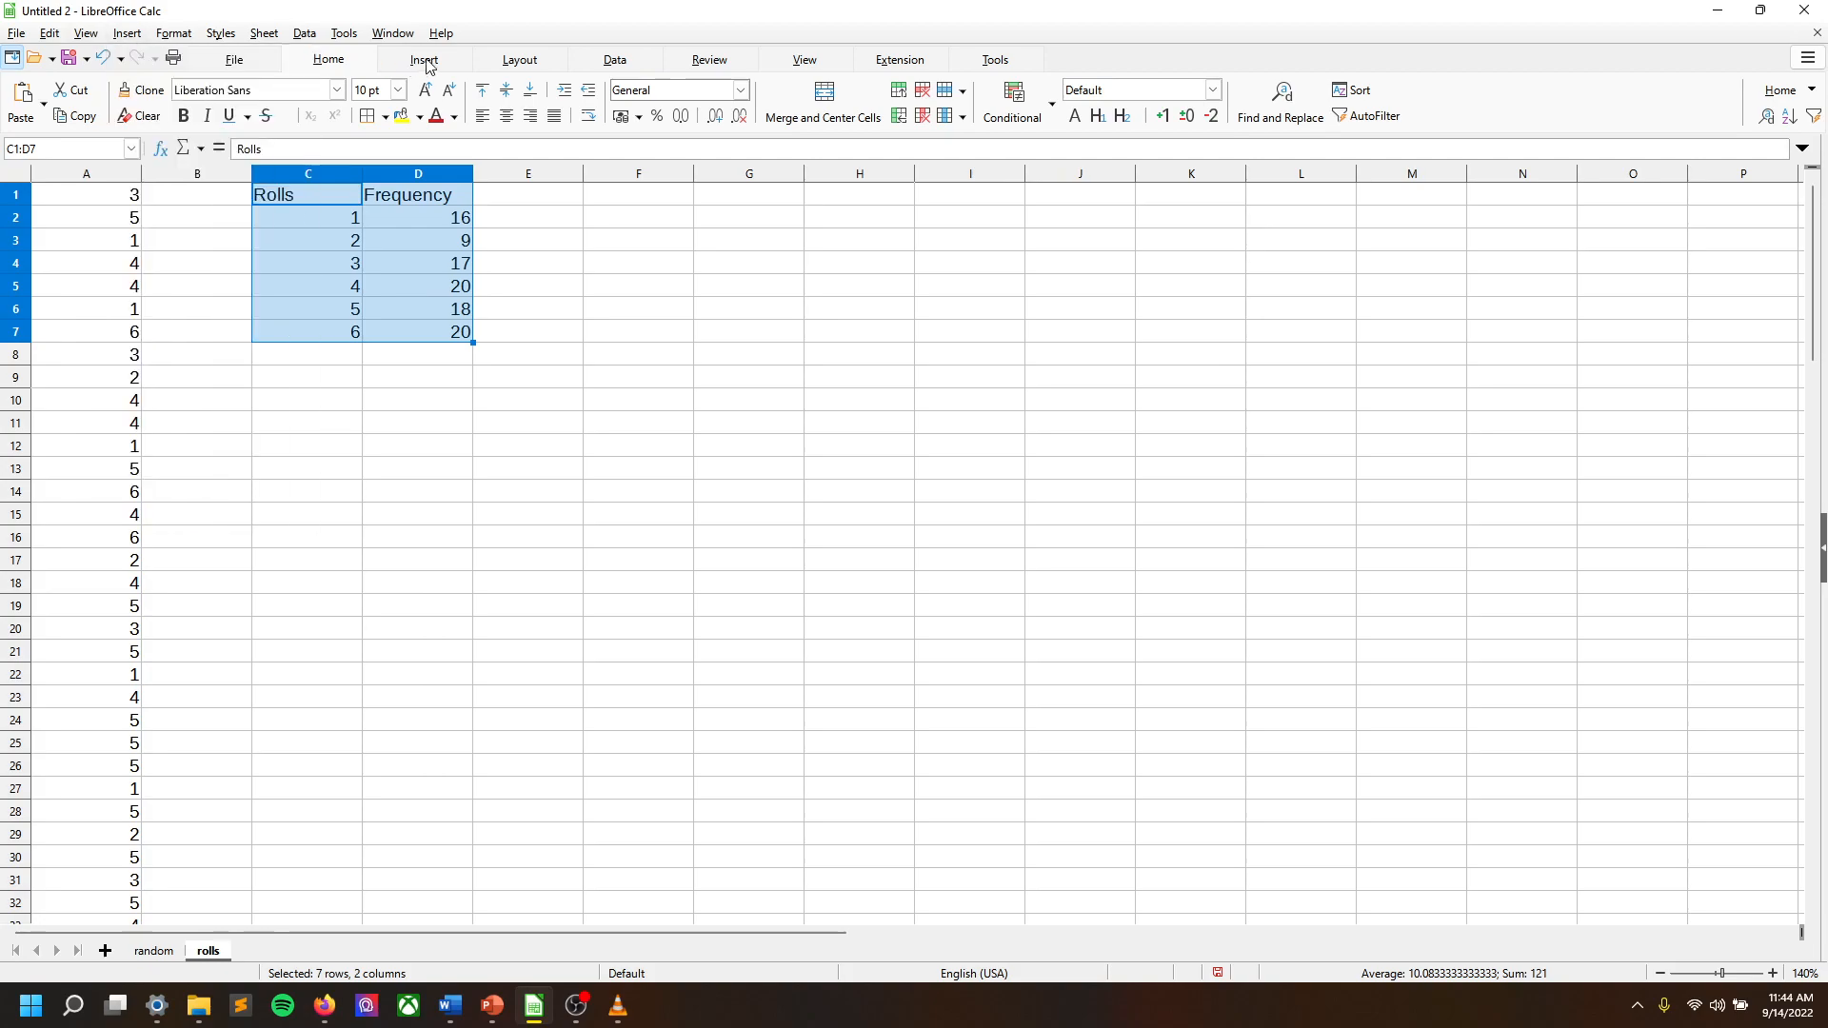
# Insert a chart from the selected table, opening the Chart Wizard.
pyautogui.click(425, 59)
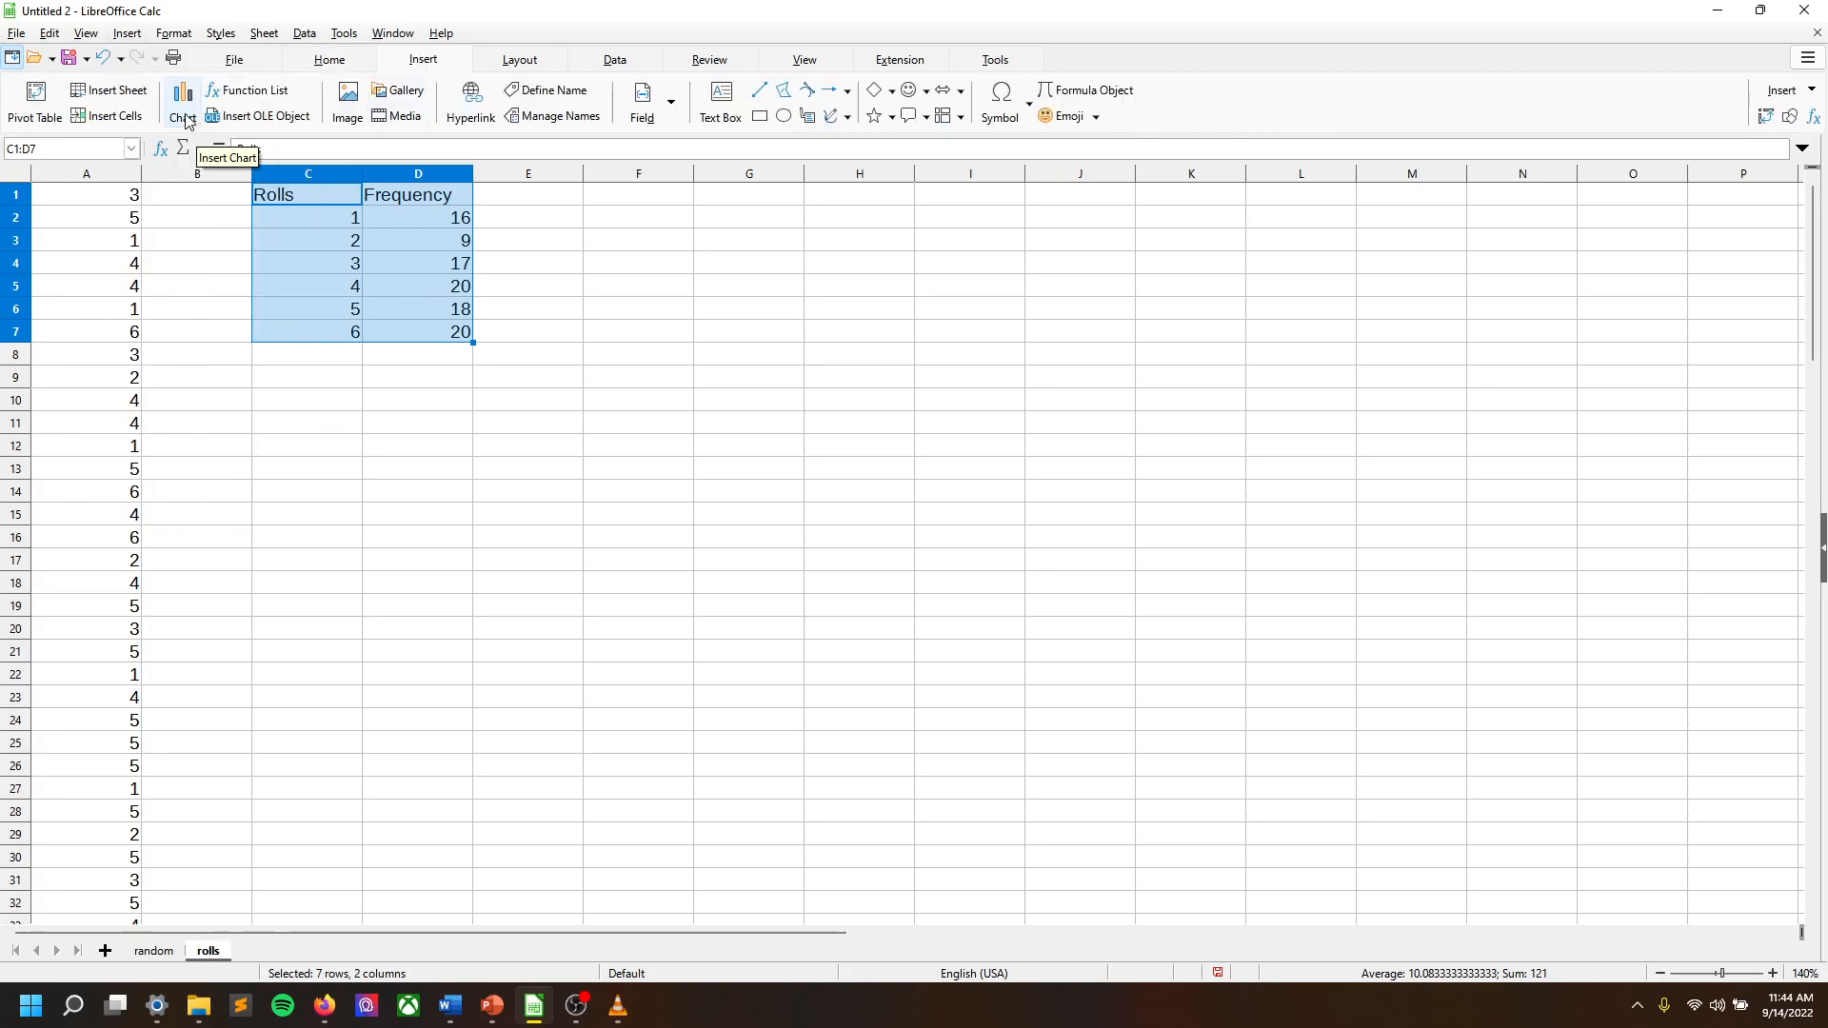
pyautogui.click(181, 100)
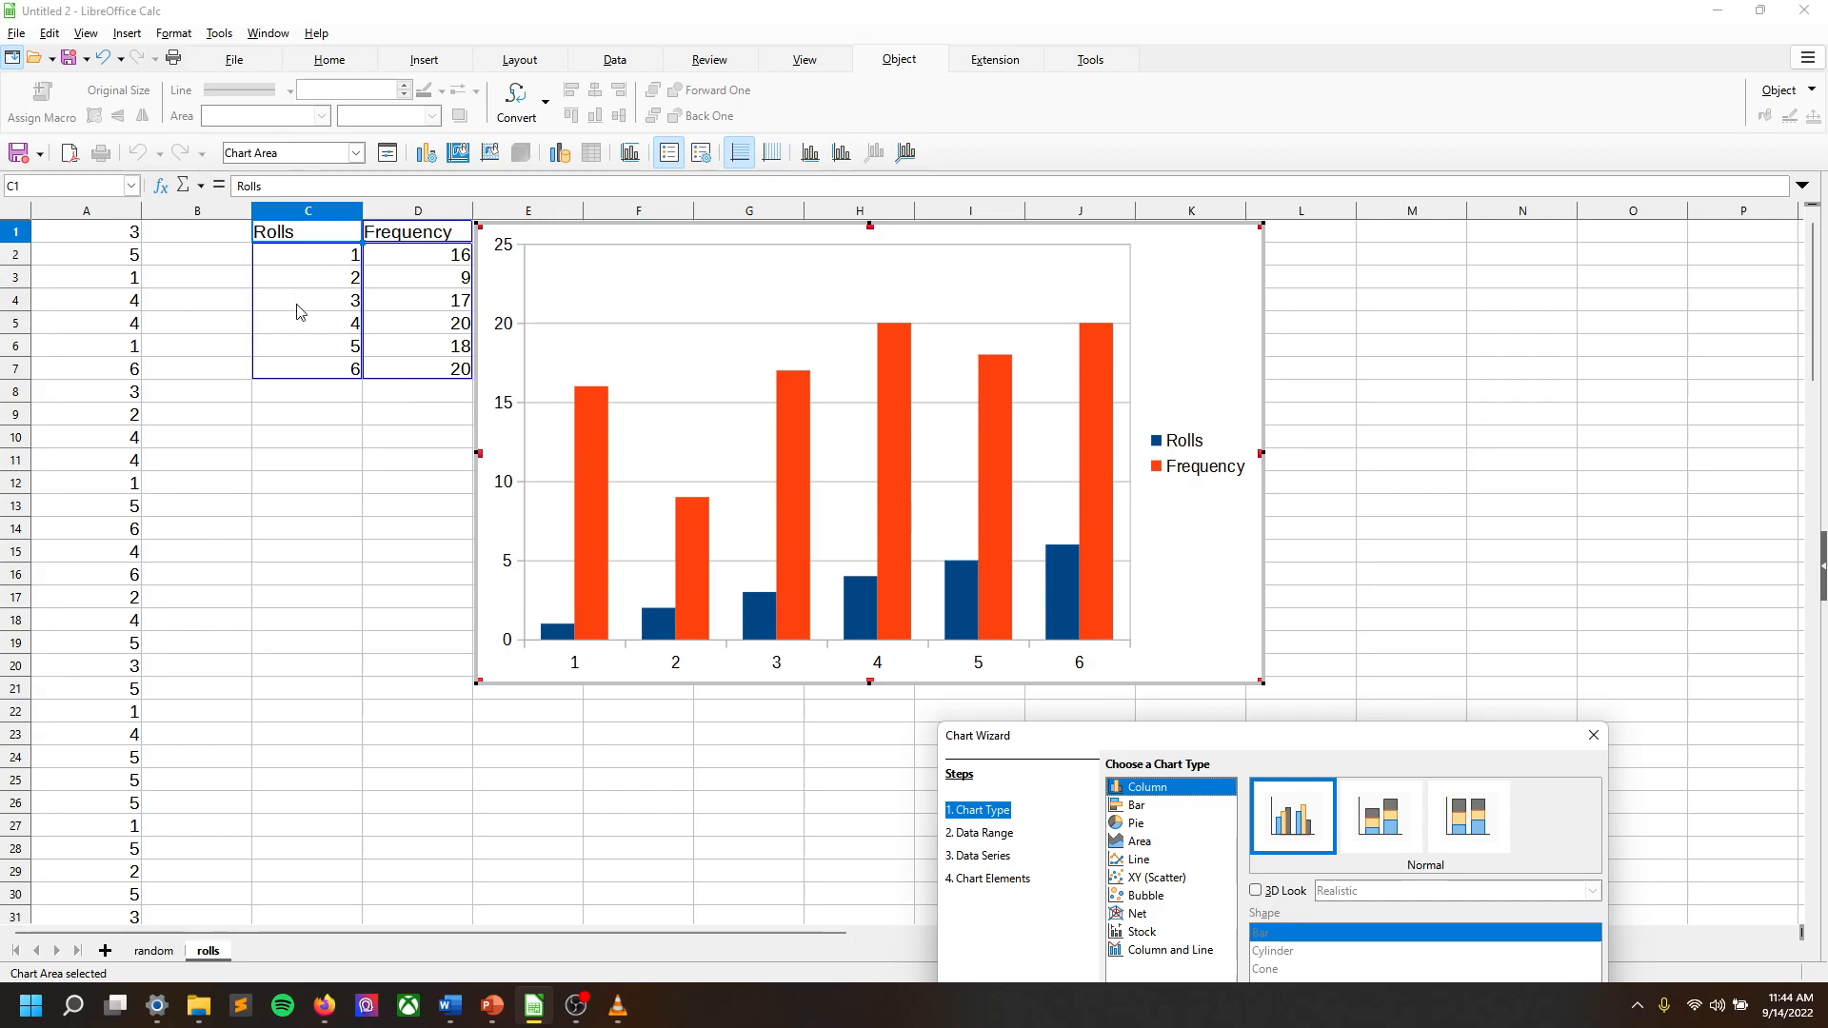
pyautogui.moveTo(439, 233)
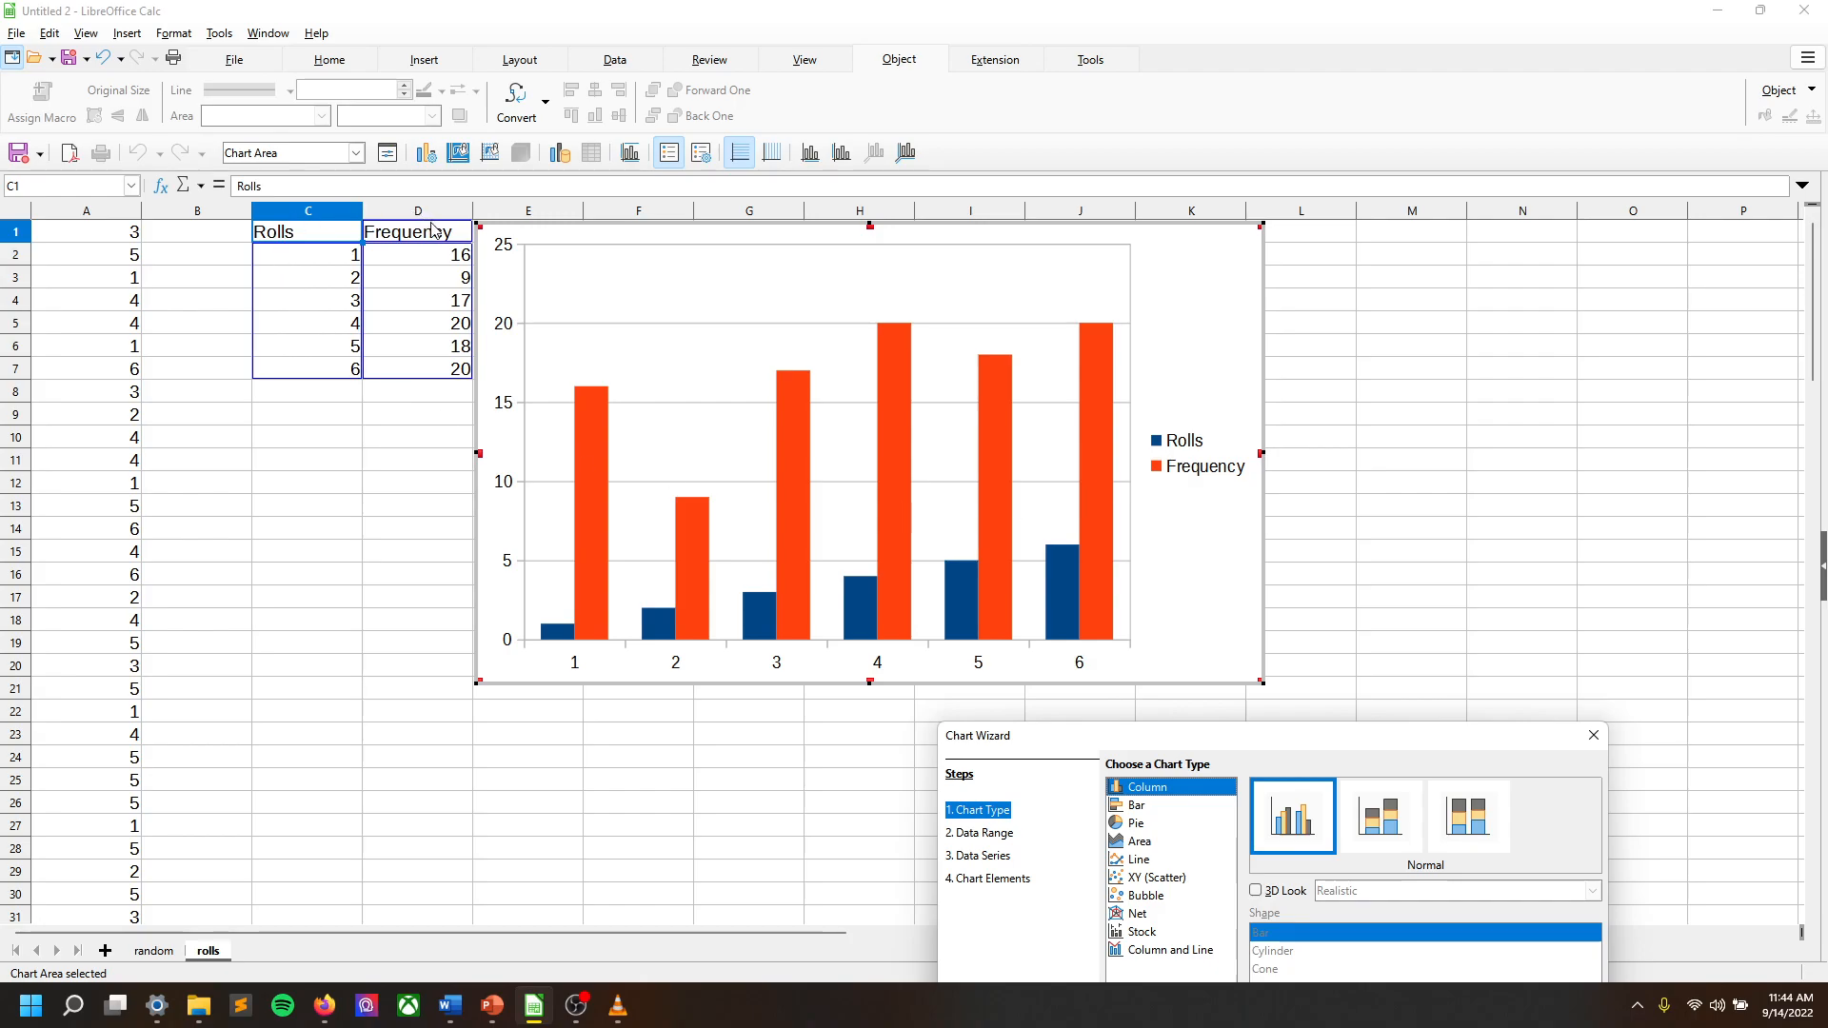
pyautogui.moveTo(351, 253)
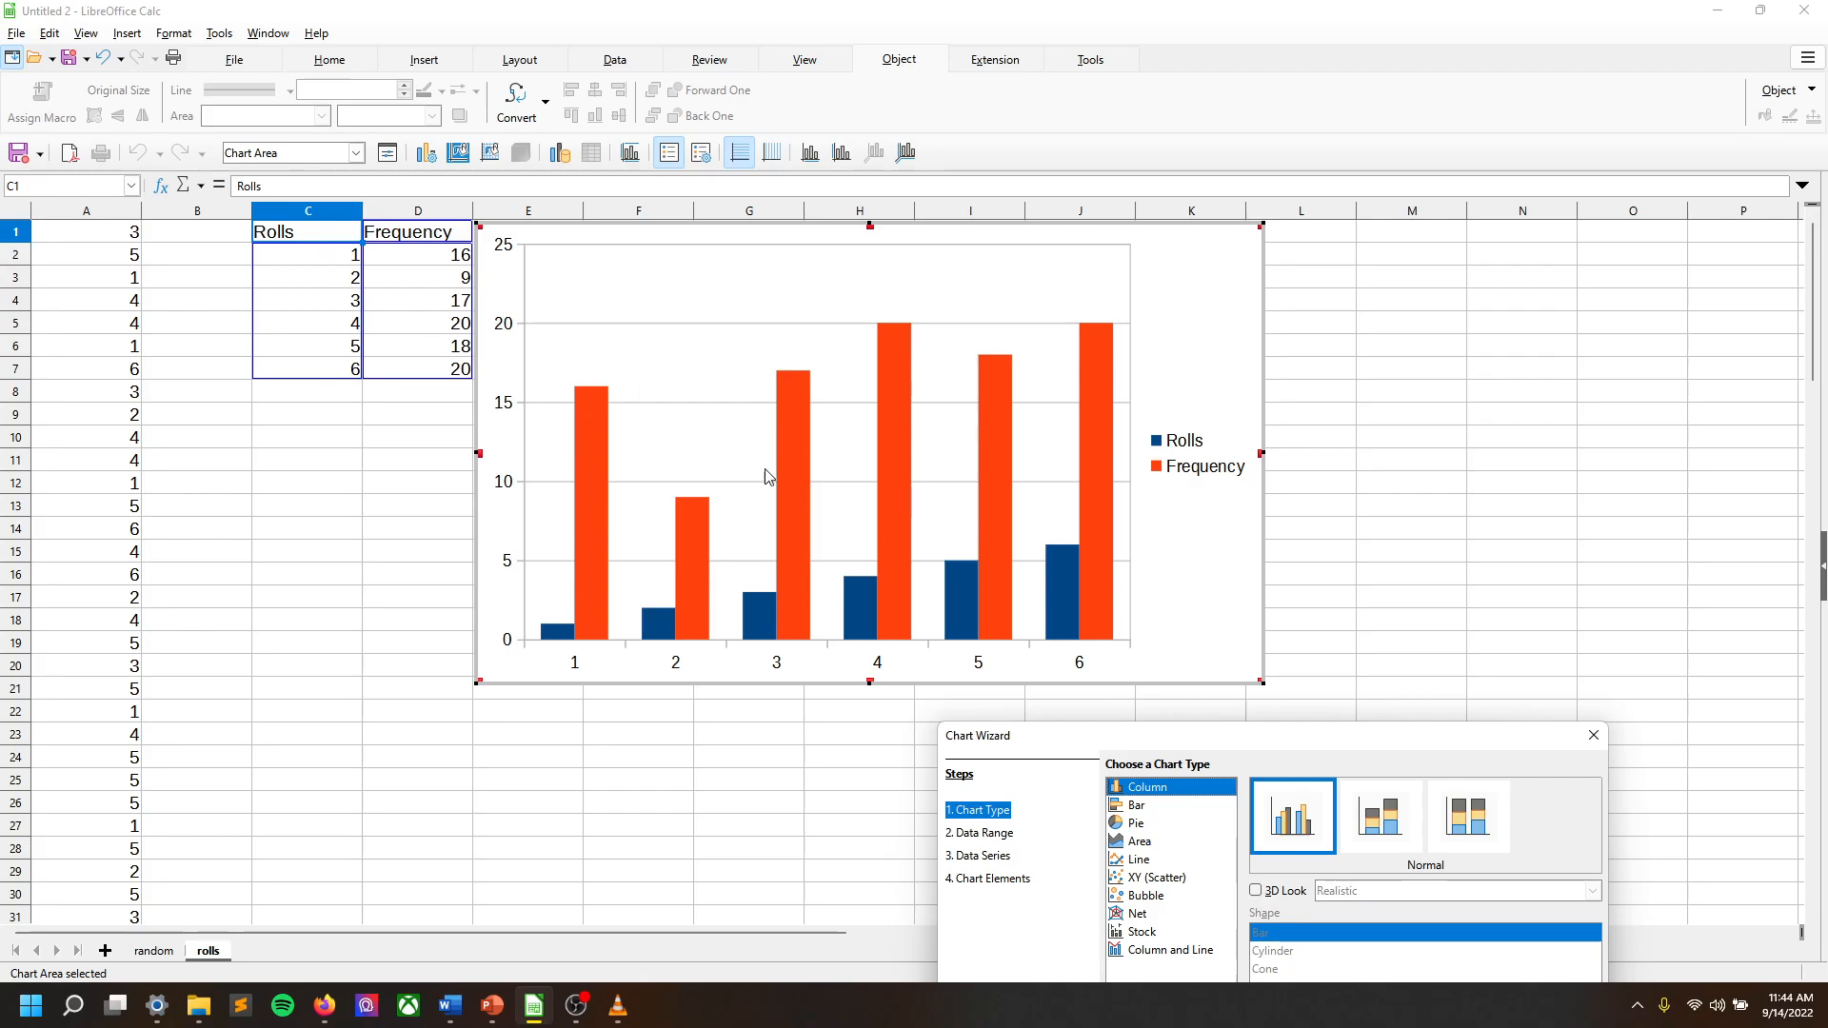
pyautogui.moveTo(761, 503)
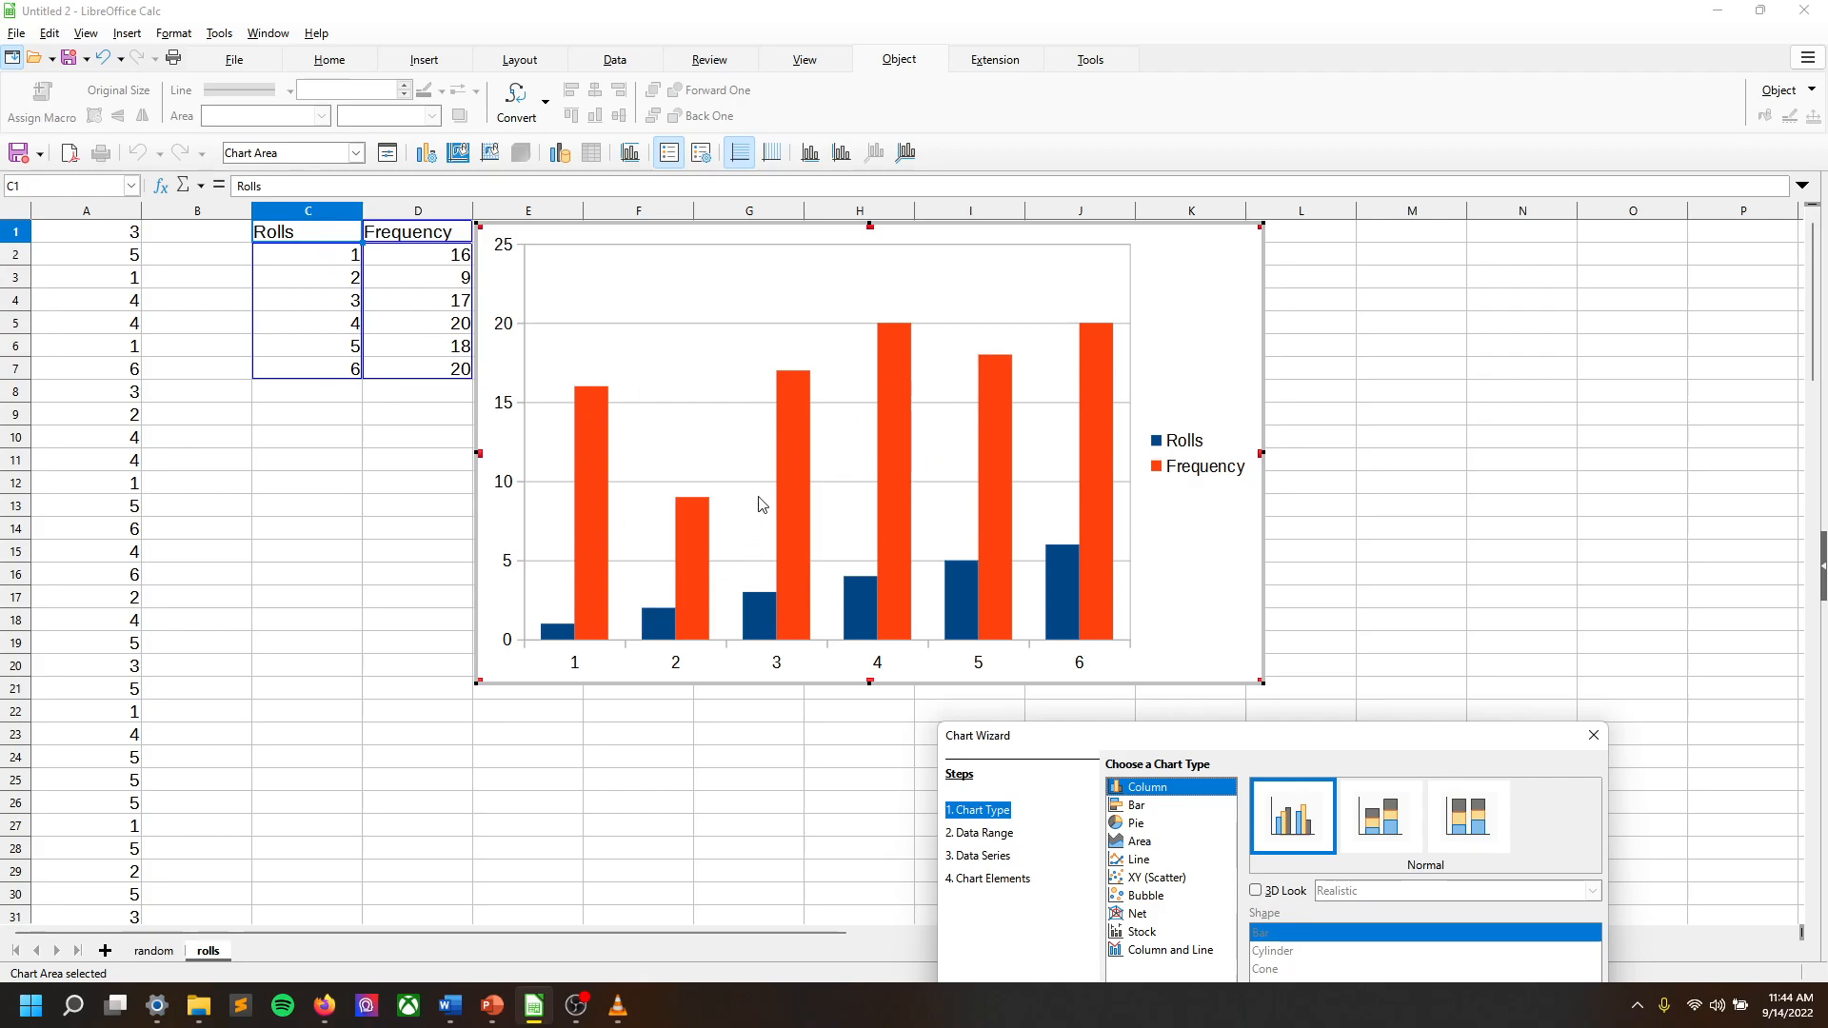
pyautogui.moveTo(843, 454)
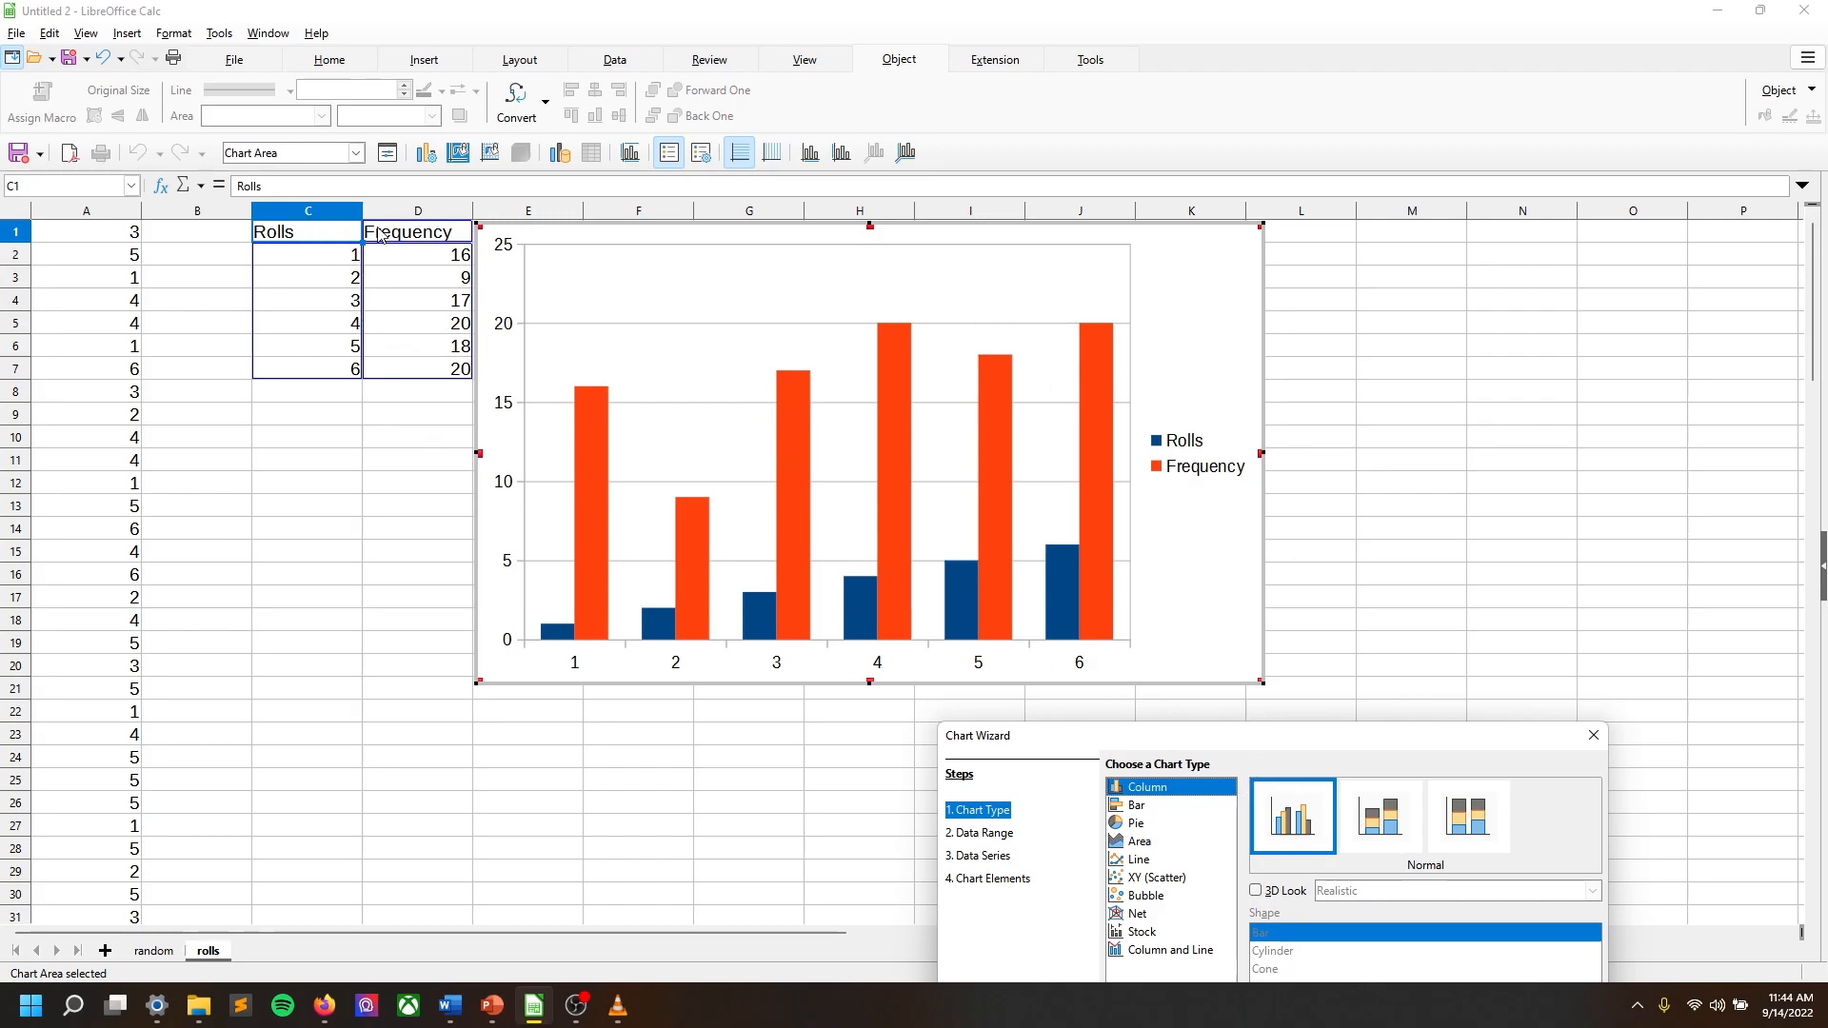
pyautogui.moveTo(1295, 740)
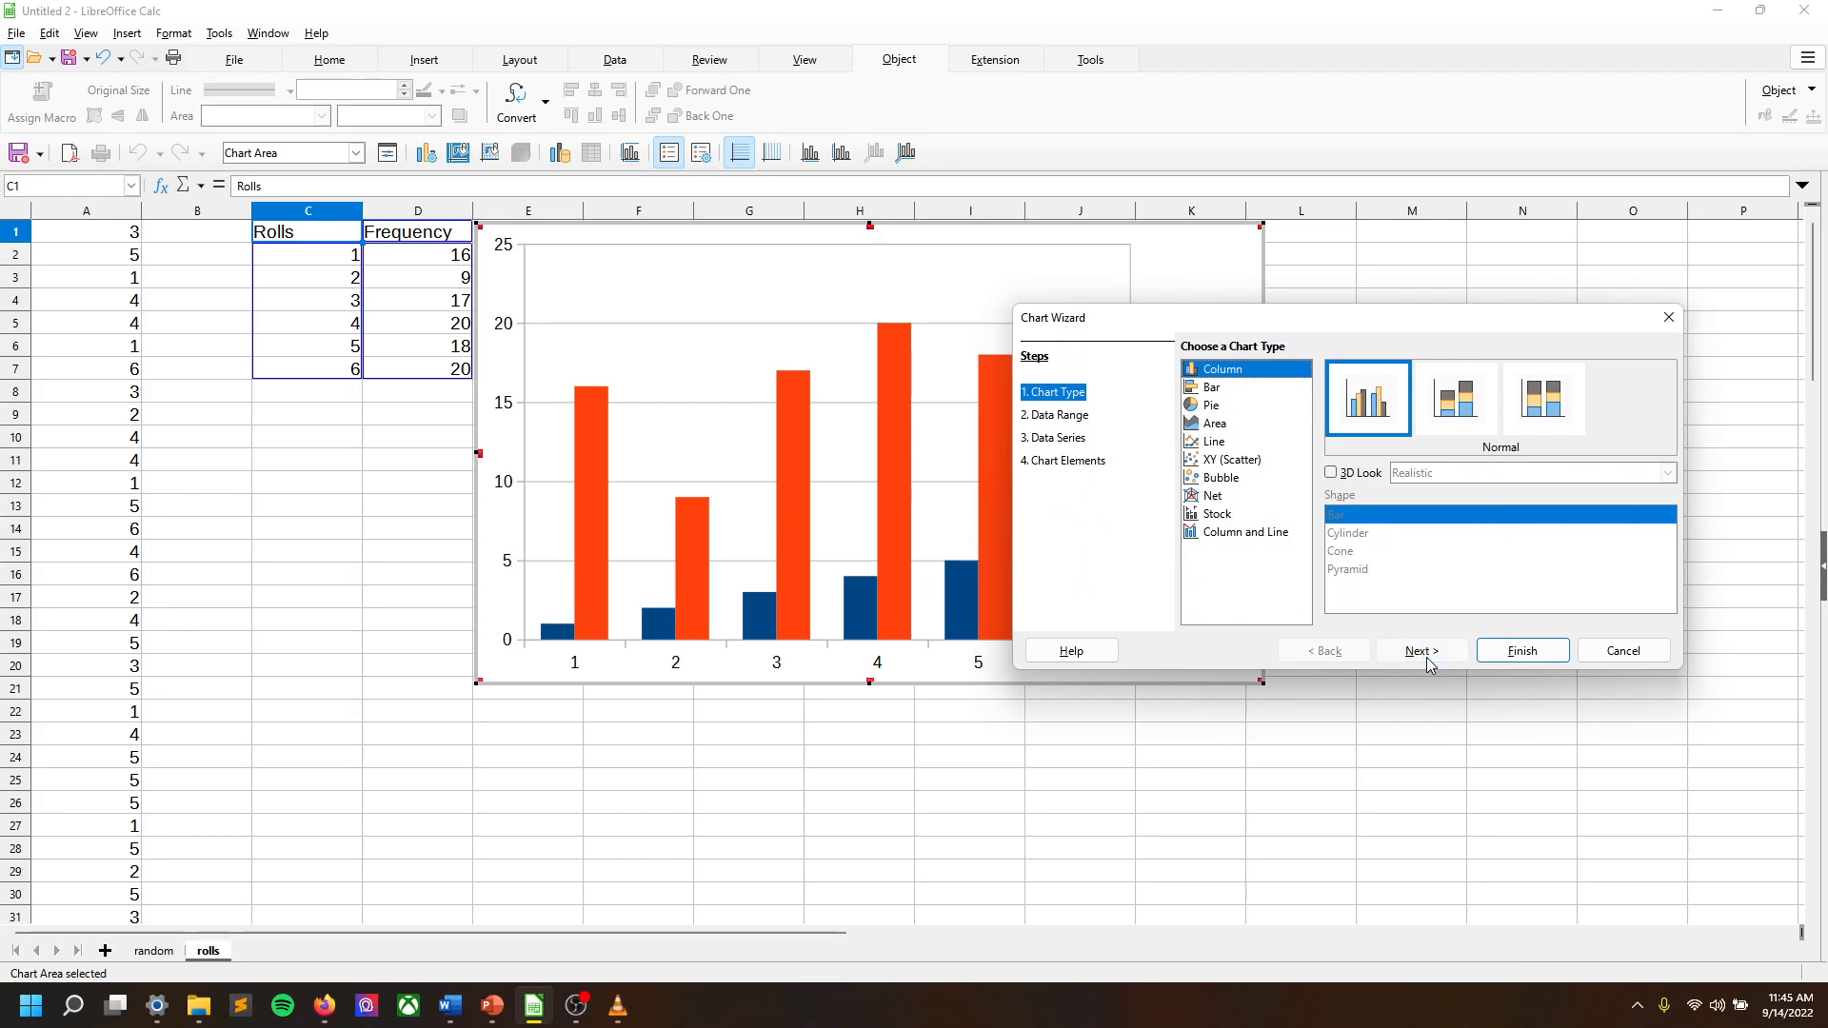
# On the Data Range step, enable 'First column as label' for roll categories.
pyautogui.click(1422, 650)
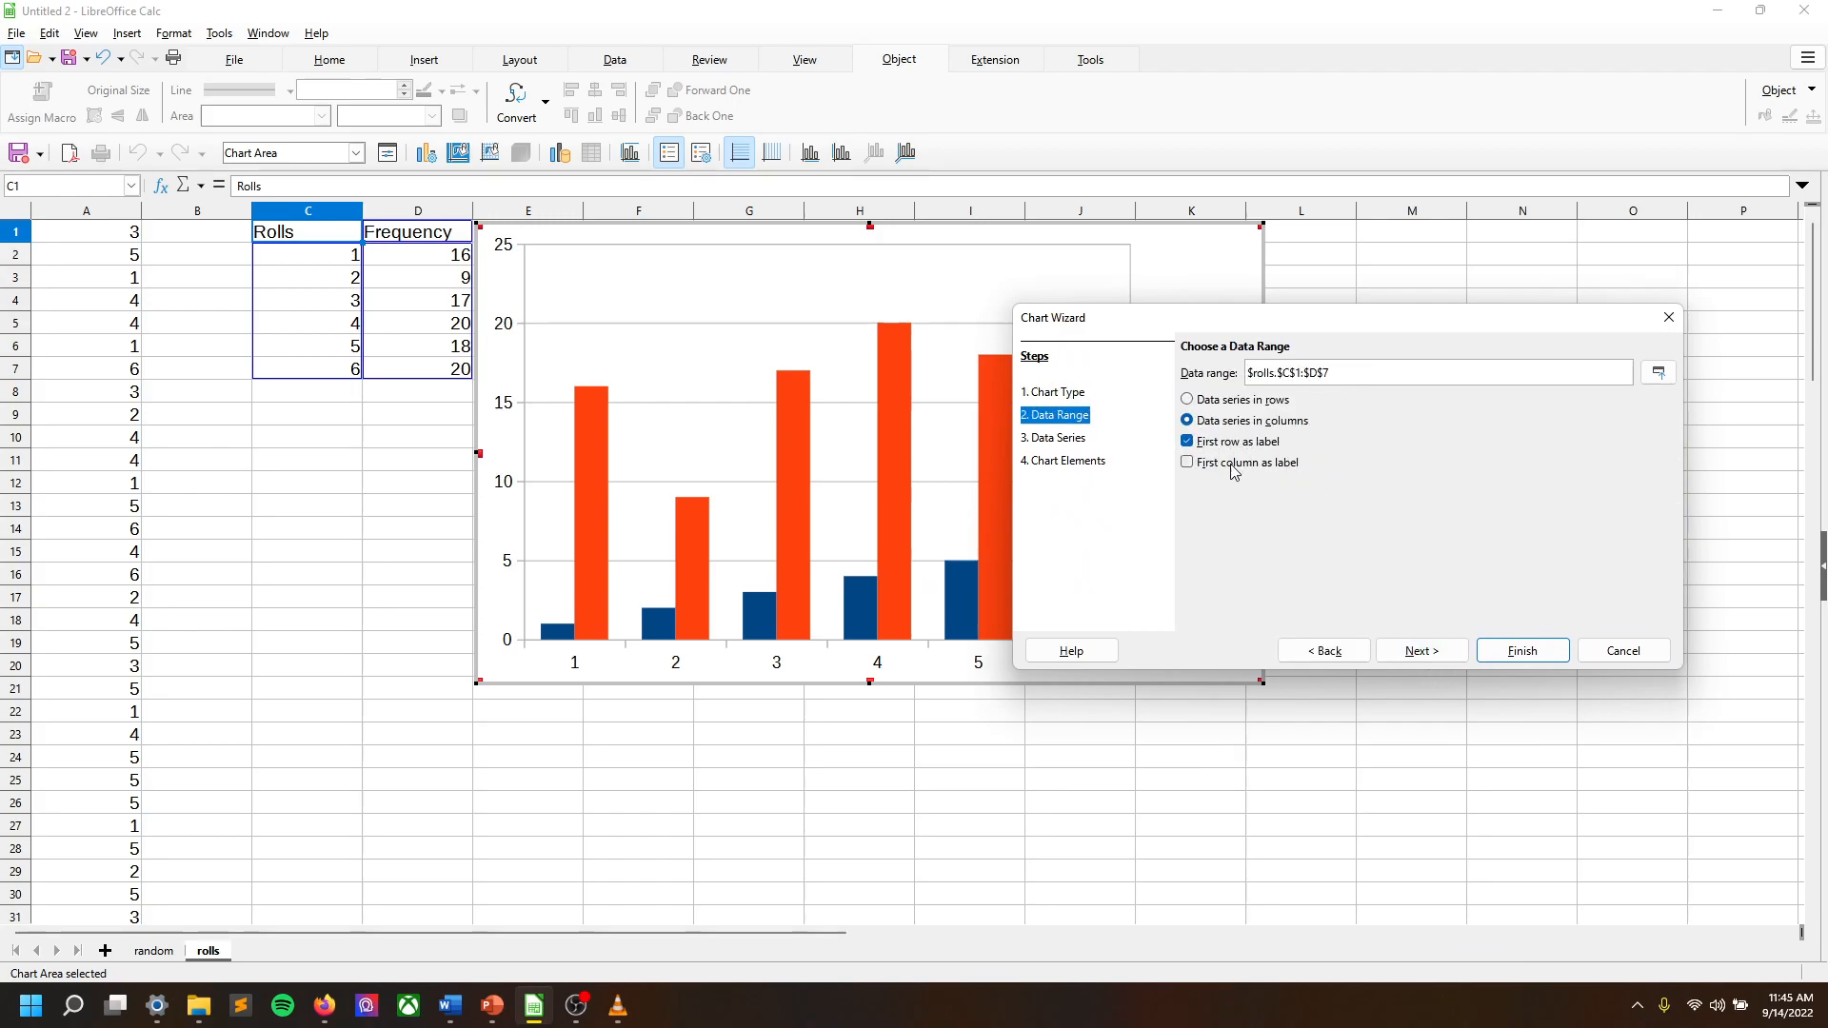
pyautogui.click(1186, 462)
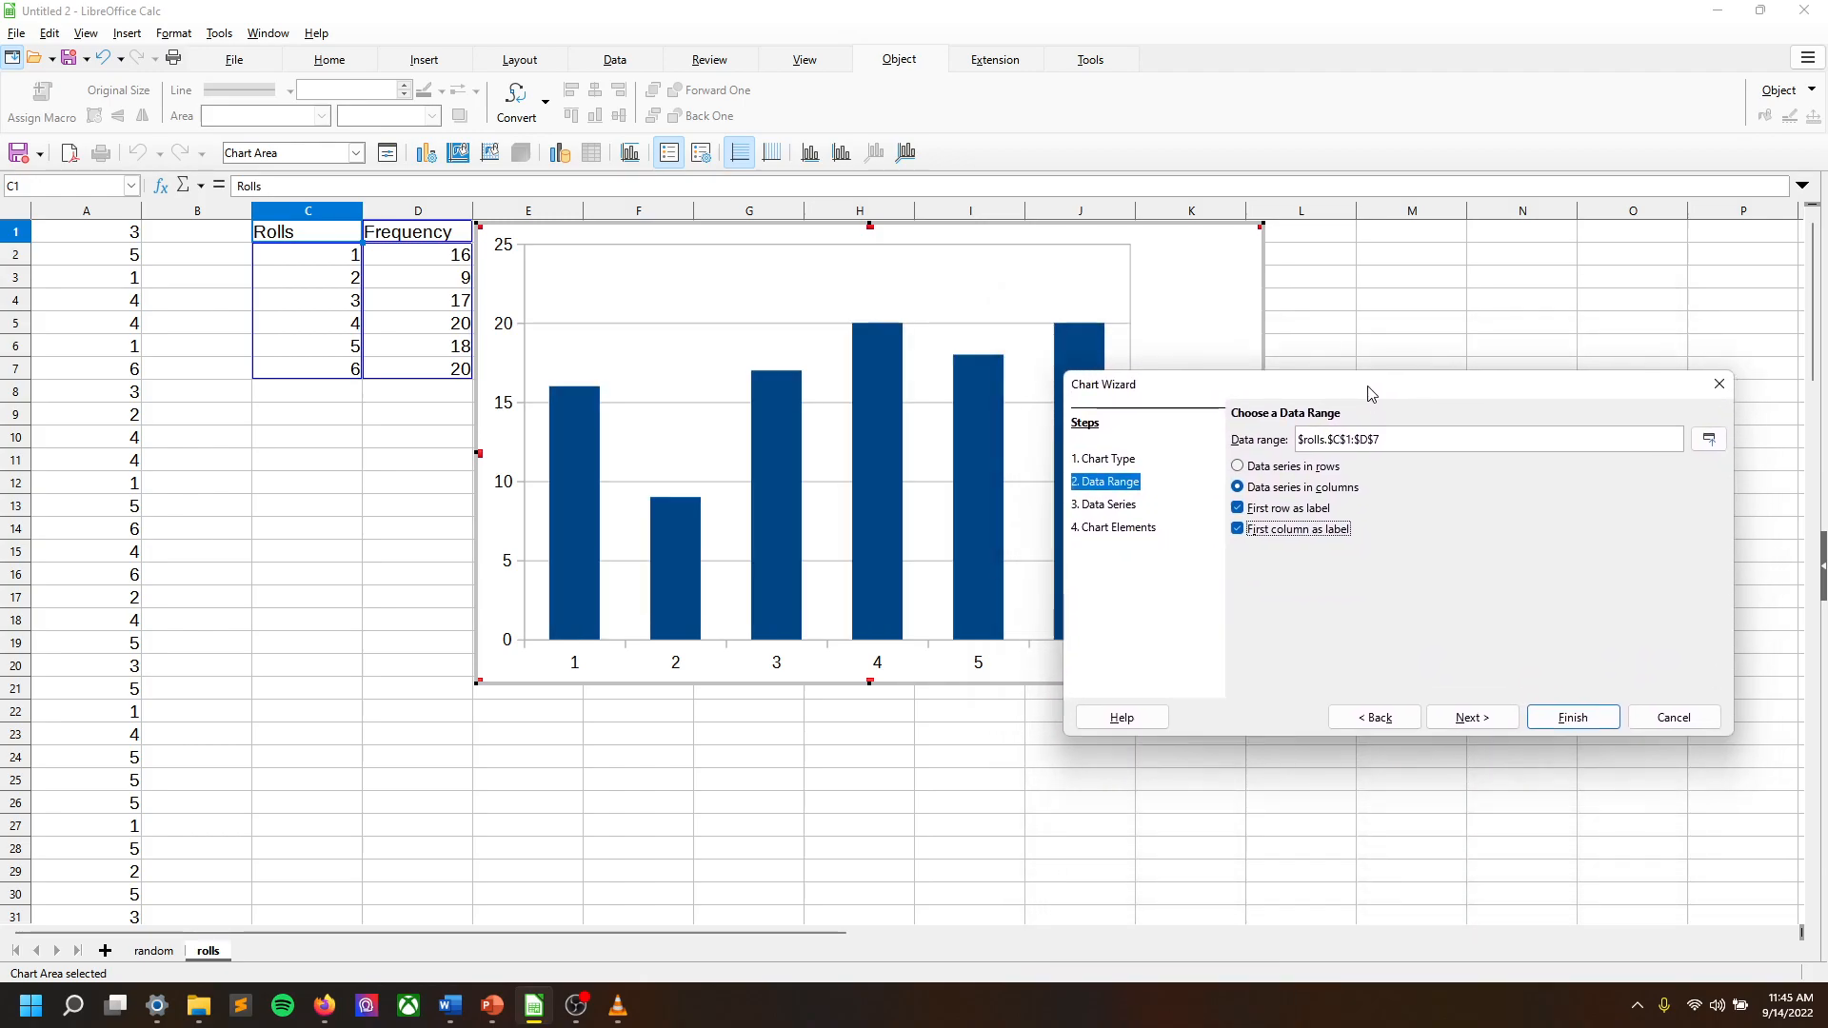
pyautogui.moveTo(759, 655)
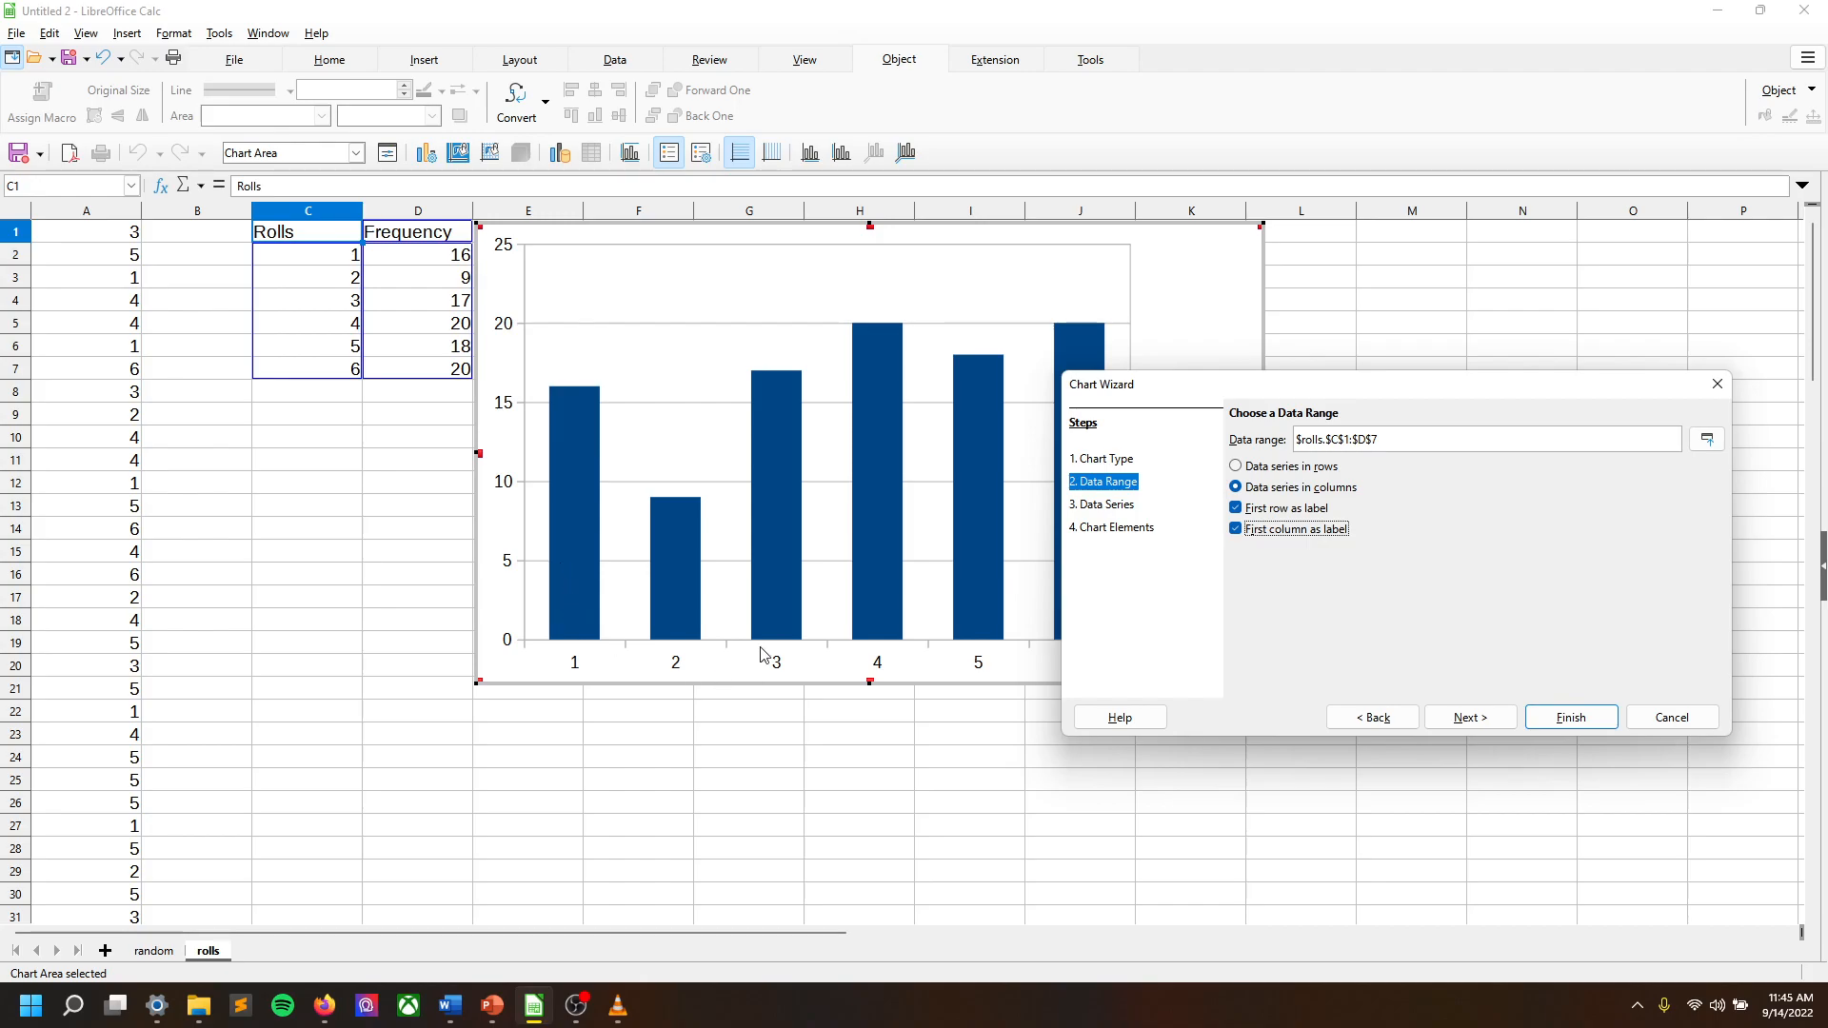
pyautogui.moveTo(442, 332)
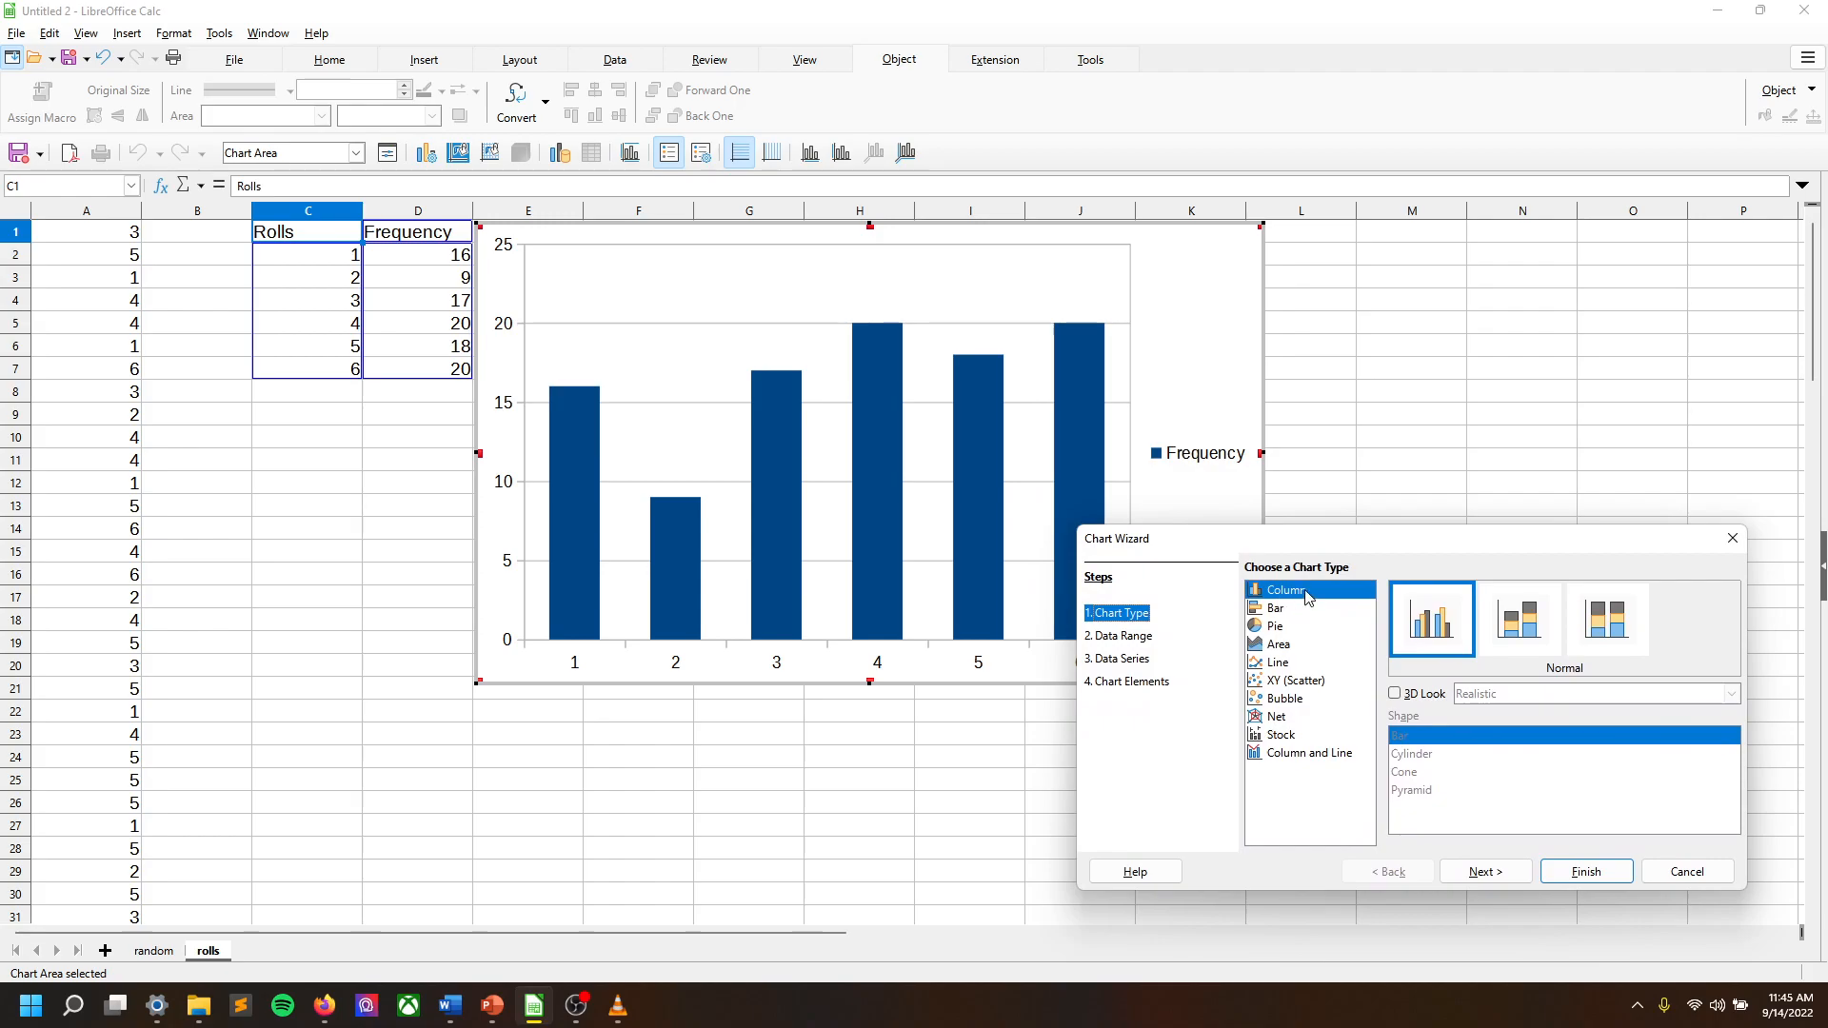
pyautogui.moveTo(1309, 610)
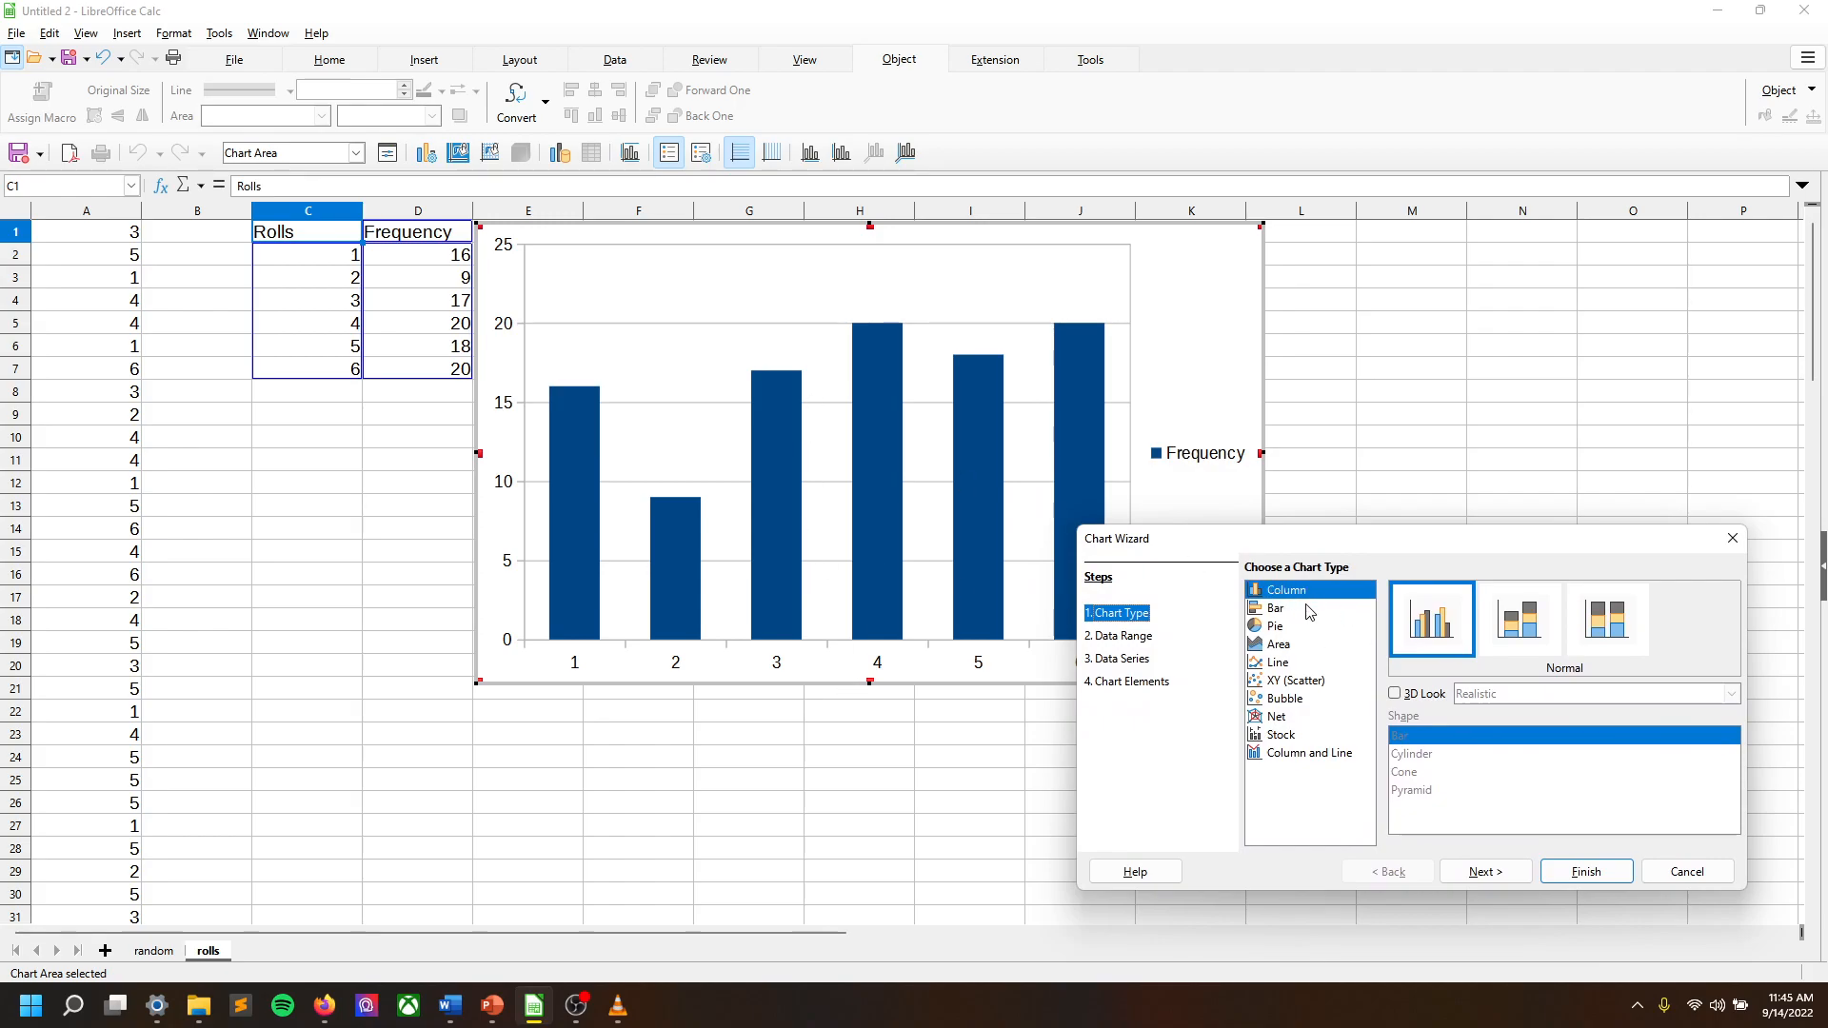
# Switch the chart type to Bar.
pyautogui.click(1277, 608)
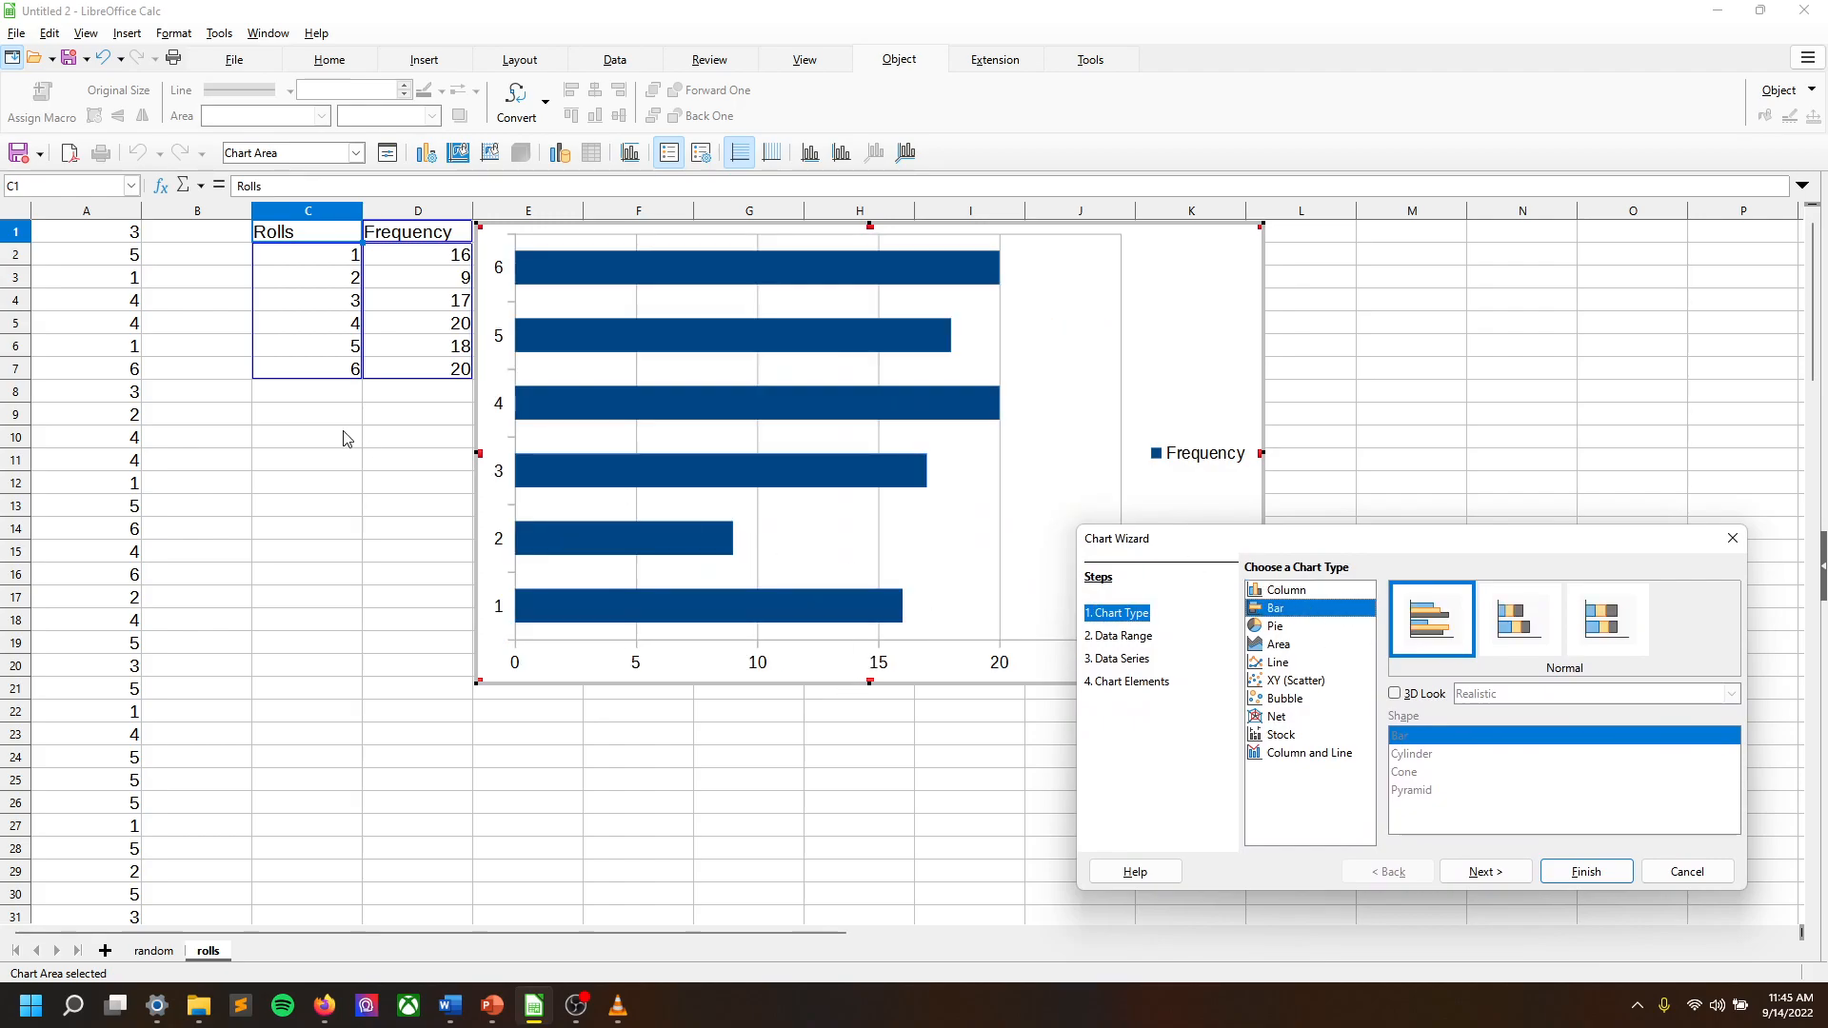
pyautogui.moveTo(716, 416)
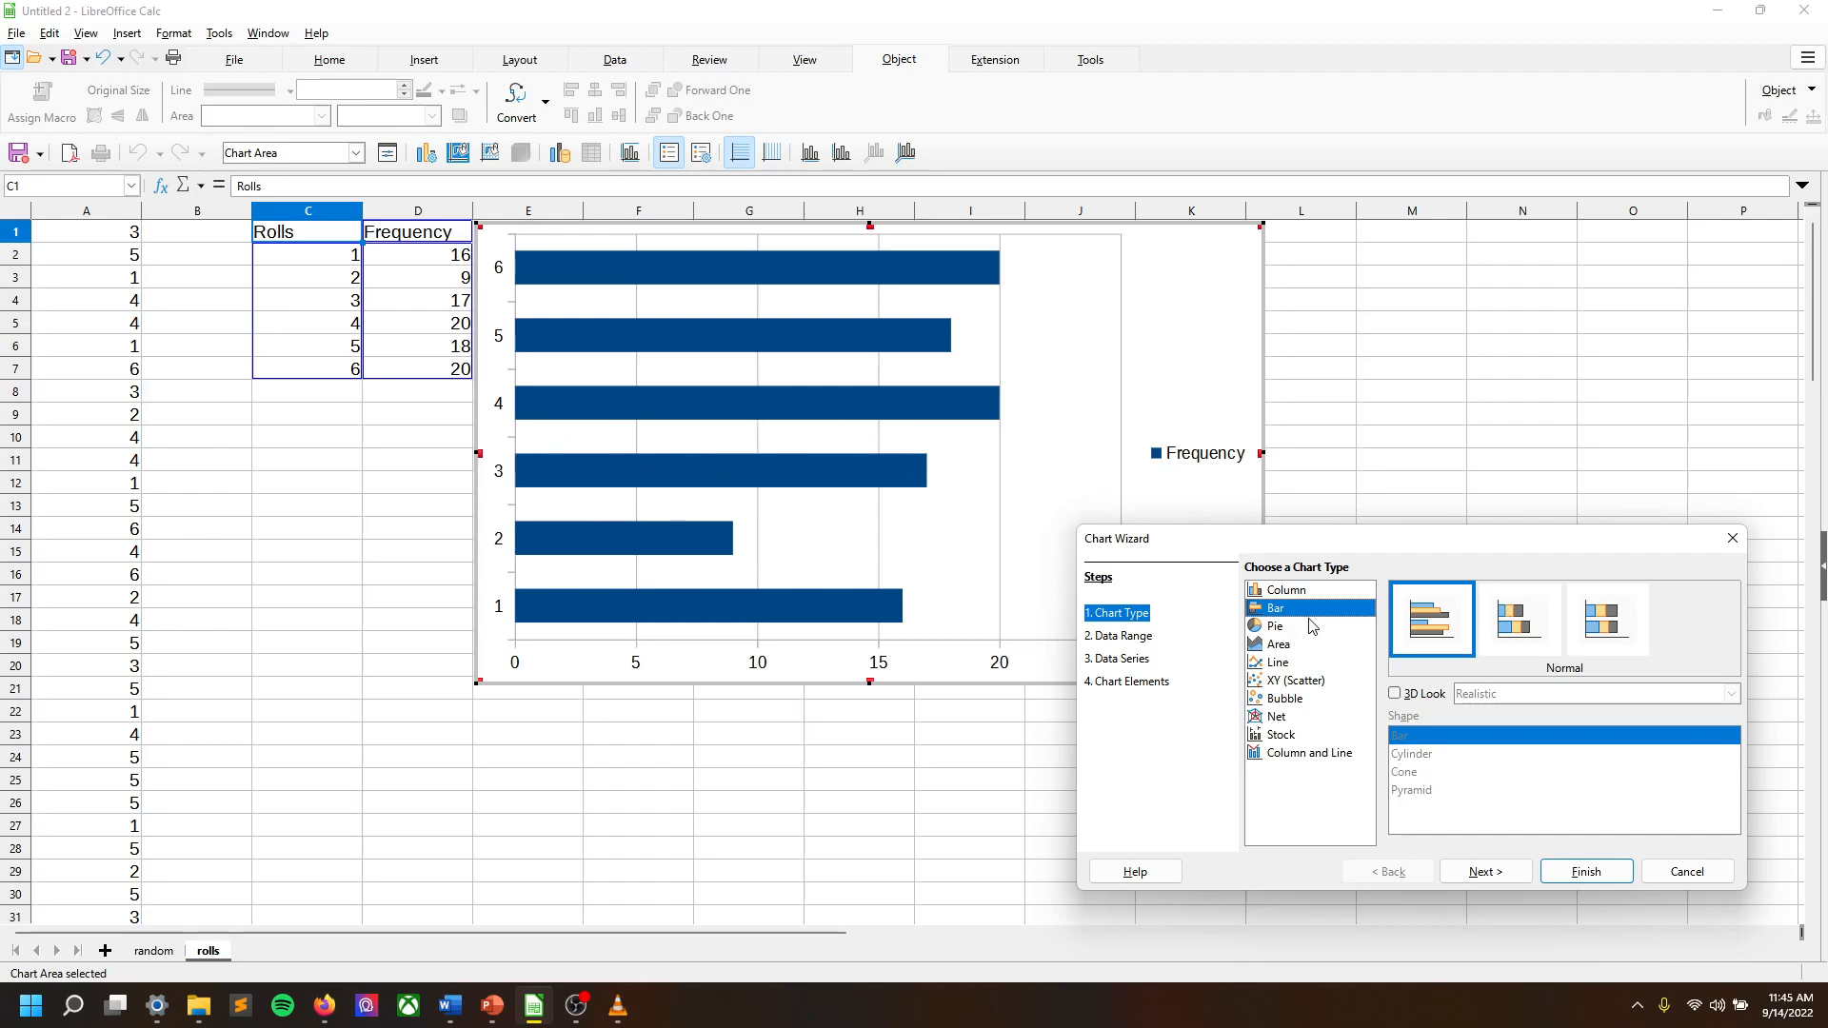
pyautogui.moveTo(1309, 630)
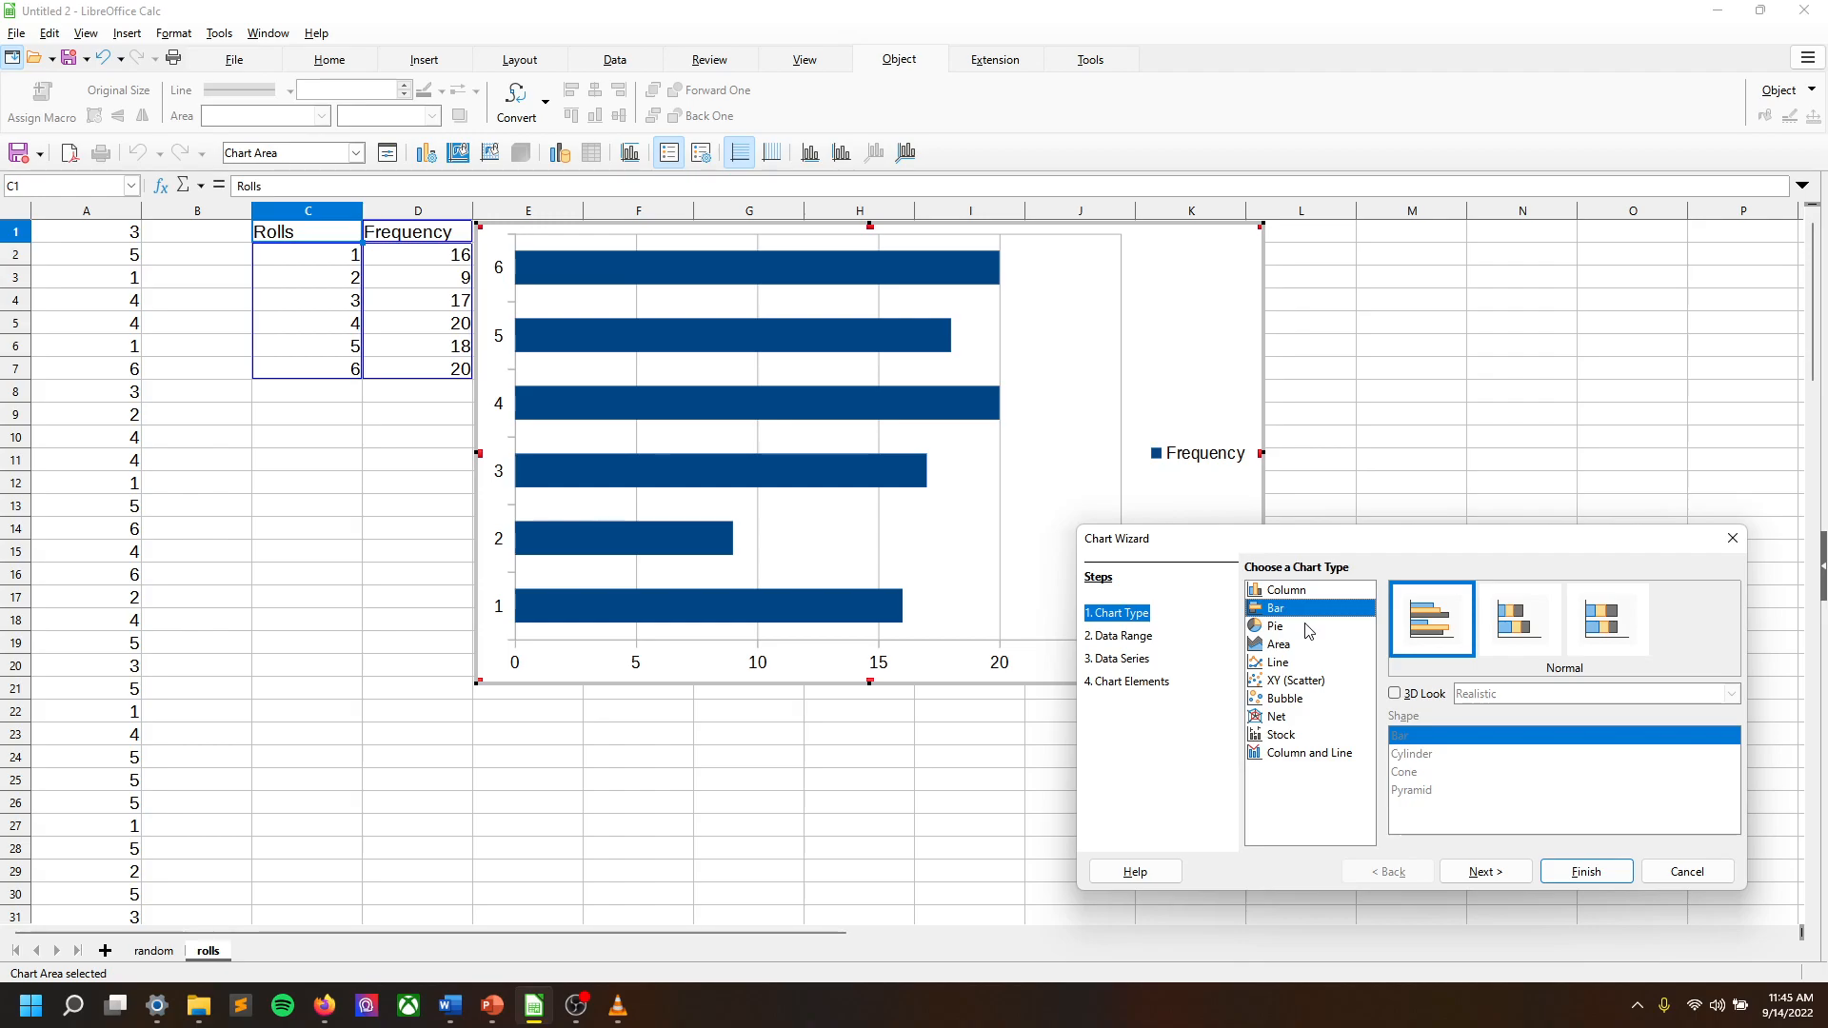
# Change the chart type to a normal Pie chart.
pyautogui.click(1276, 626)
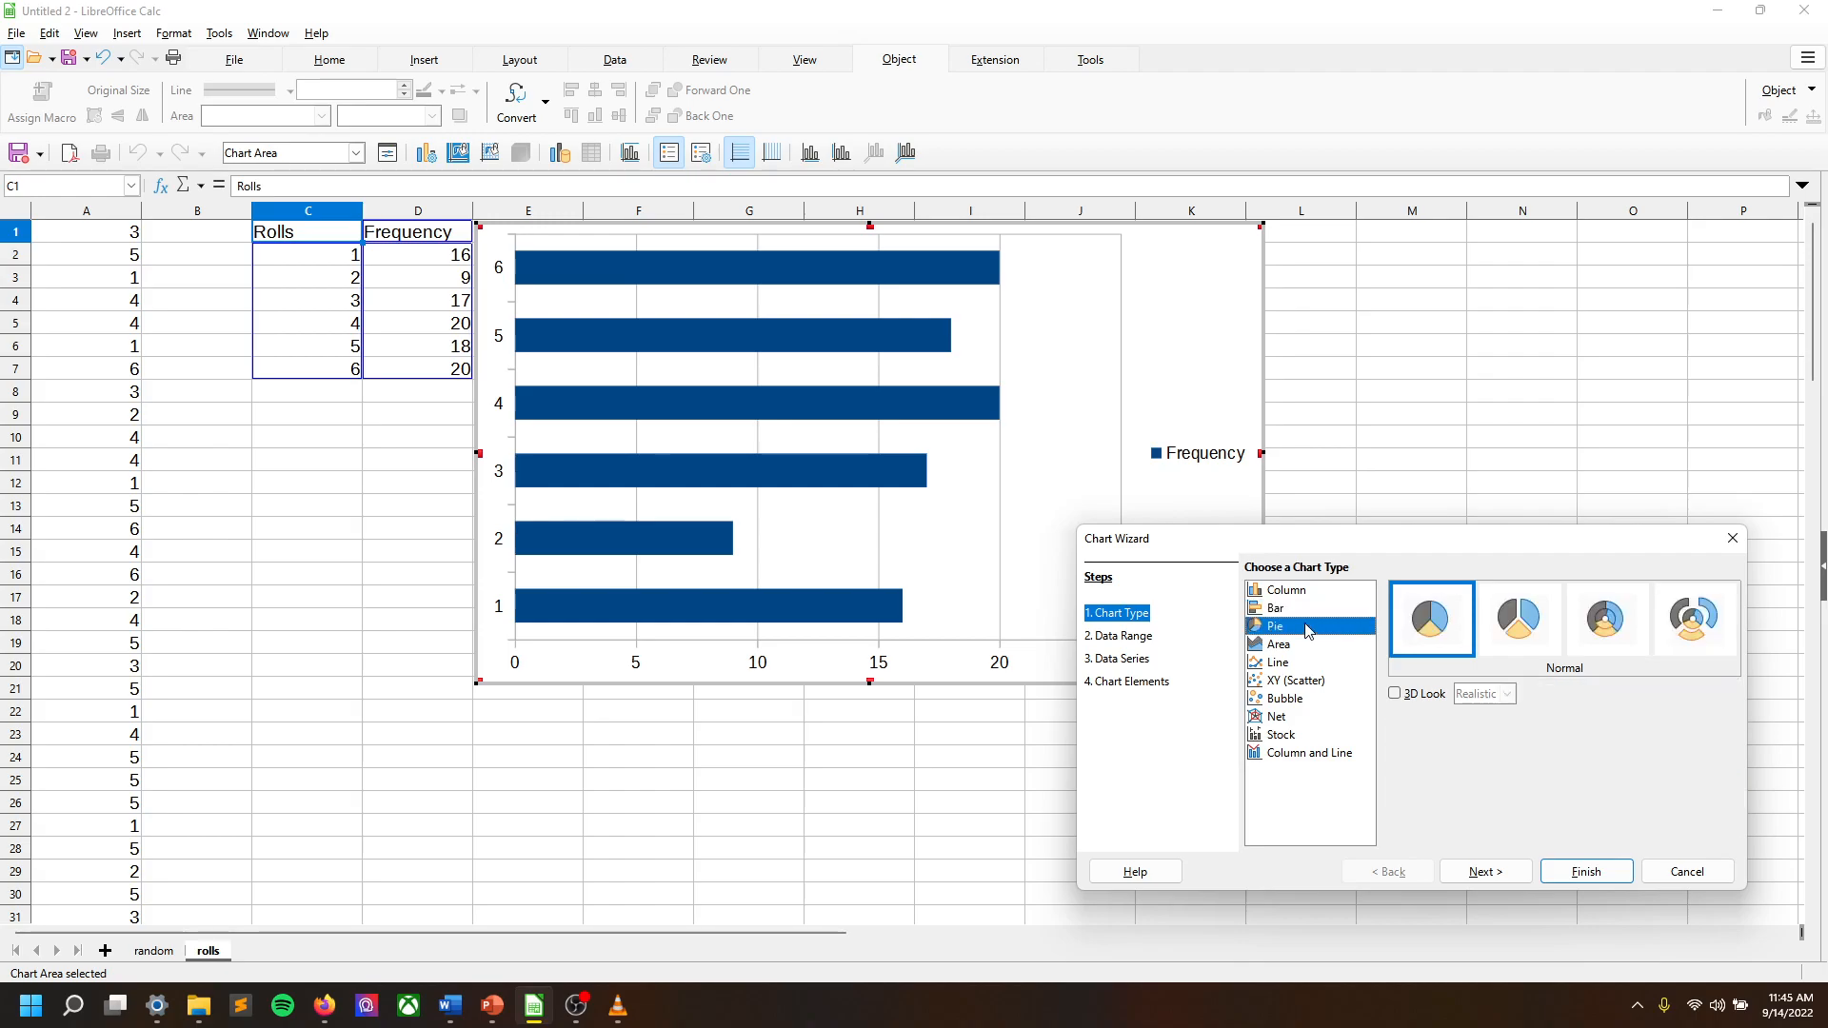
pyautogui.click(1275, 625)
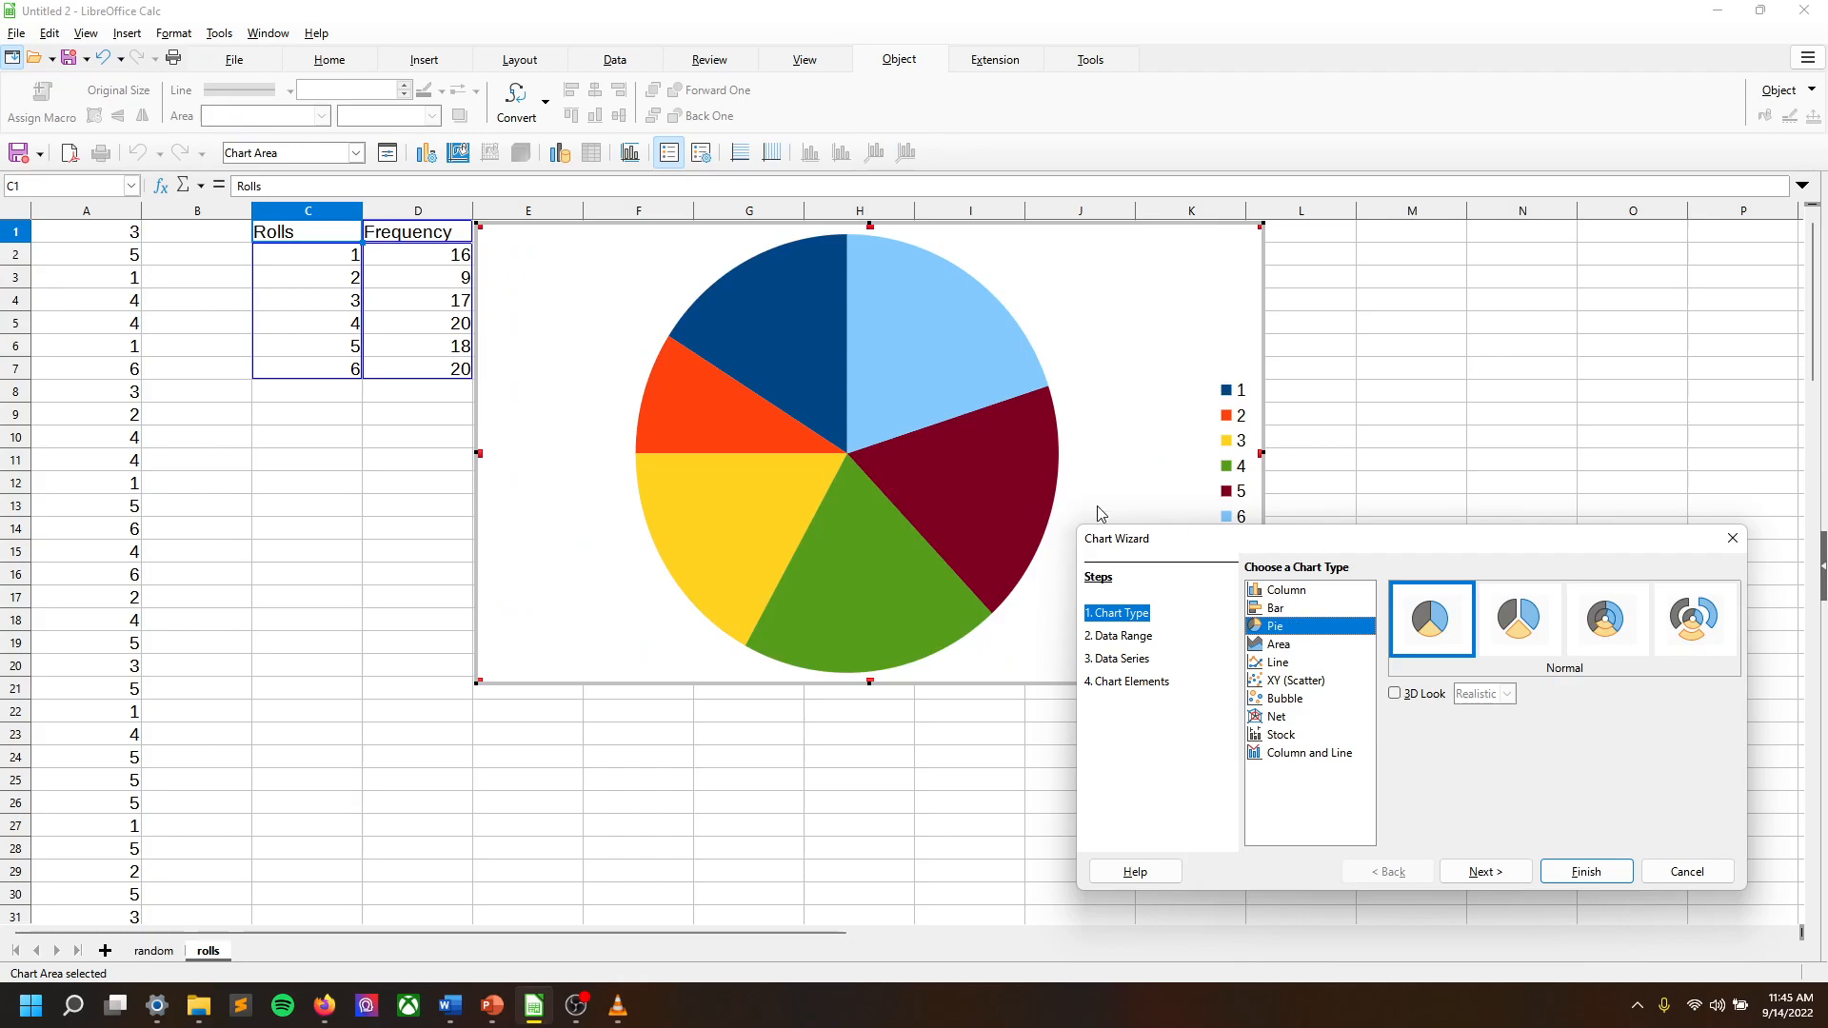
pyautogui.moveTo(876, 558)
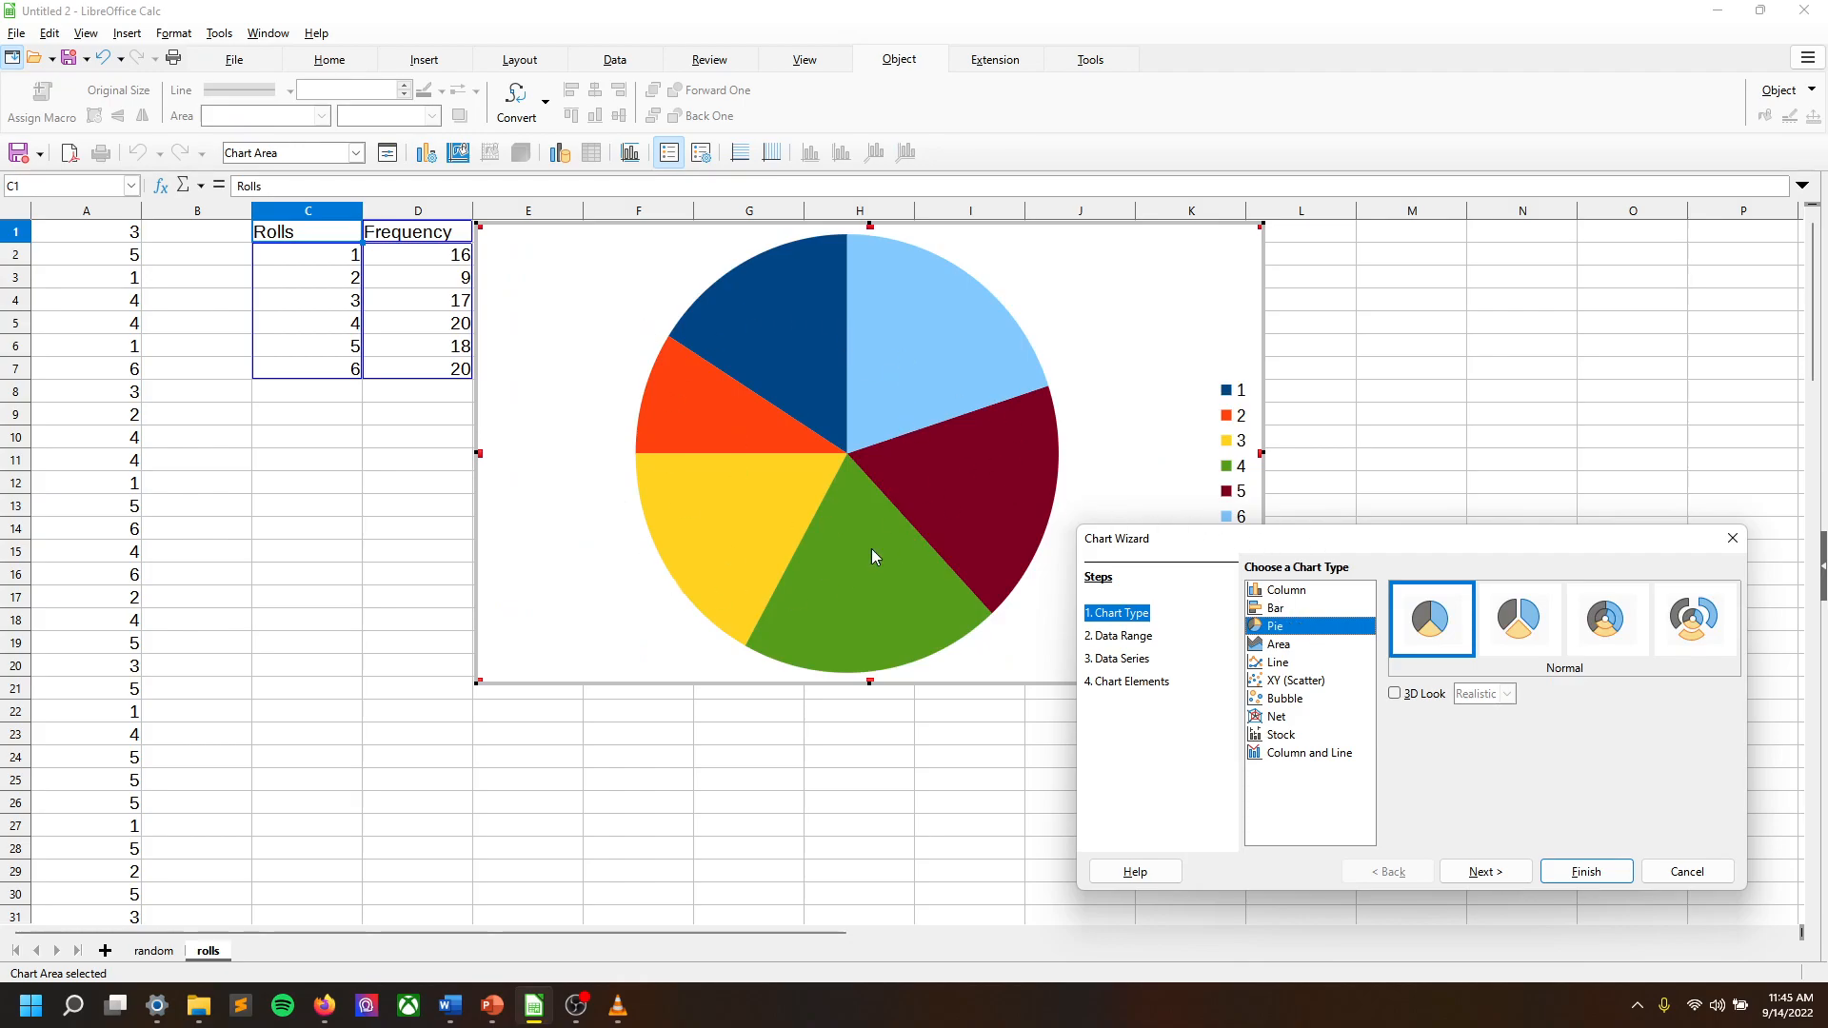
pyautogui.moveTo(925, 375)
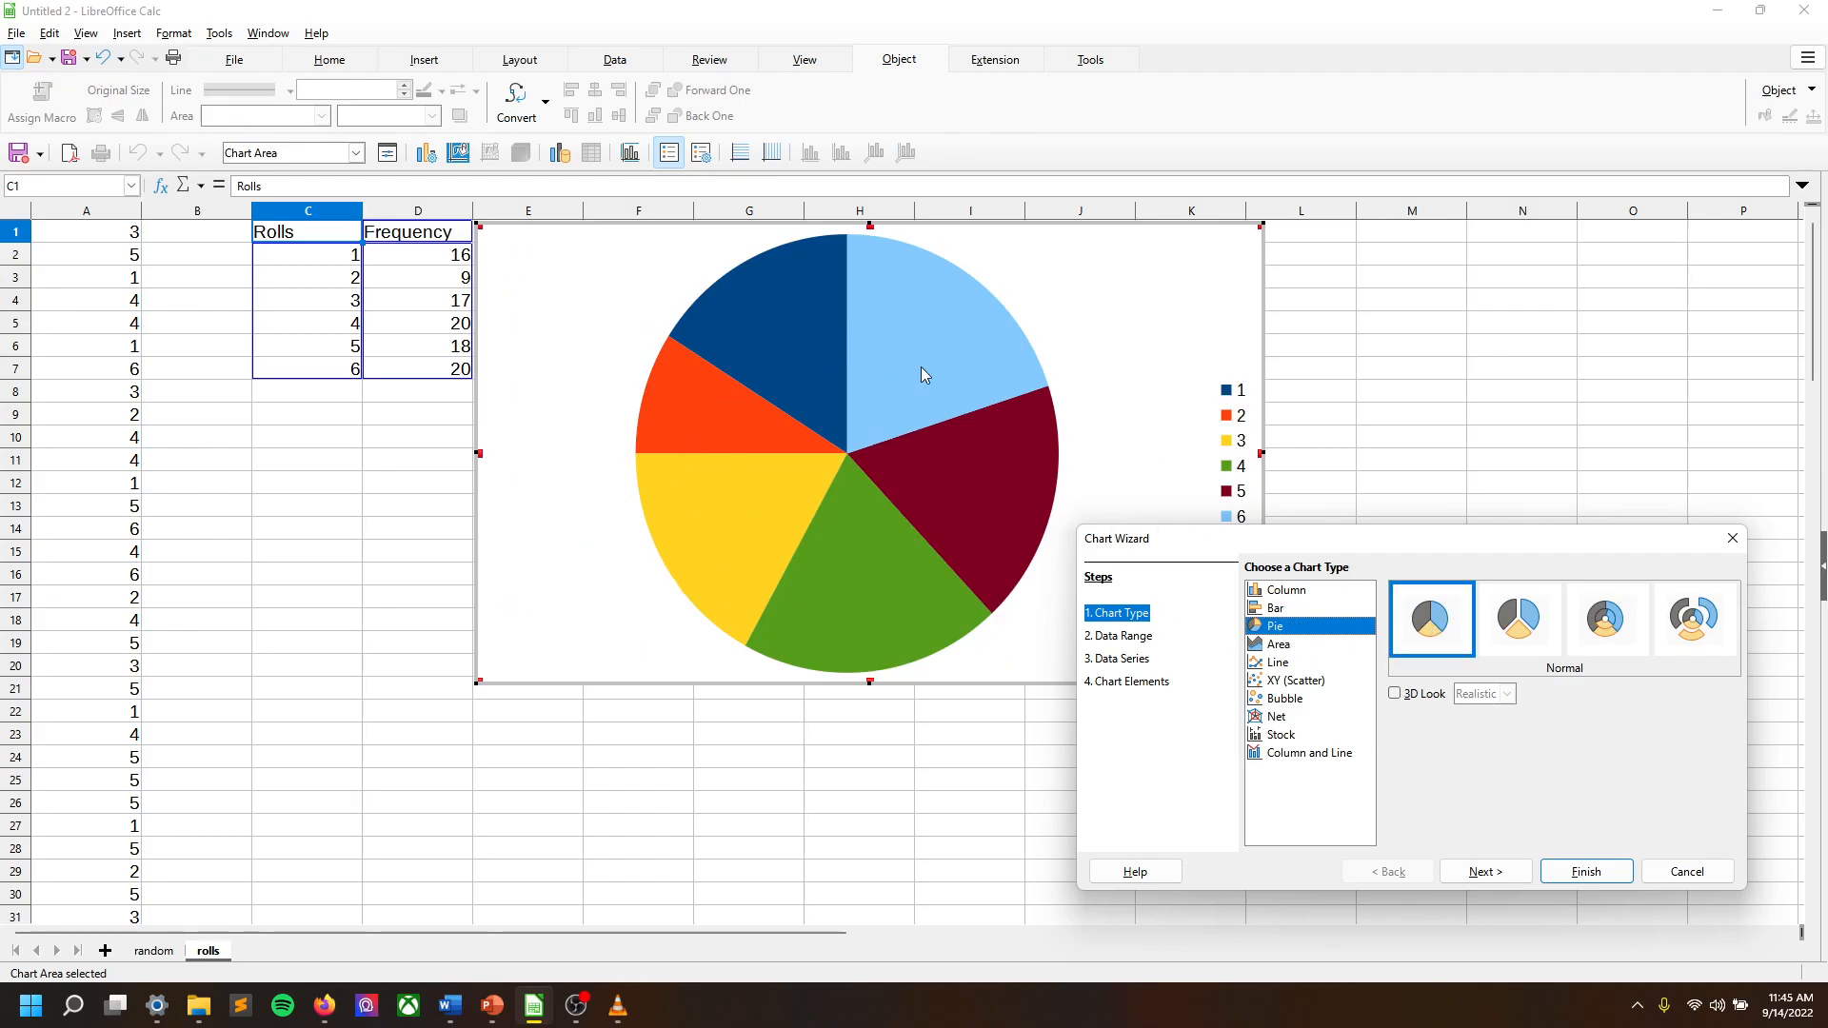
pyautogui.moveTo(1017, 456)
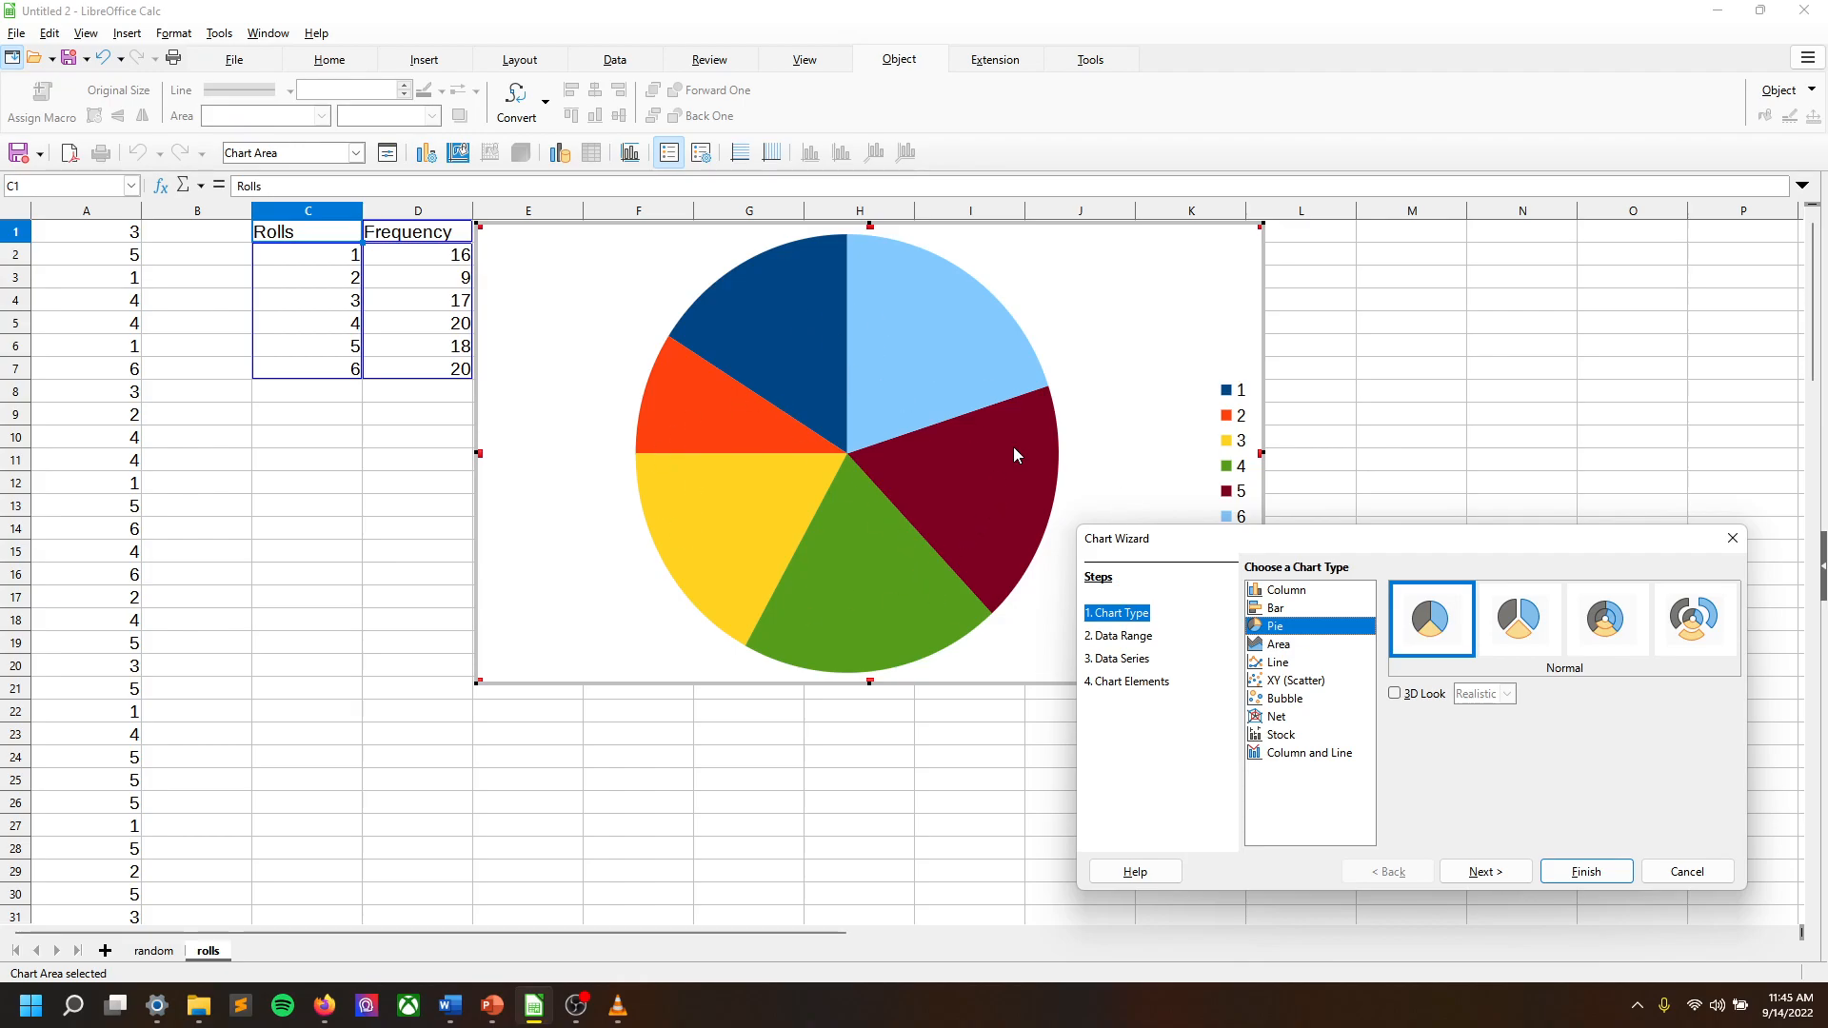
# Preview Area, Line (points only) and XY Scatter charts, then select Column.
pyautogui.click(1281, 644)
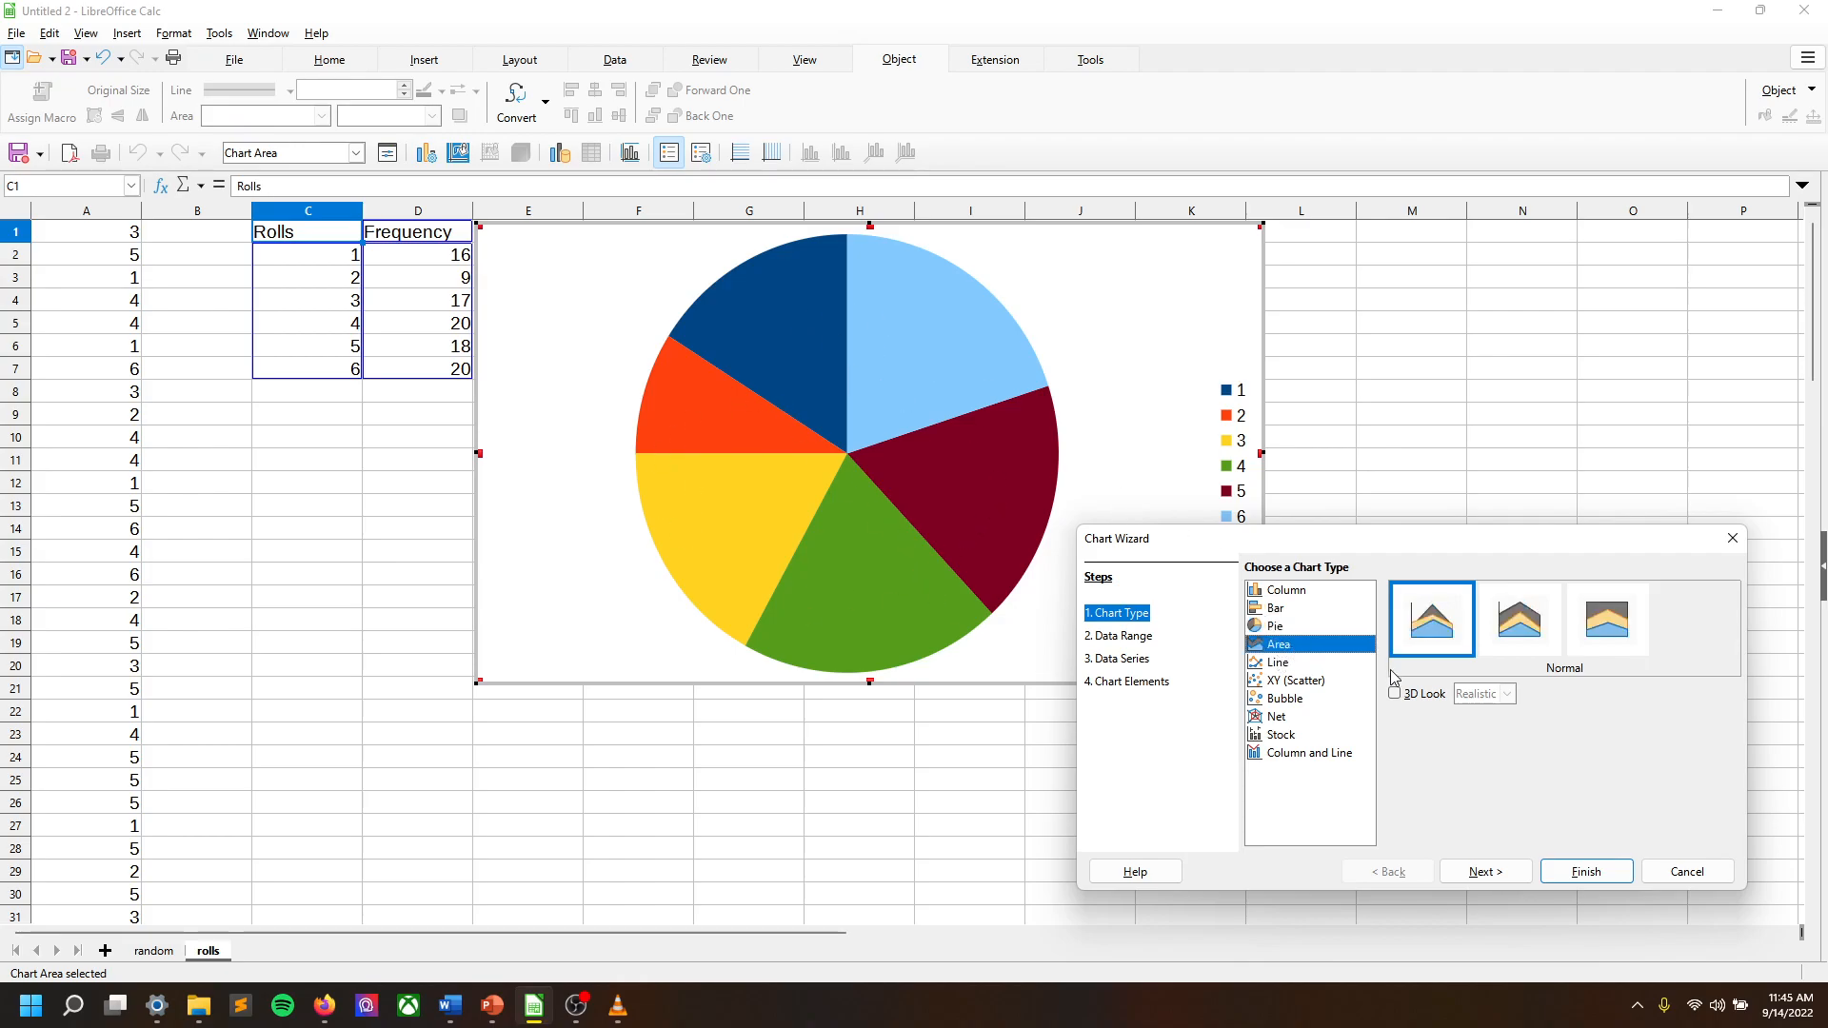
pyautogui.click(1280, 644)
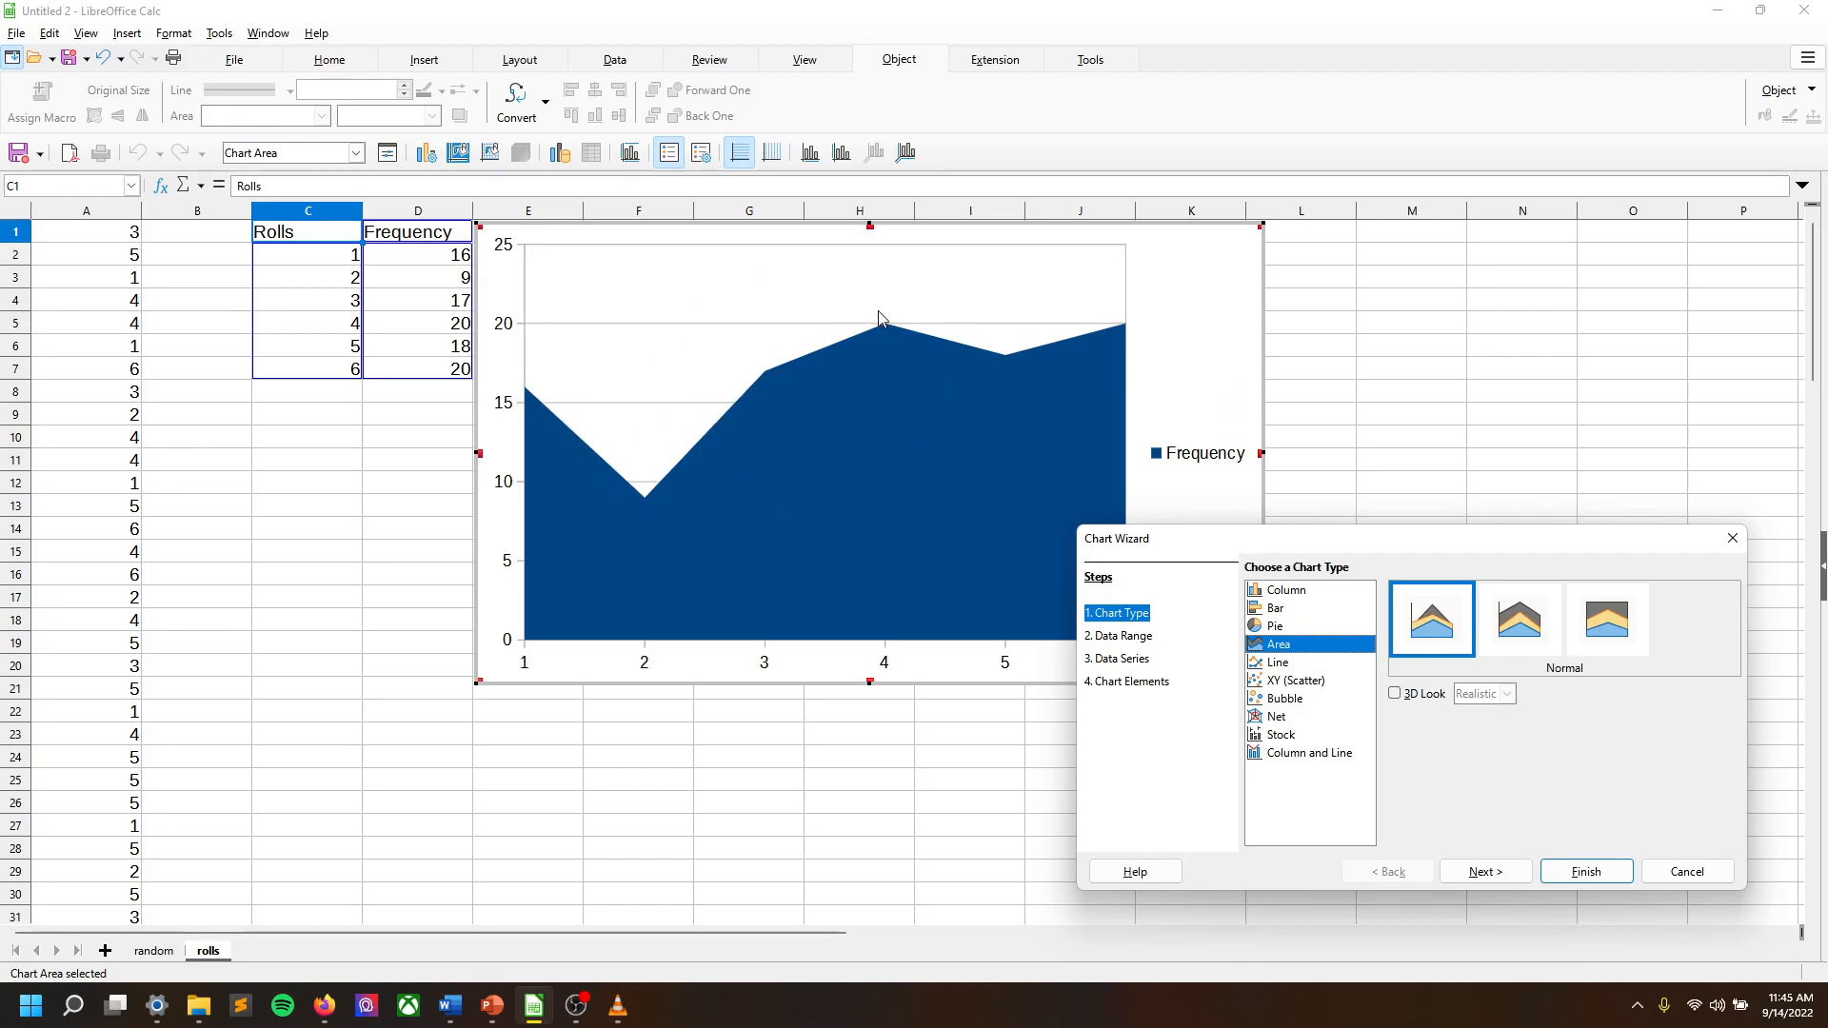
pyautogui.moveTo(1126, 317)
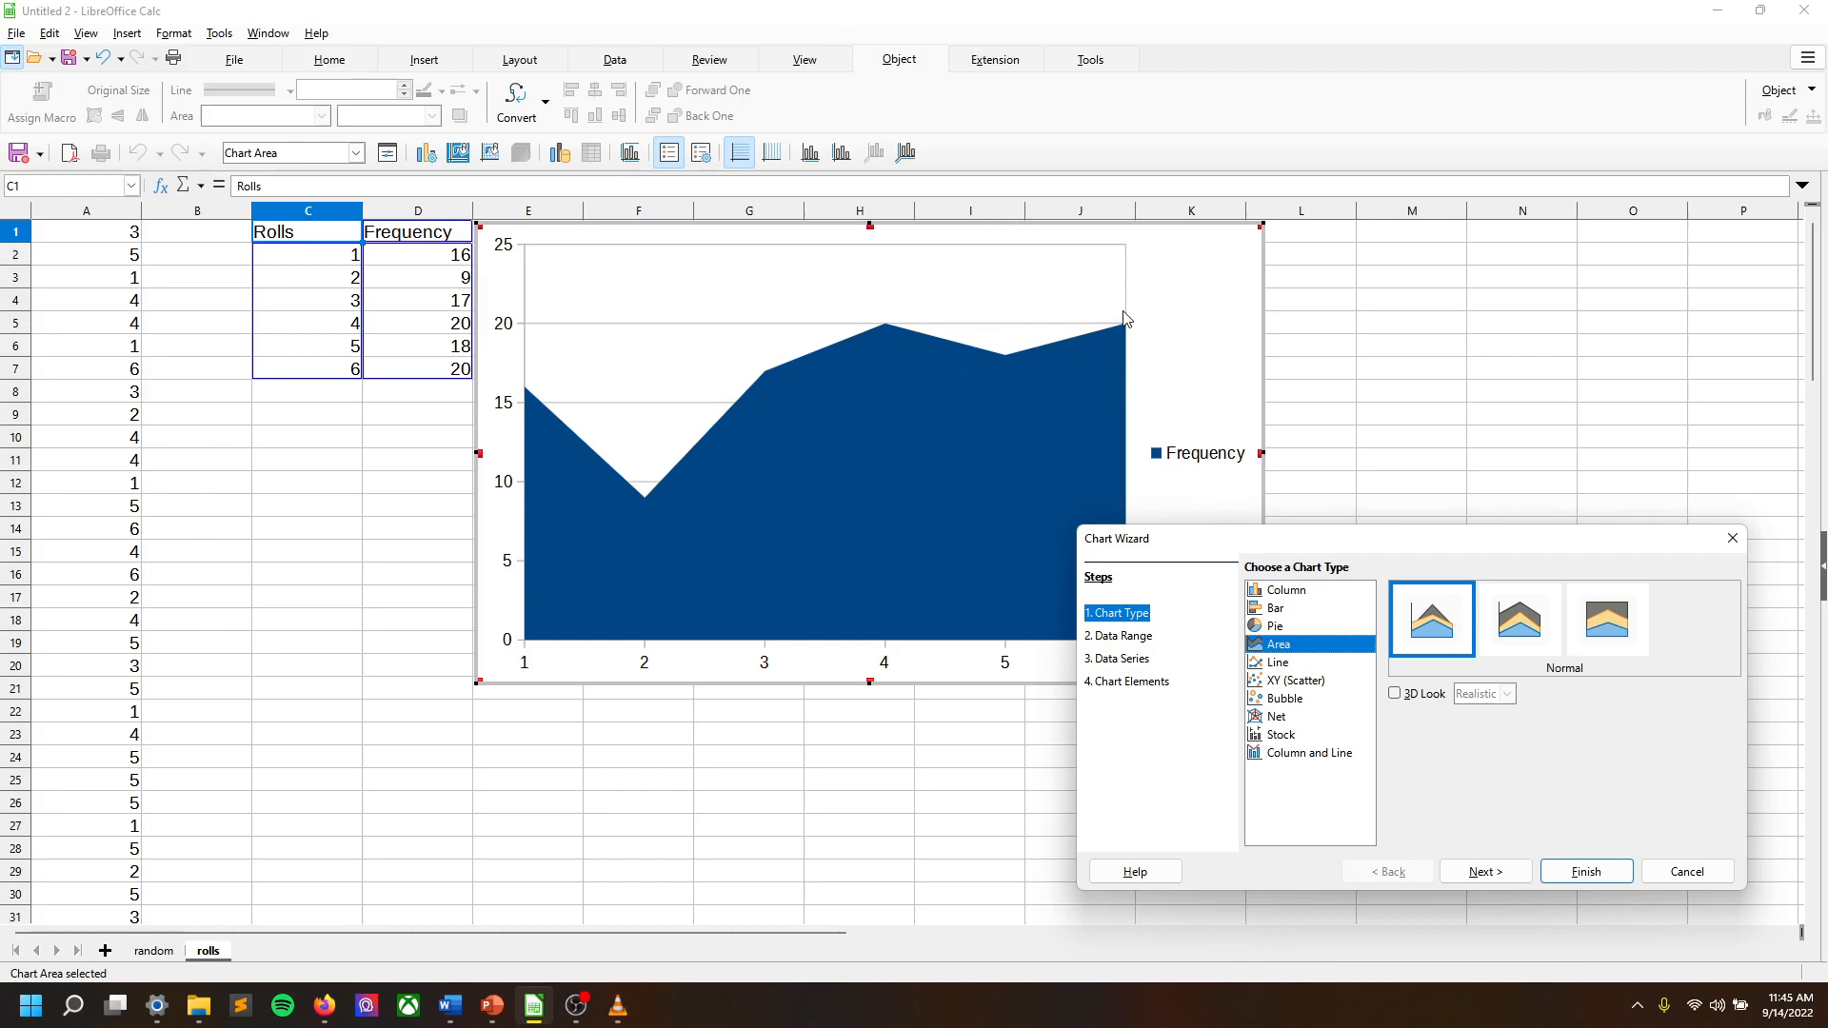
pyautogui.moveTo(694, 489)
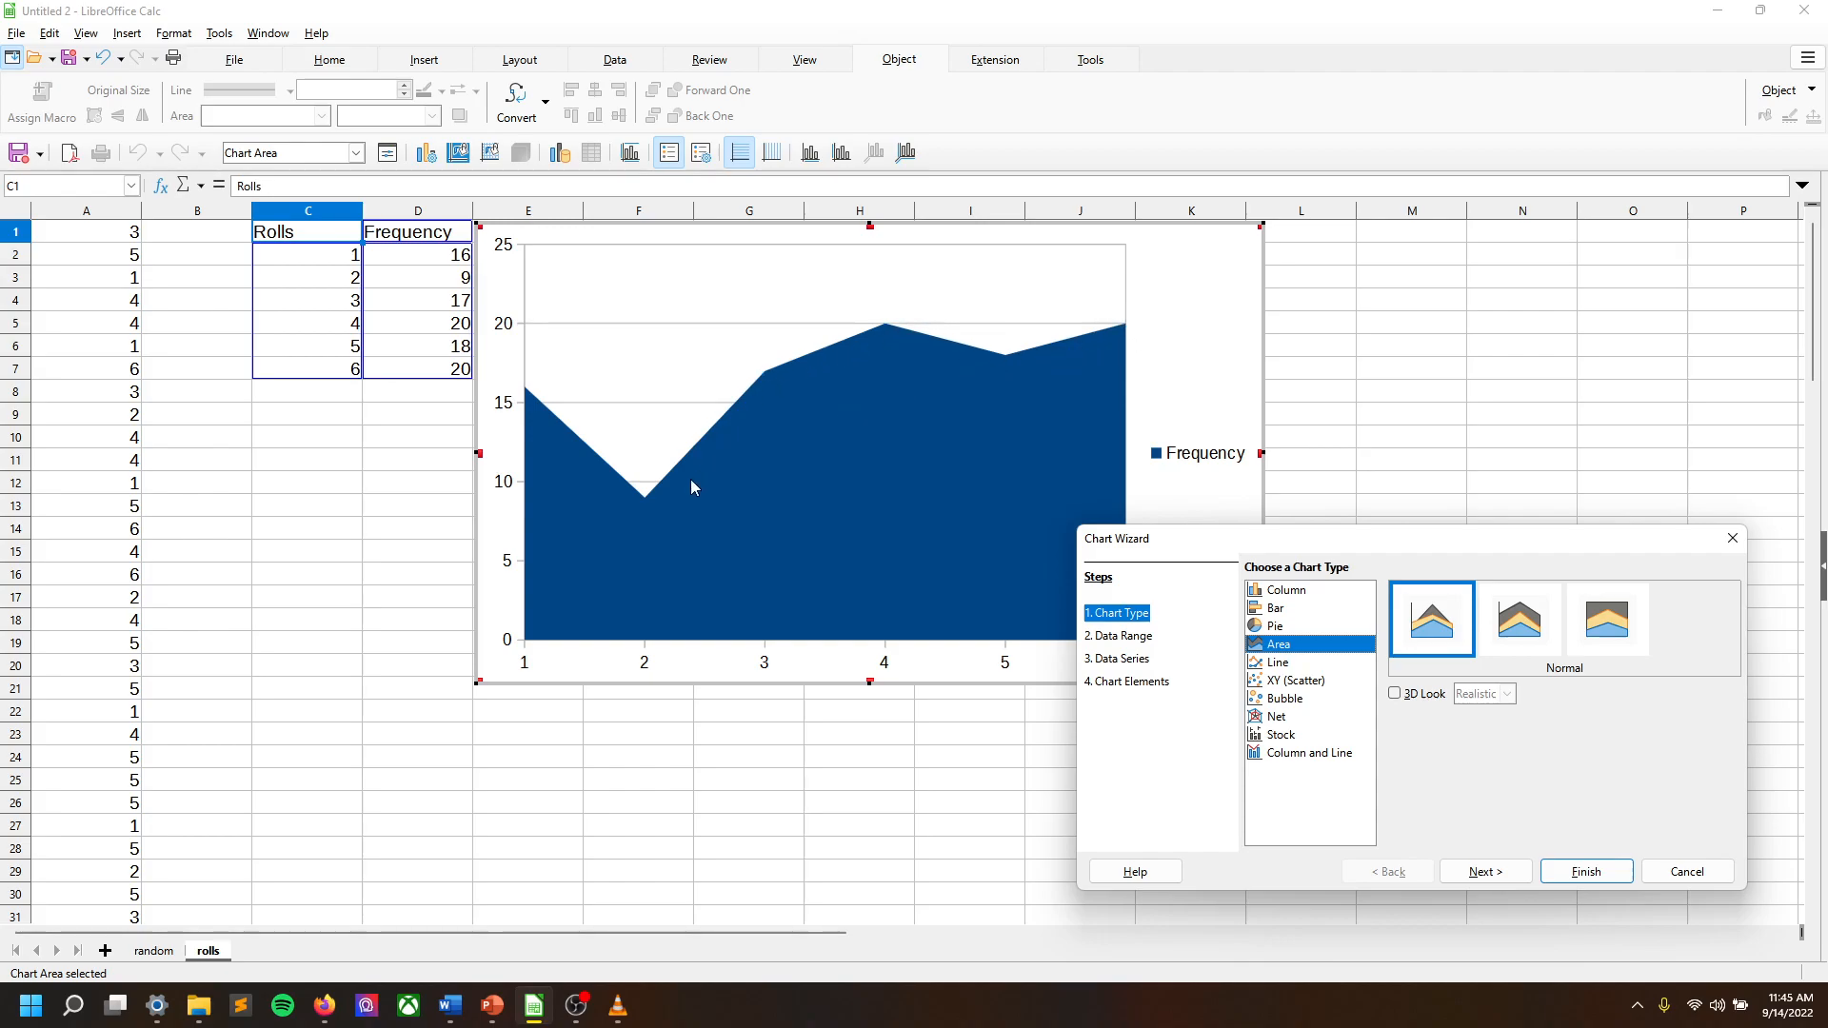
pyautogui.moveTo(1190, 726)
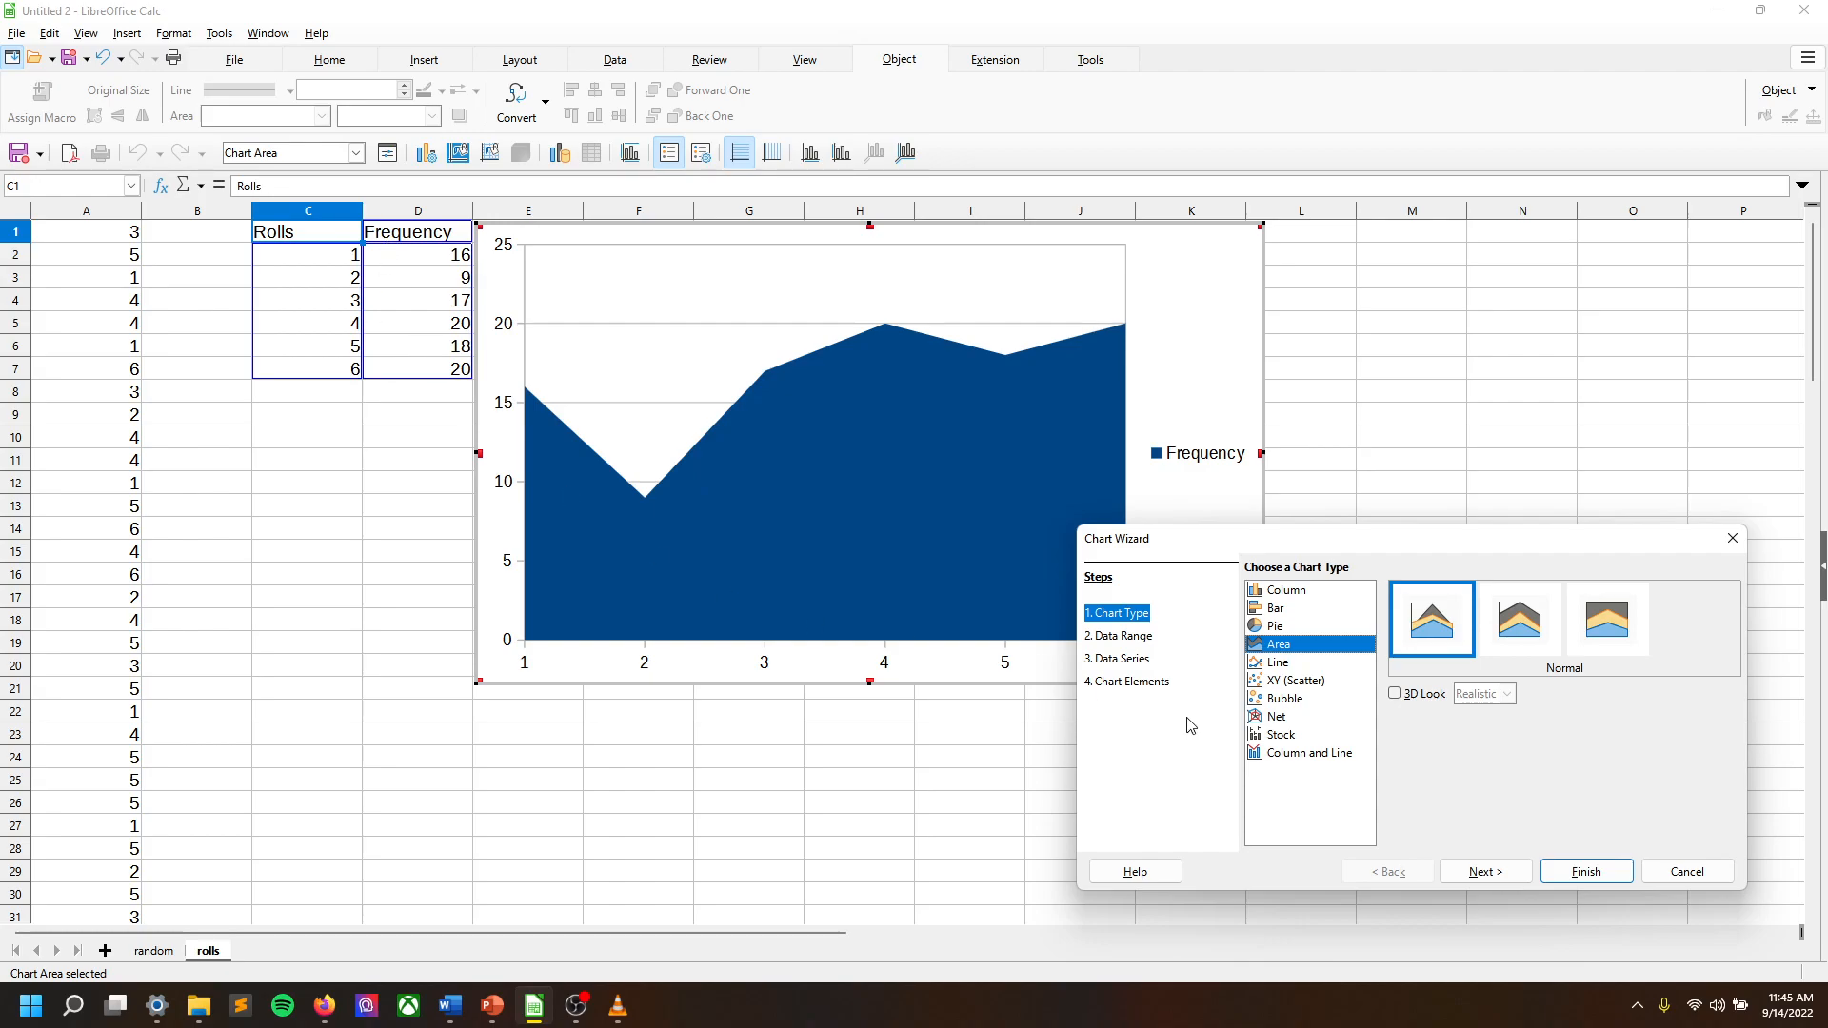
pyautogui.click(1278, 663)
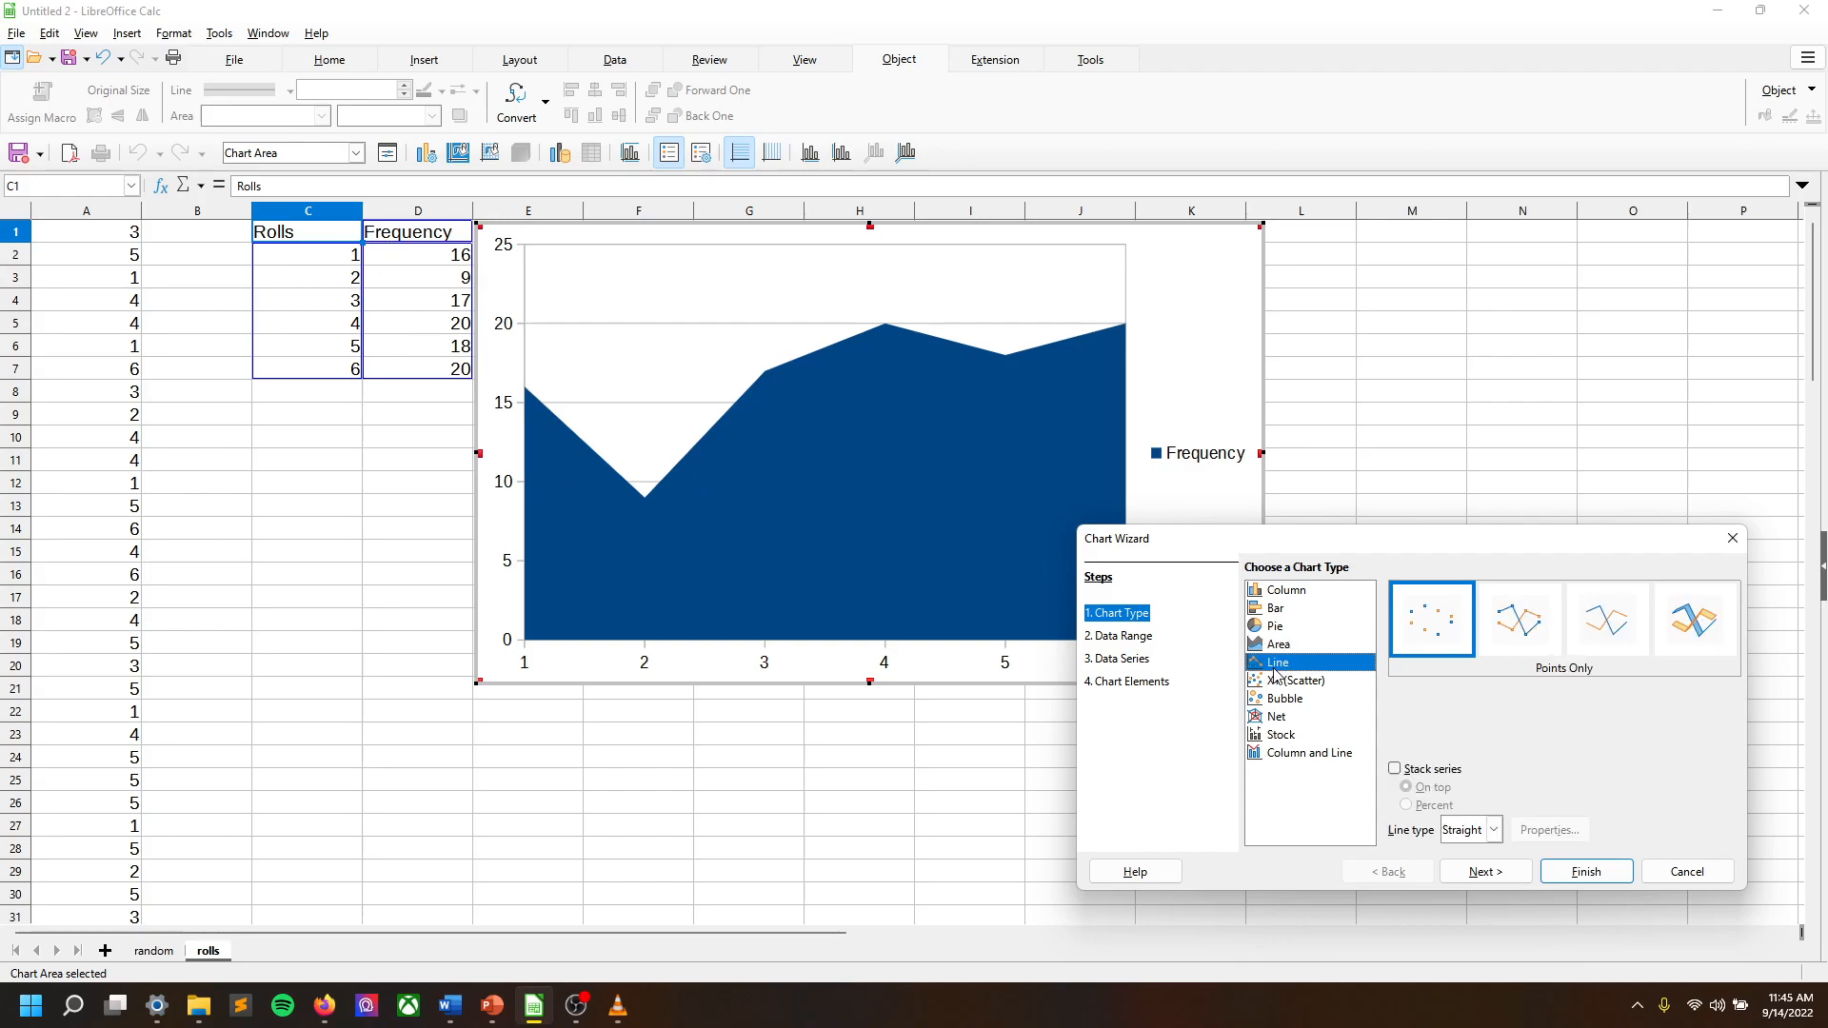
pyautogui.click(1431, 618)
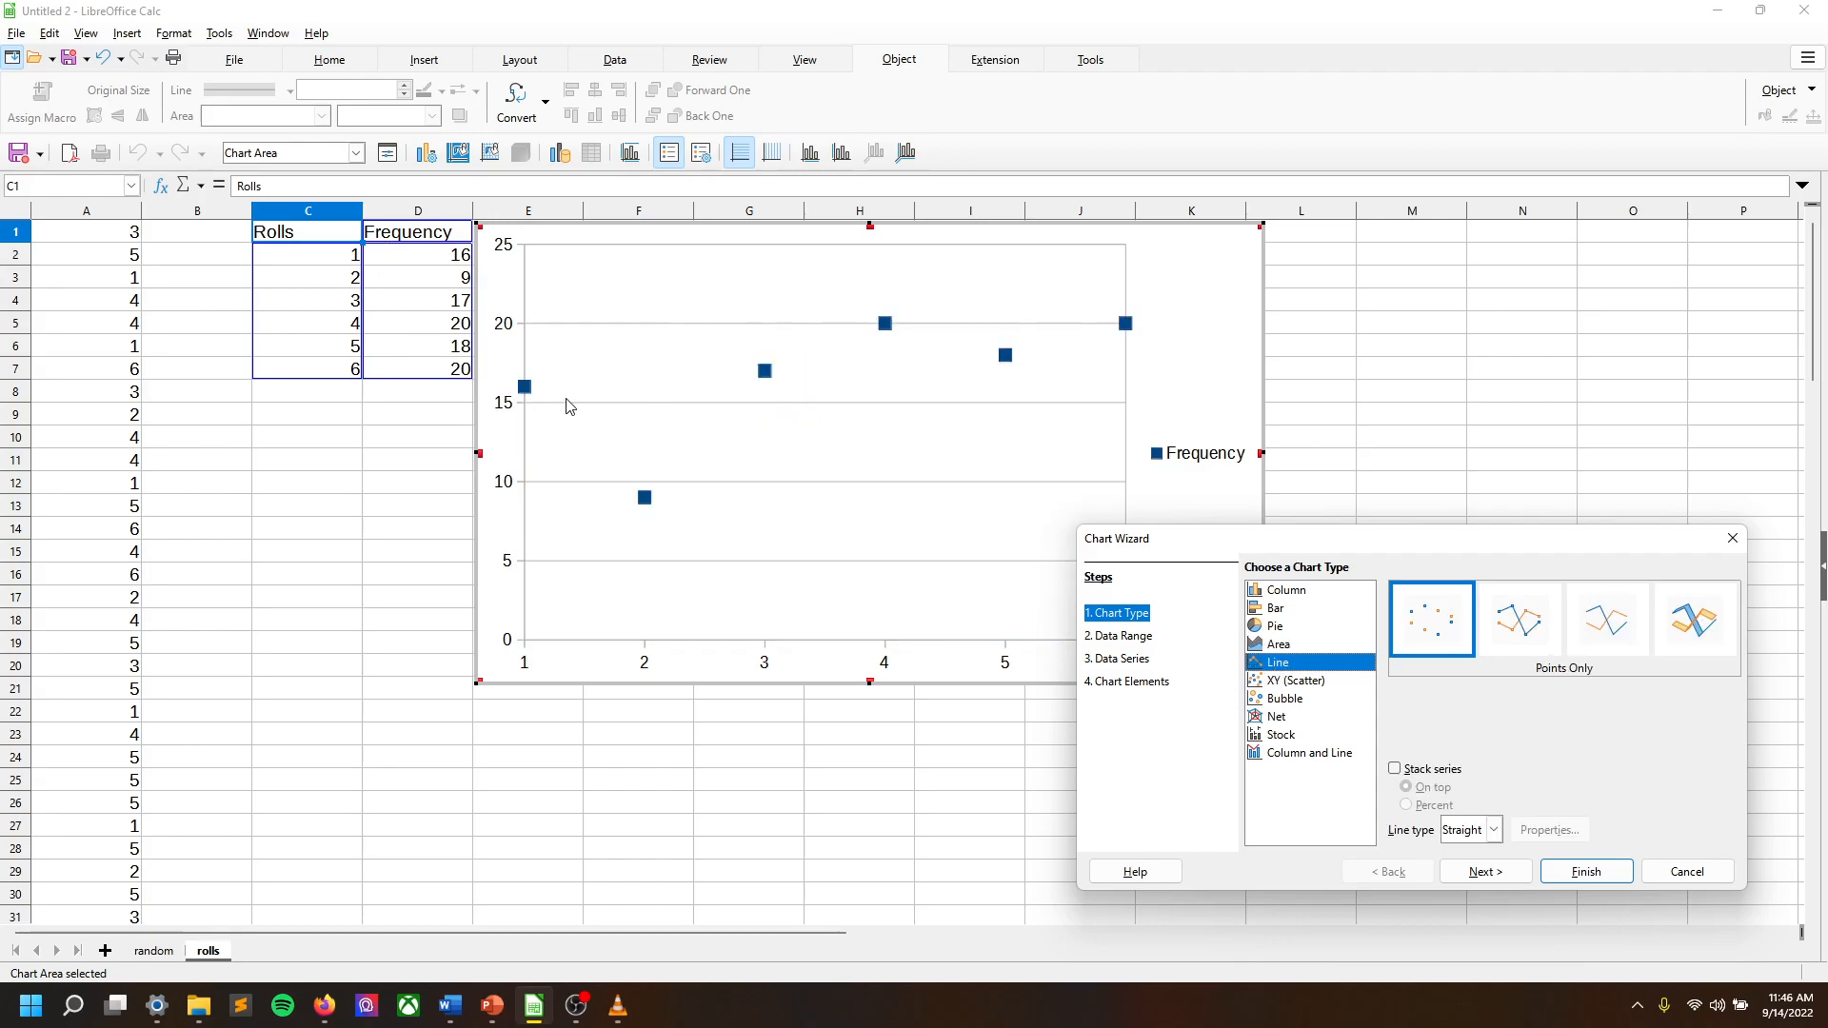
pyautogui.moveTo(963, 372)
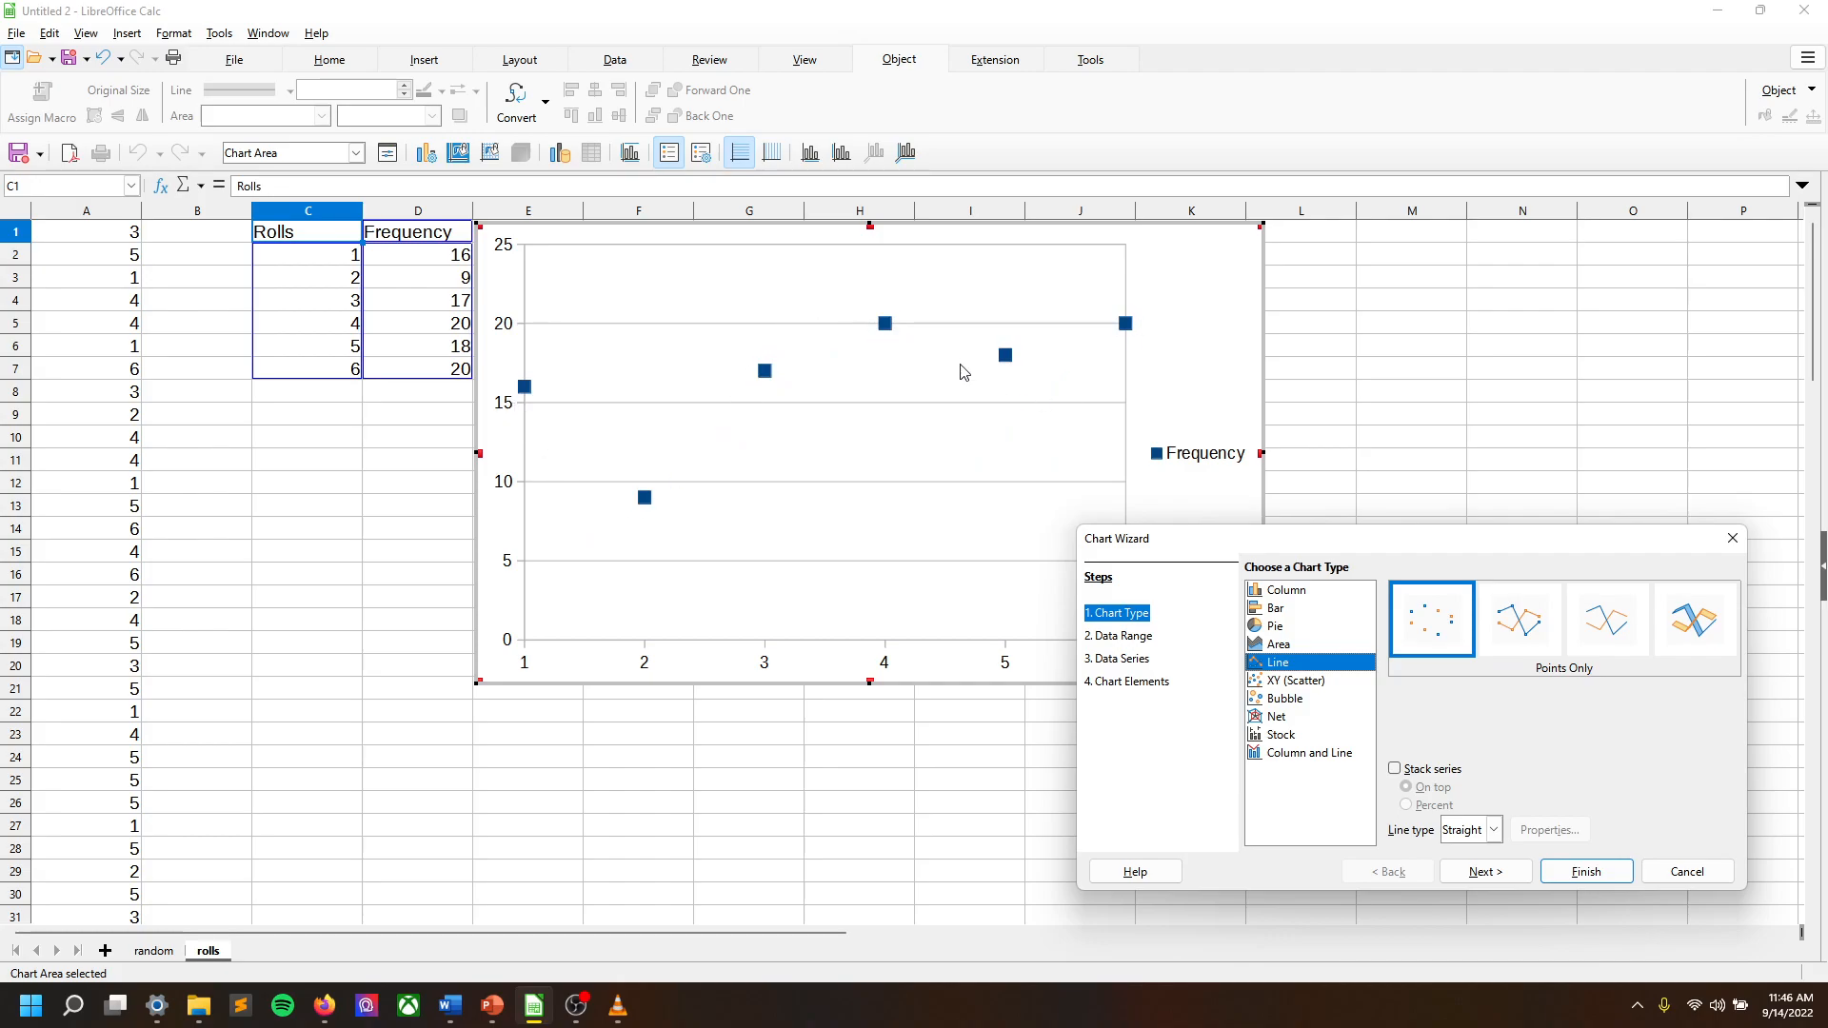
pyautogui.click(1297, 680)
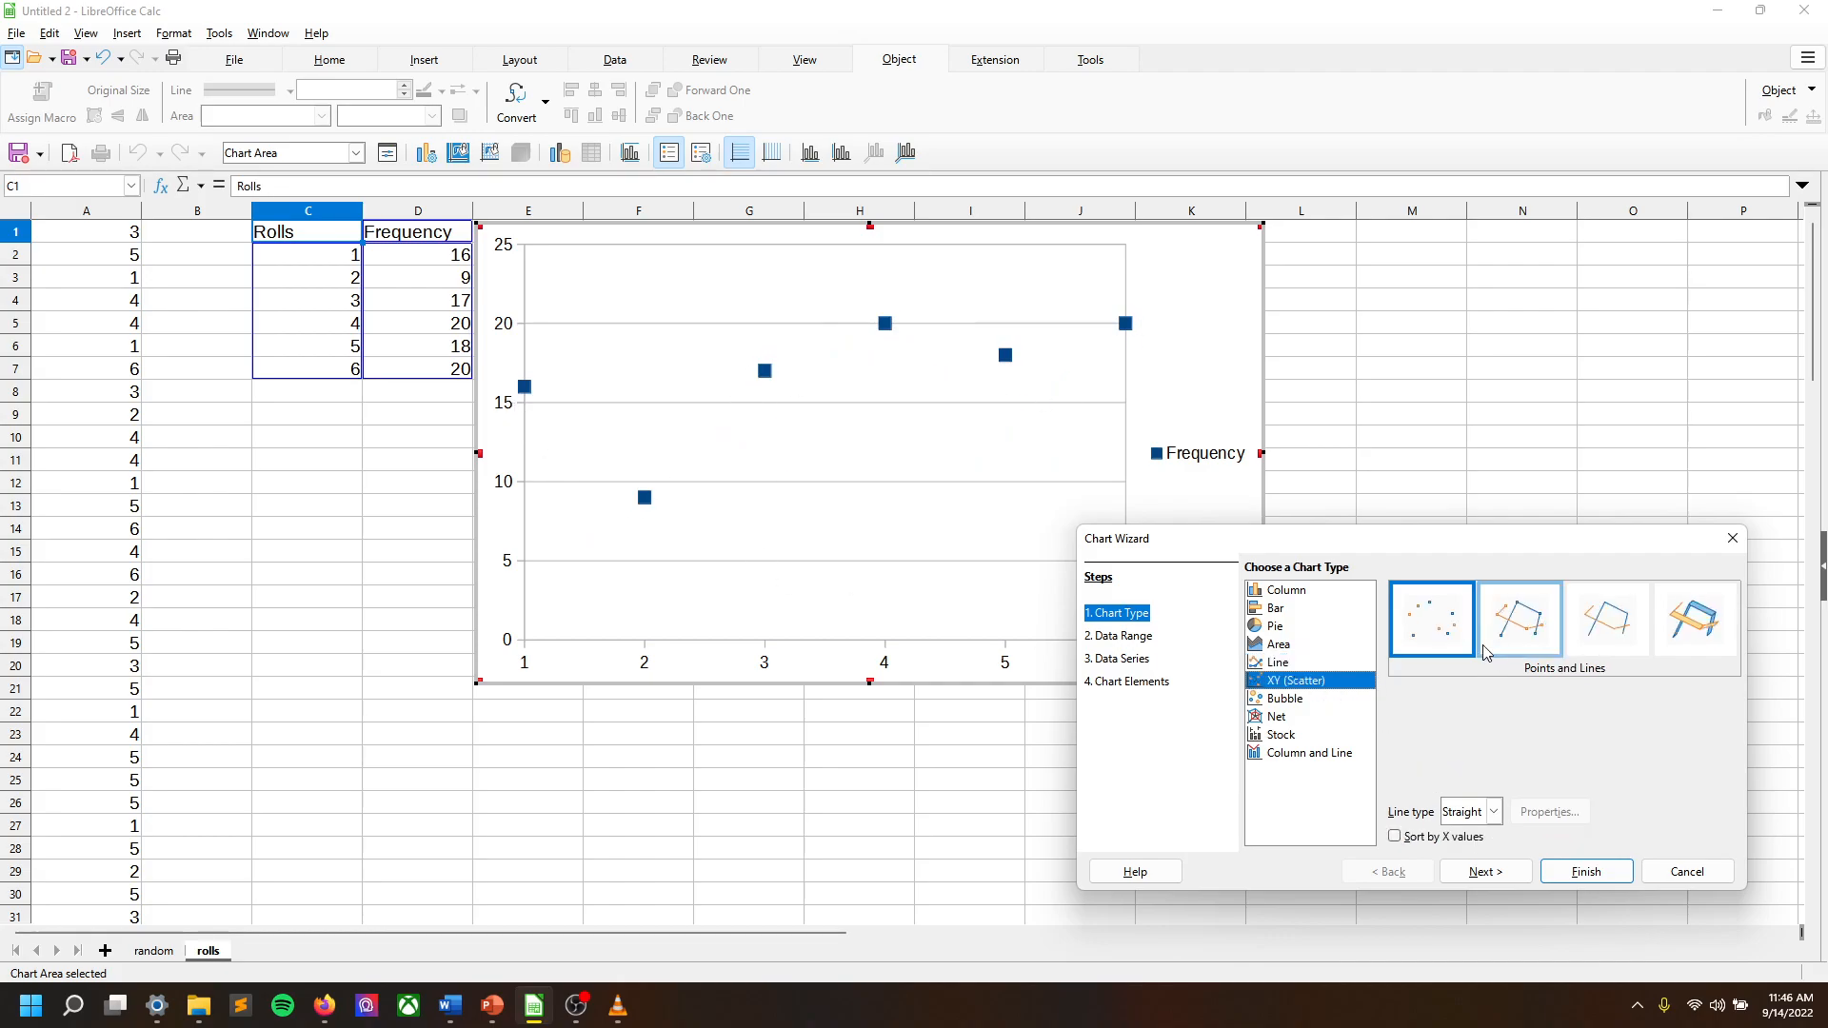
pyautogui.click(1432, 618)
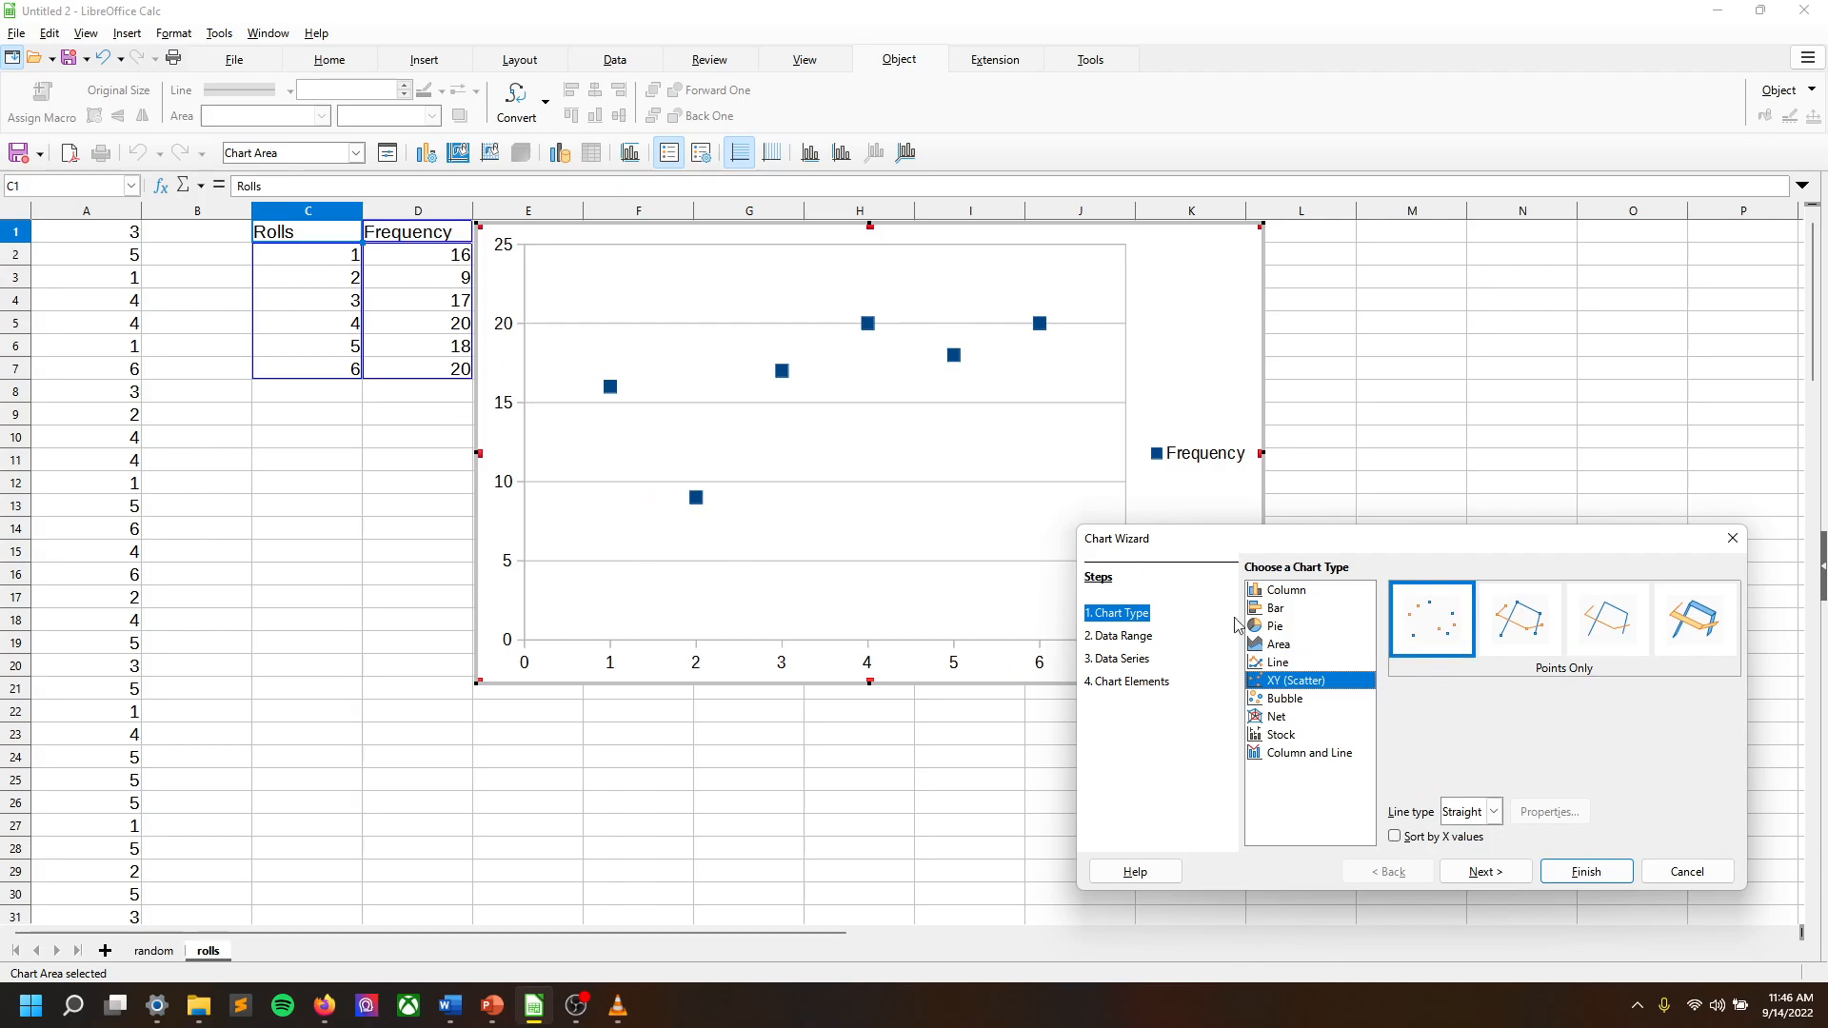
pyautogui.click(1288, 589)
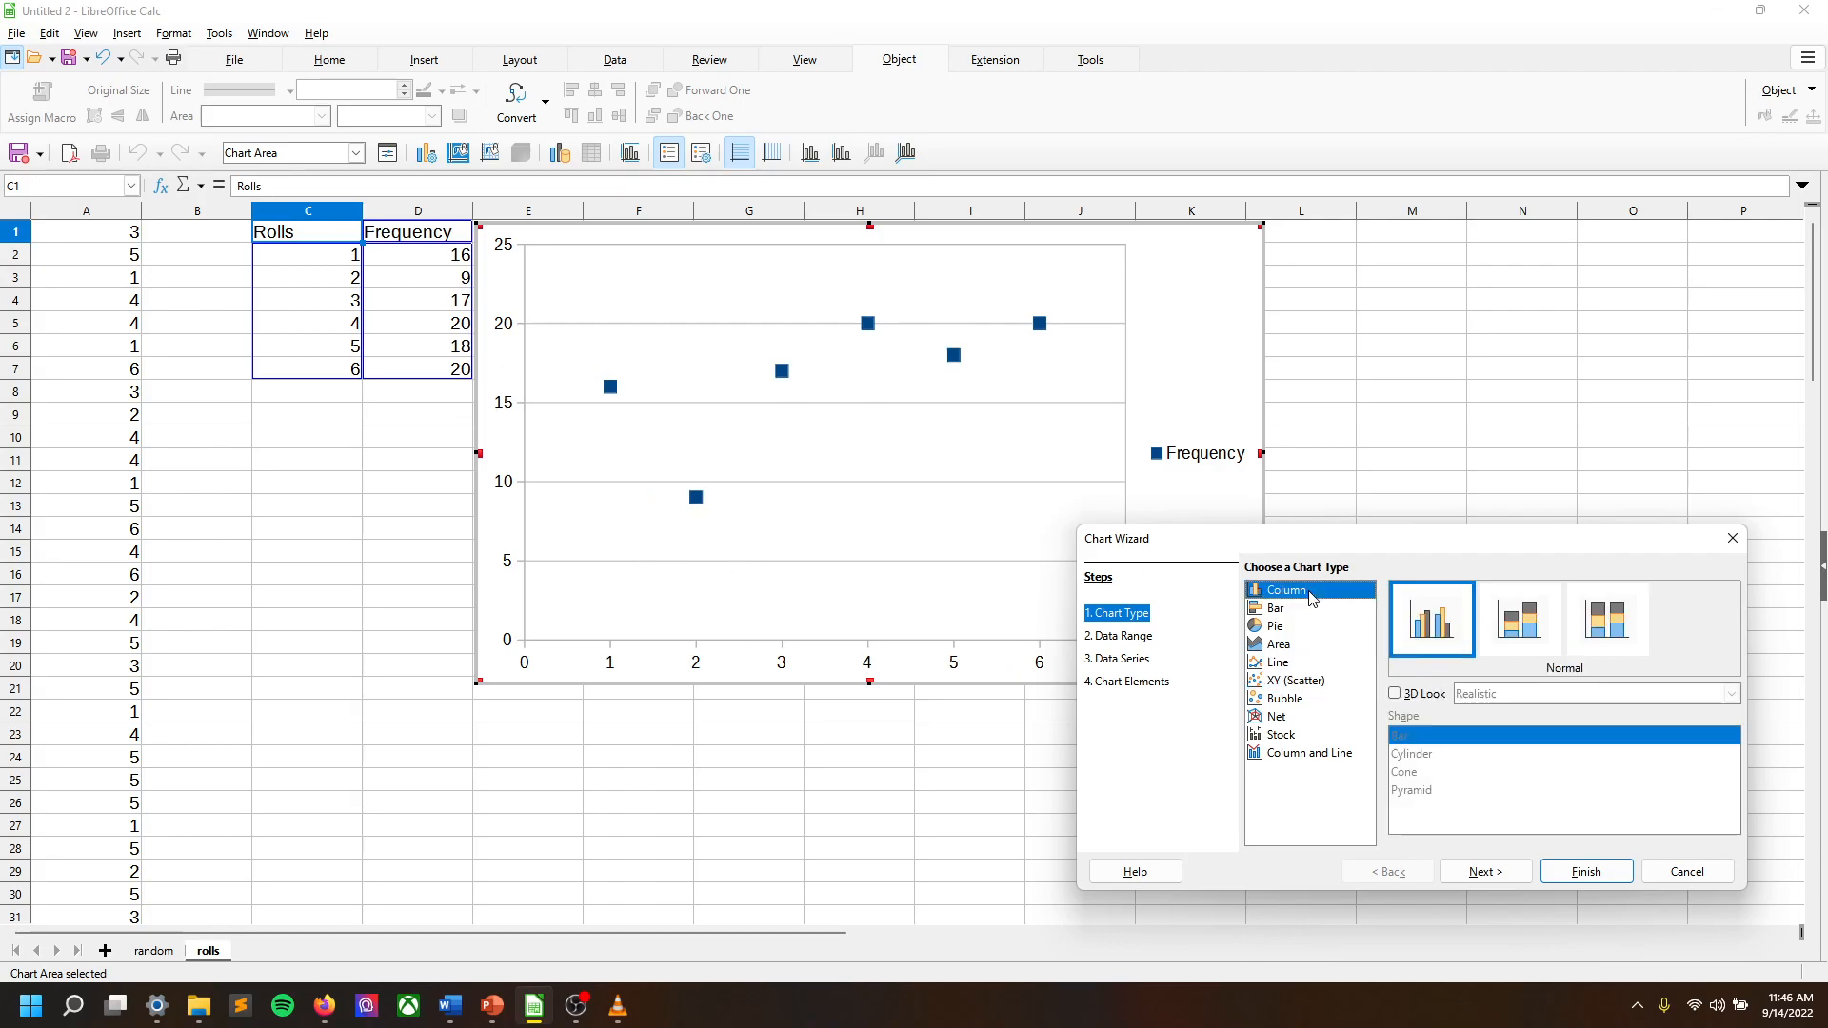
# Enable 3D Look, try cylinder, pyramid and cone shapes, then return to box bars.
pyautogui.click(1286, 589)
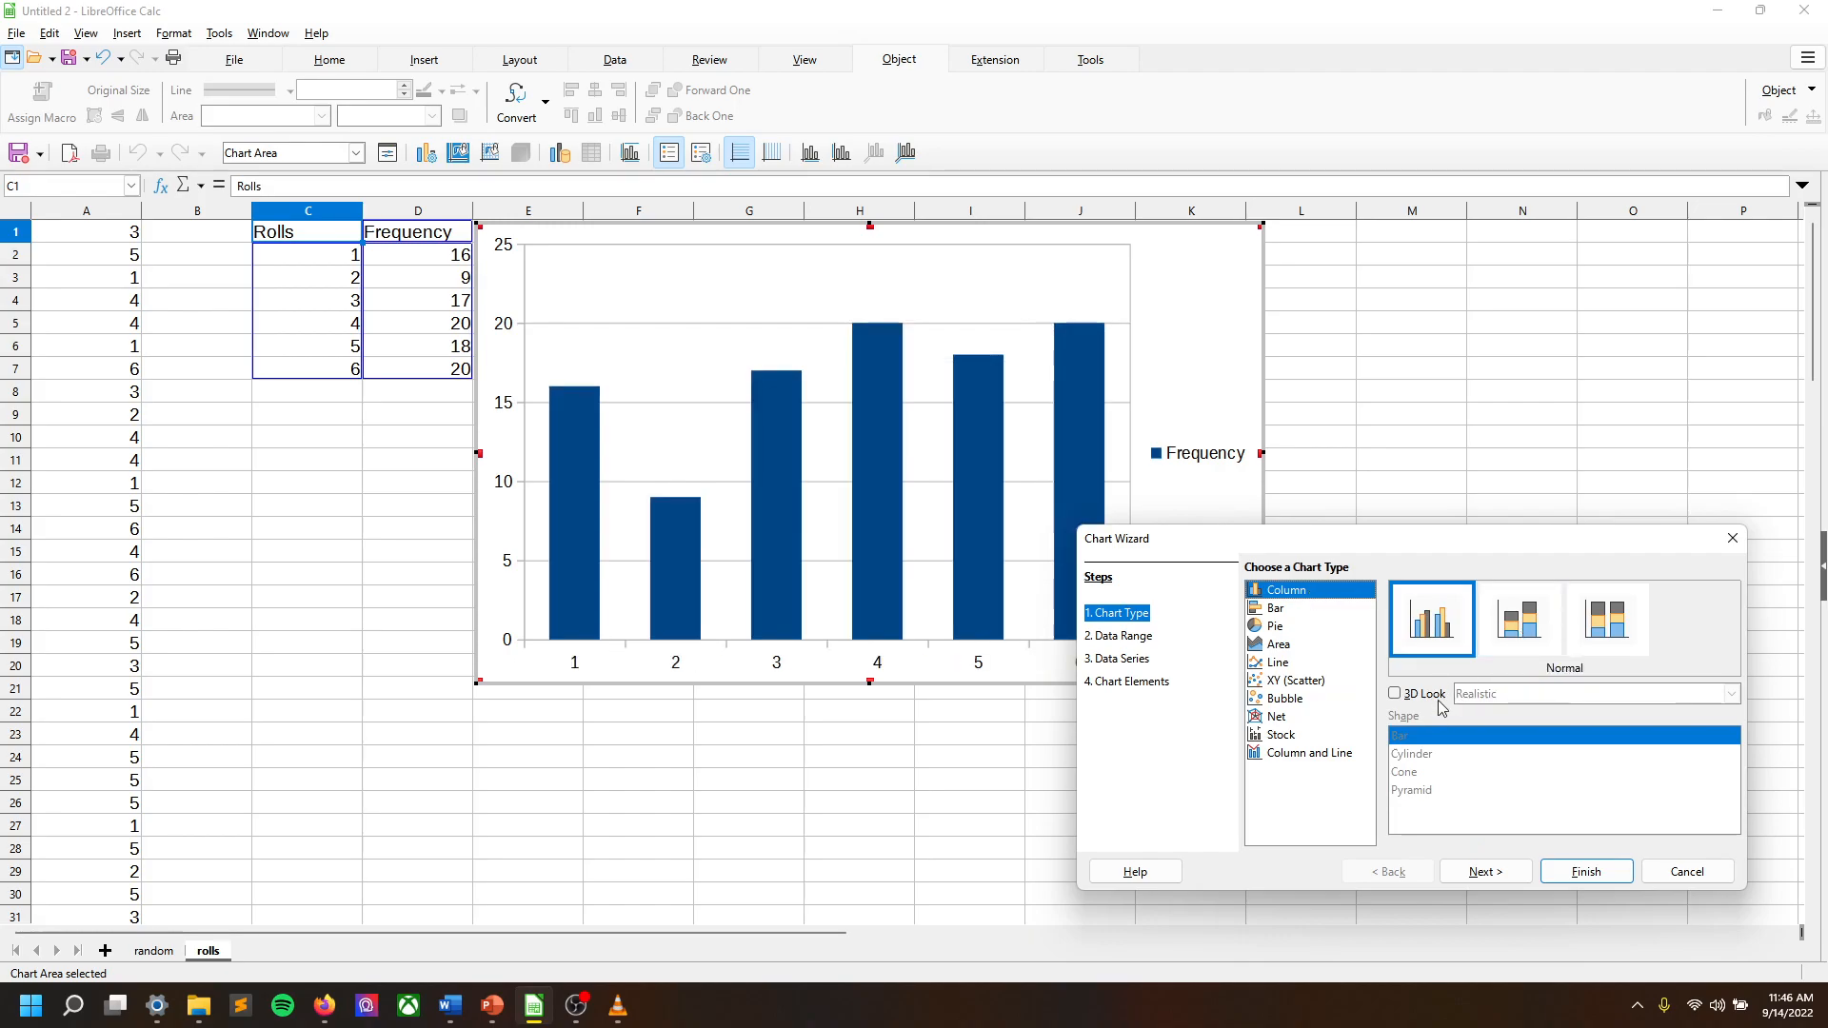
pyautogui.click(1394, 694)
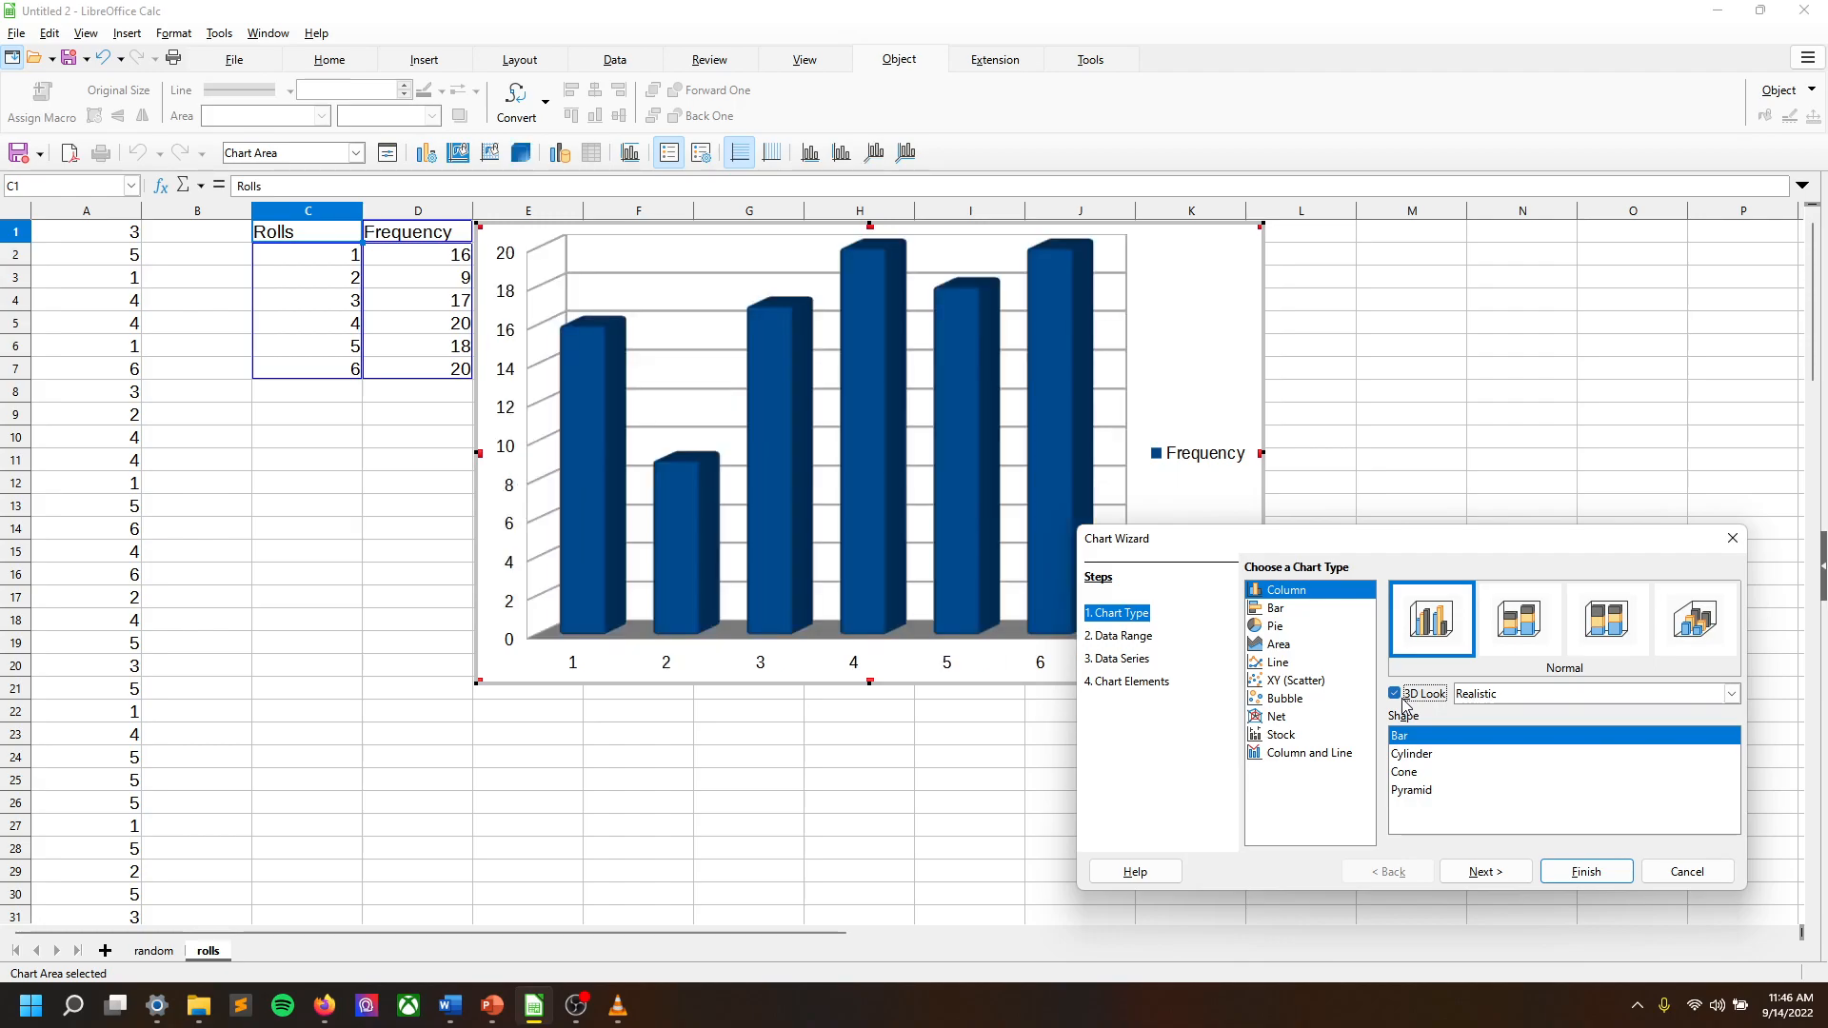
pyautogui.moveTo(1435, 759)
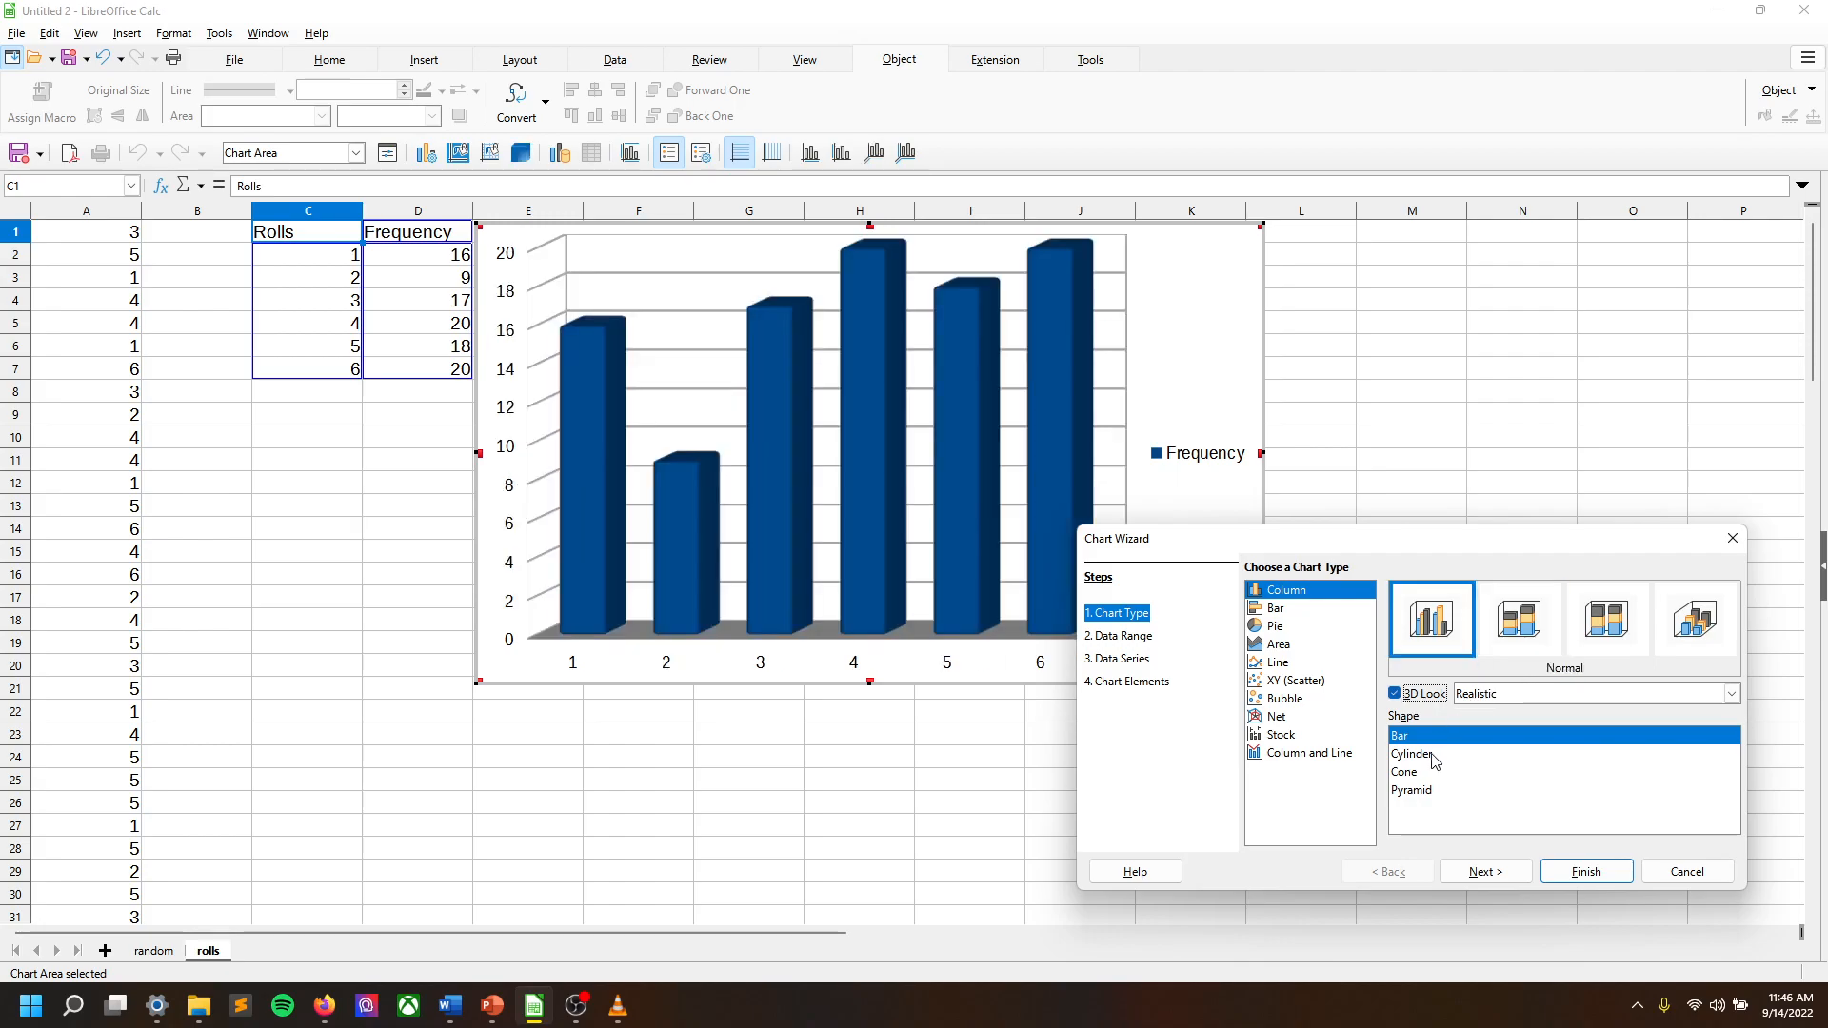
pyautogui.click(1411, 753)
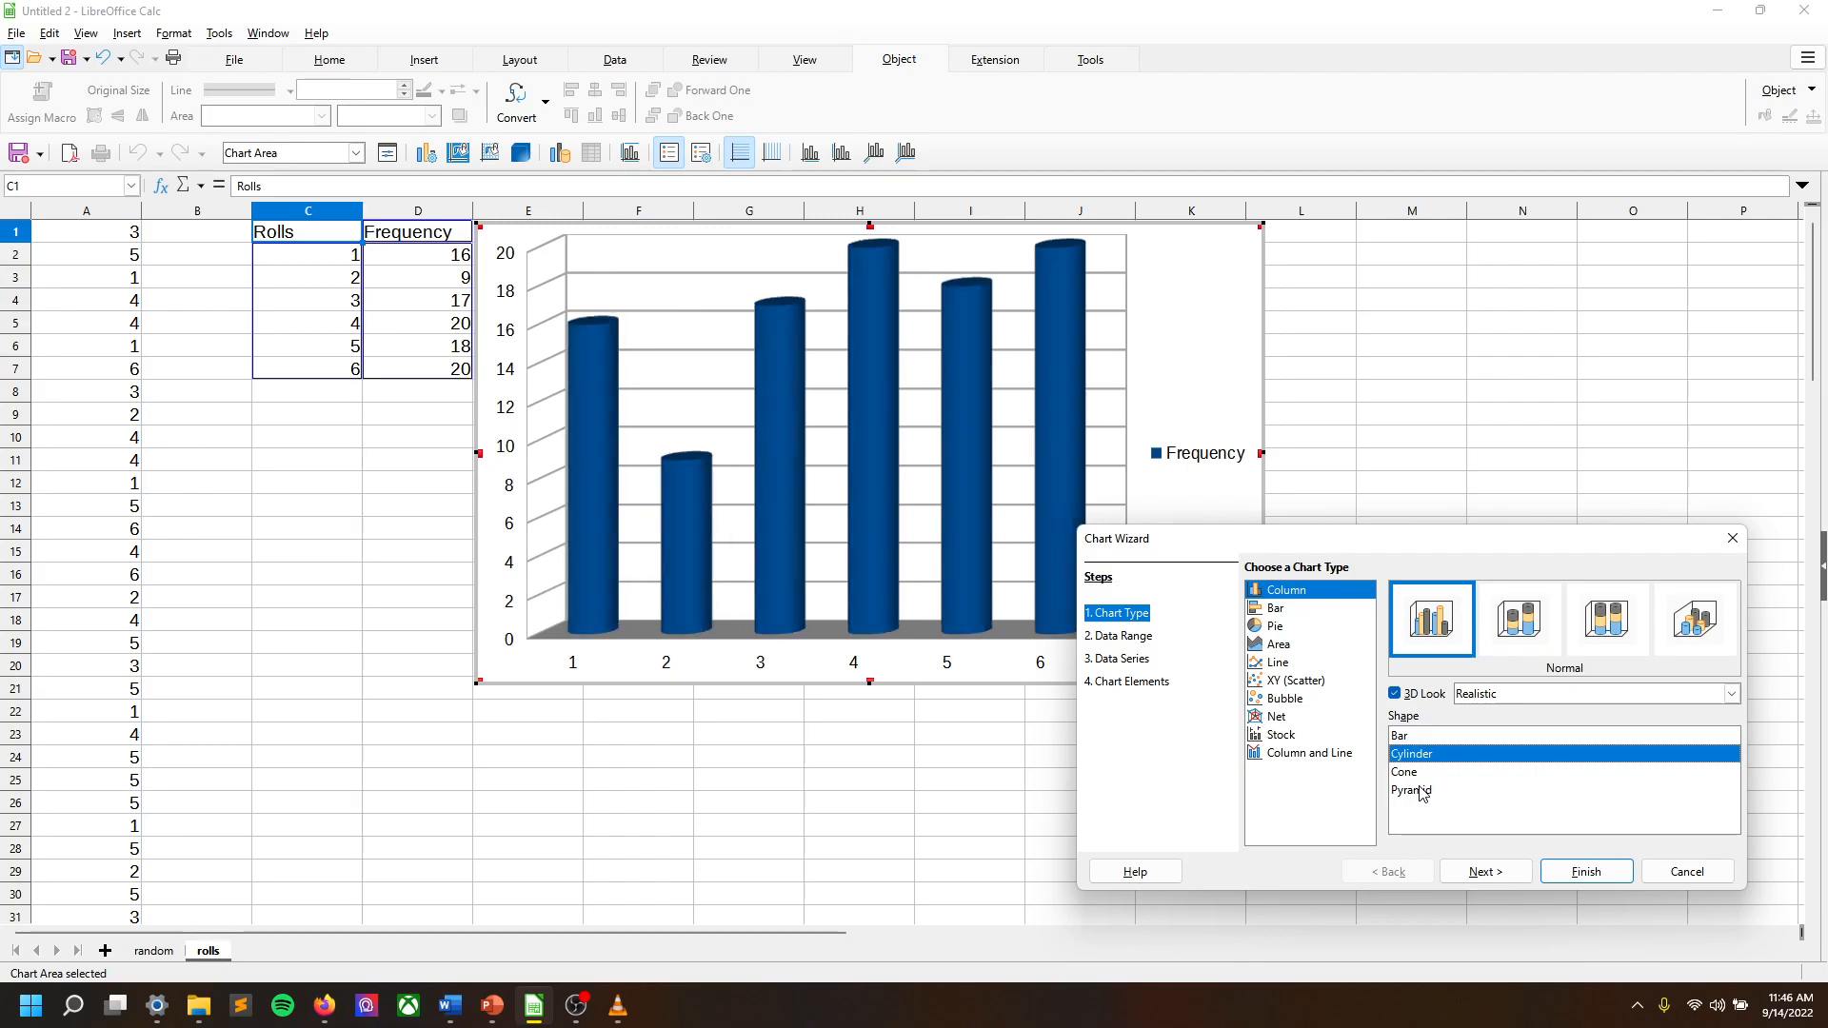
pyautogui.click(1412, 791)
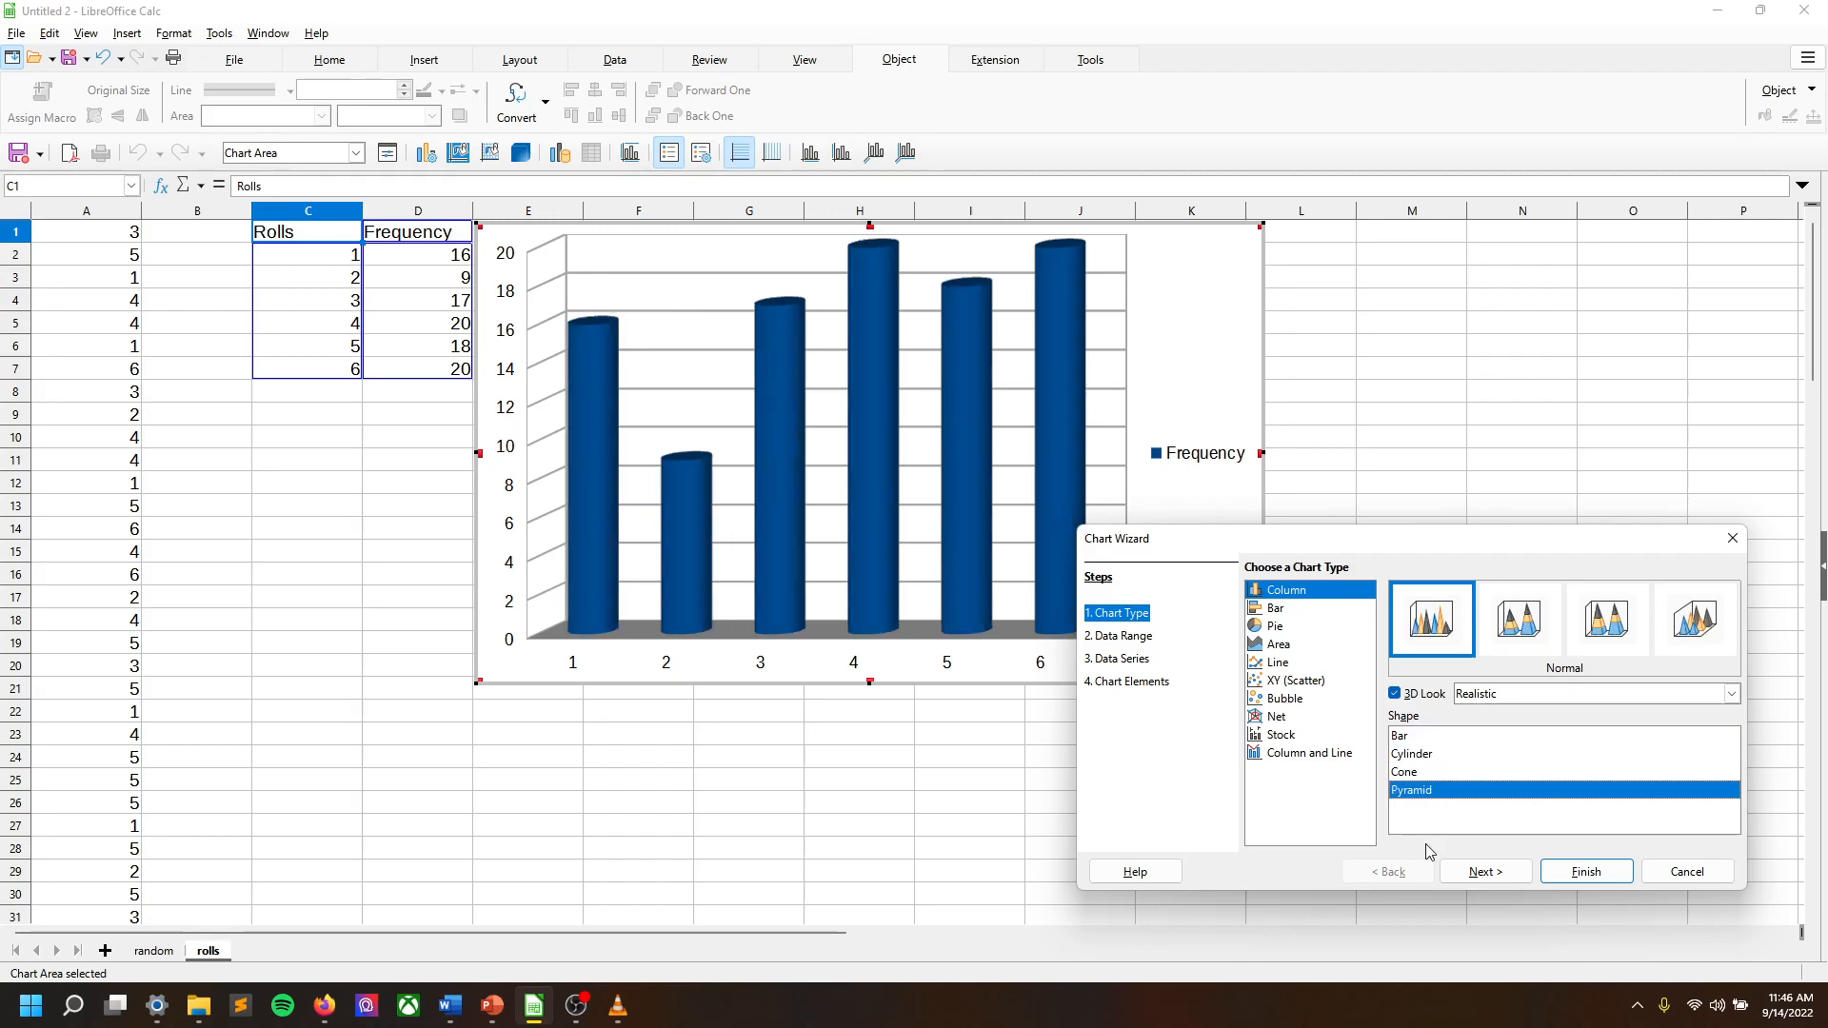
pyautogui.click(1404, 771)
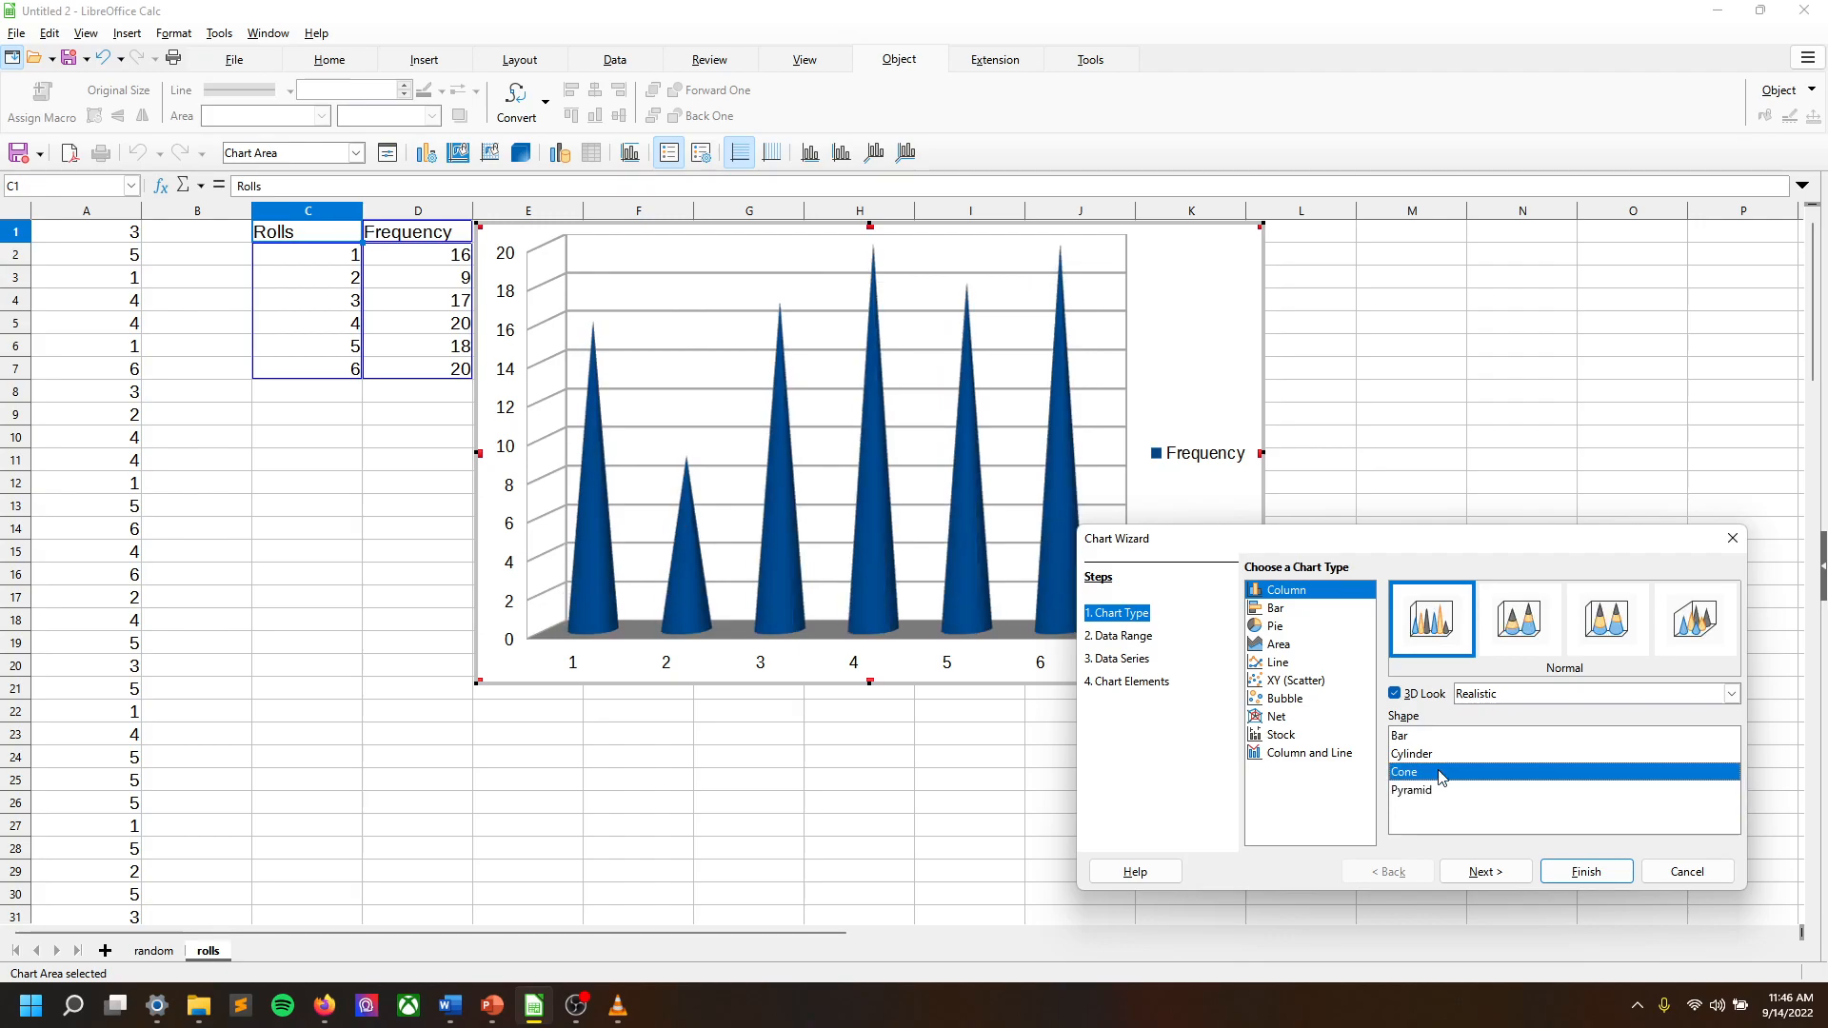
pyautogui.click(1413, 735)
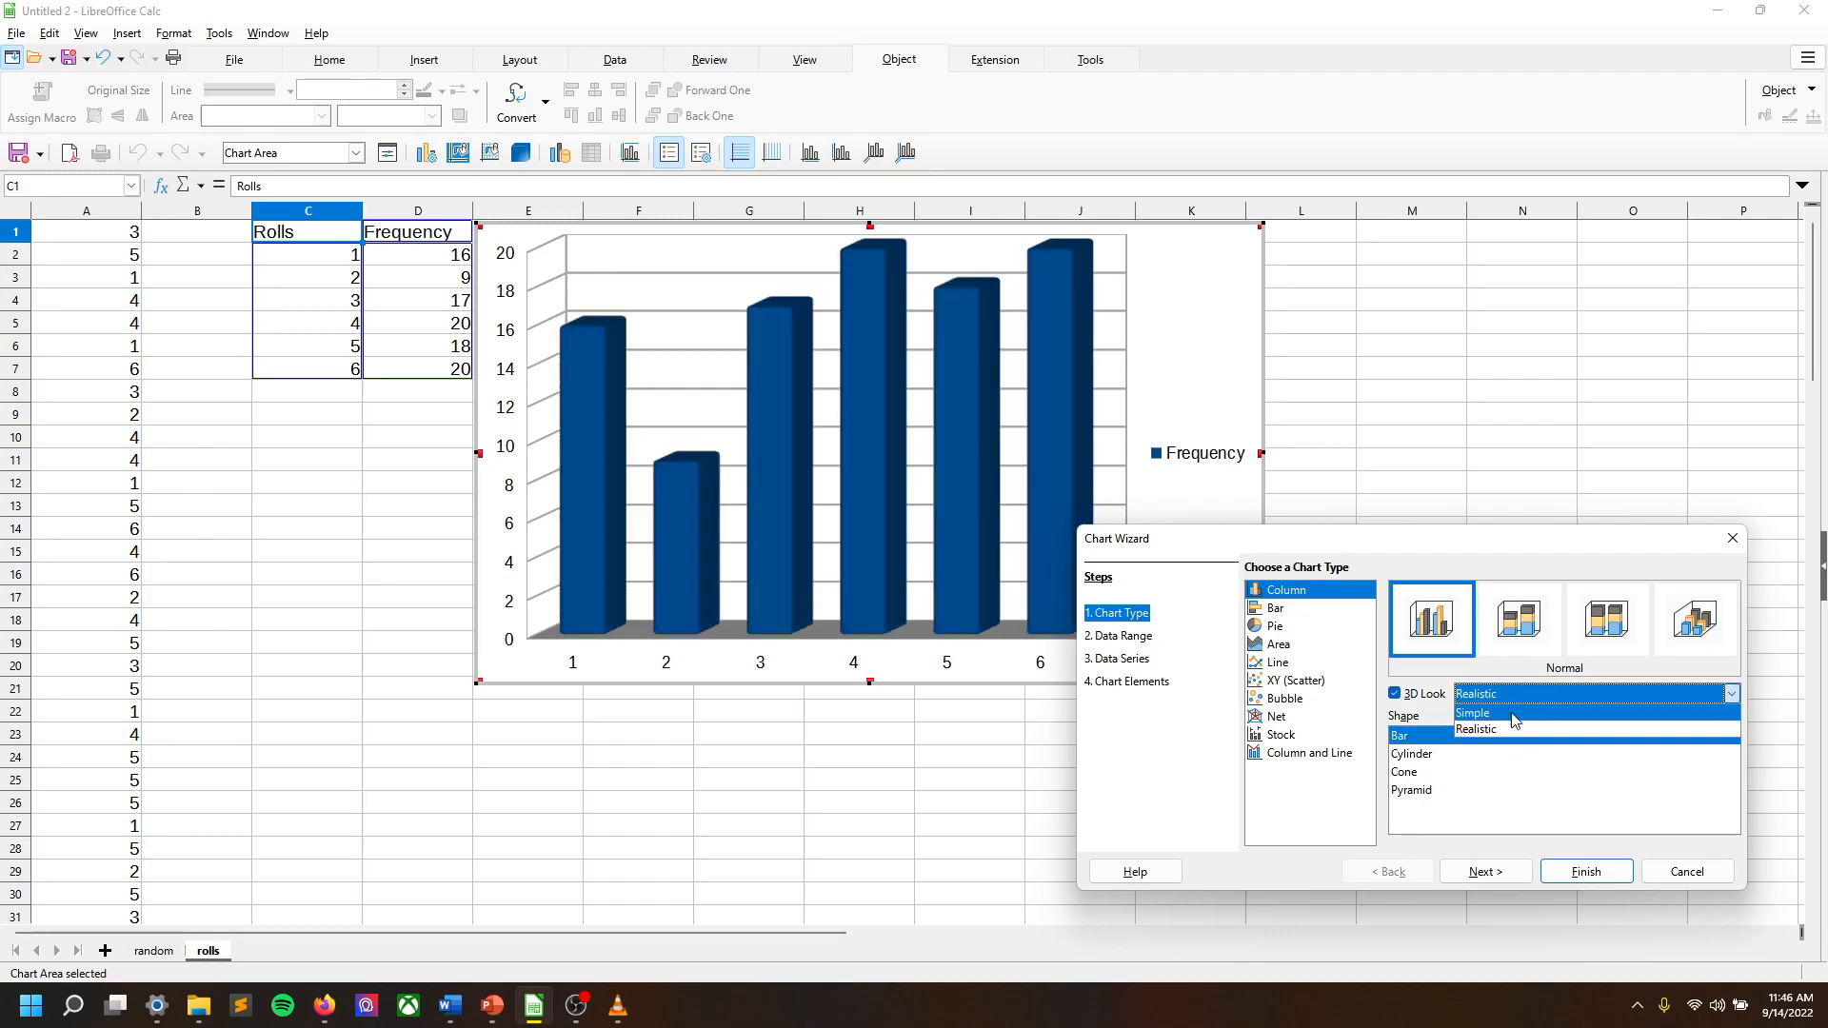
# Set the 3D look to Simple and try stacked and percent stacked variants.
pyautogui.click(1472, 712)
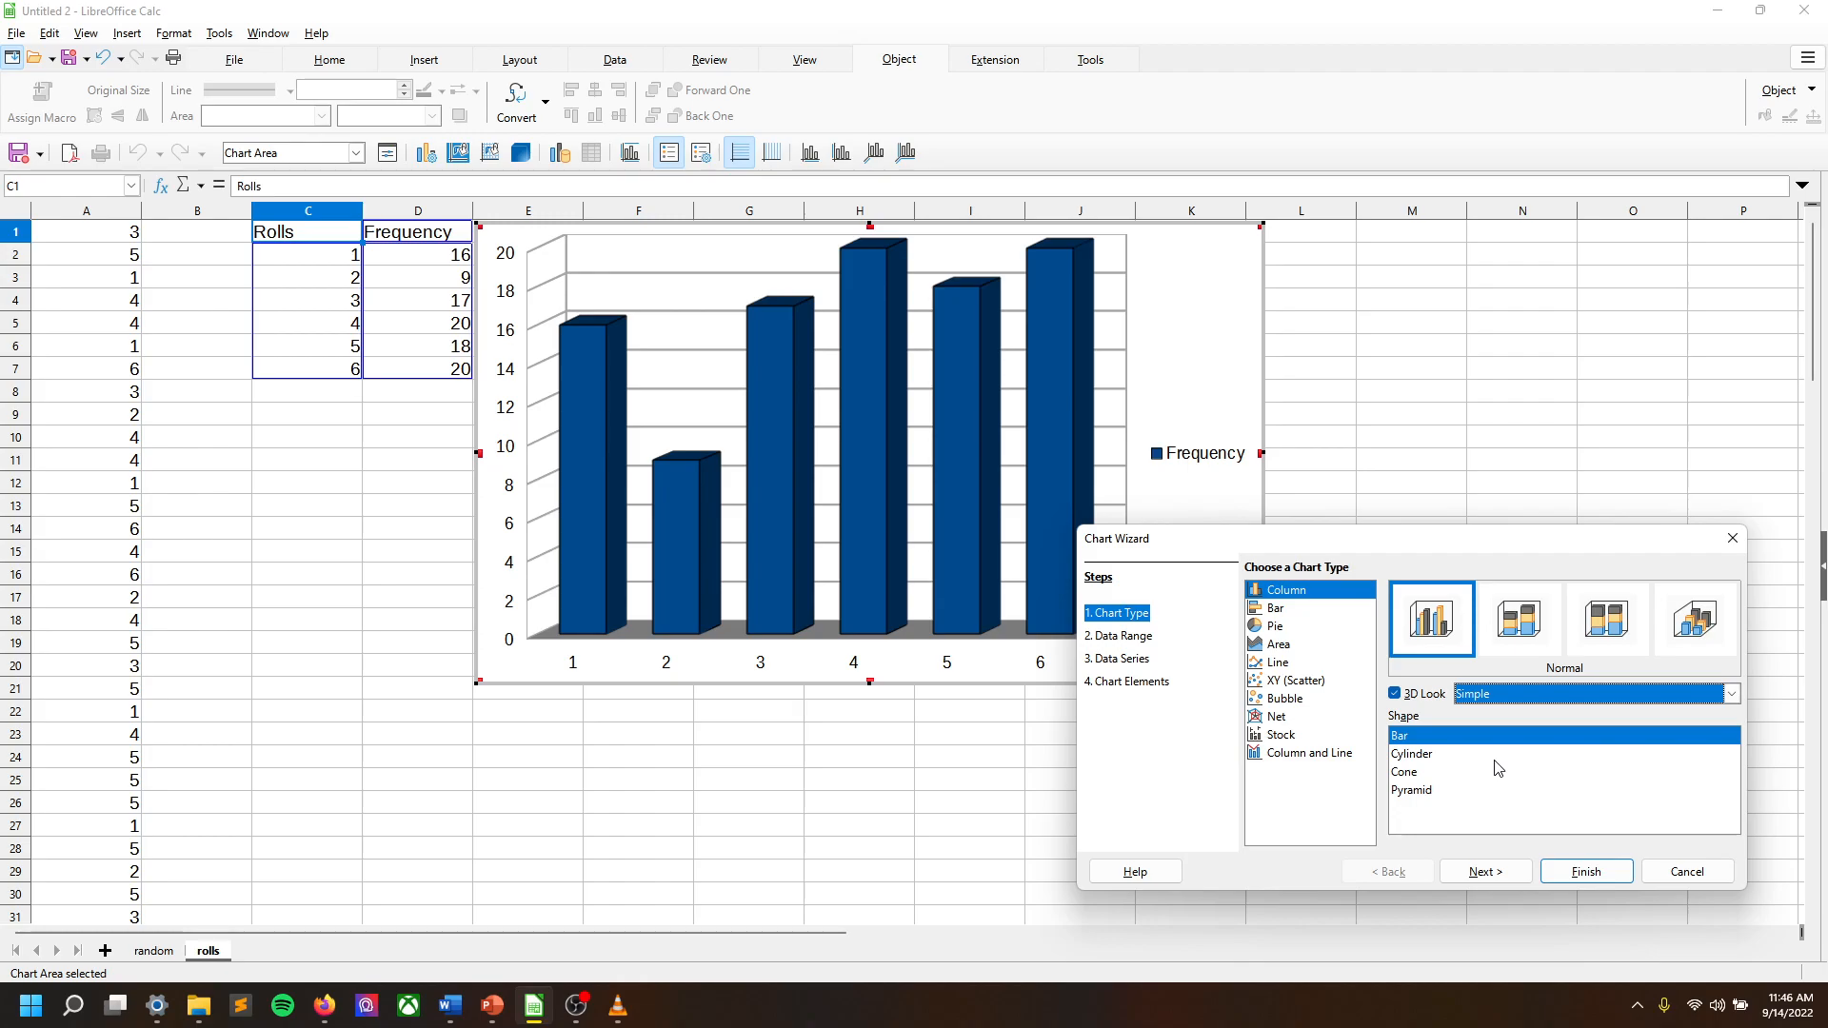
pyautogui.moveTo(1521, 619)
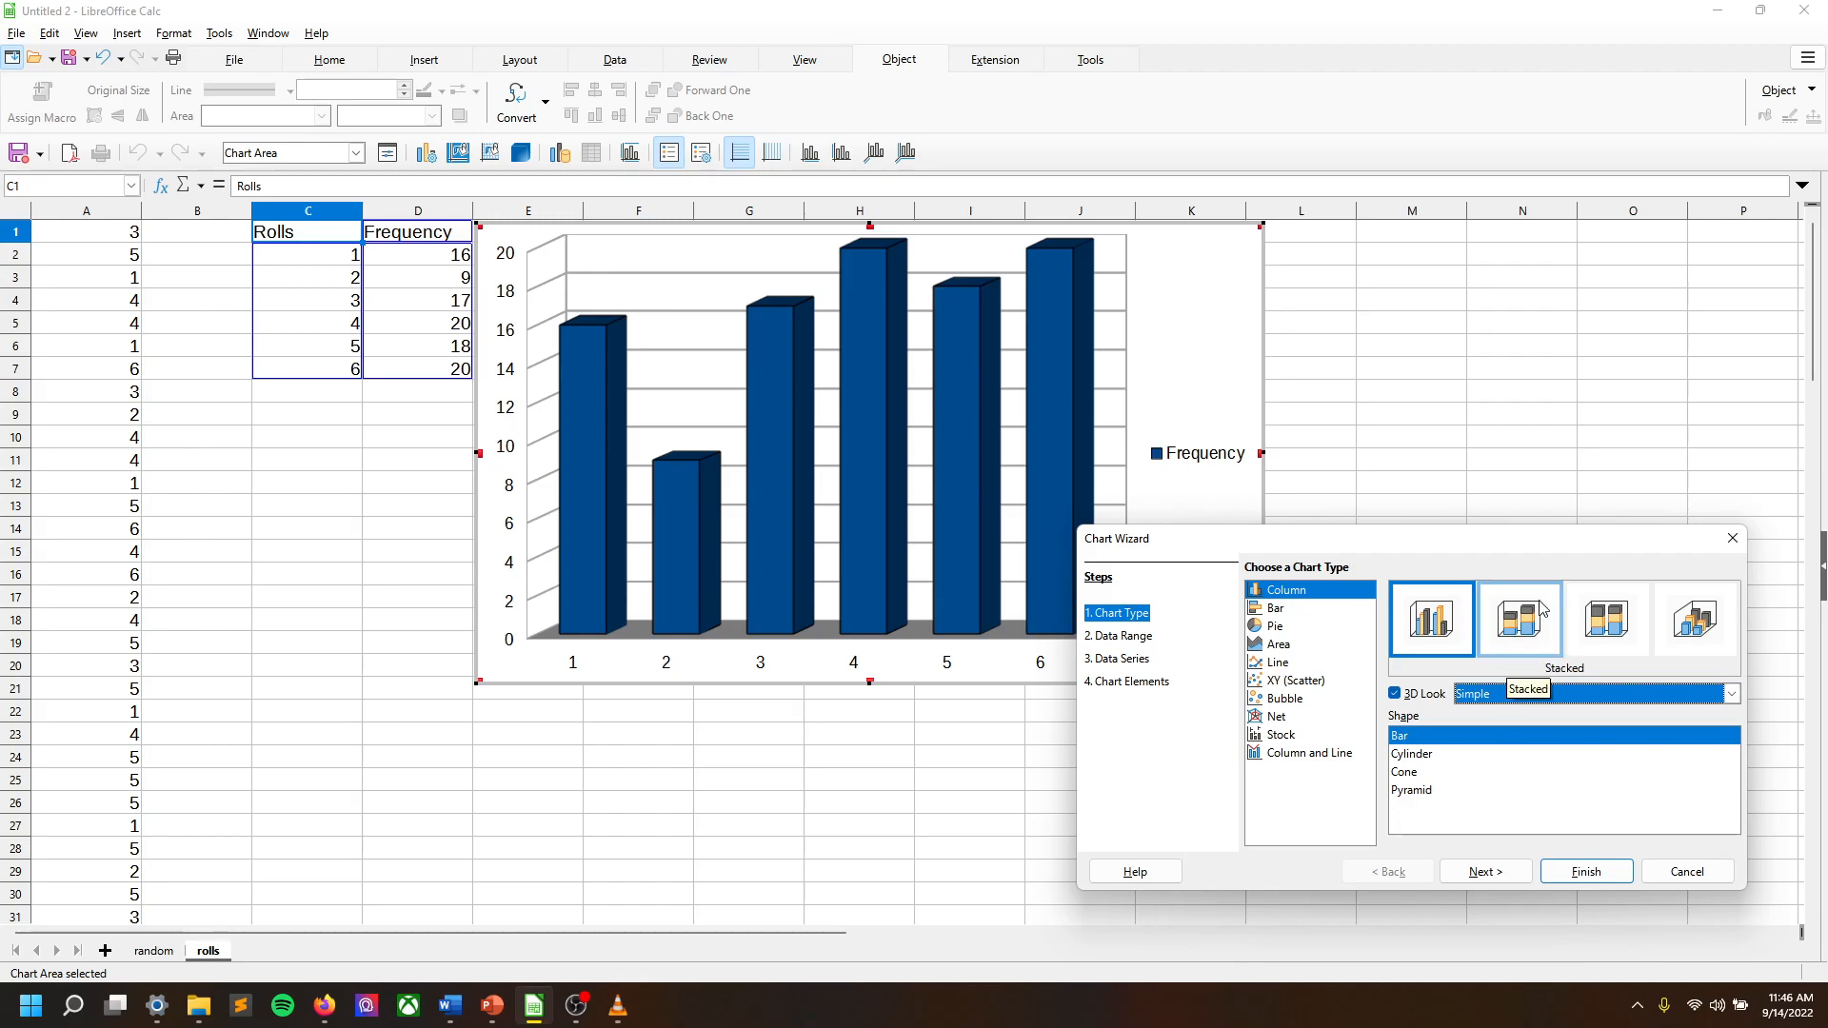
pyautogui.click(1520, 619)
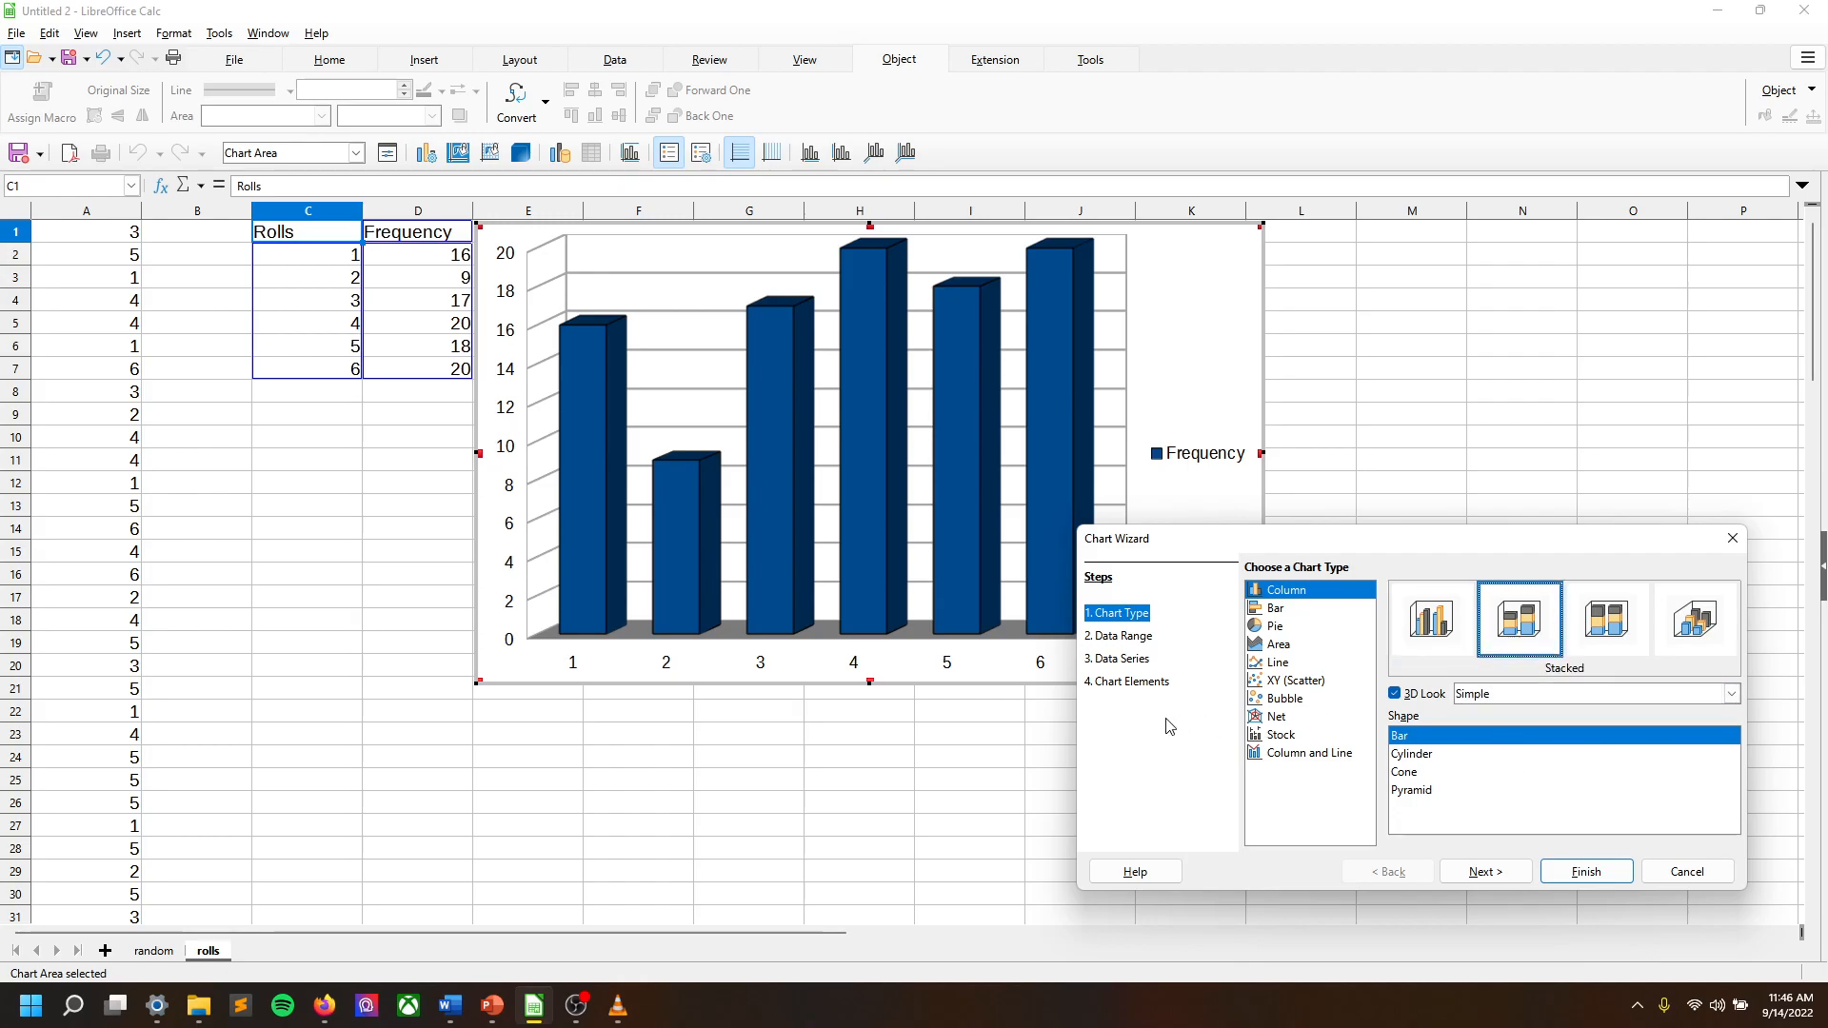
pyautogui.moveTo(1555, 607)
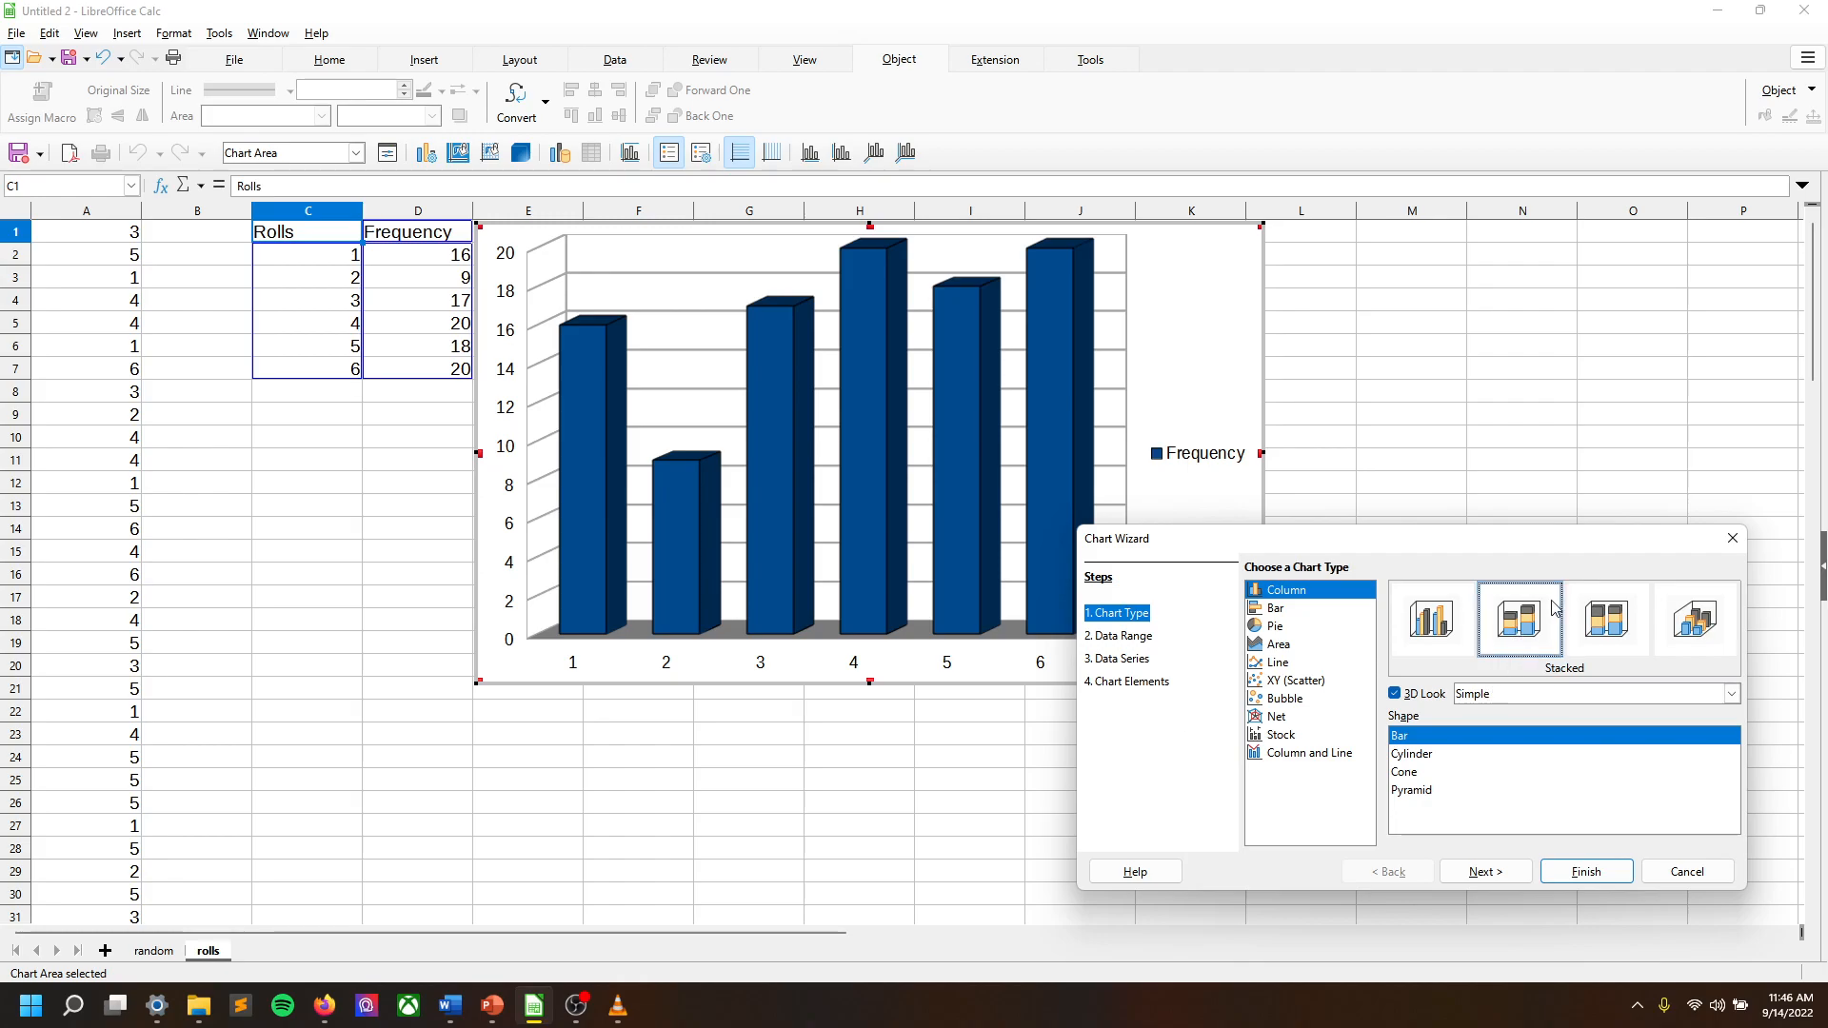
pyautogui.click(1608, 619)
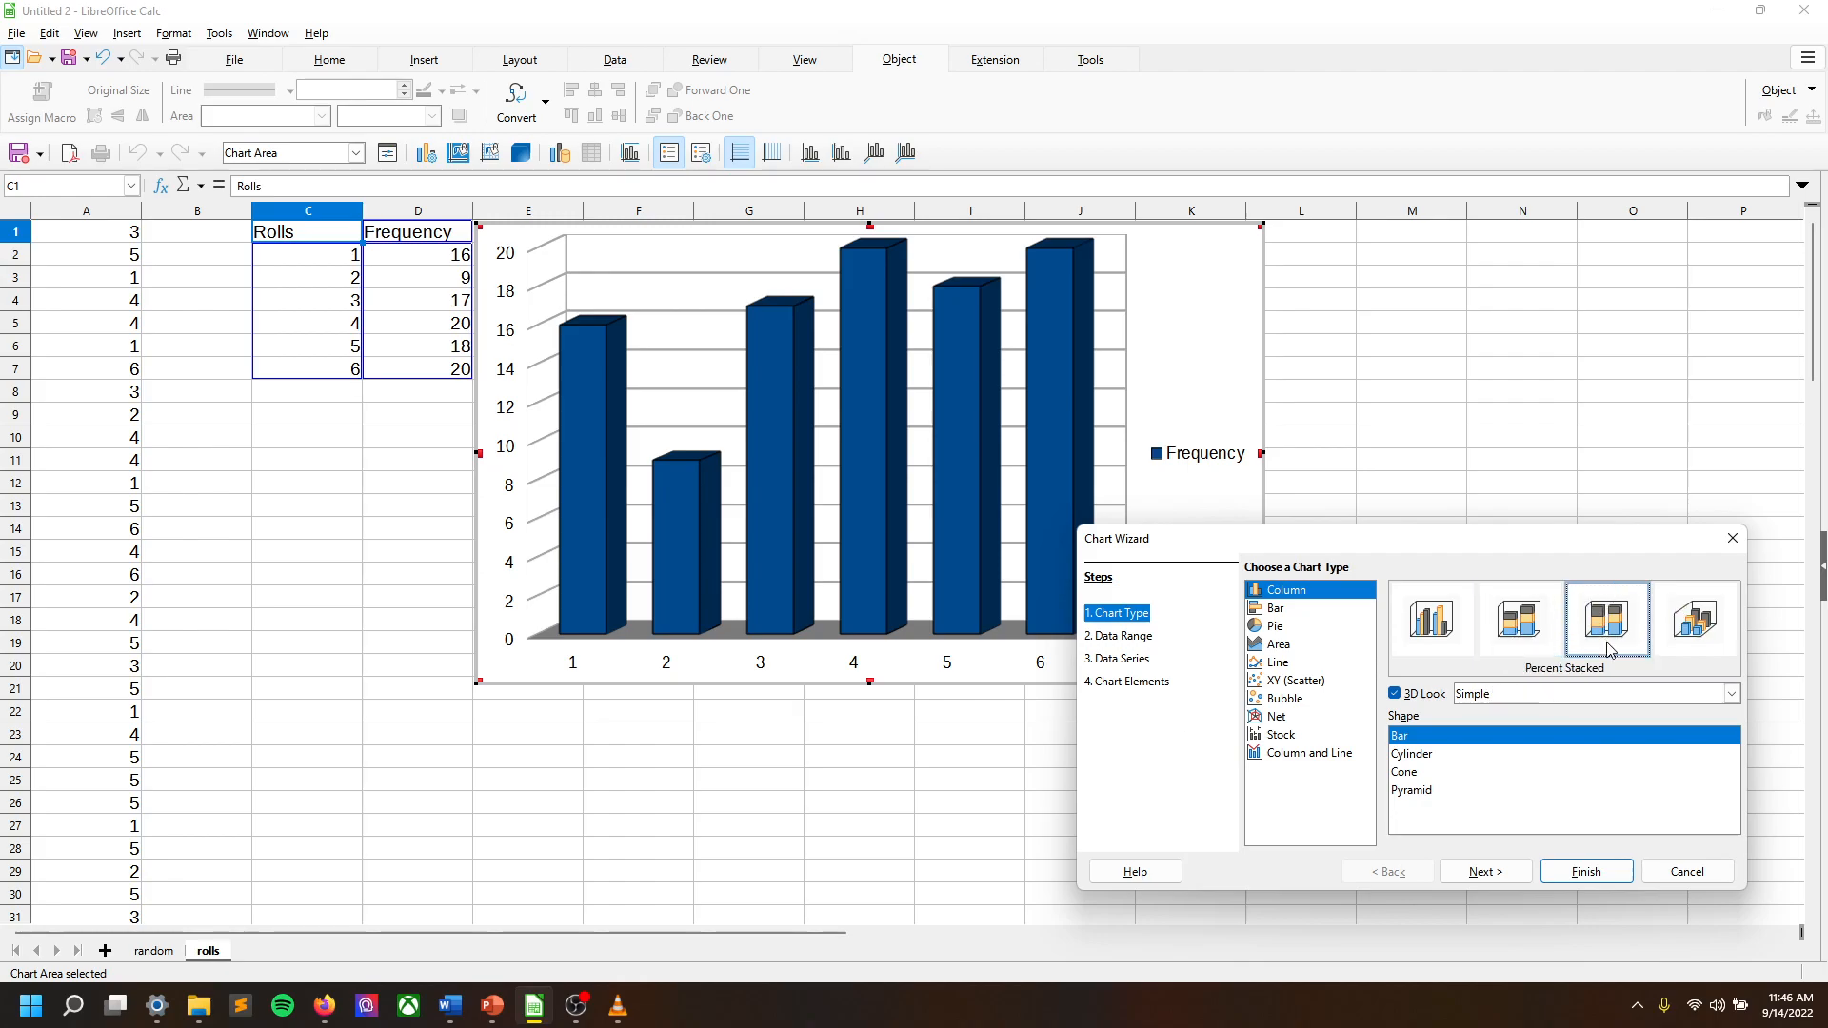
pyautogui.click(1607, 619)
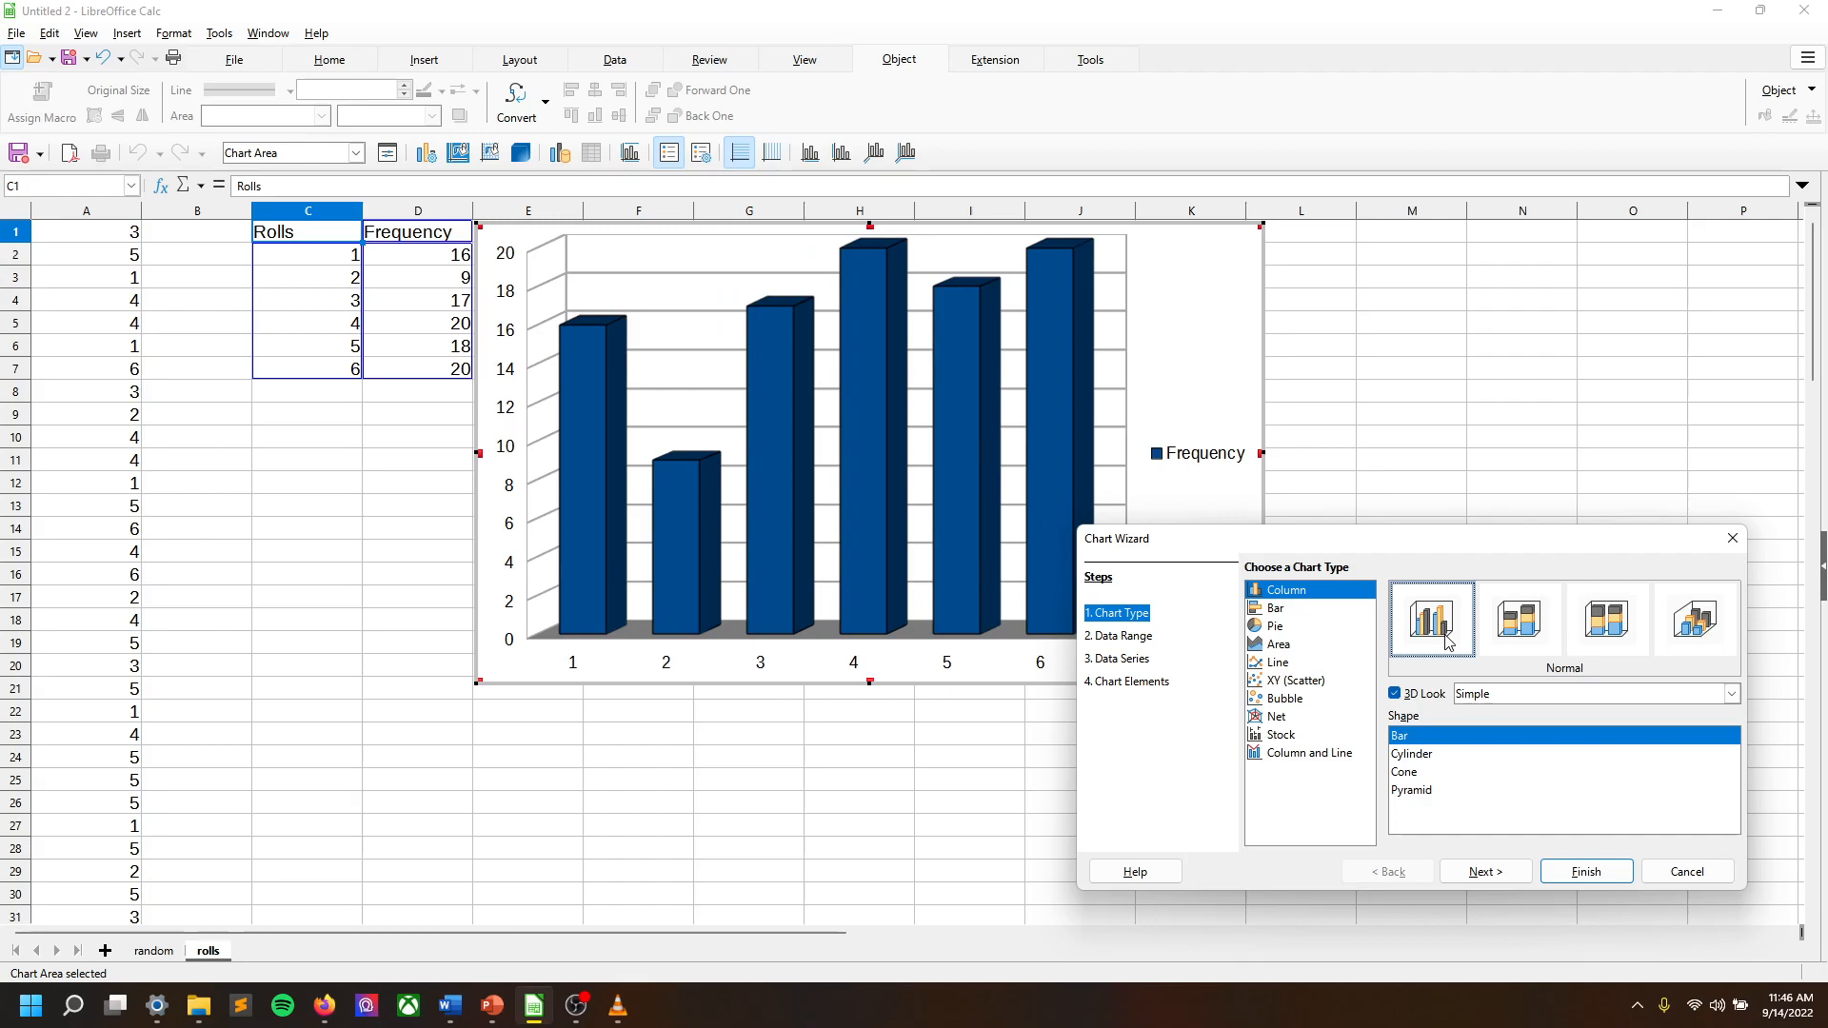
pyautogui.moveTo(1478, 625)
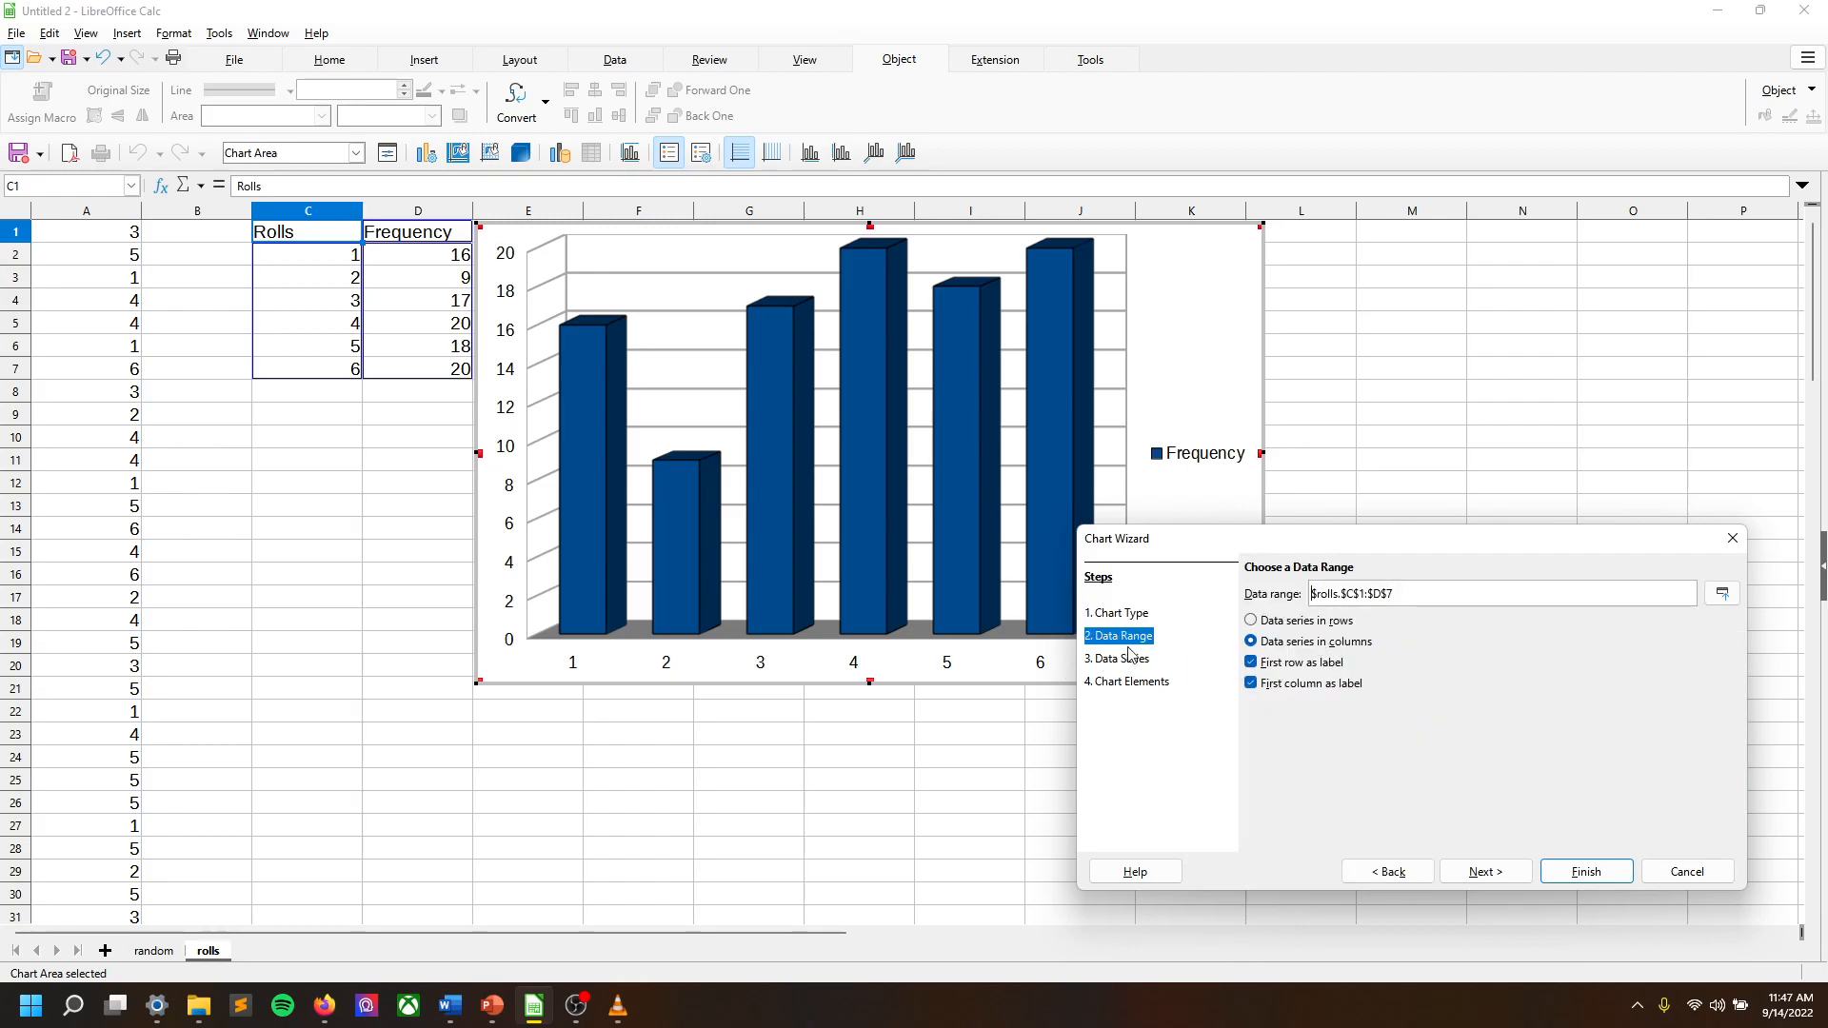
# Go back to Chart Type, advance to Data Range, and start the on-sheet range picker.
pyautogui.click(1118, 613)
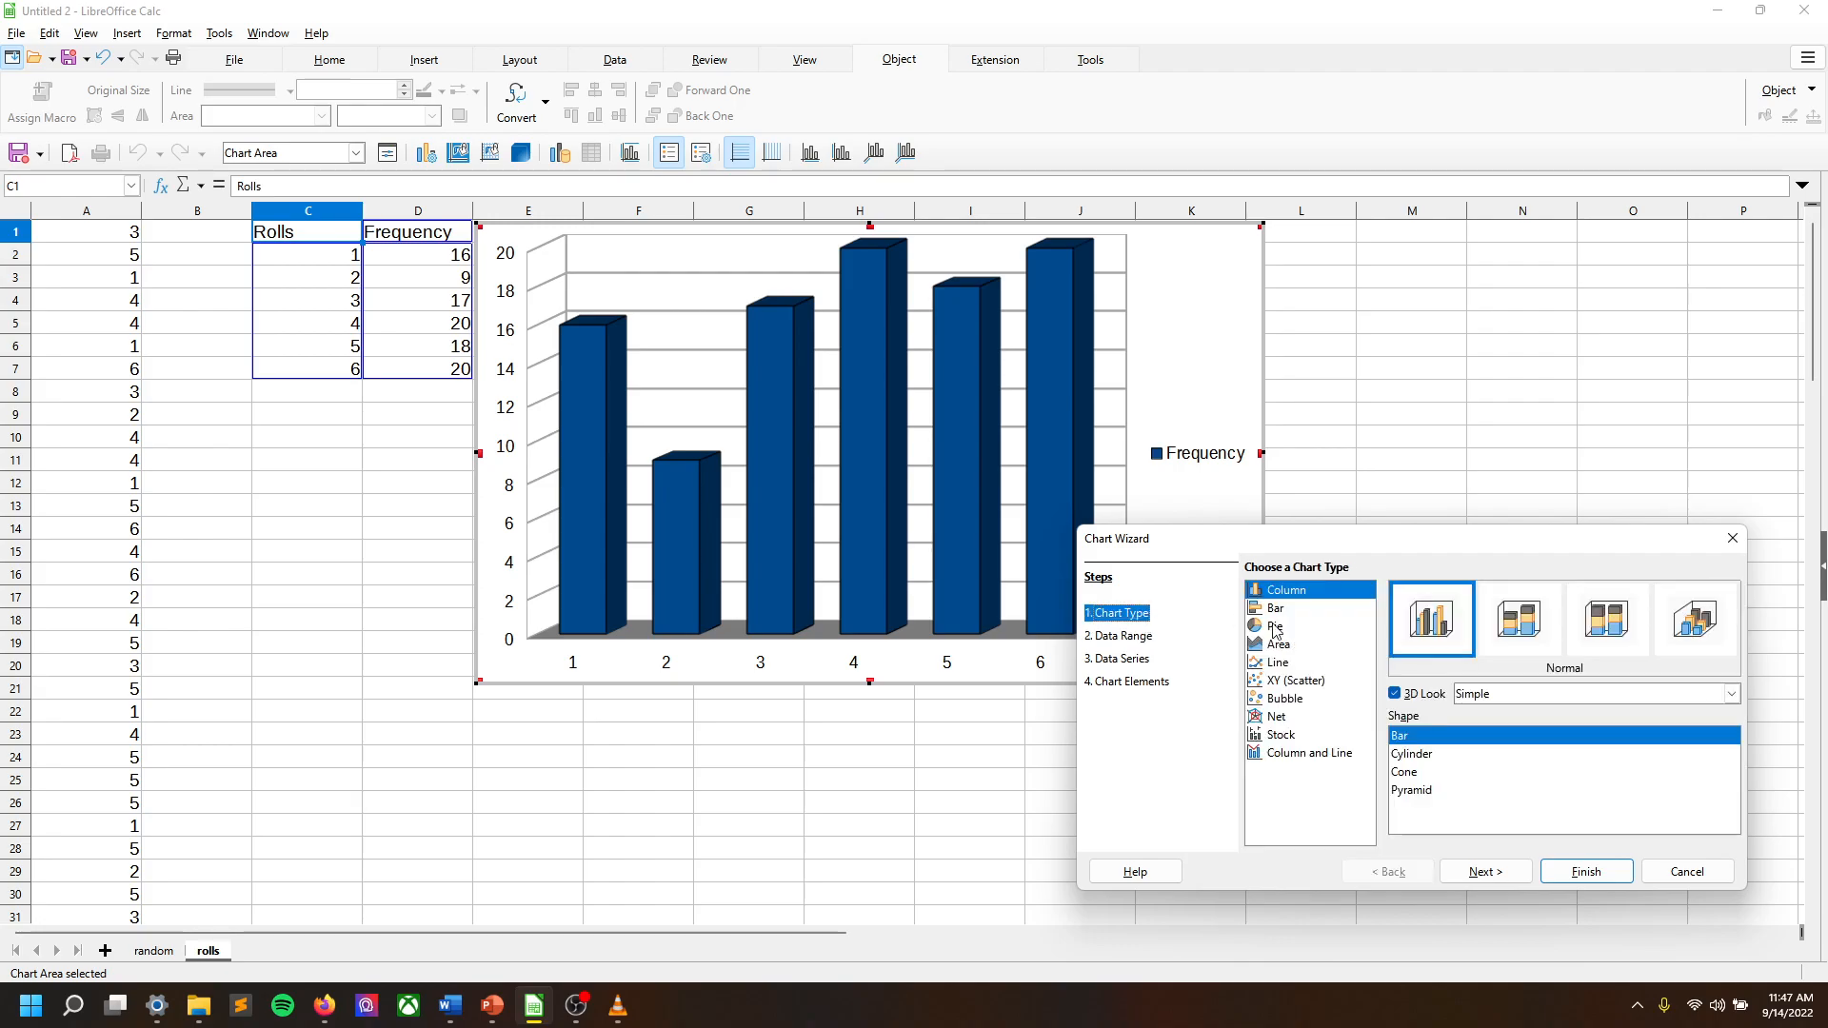
pyautogui.moveTo(1218, 708)
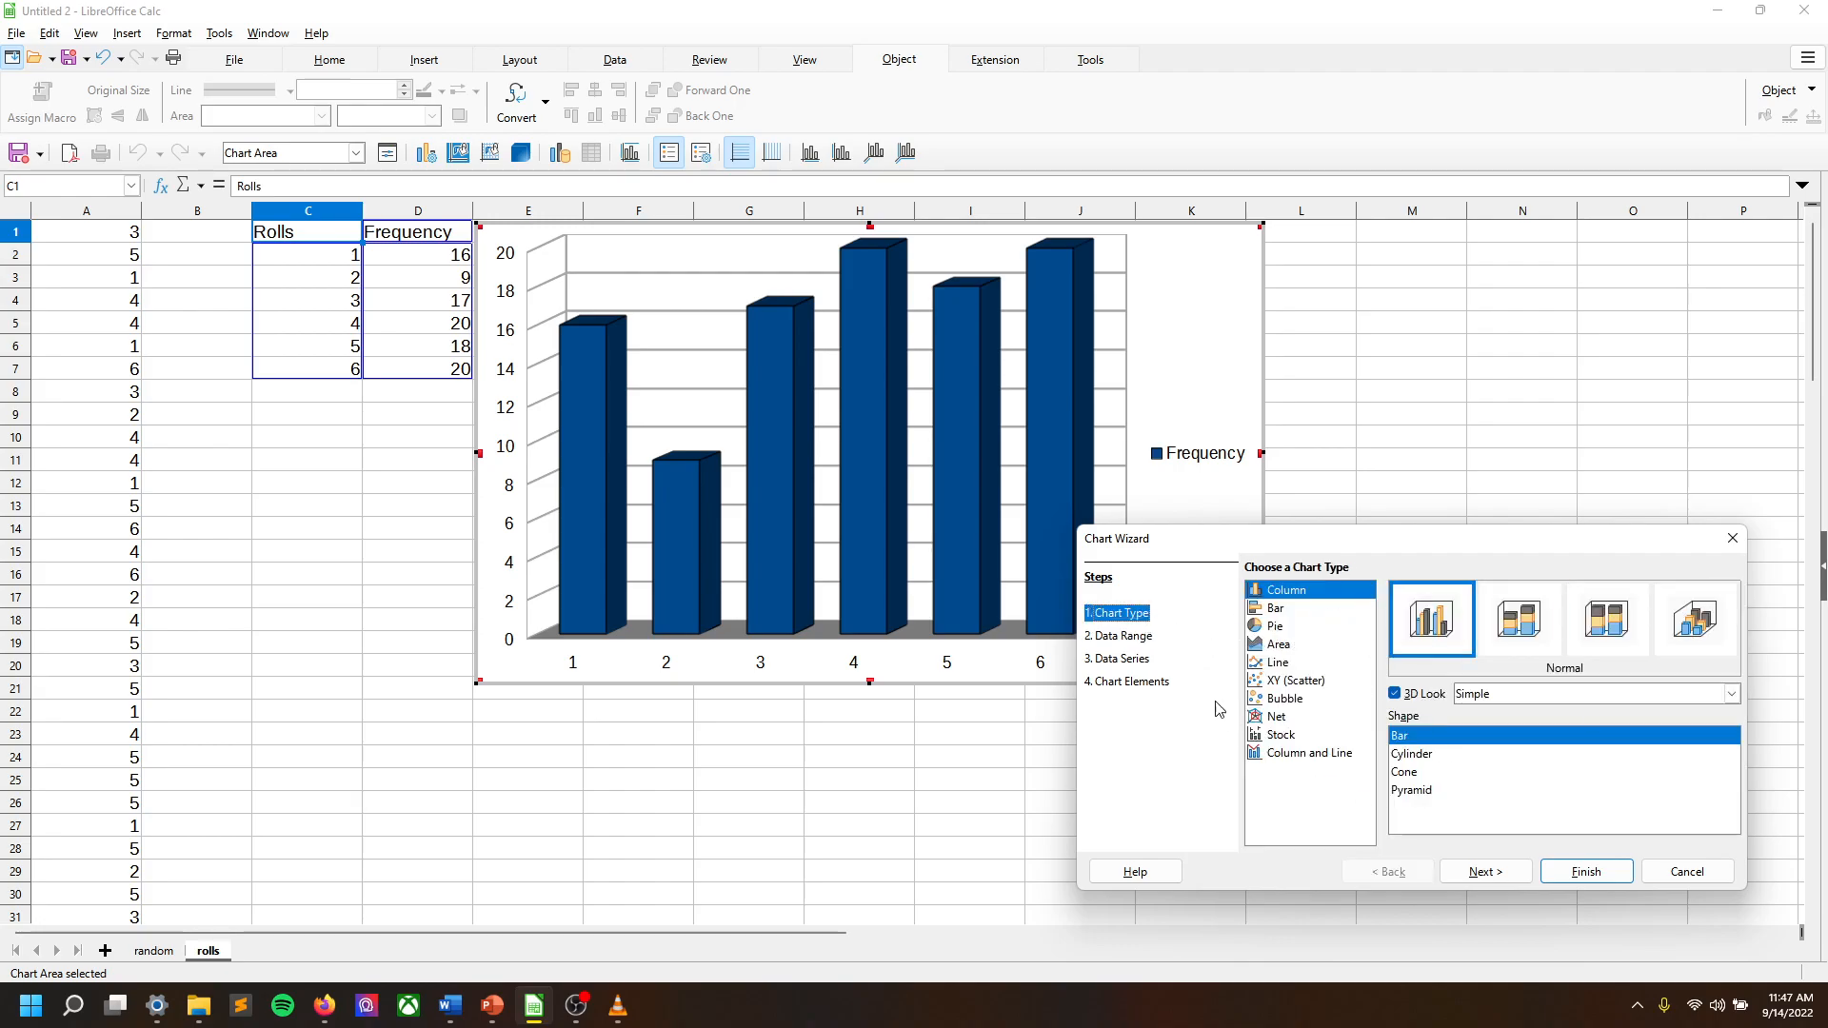
pyautogui.moveTo(1473, 871)
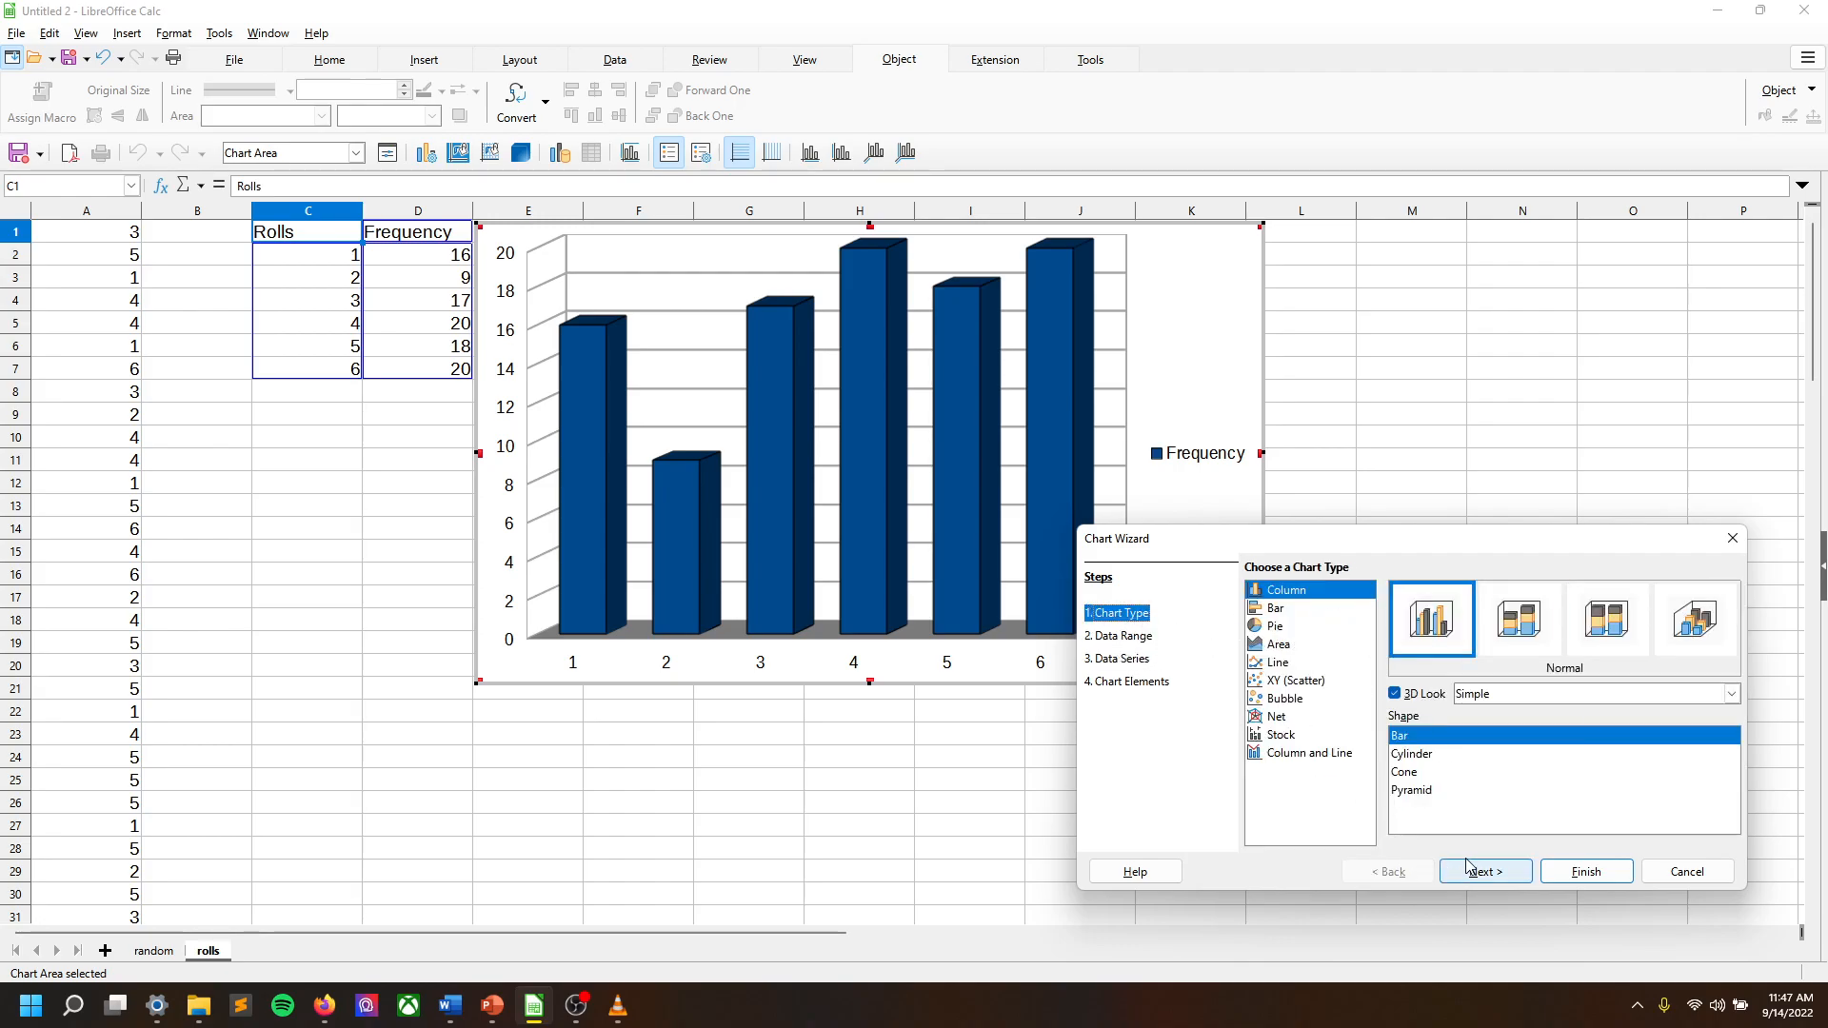
pyautogui.click(1485, 871)
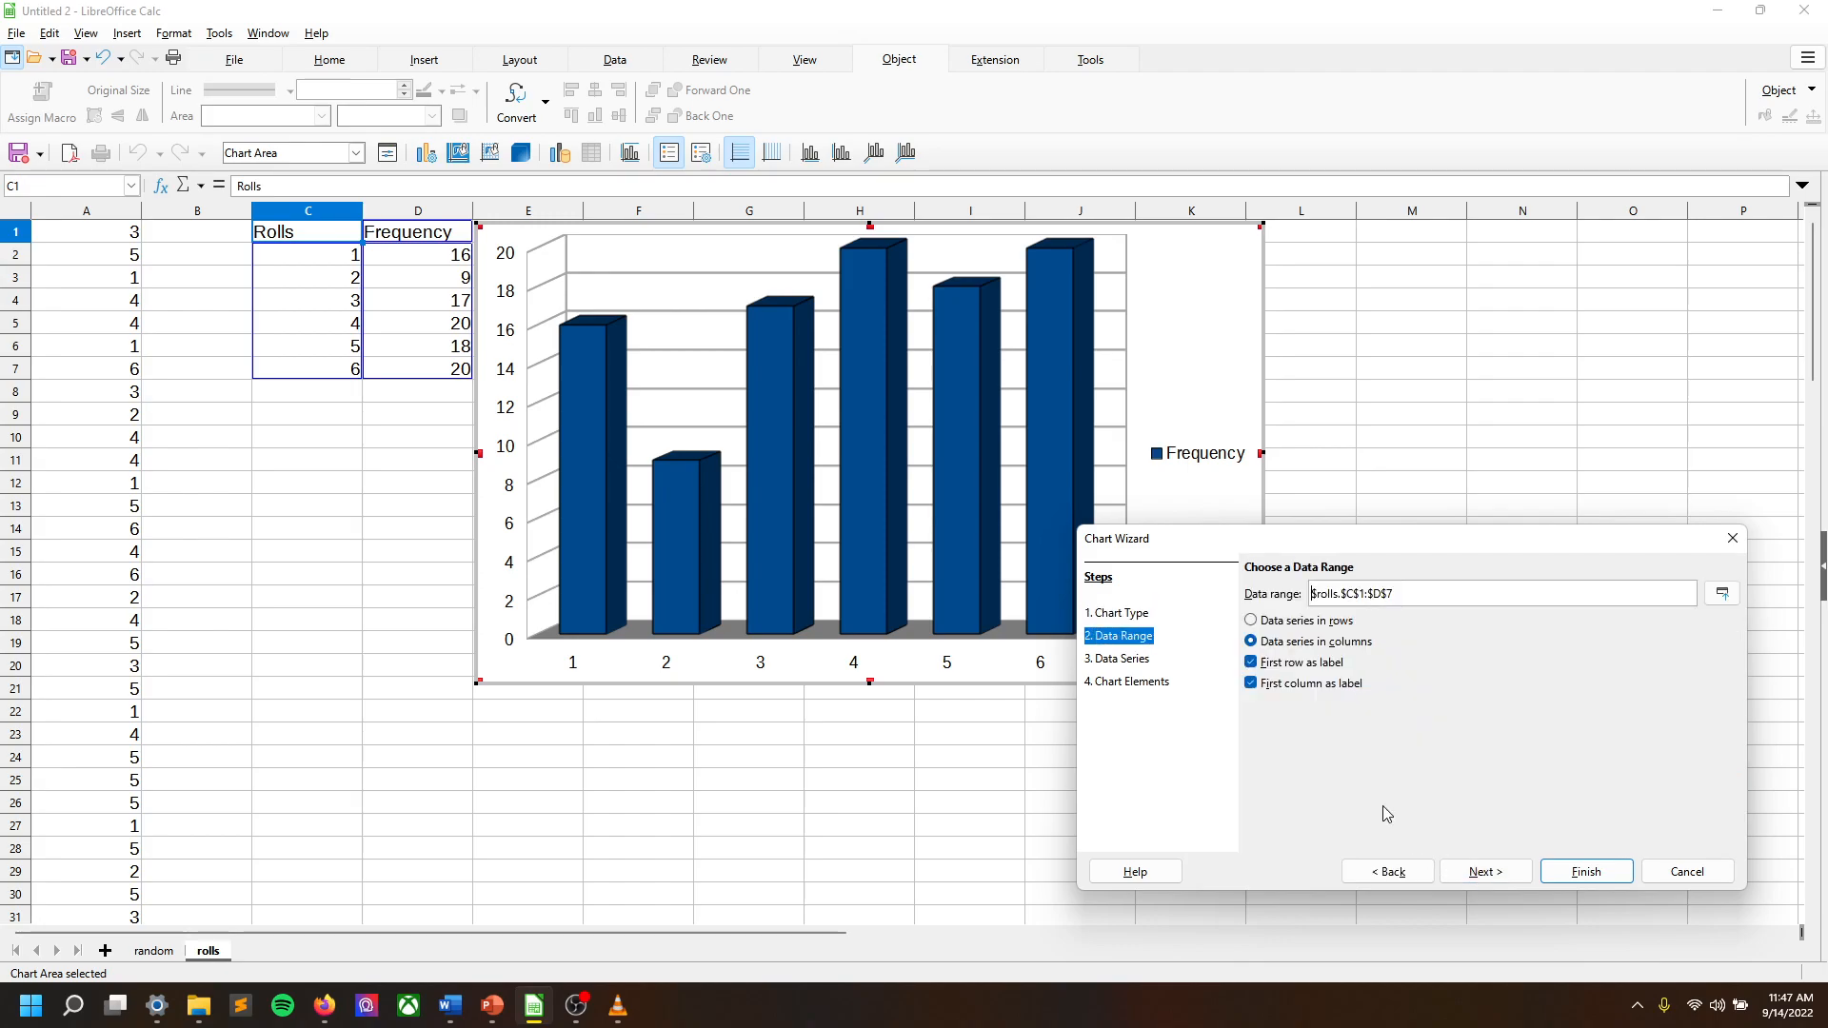
pyautogui.moveTo(1338, 612)
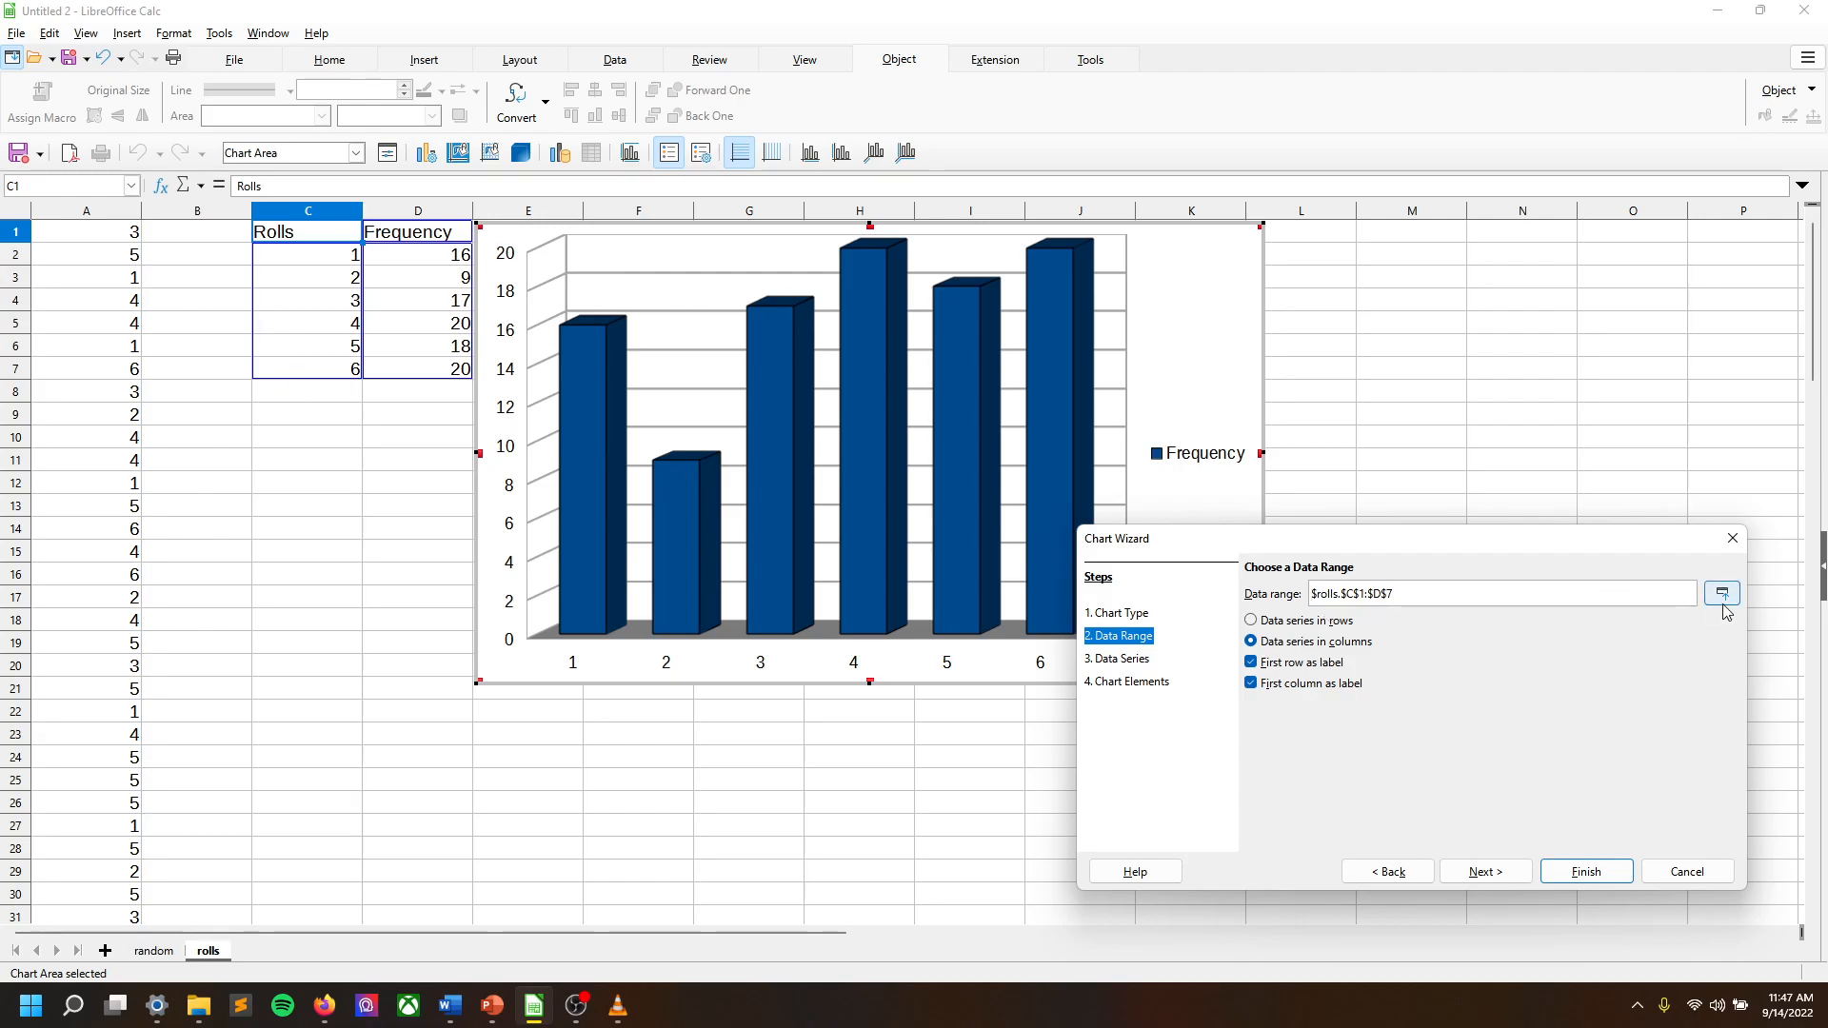
pyautogui.moveTo(1703, 602)
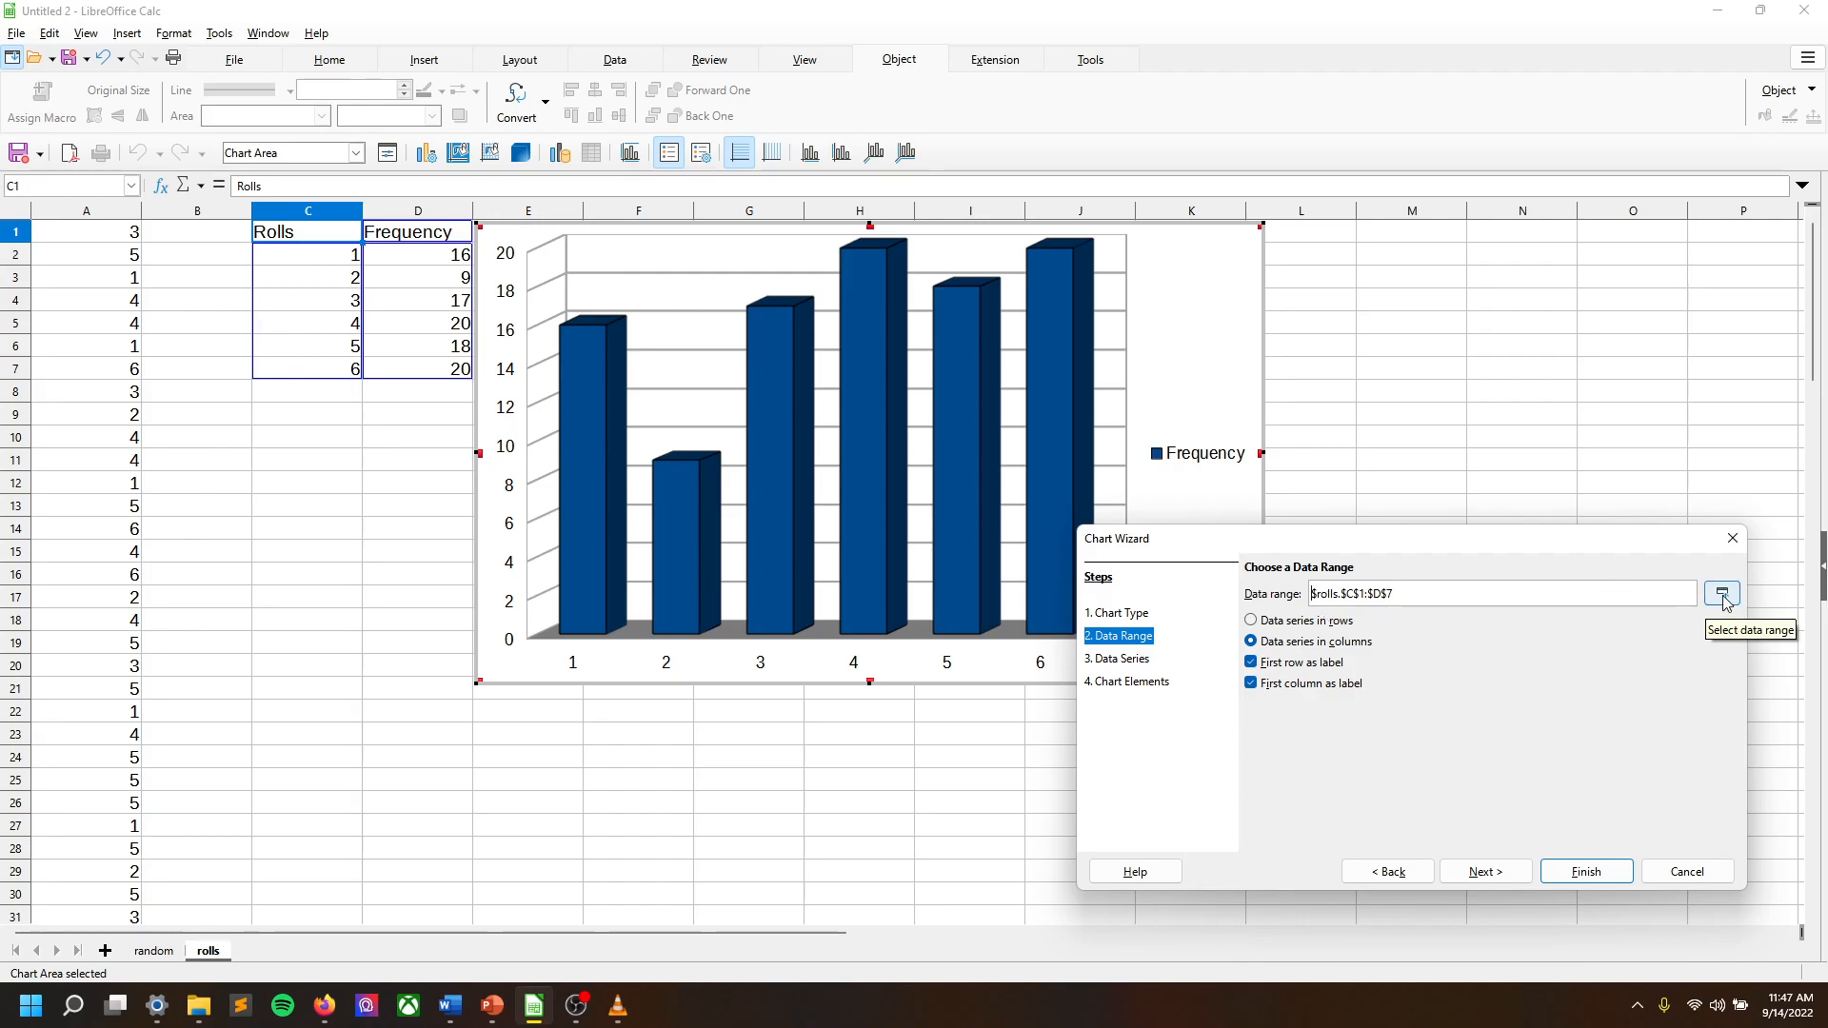
pyautogui.click(1721, 593)
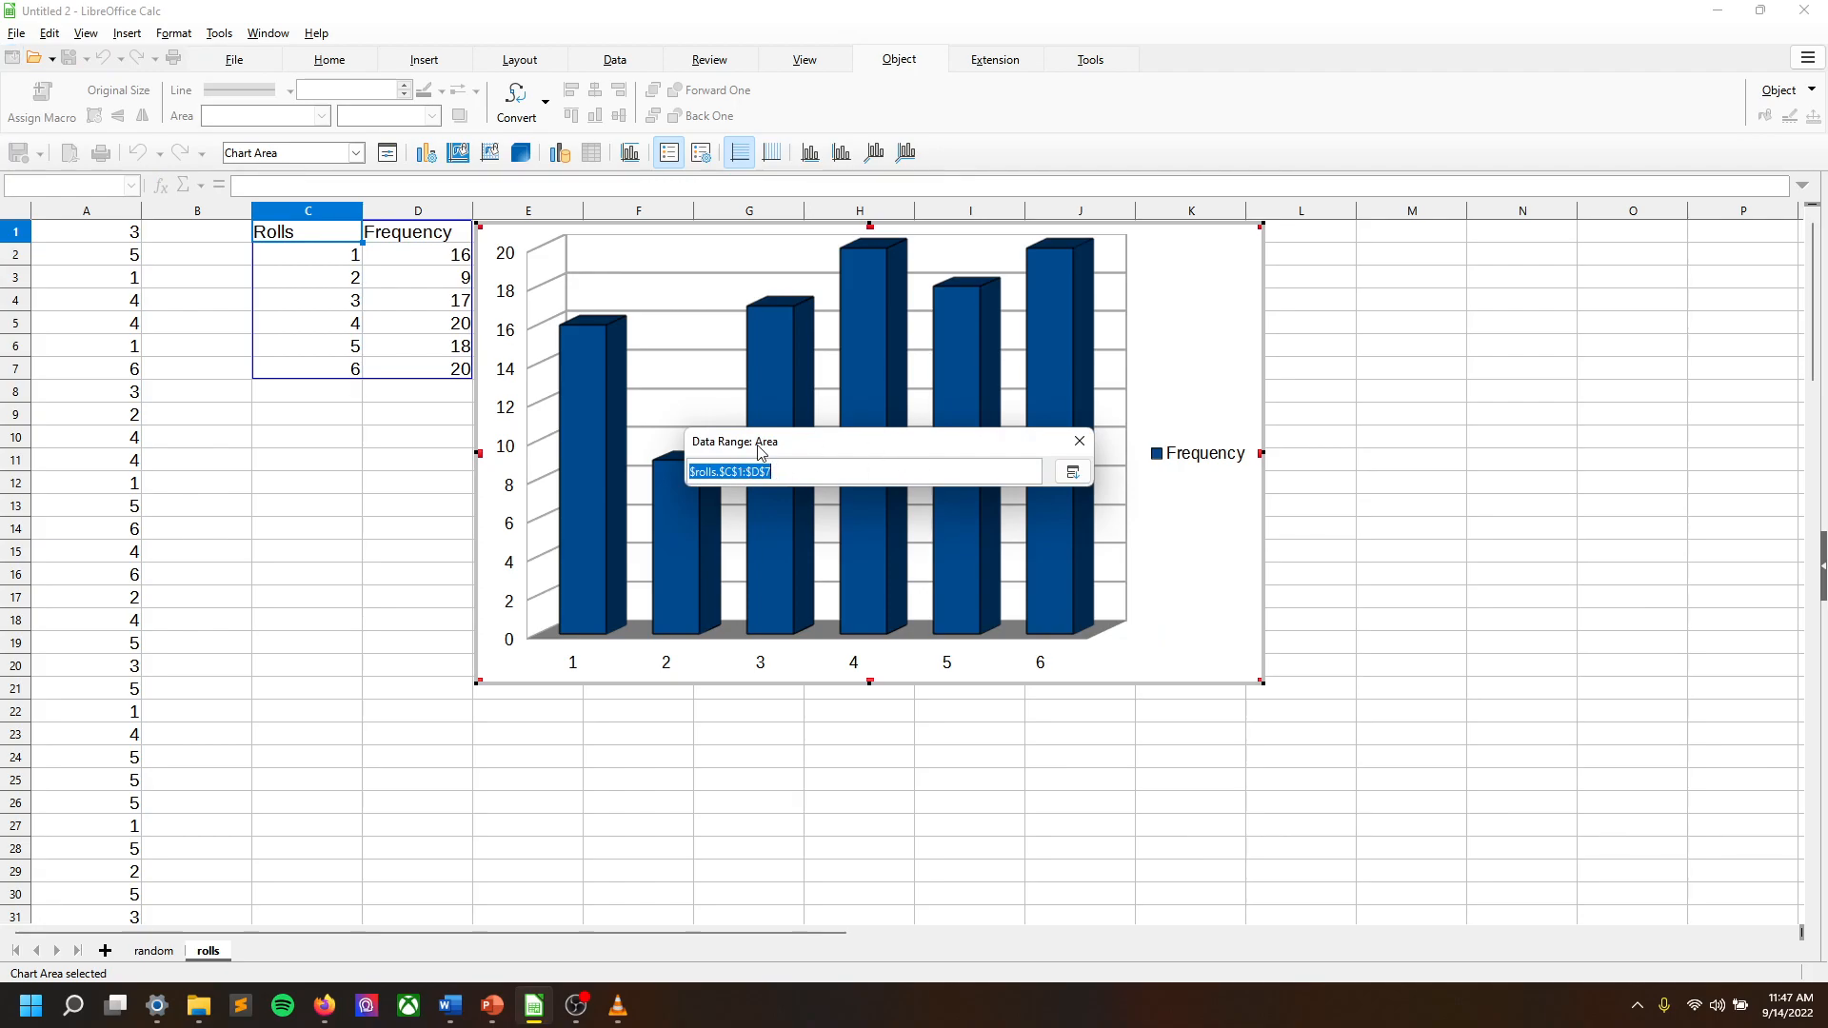
# Set the data range back to $rolls.$C$1:$D$7 and continue to Data Series.
pyautogui.moveTo(307, 230); pyautogui.dragTo(417, 323)
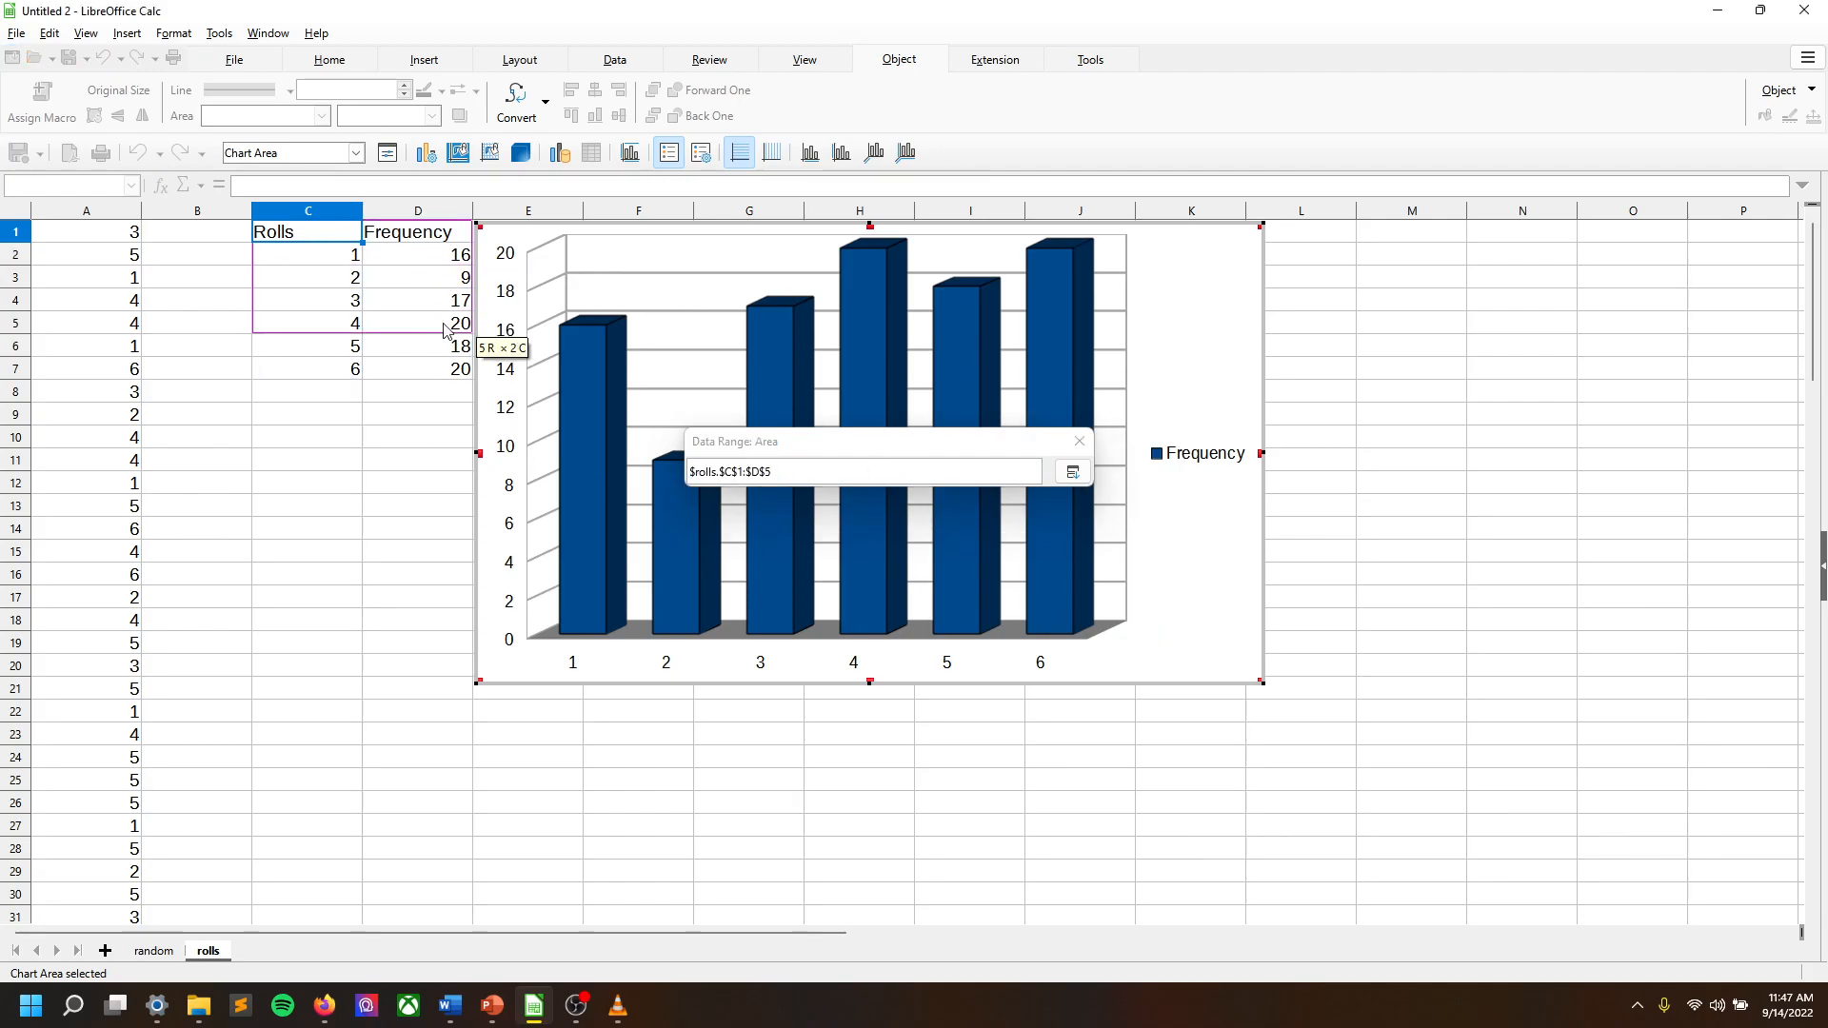
pyautogui.moveTo(417, 323); pyautogui.dragTo(417, 370)
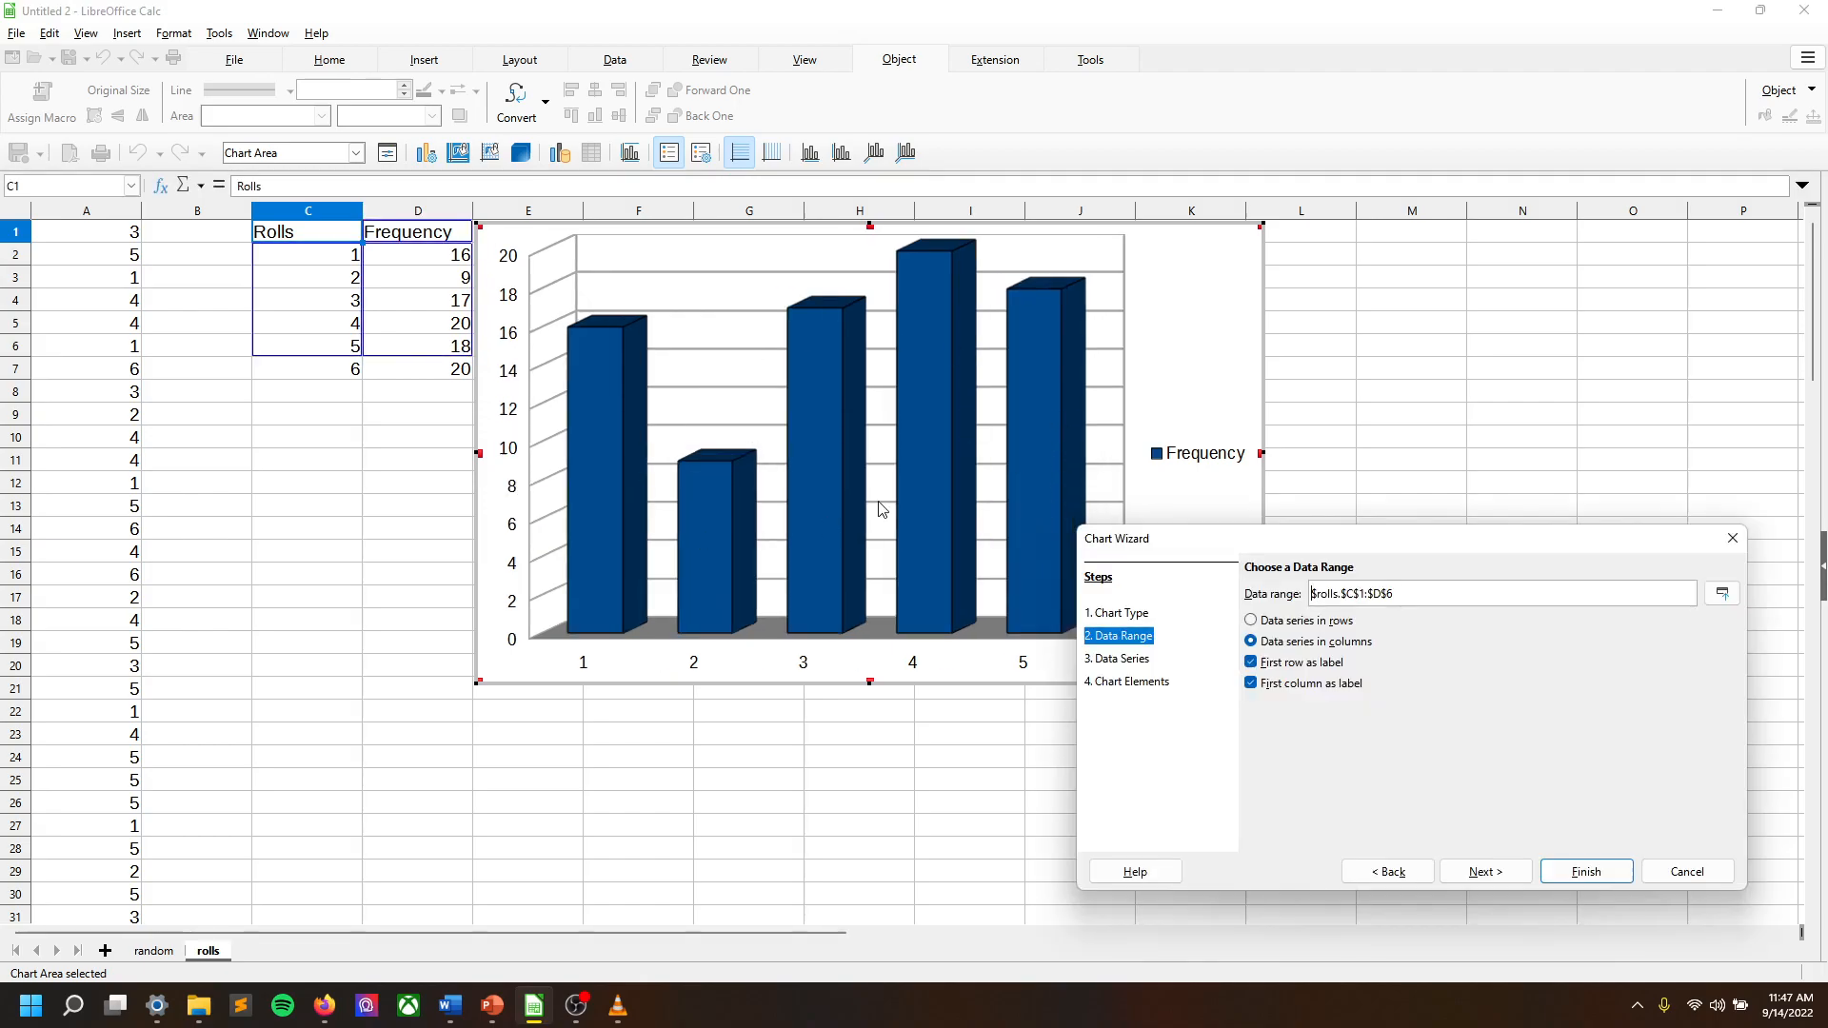
pyautogui.moveTo(1695, 642)
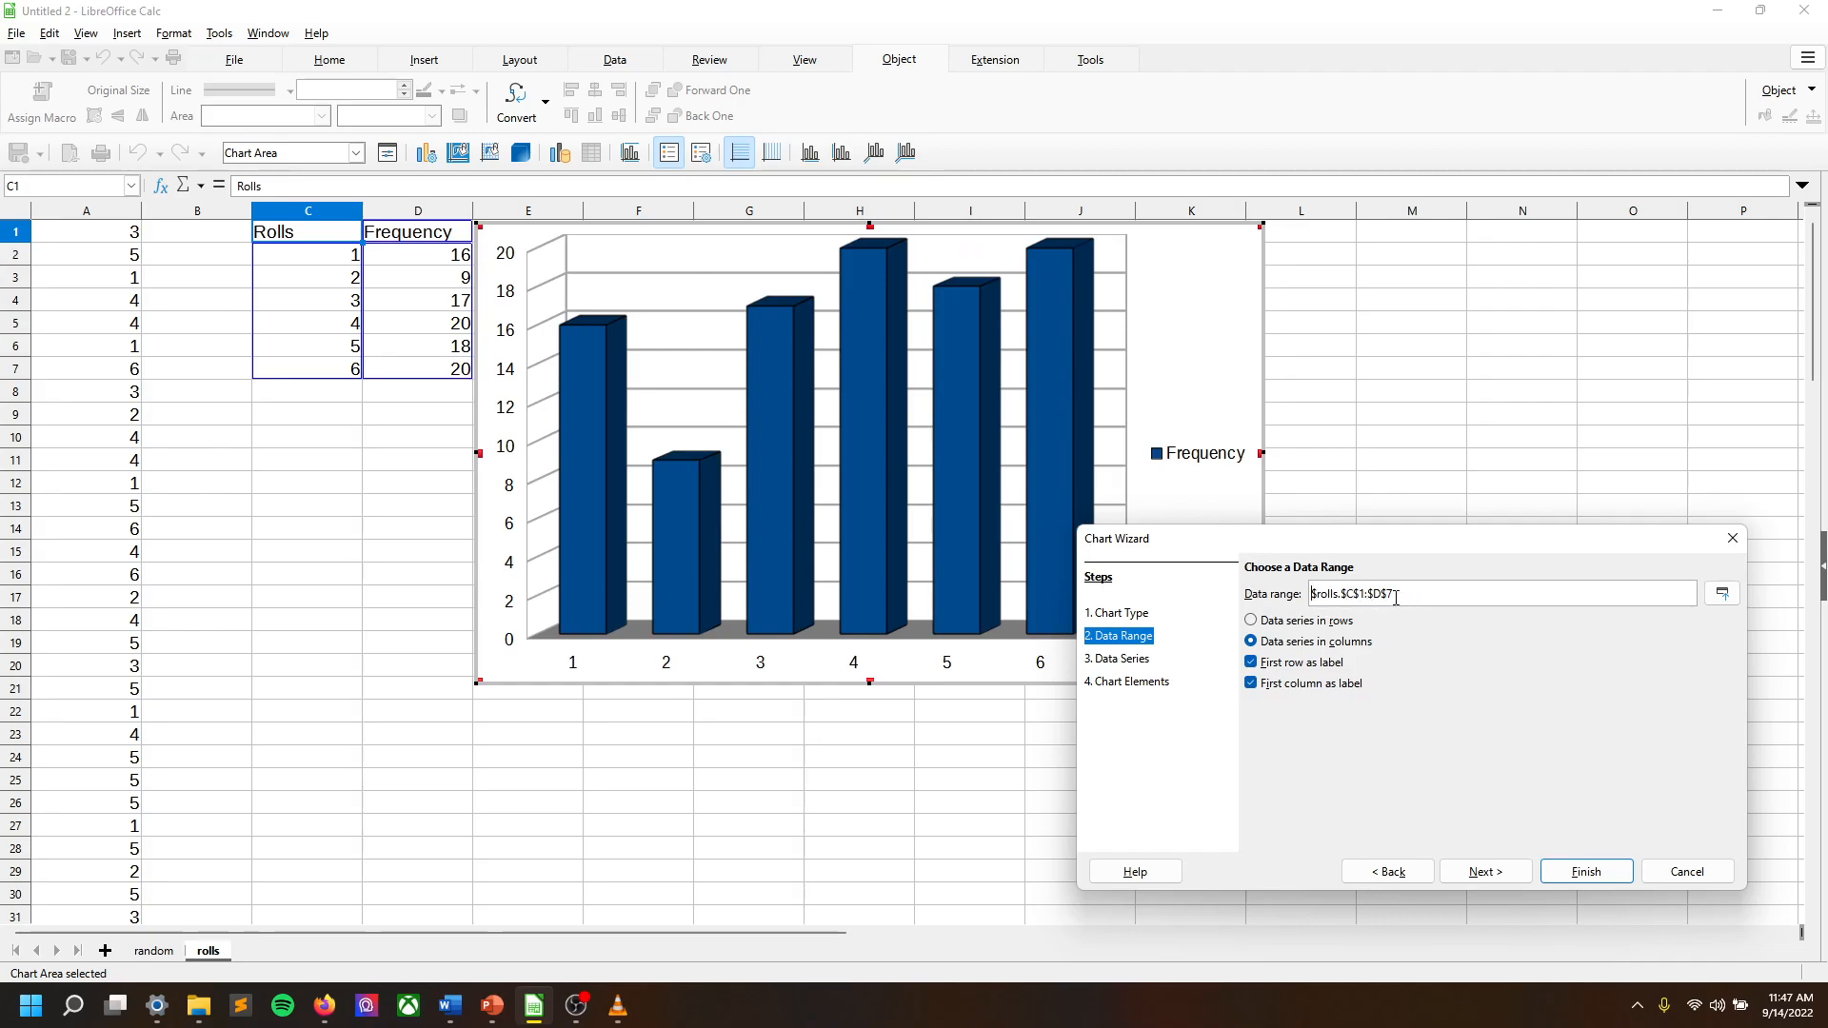
pyautogui.click(1306, 593)
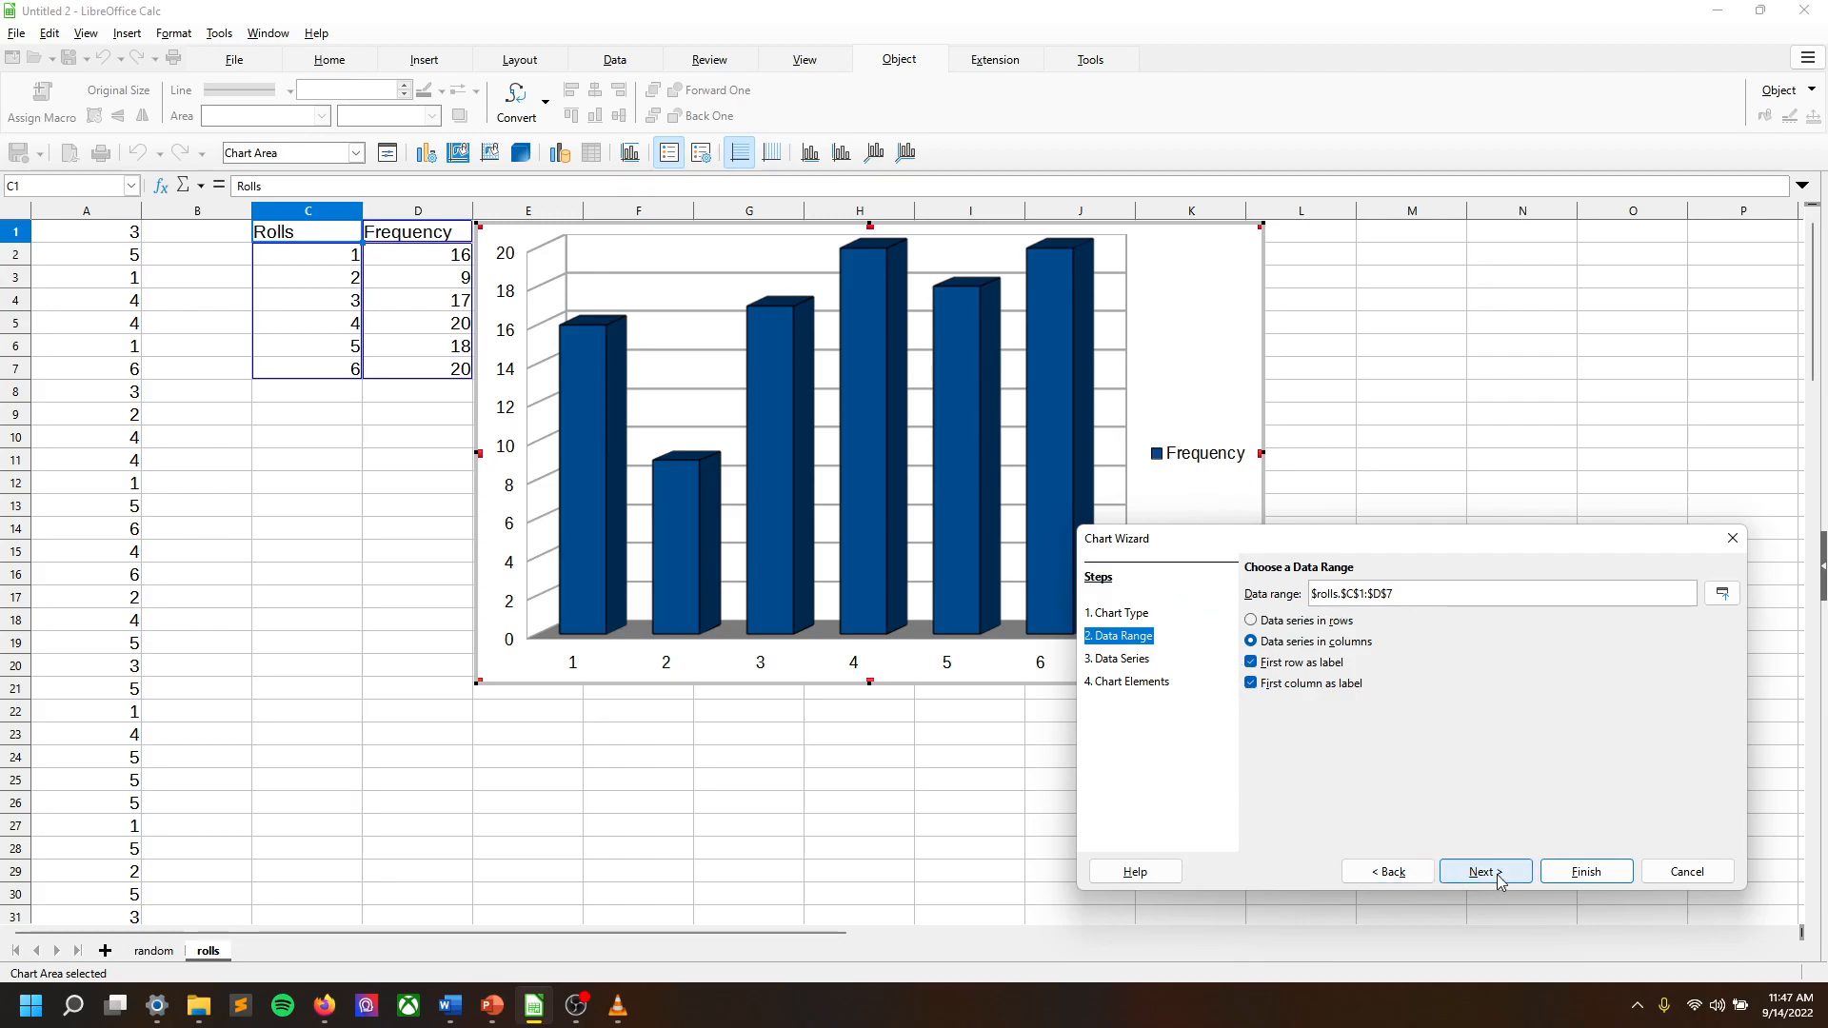
pyautogui.click(1485, 871)
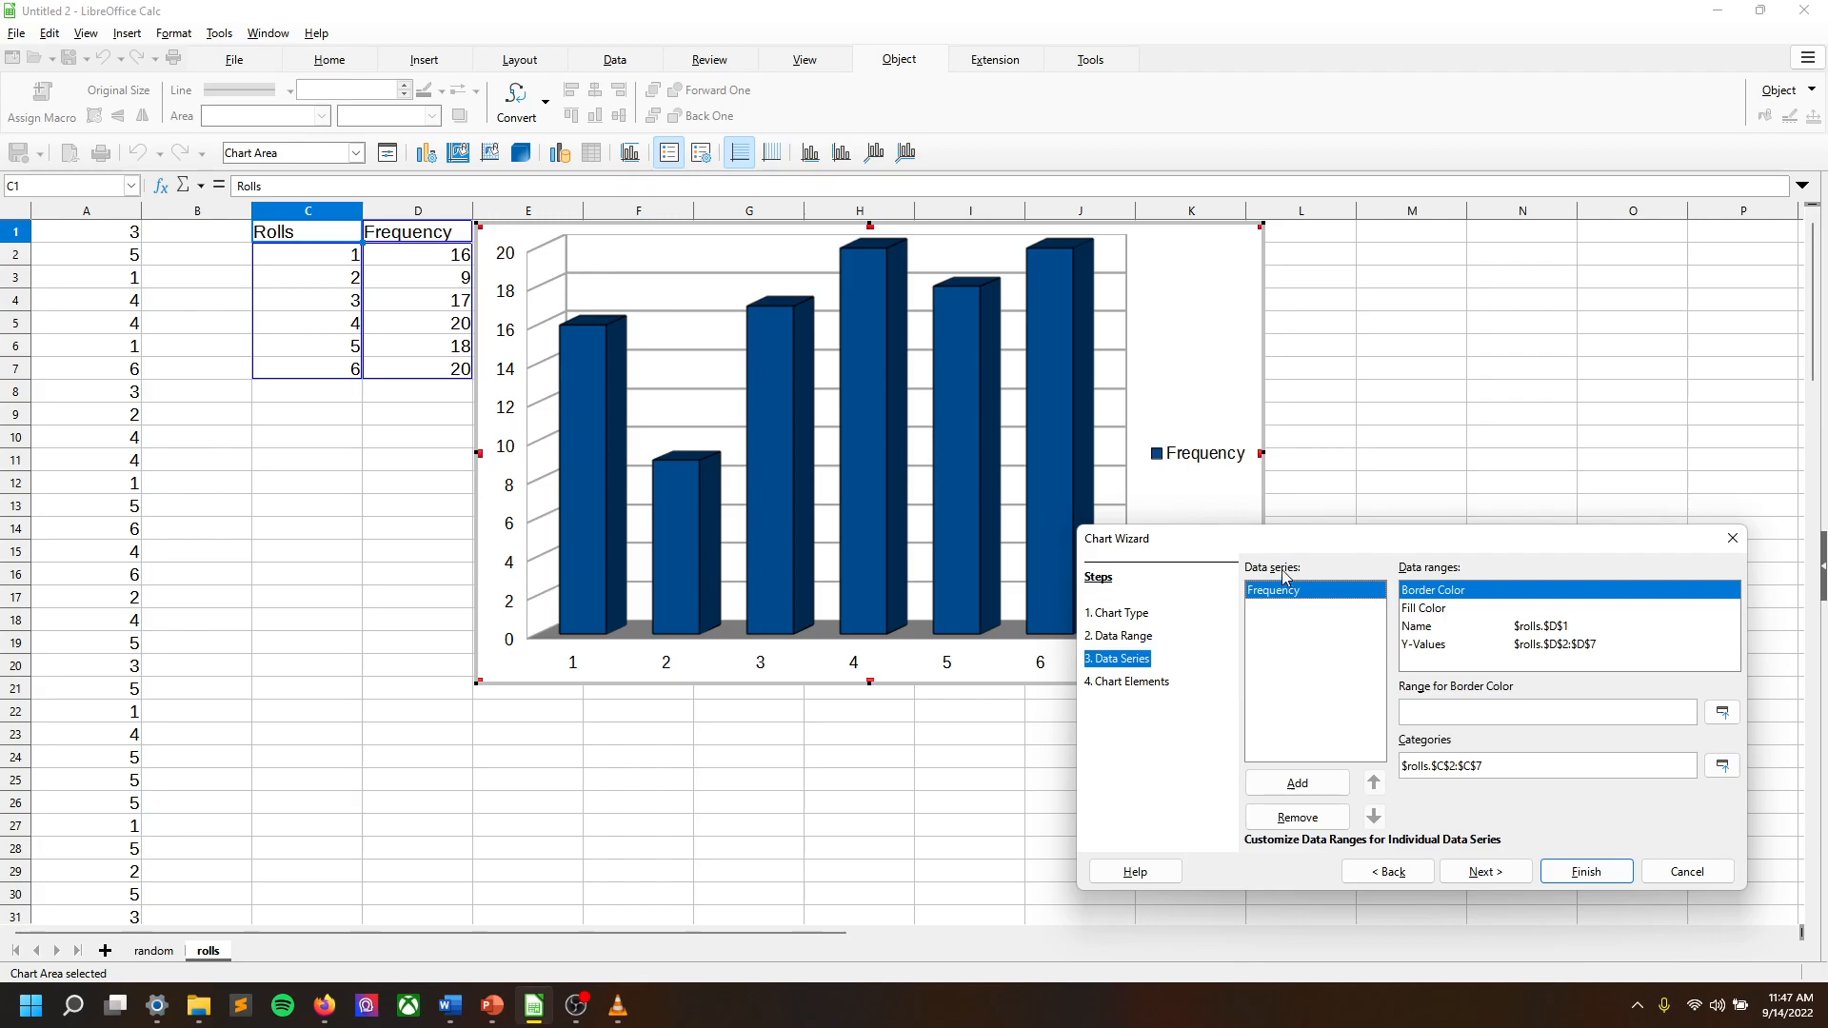
pyautogui.moveTo(410, 305)
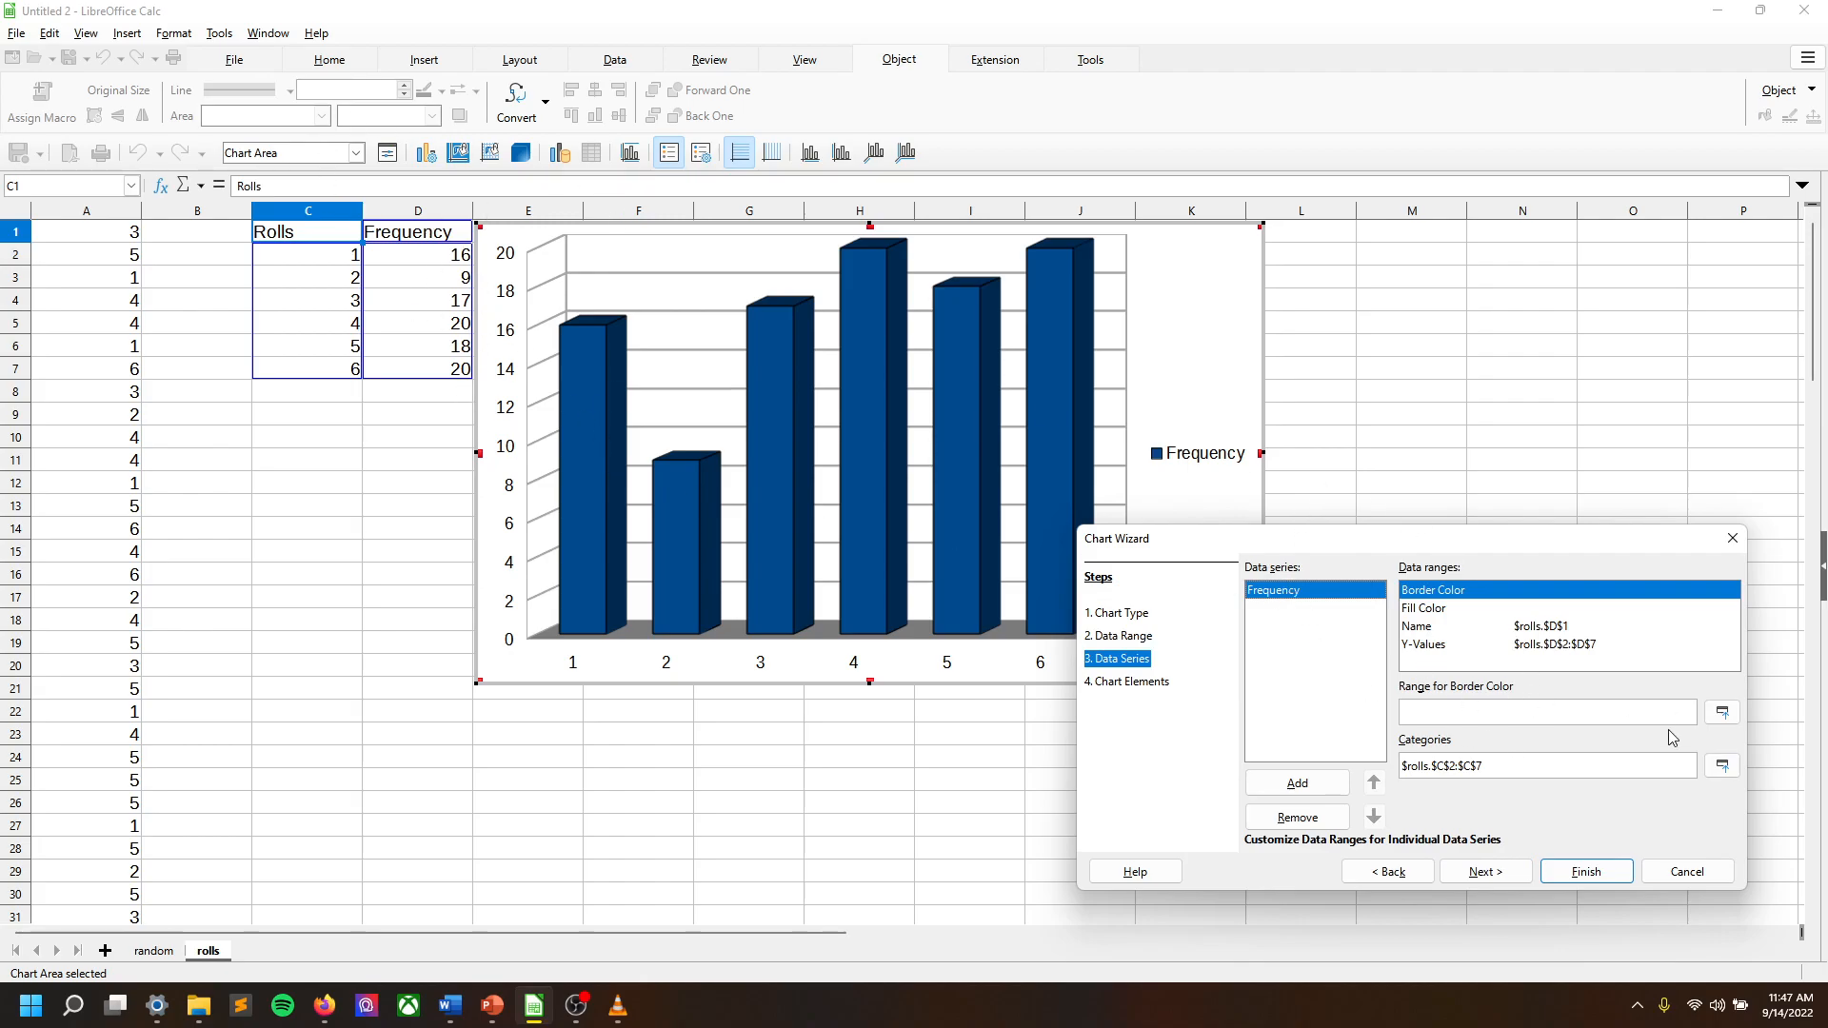
# Move the chart wizard from Data Series on to the Chart Elements step.
pyautogui.click(1485, 871)
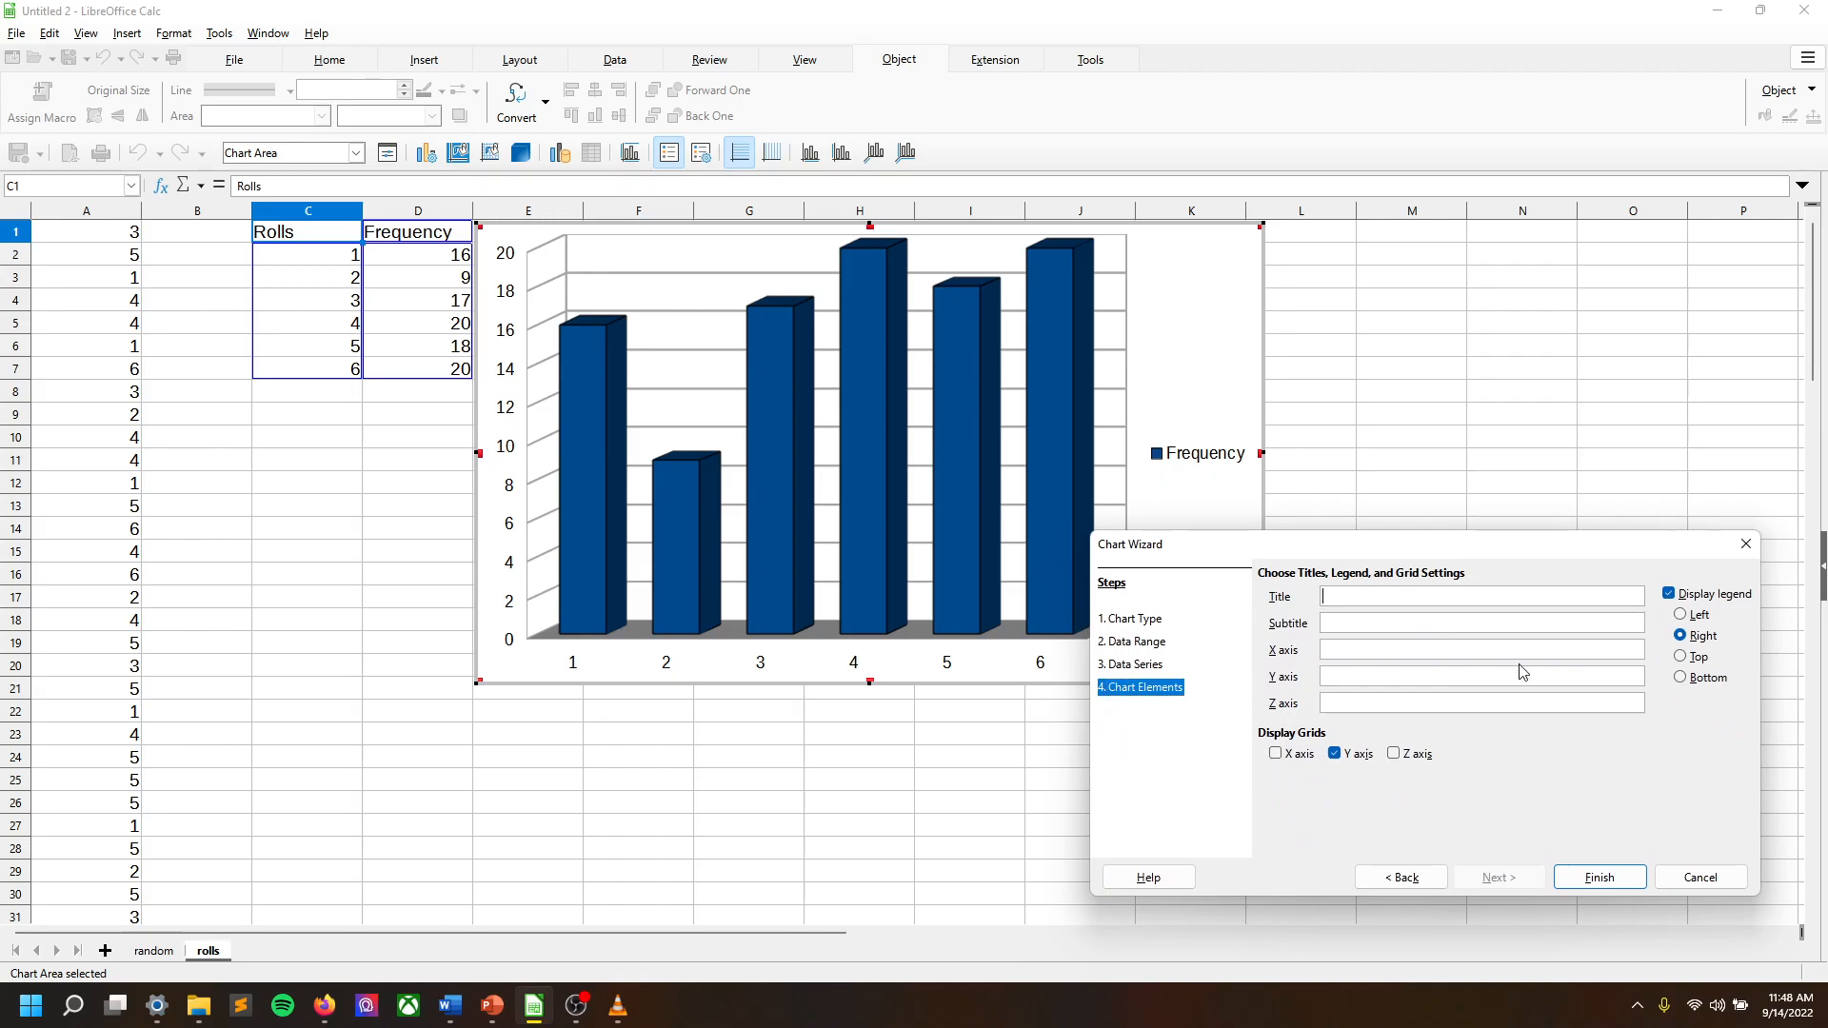
# Enter 'Dice Rolls' as the chart title, then type and clear a 'For Stats Class' subtitle.
pyautogui.write('Dice Rolls')
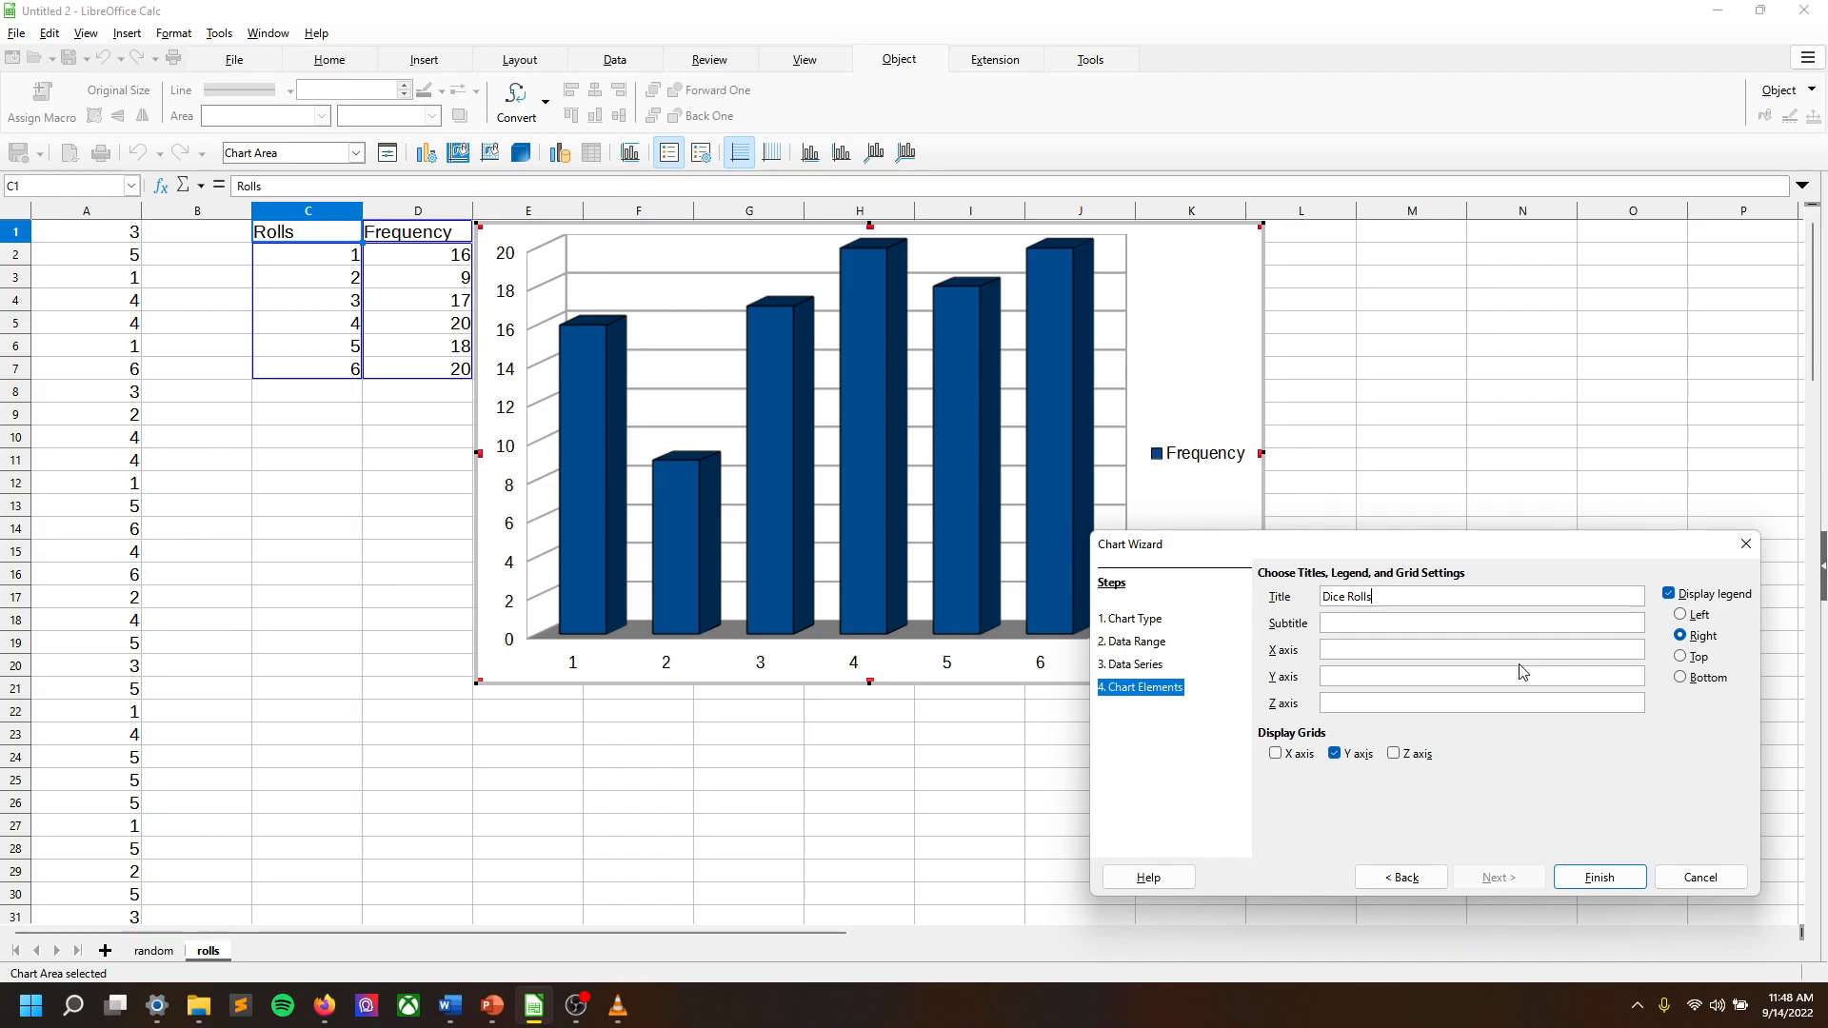
pyautogui.write('Dice Rolls')
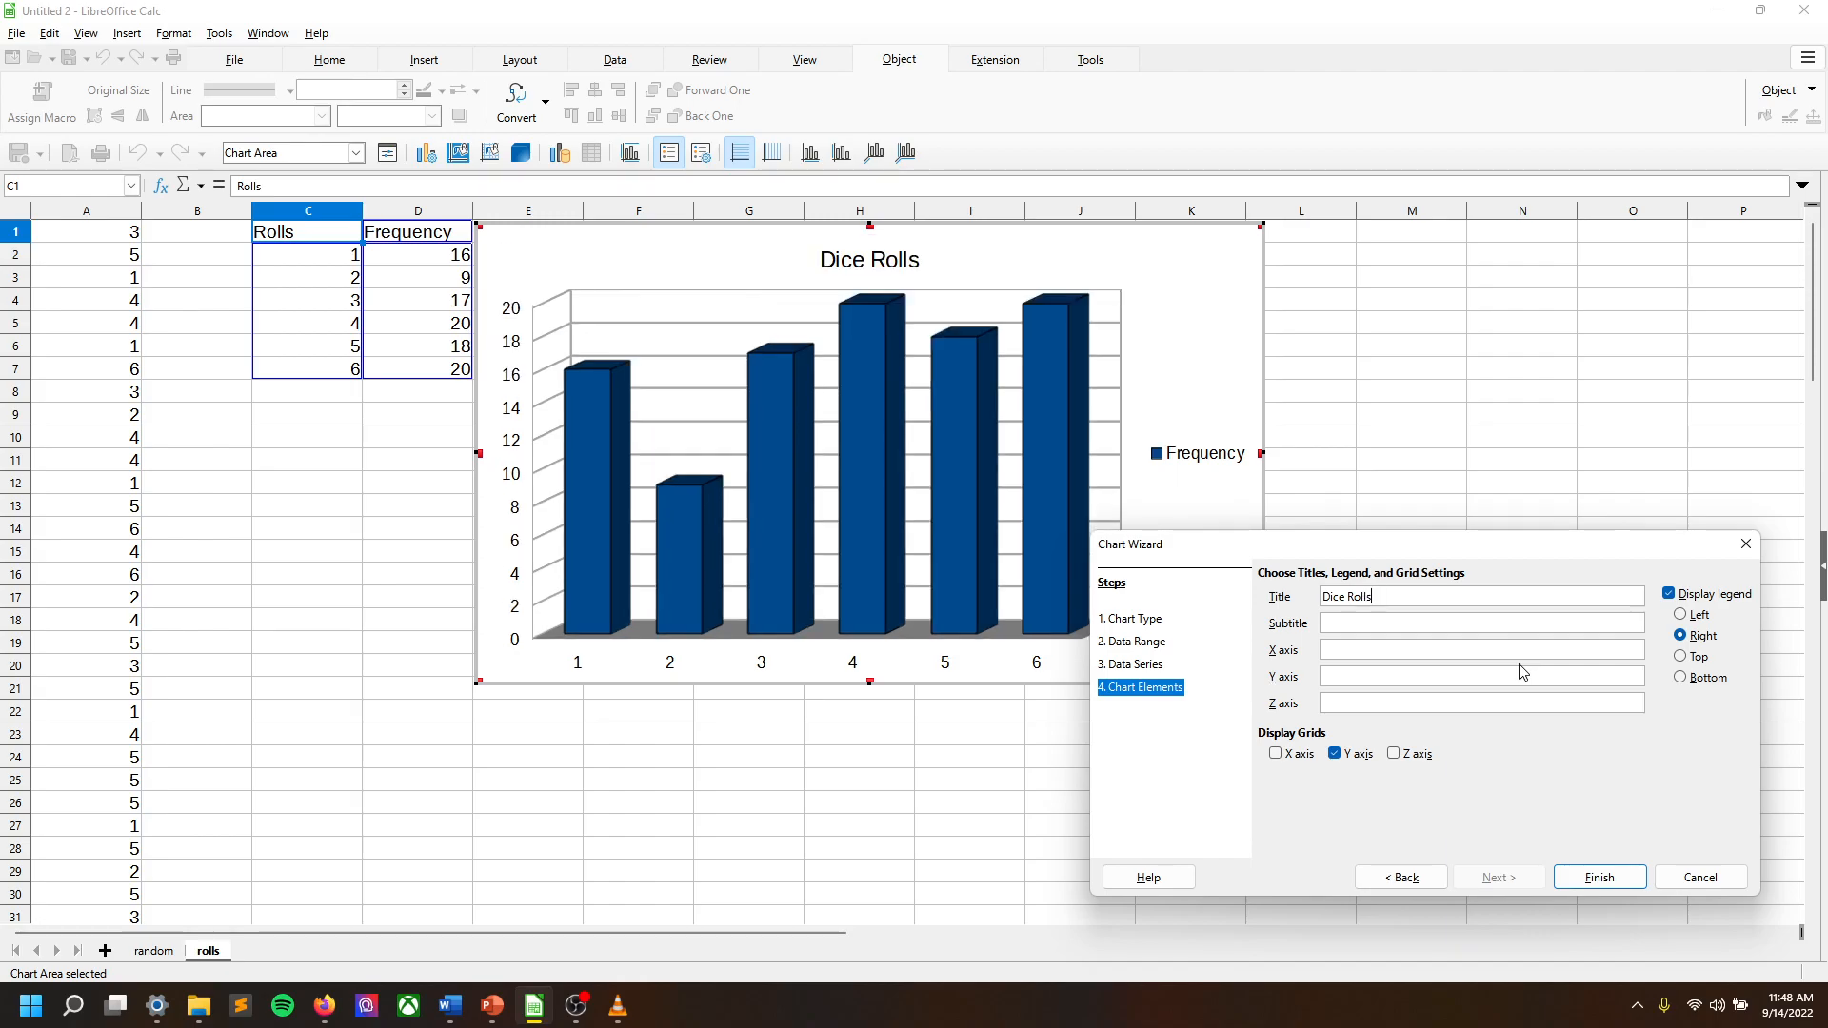
pyautogui.click(1481, 623)
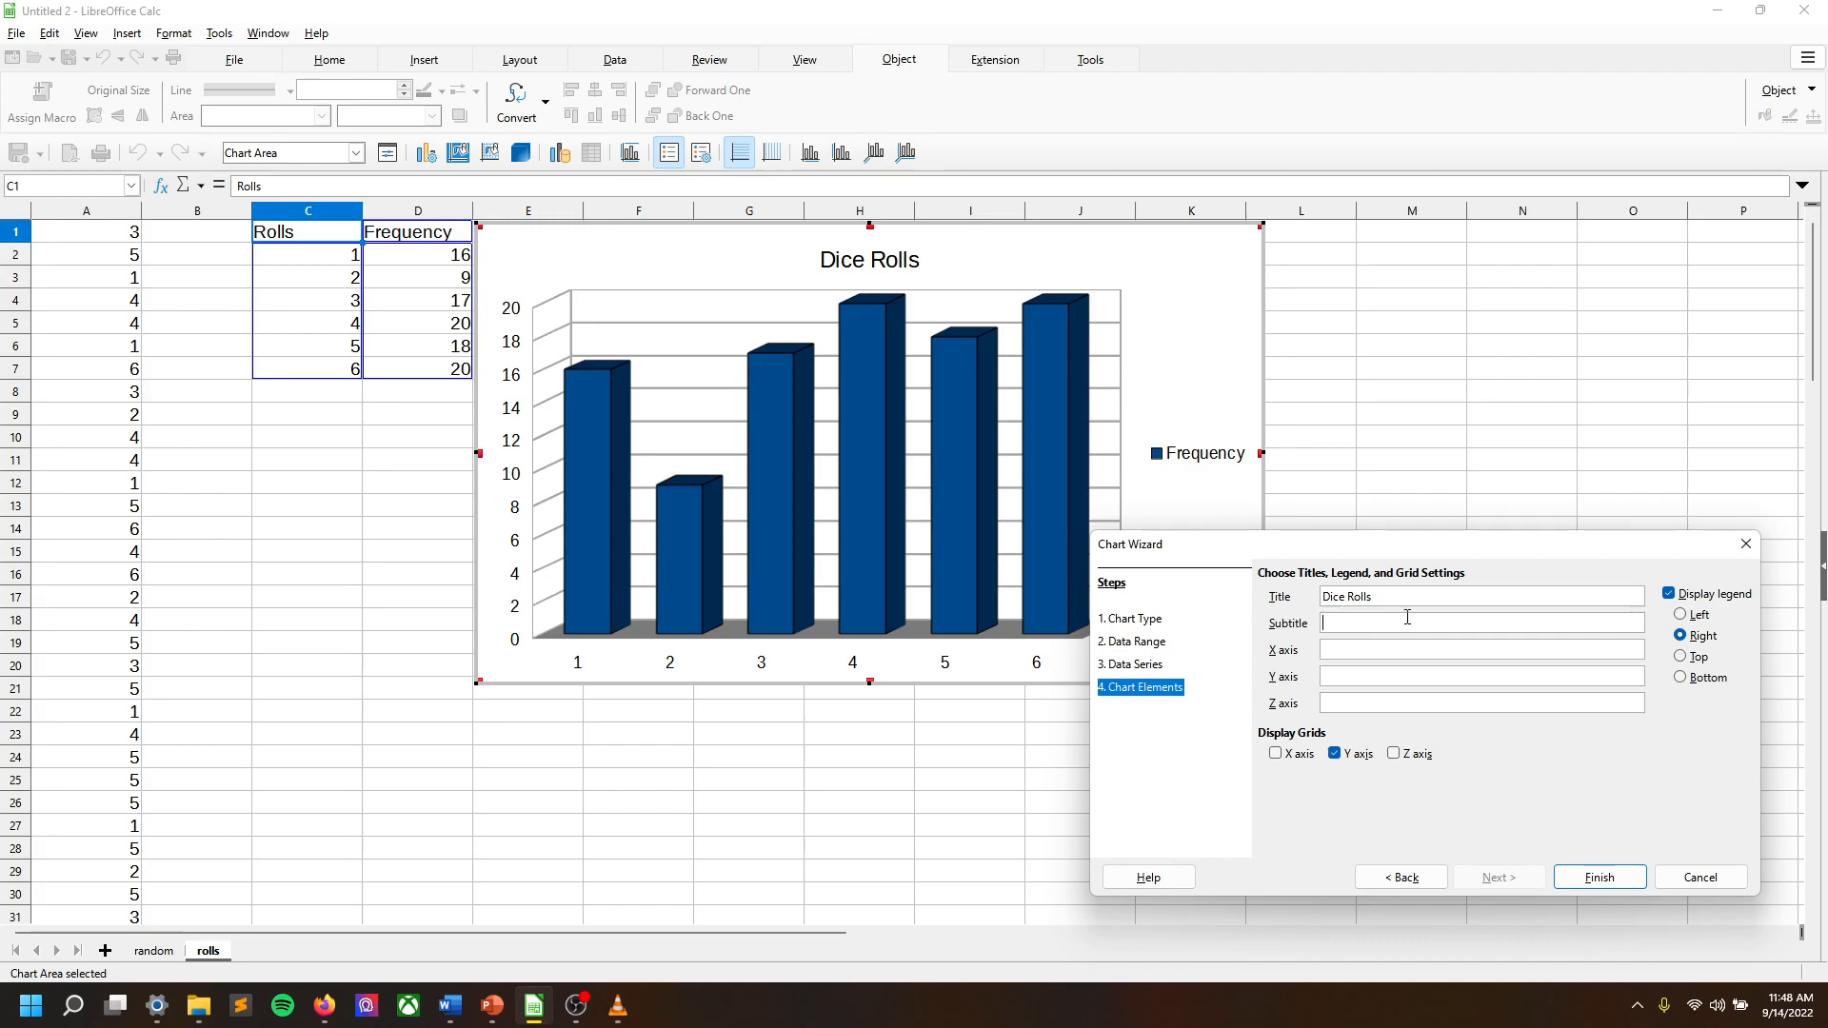
pyautogui.write('For Stats C')
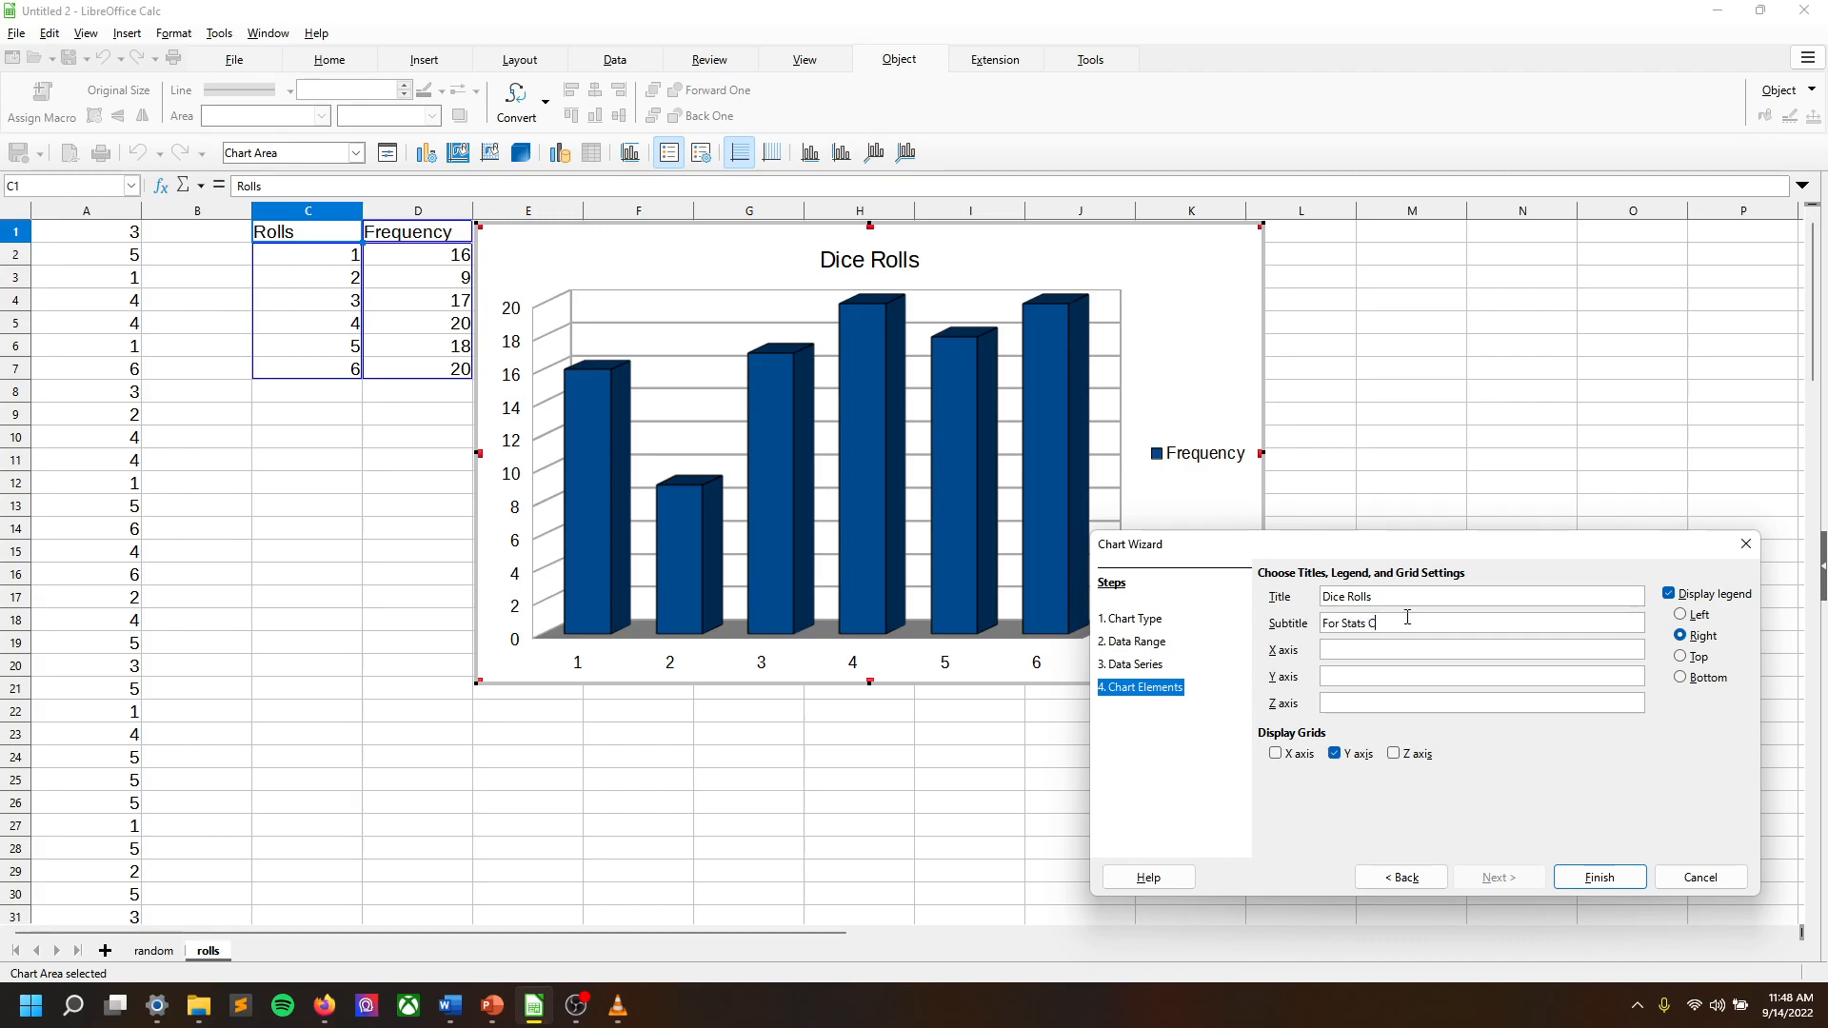
pyautogui.write('lass')
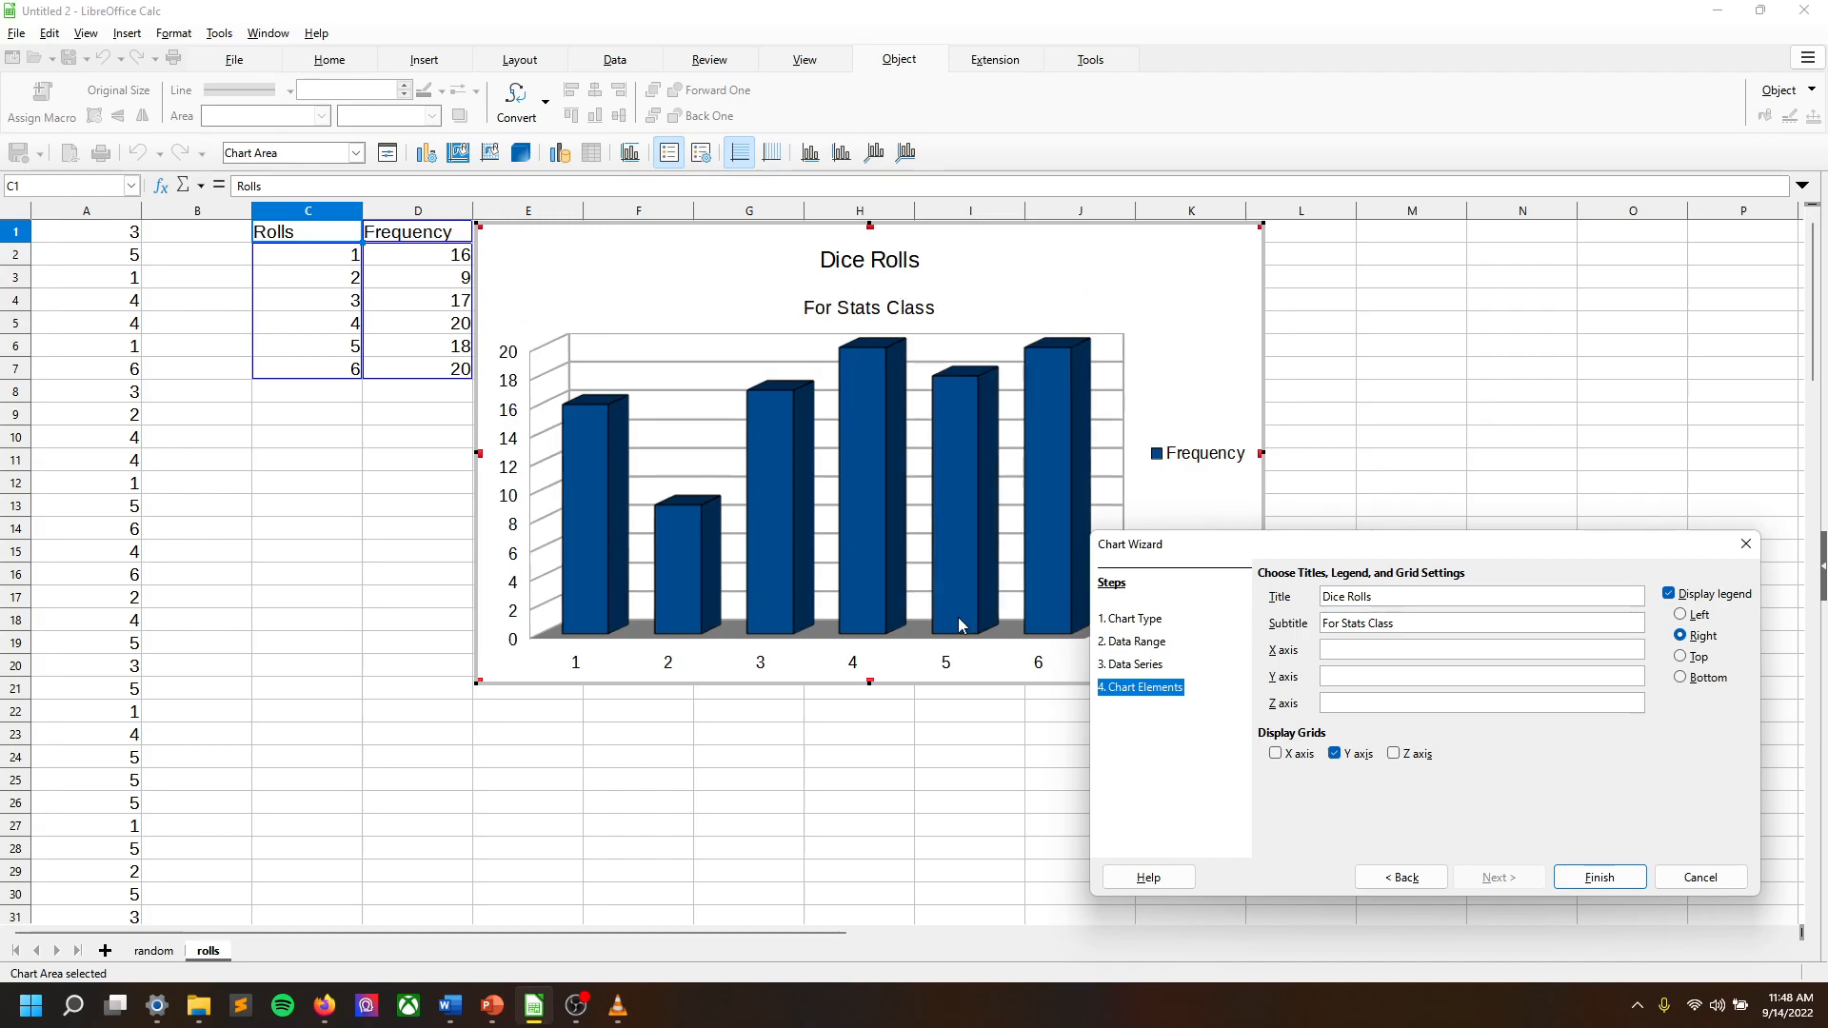
pyautogui.click(1446, 623)
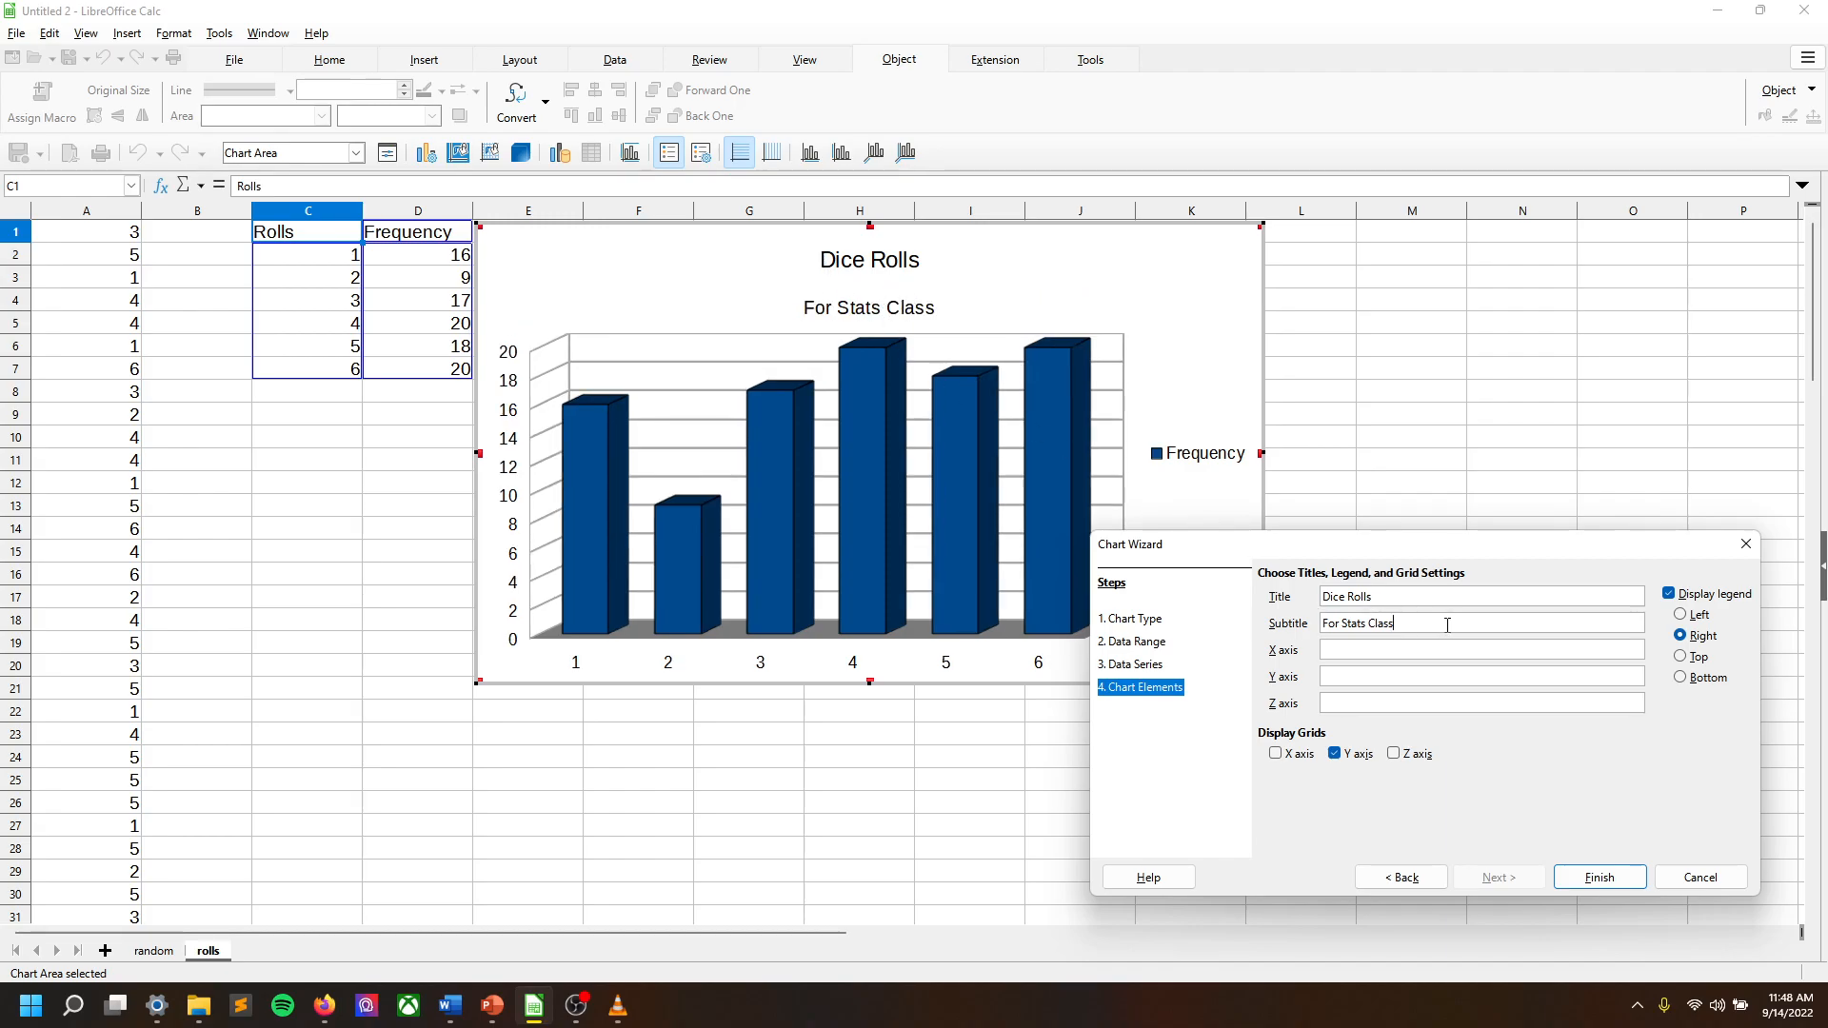
pyautogui.press('ctrl+a')
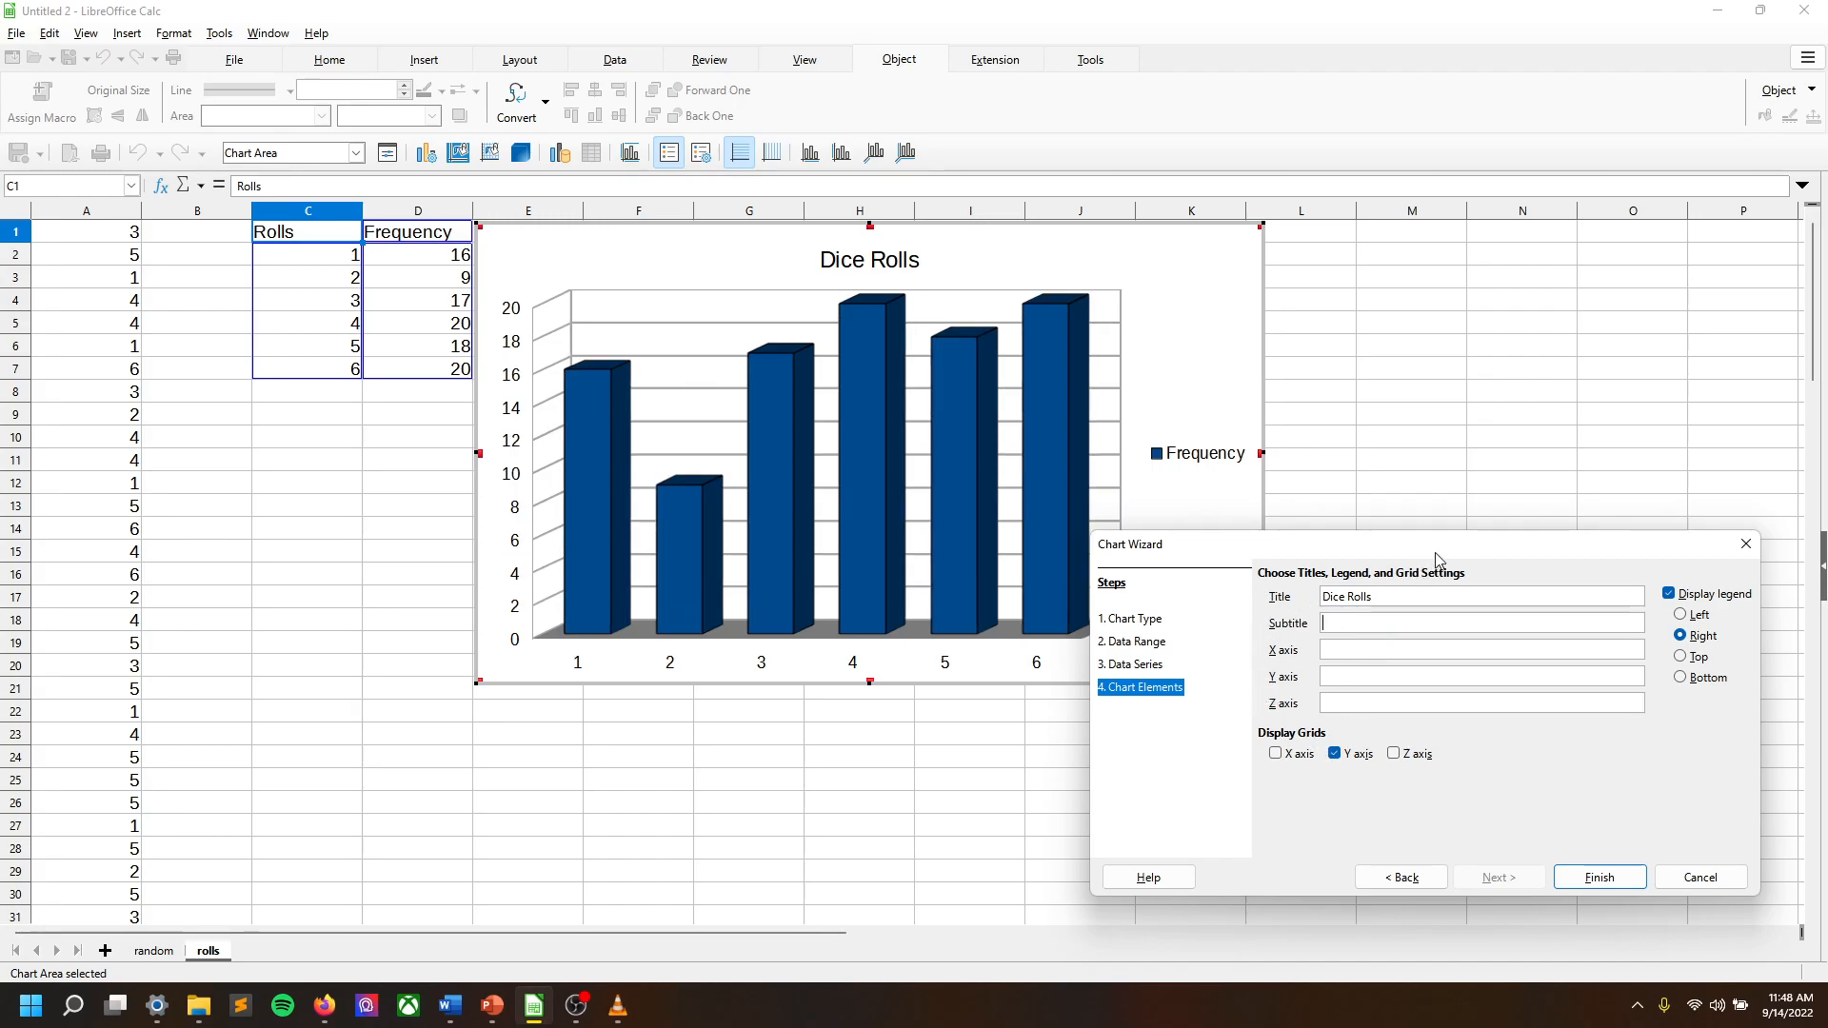
# Move the wizard window off the chart and uncheck Display legend.
pyautogui.moveTo(1437, 545); pyautogui.dragTo(793, 659)
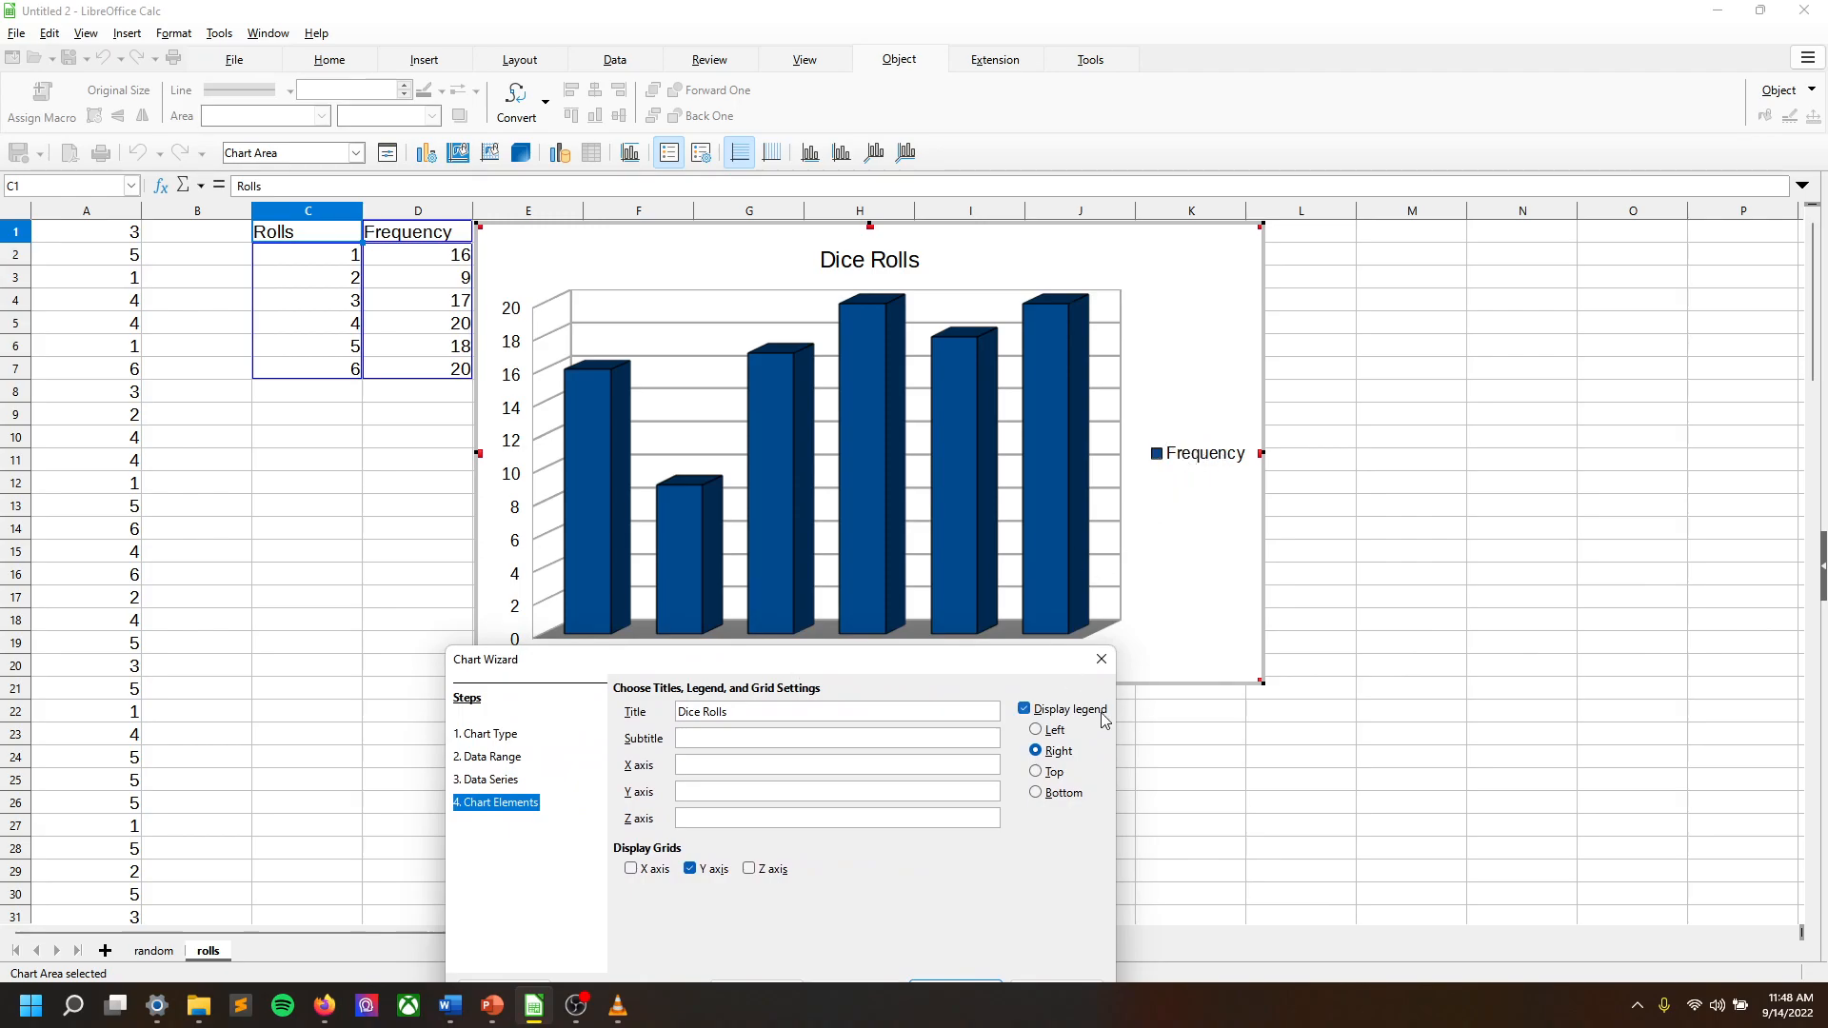
pyautogui.click(1024, 708)
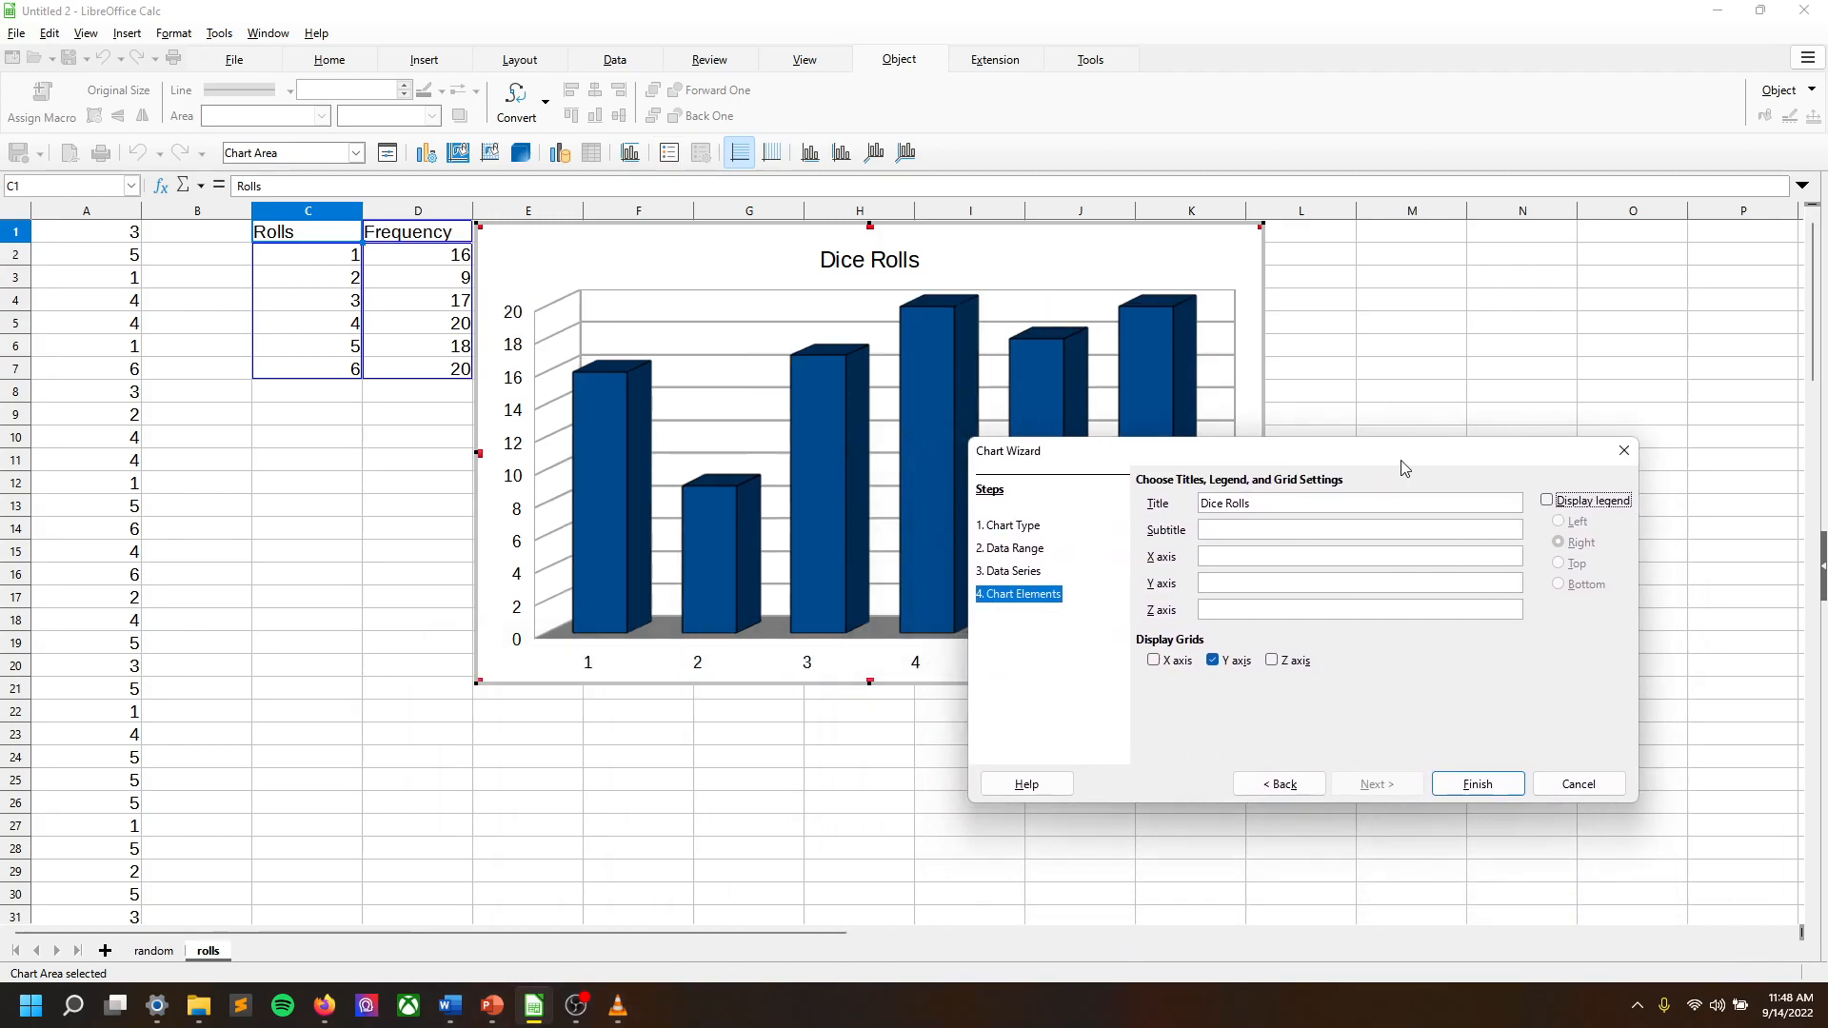
pyautogui.moveTo(1117, 572)
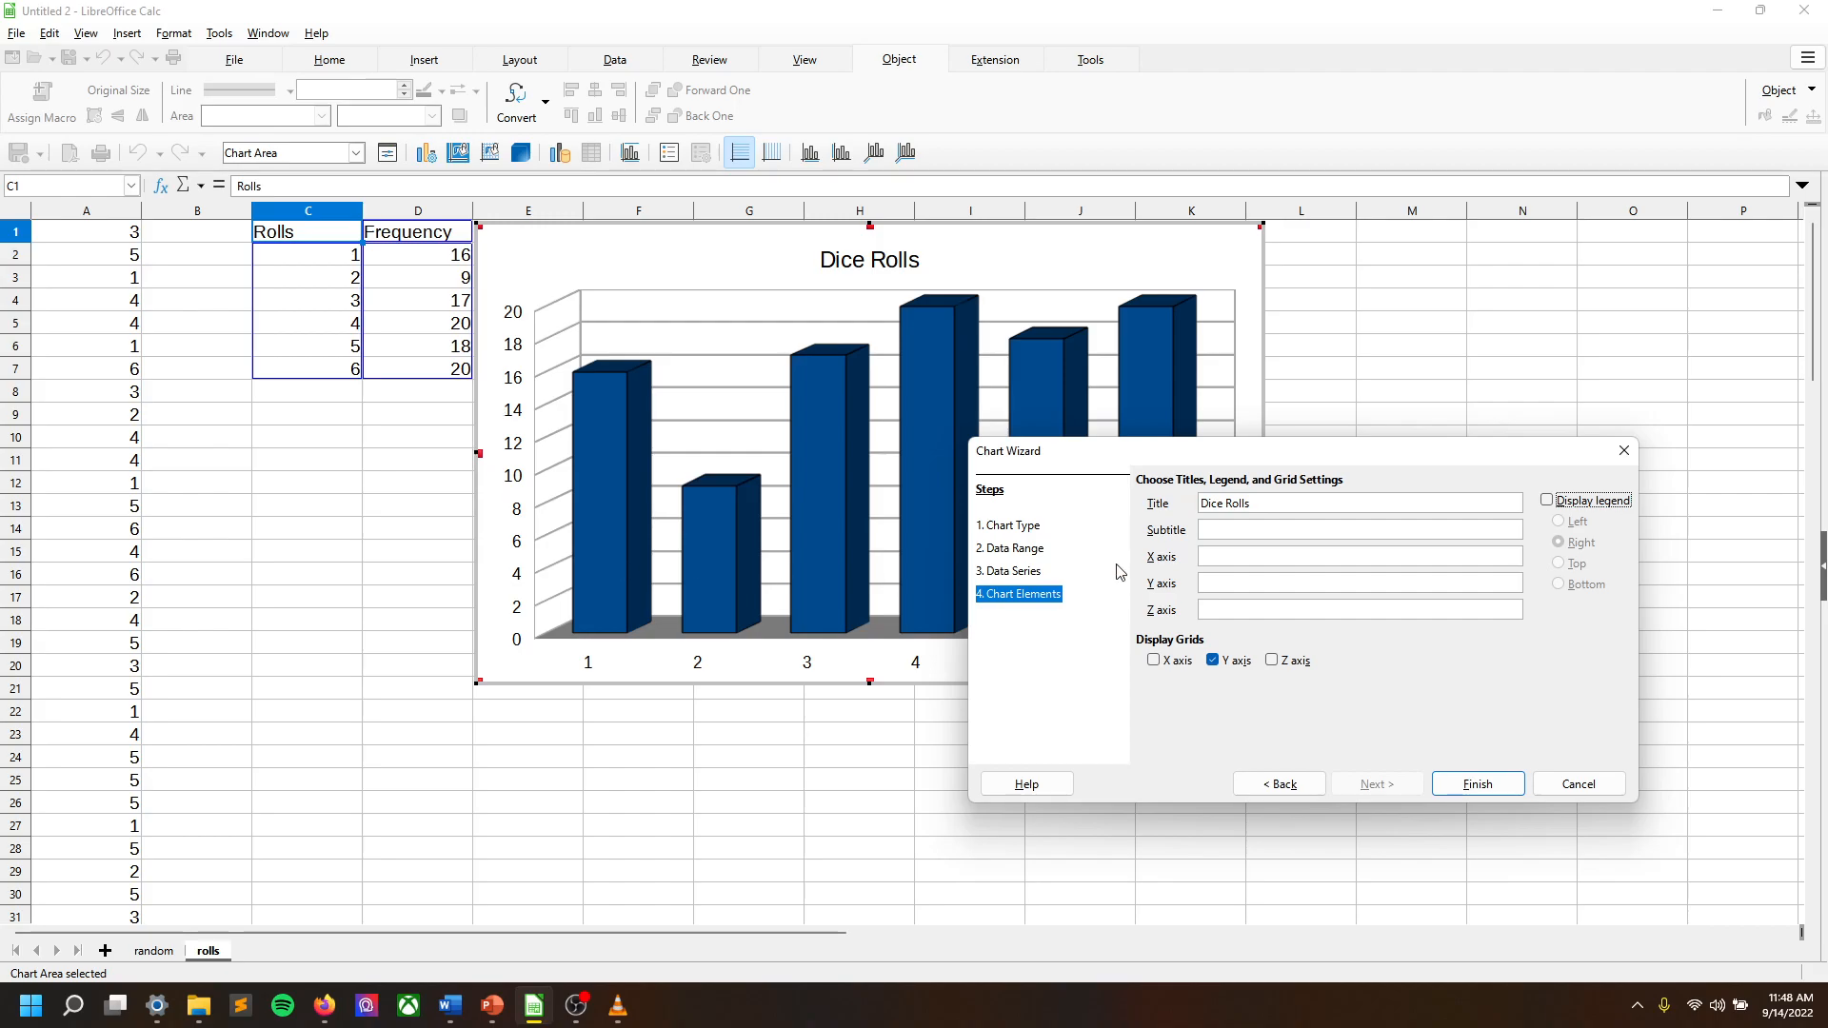
pyautogui.moveTo(1229, 465)
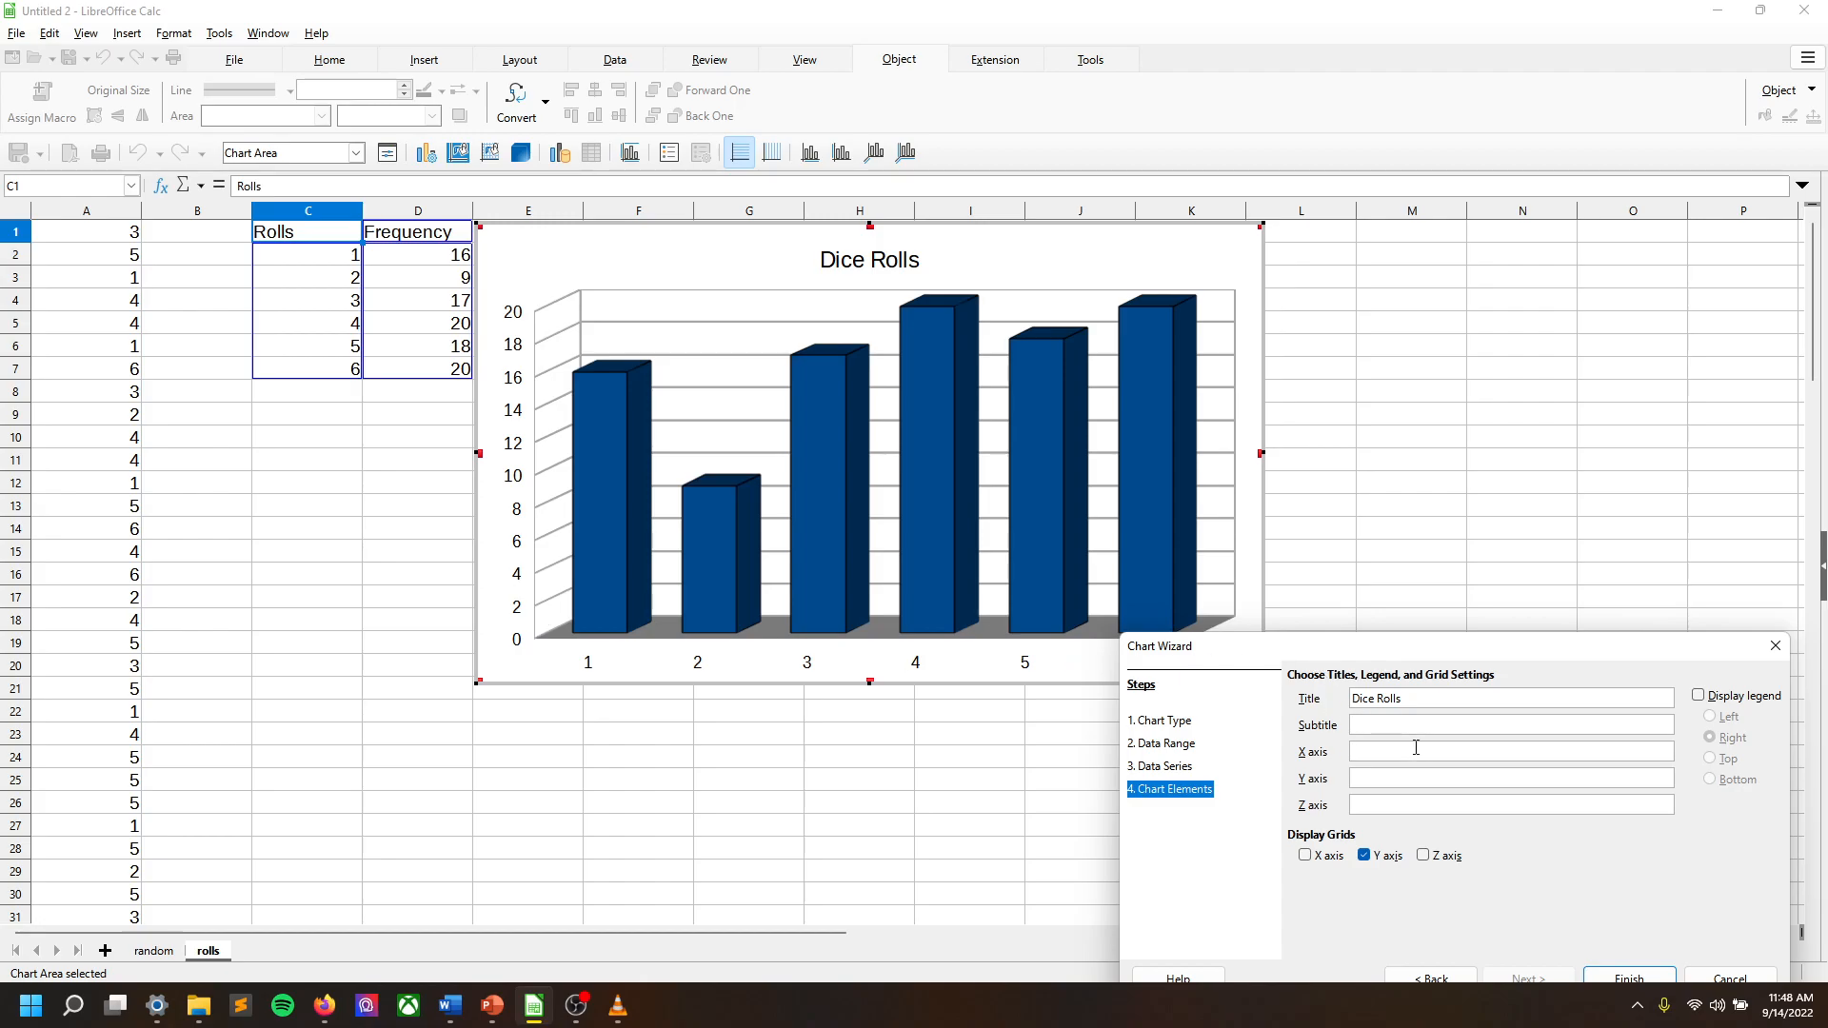
# Enter 'Dice Roll' as the X axis title and 'Frequency' as the Y axis title.
pyautogui.write('Dice Roll')
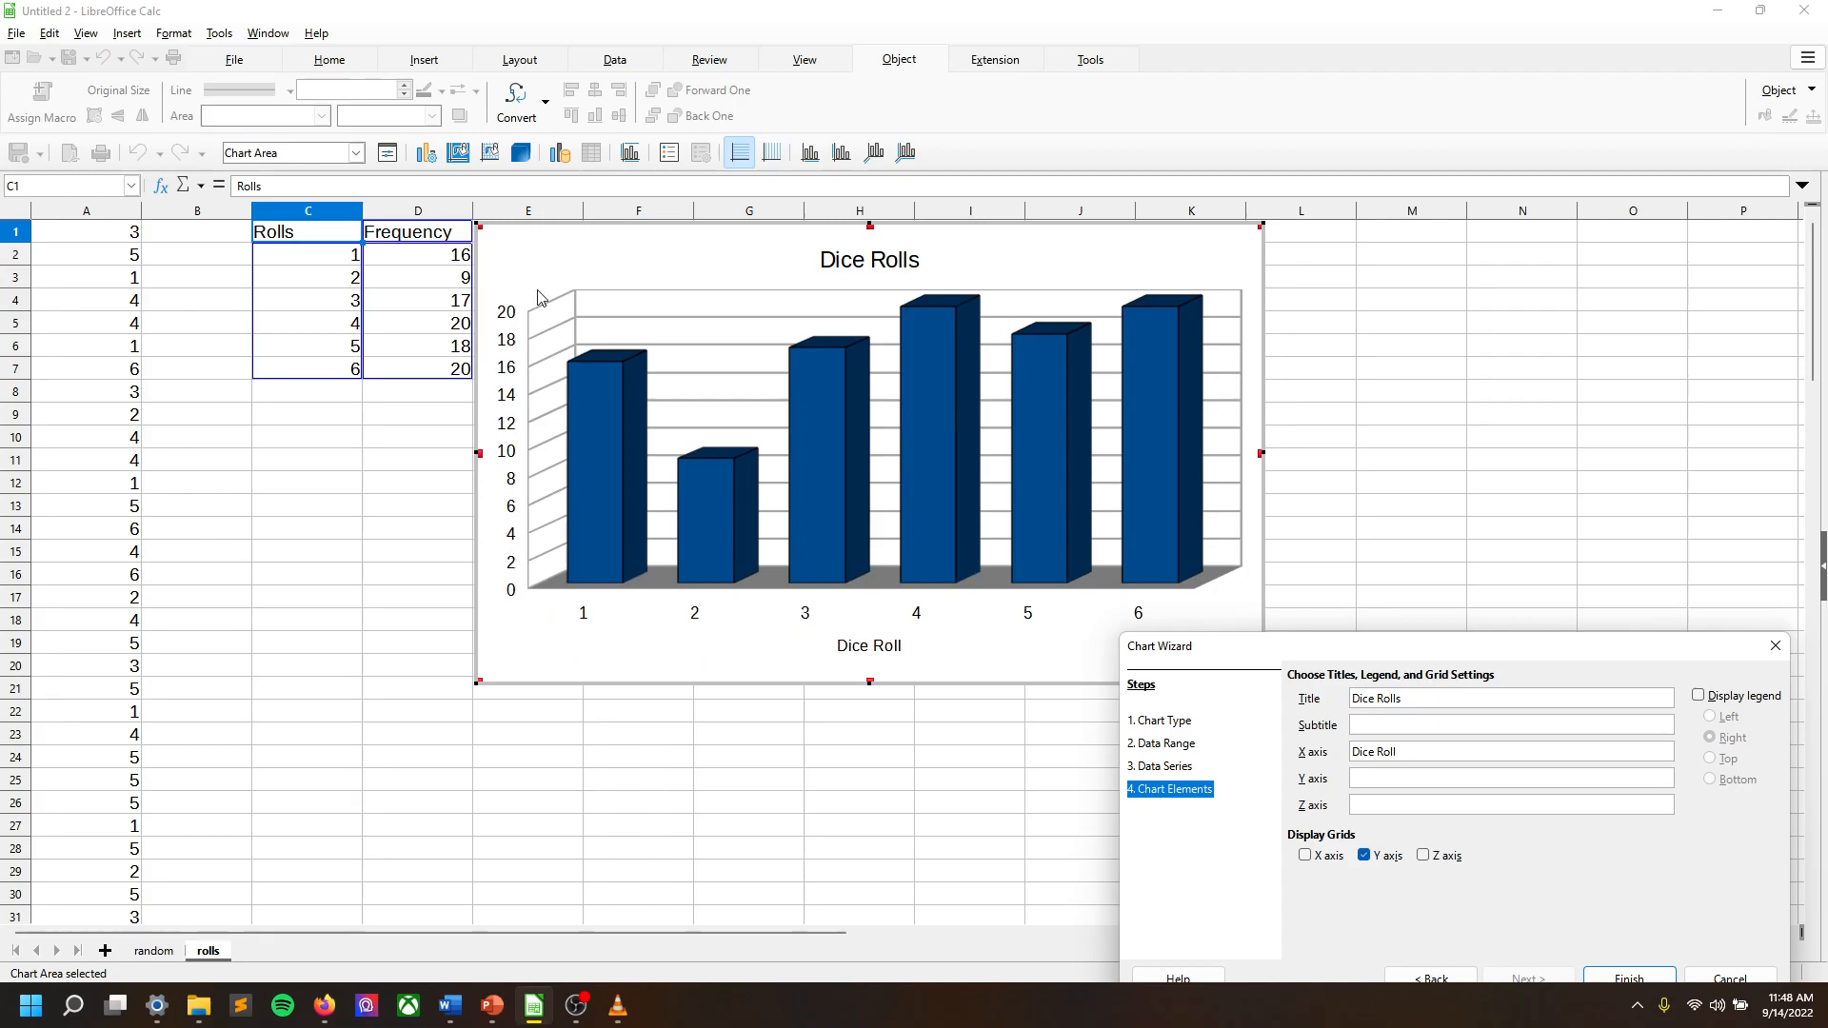
pyautogui.moveTo(440, 251)
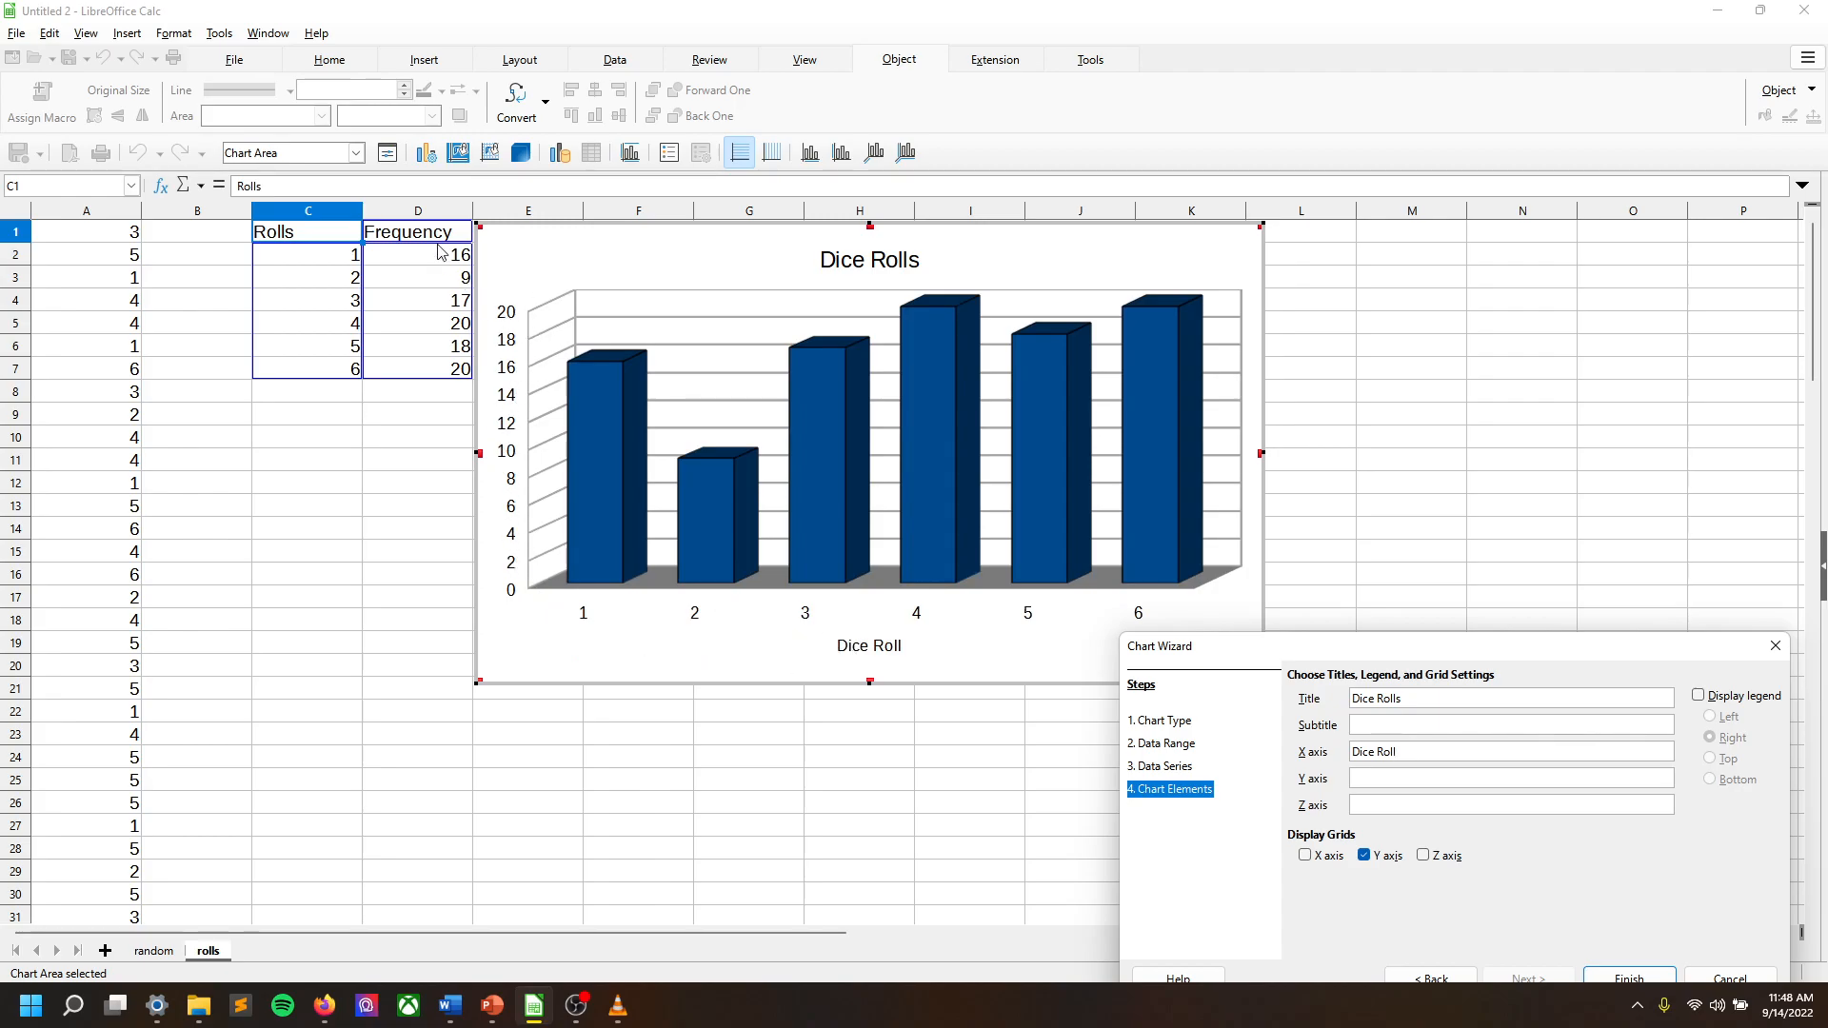
pyautogui.write('F')
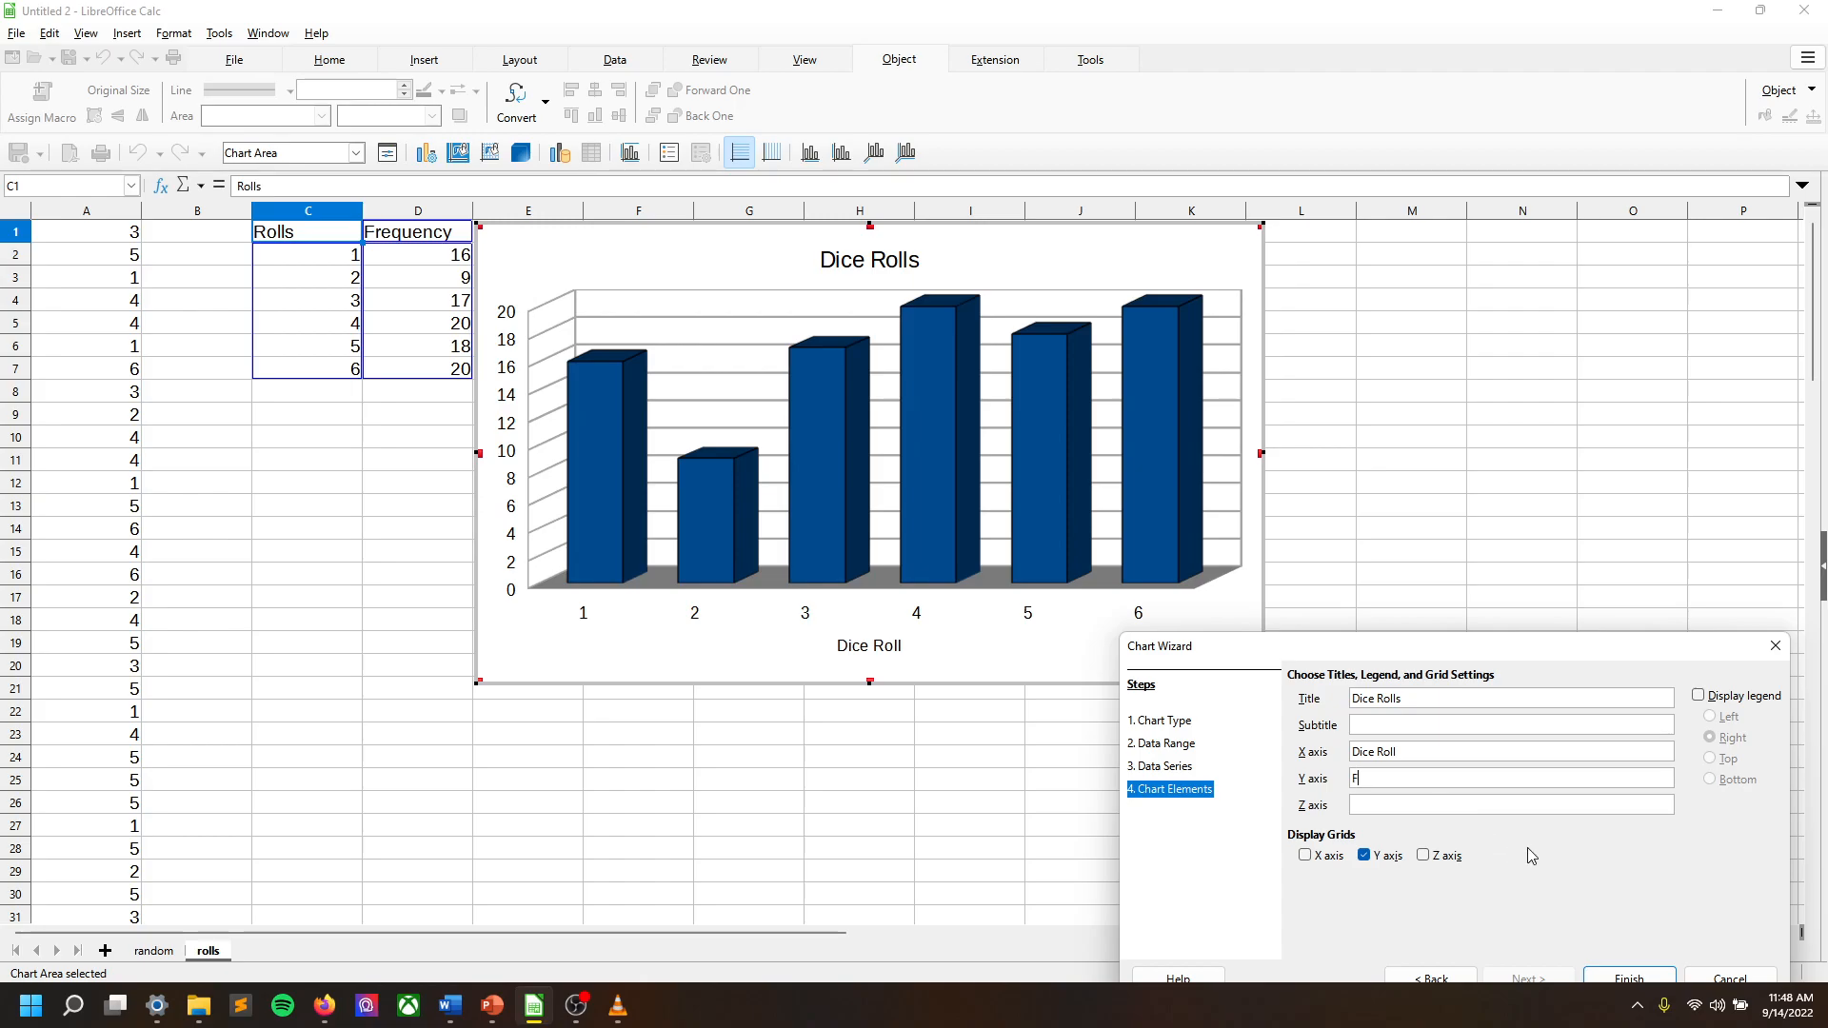
pyautogui.write('requency')
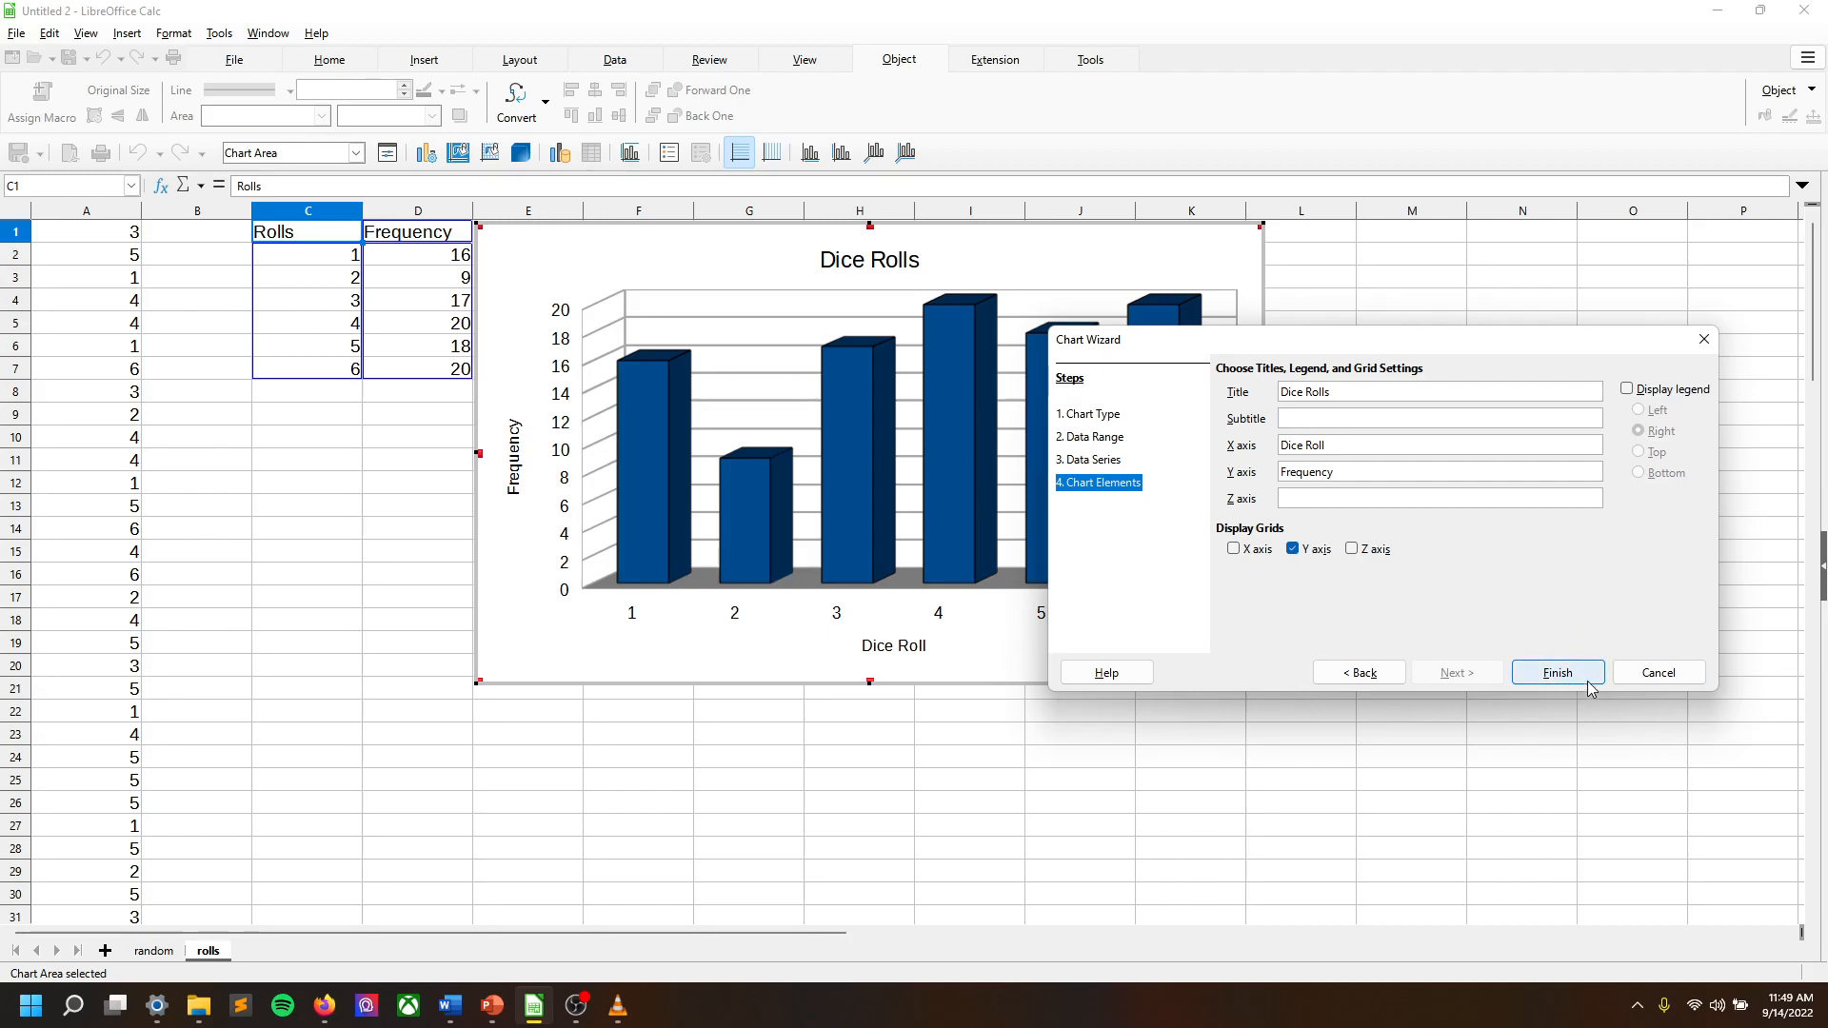
# Finish the Chart Wizard so the Dice Rolls chart is placed on the sheet.
pyautogui.click(1558, 672)
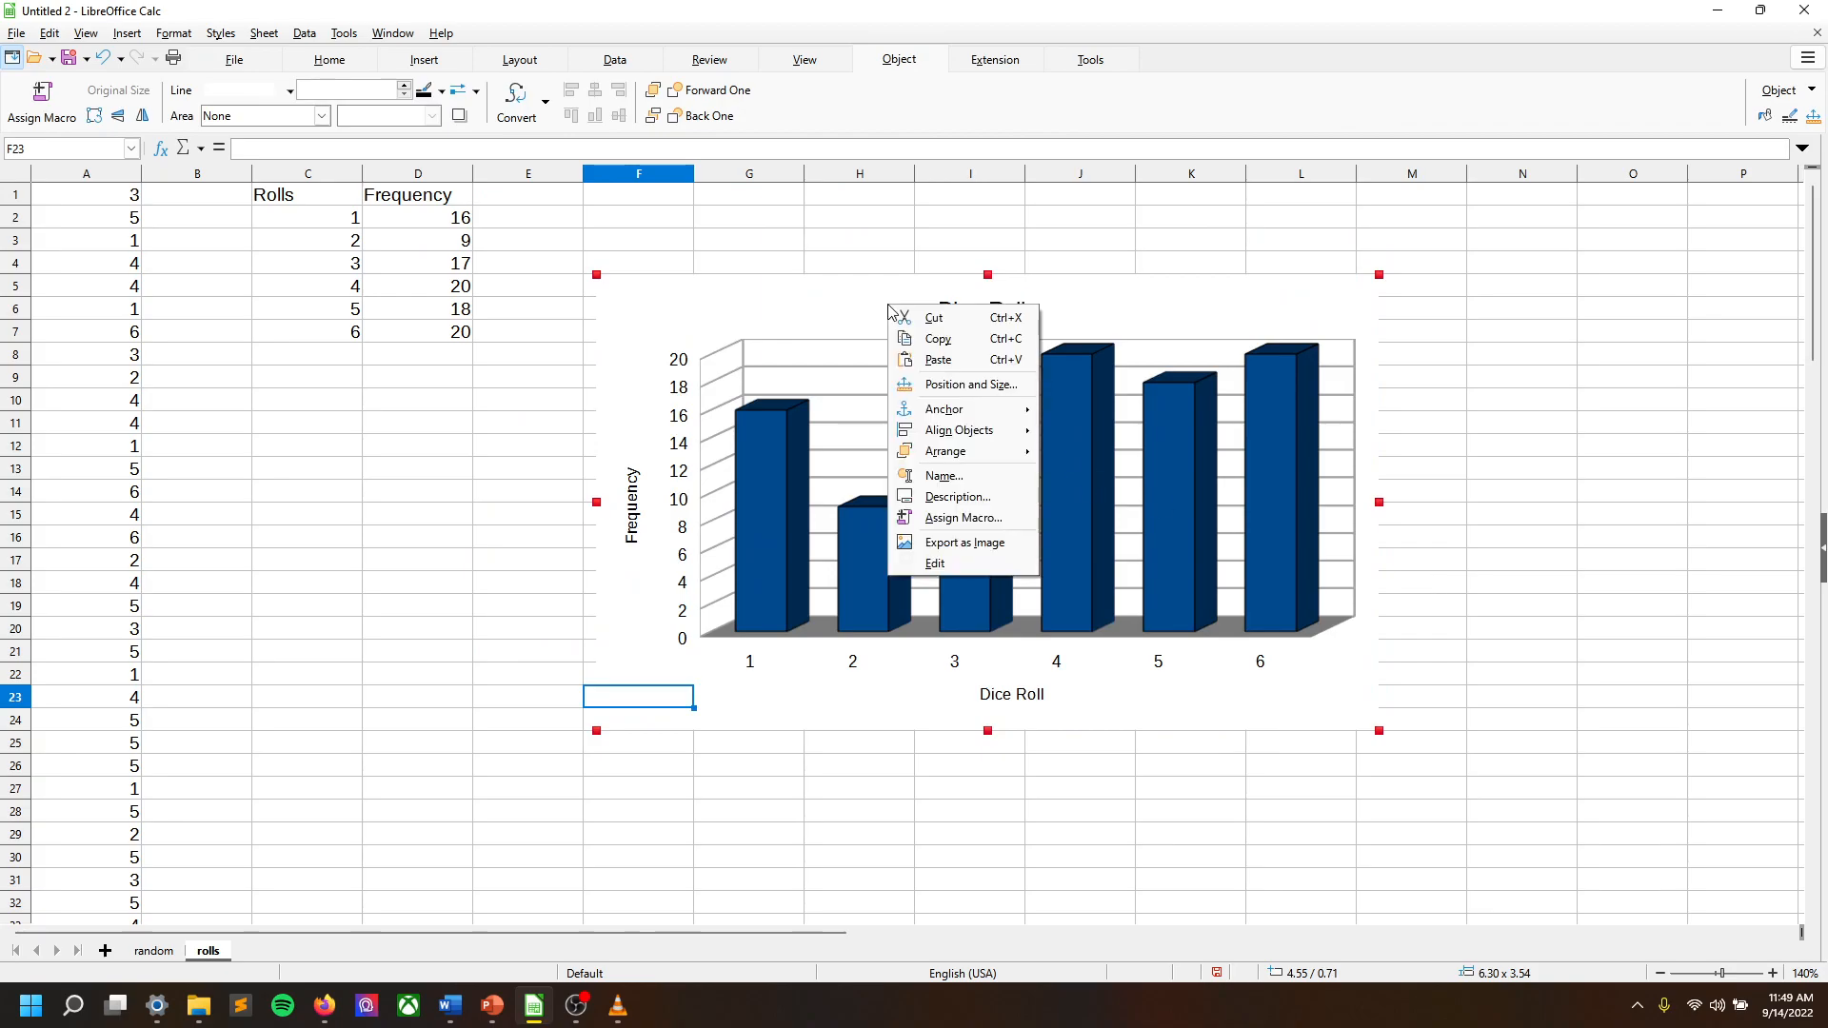
pyautogui.moveTo(964, 452)
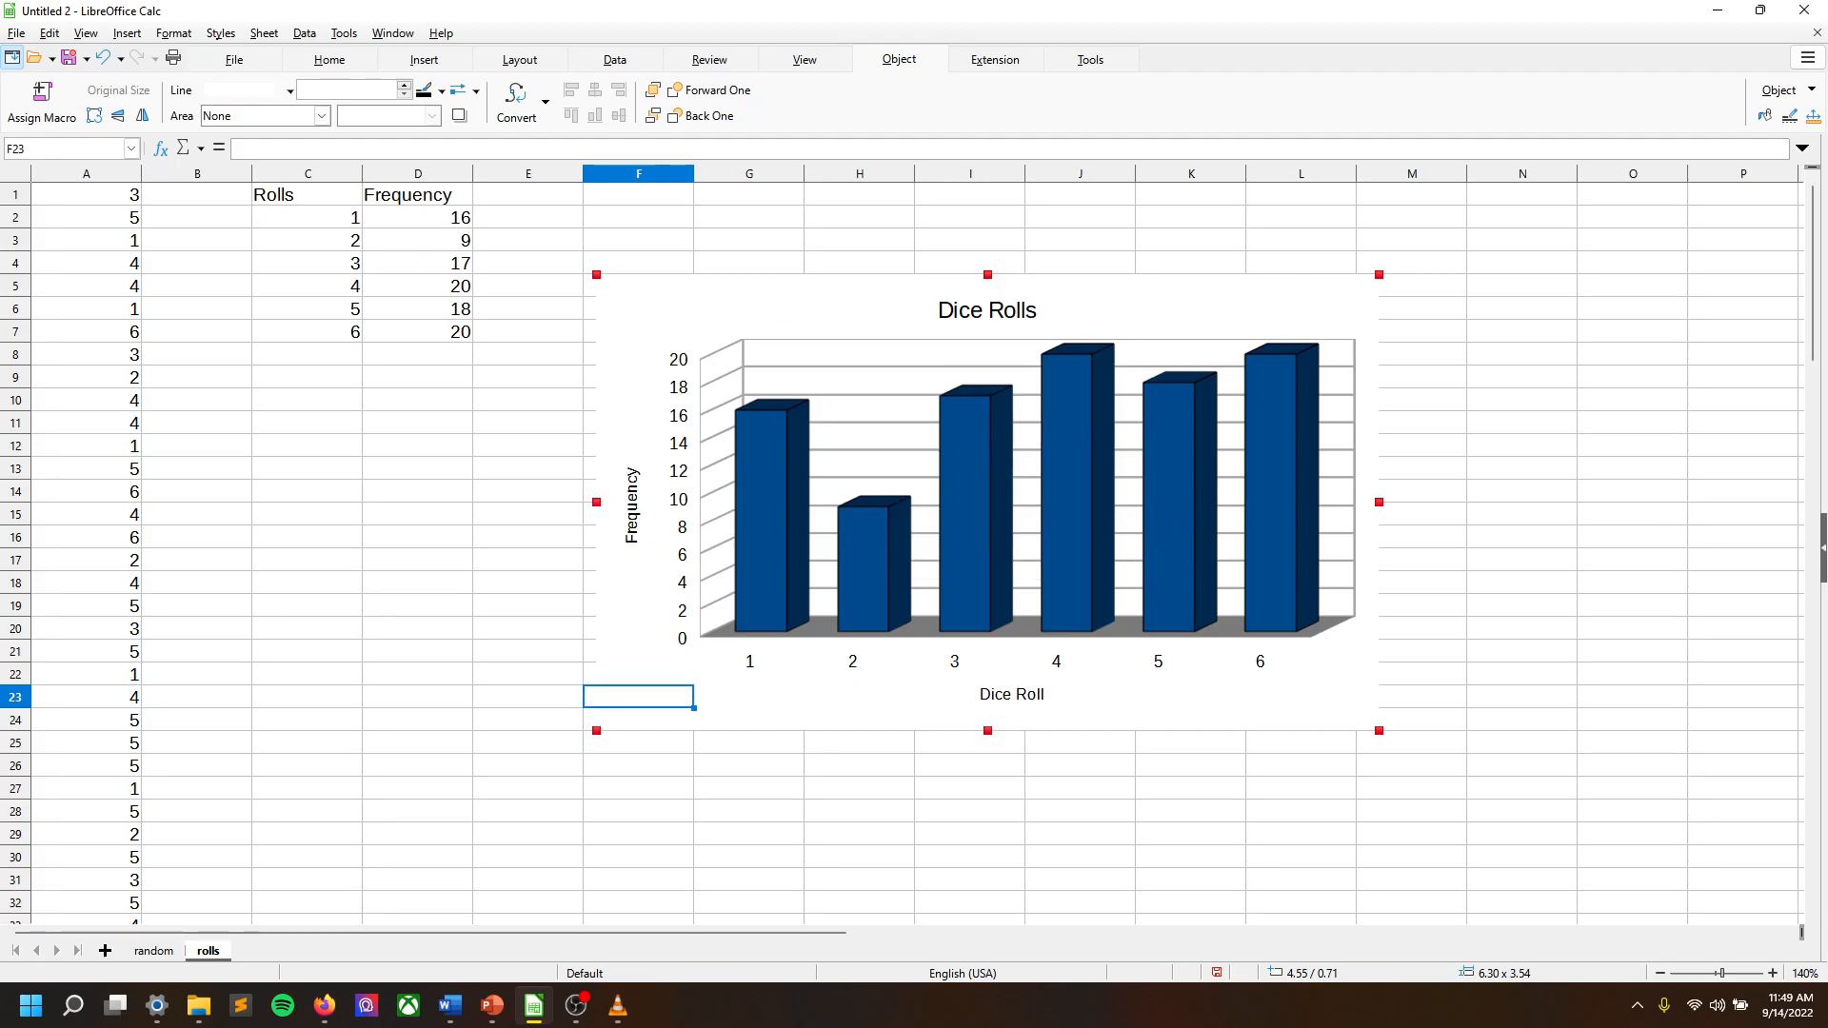
# Set the Dice Rolls chart's border line style to Continuous.
pyautogui.click(1410, 423)
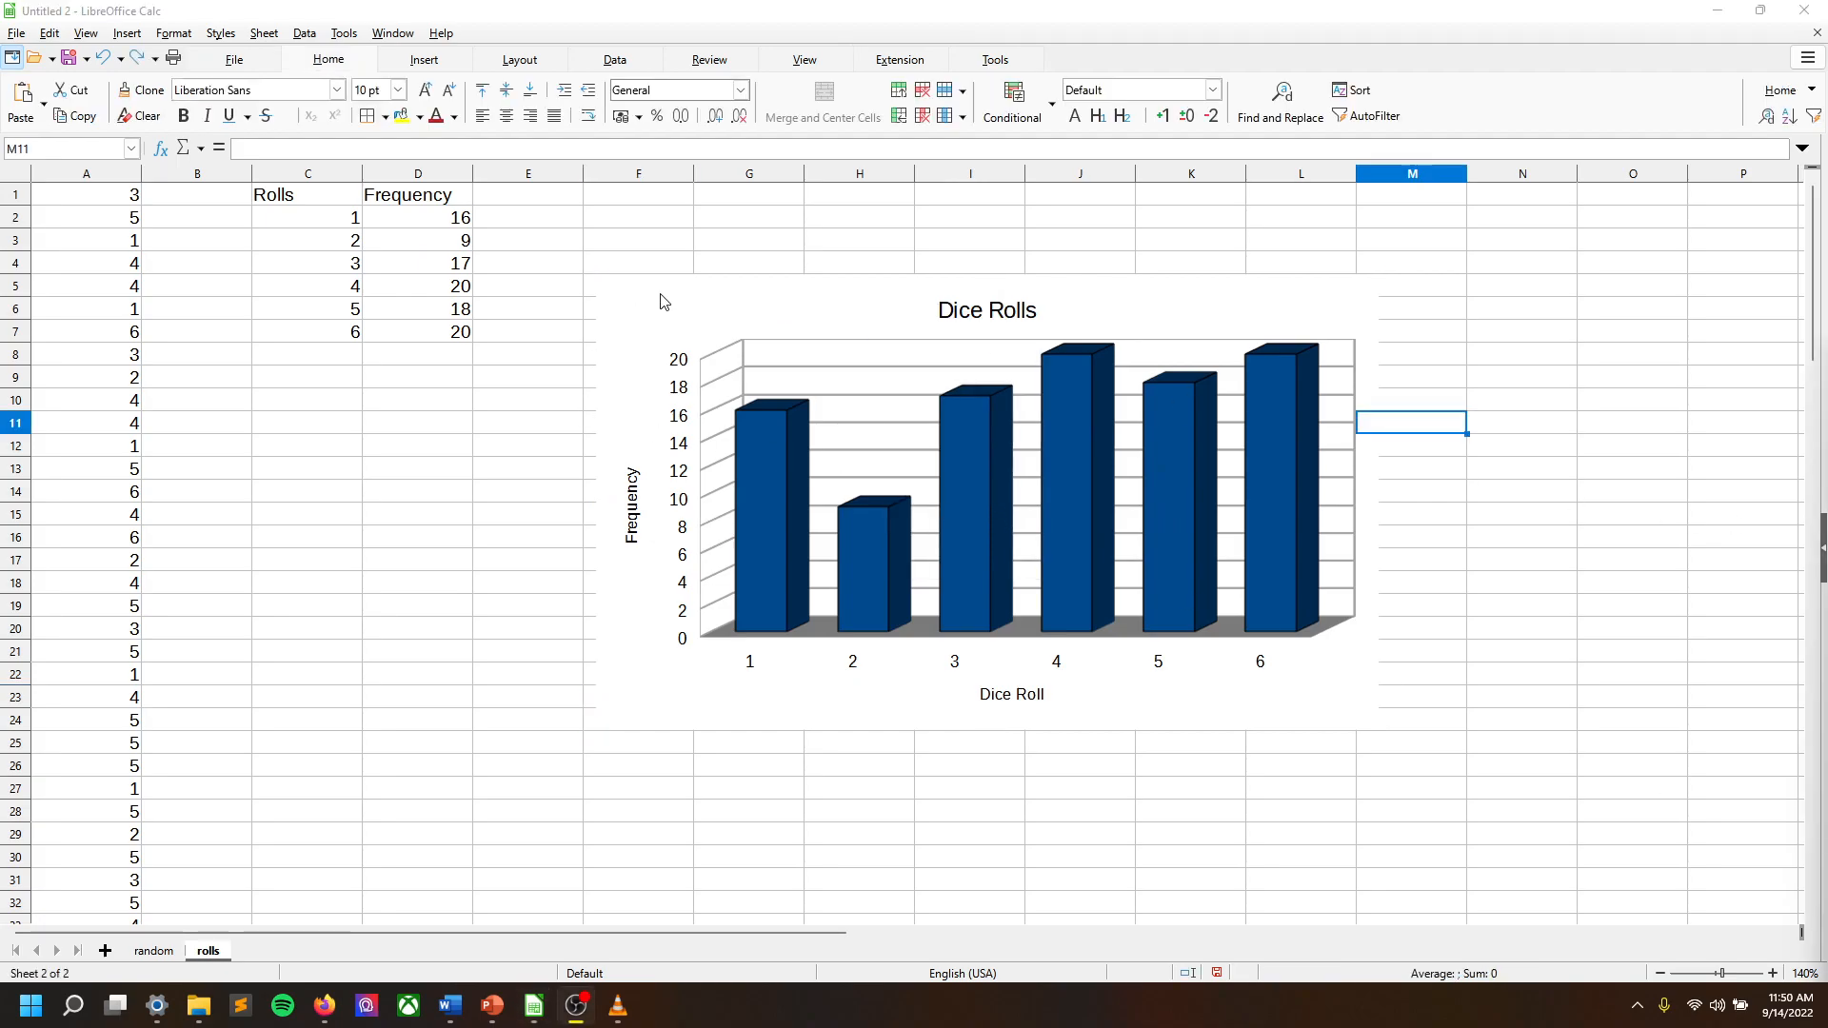
pyautogui.moveTo(672, 311)
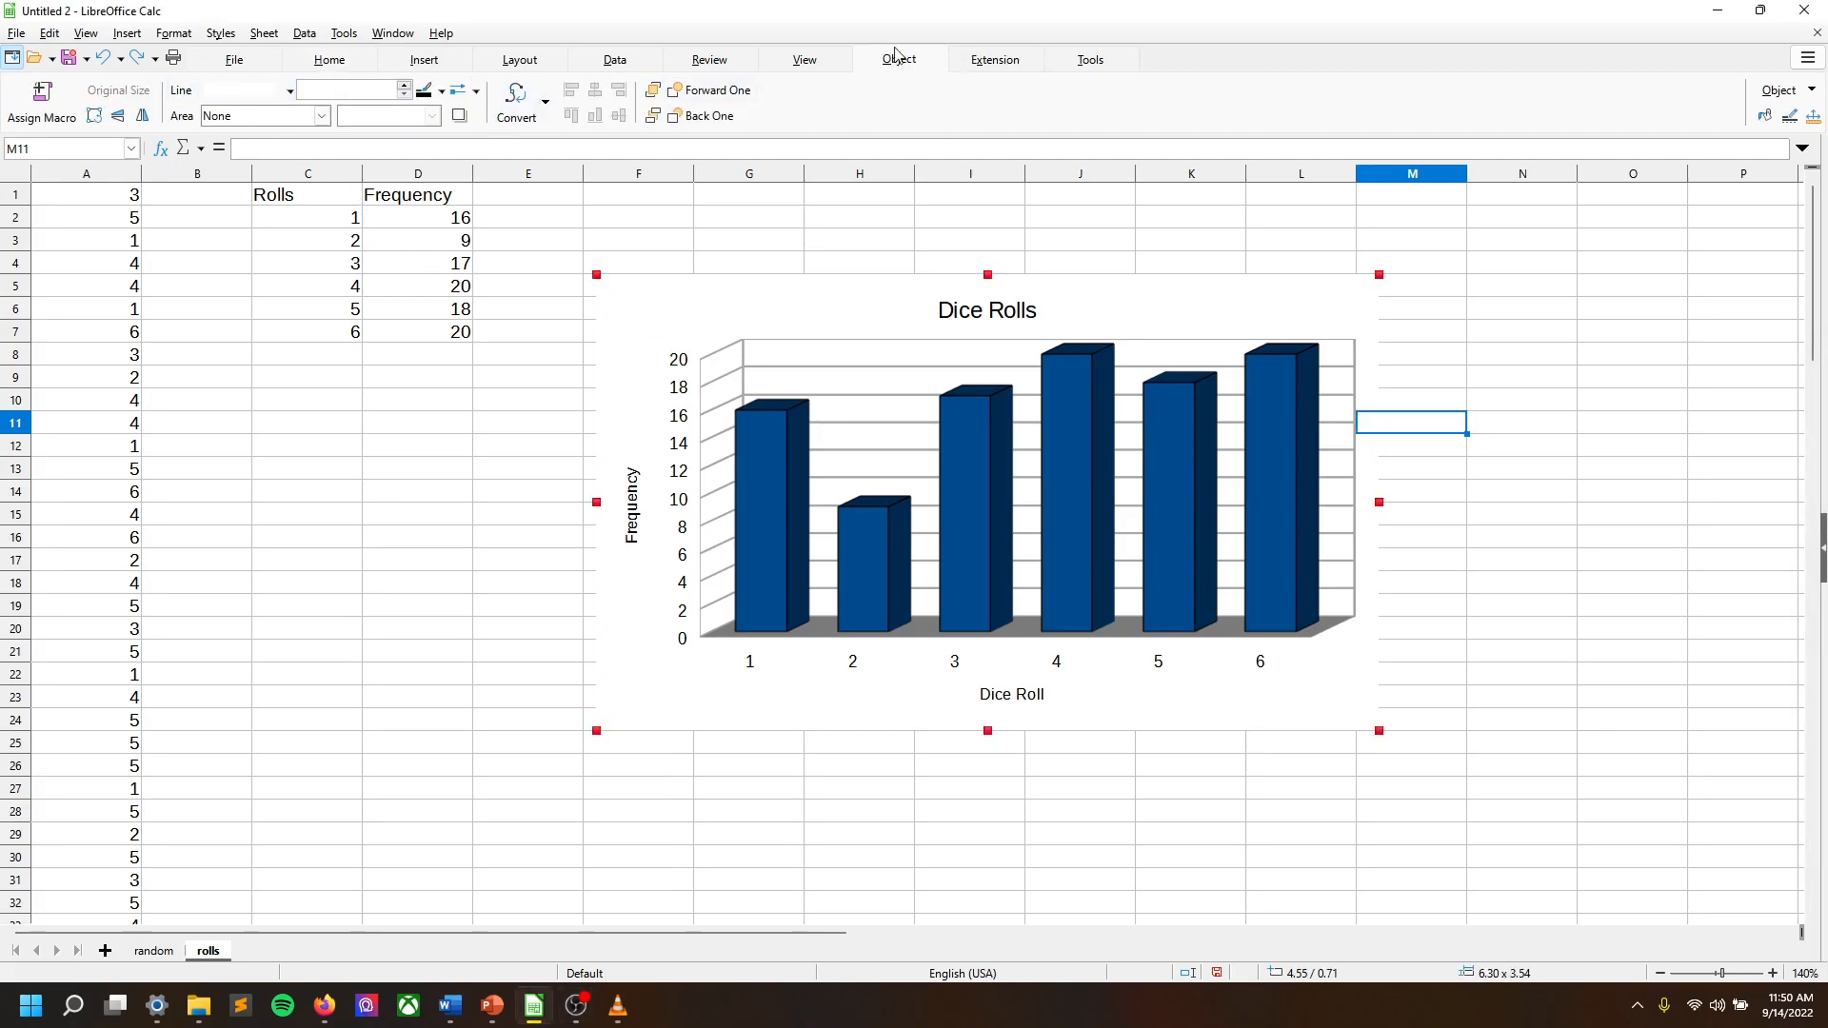
pyautogui.moveTo(678, 115)
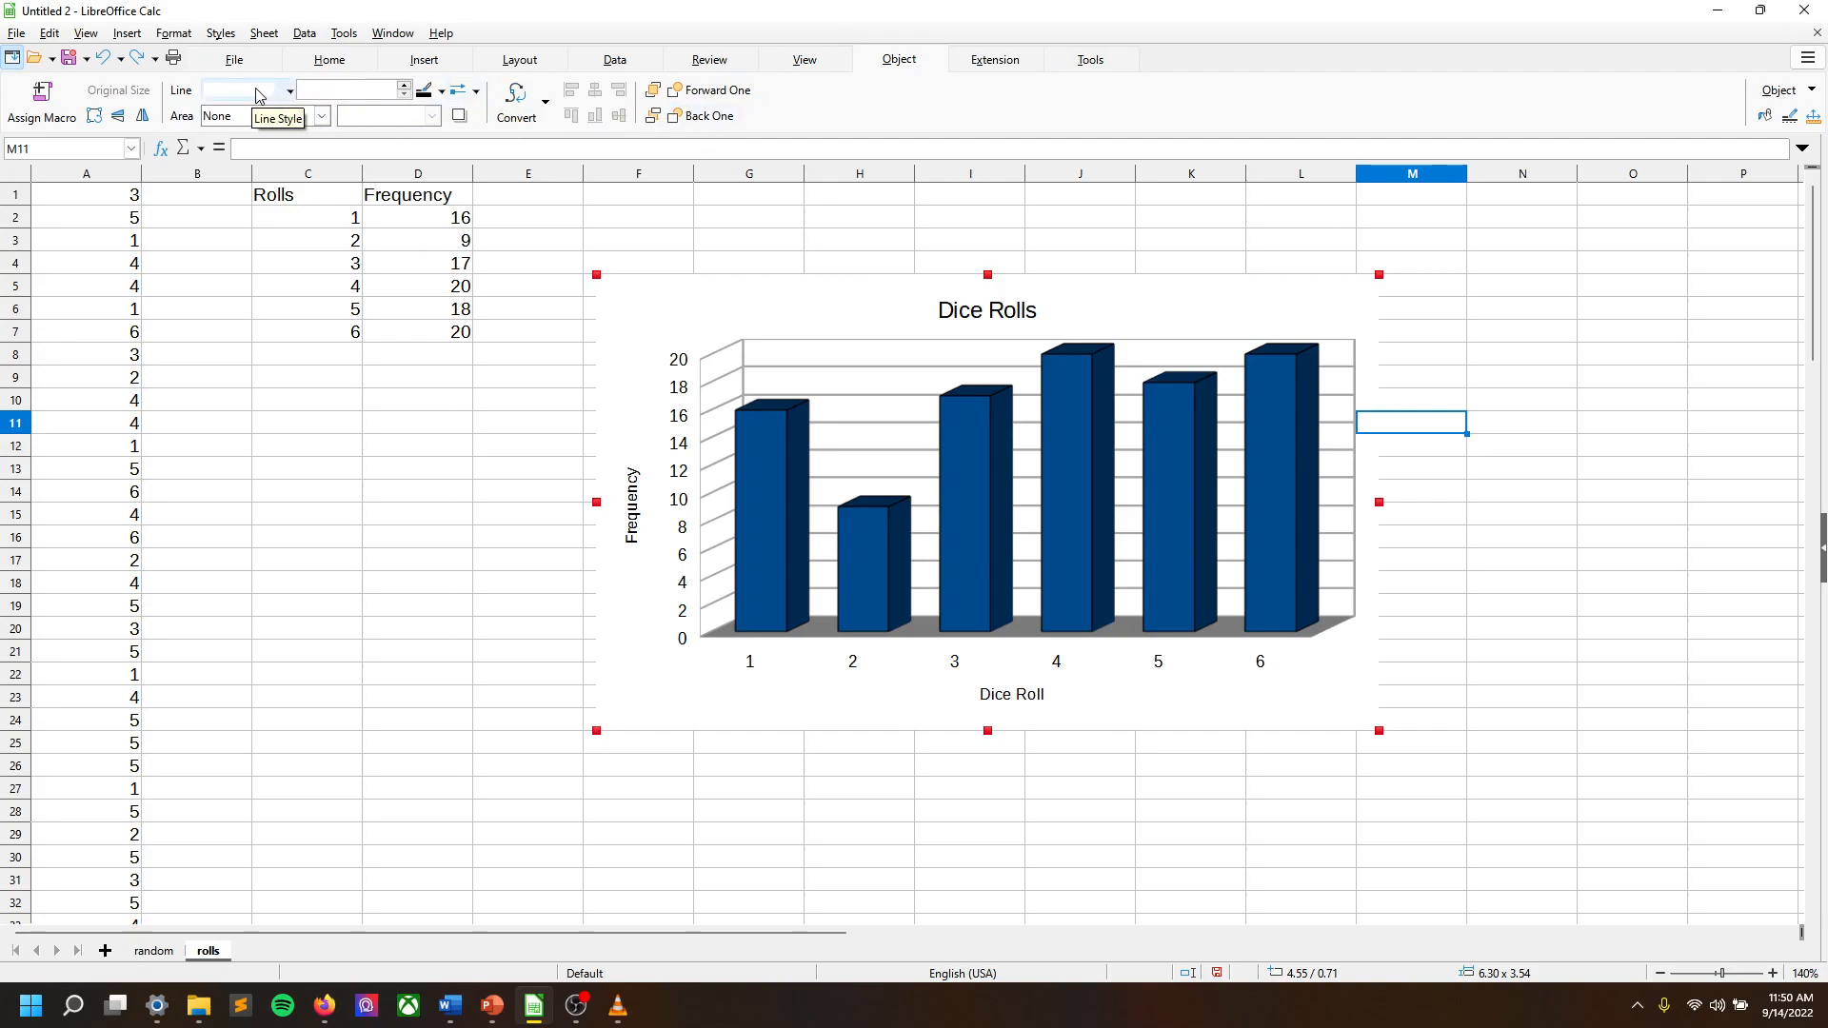
pyautogui.click(285, 91)
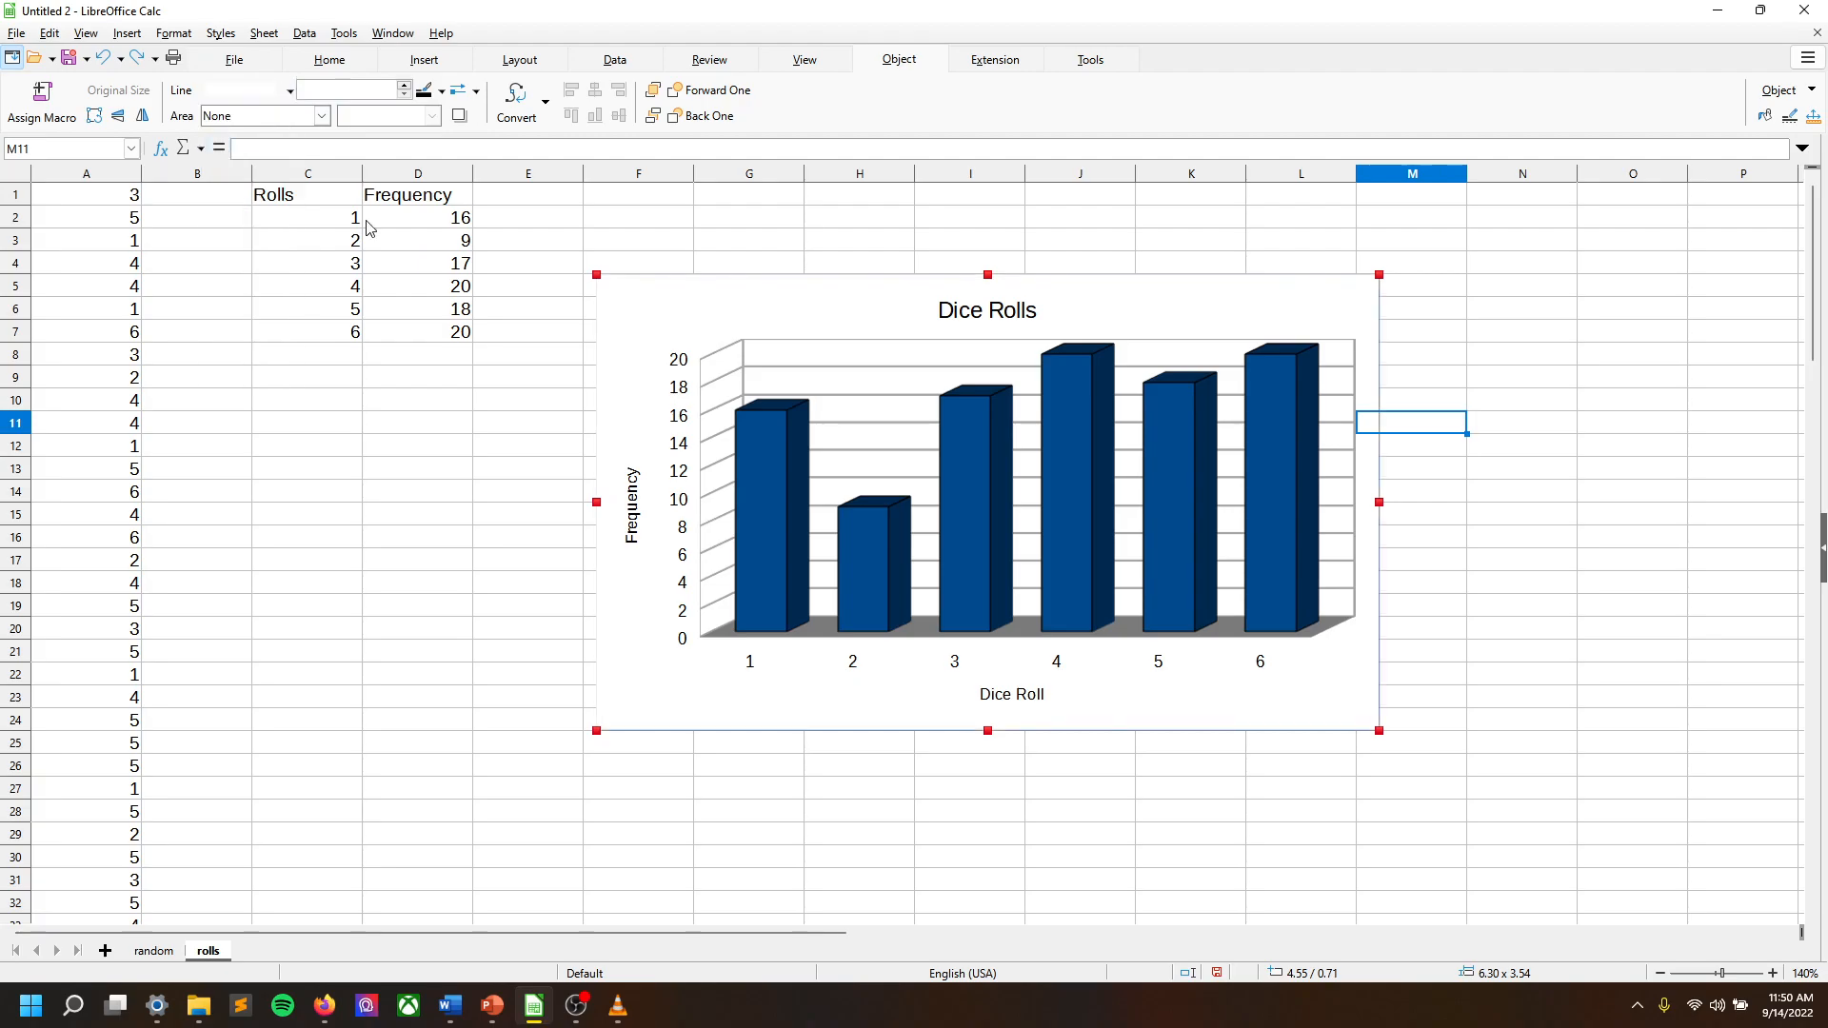
pyautogui.click(1633, 422)
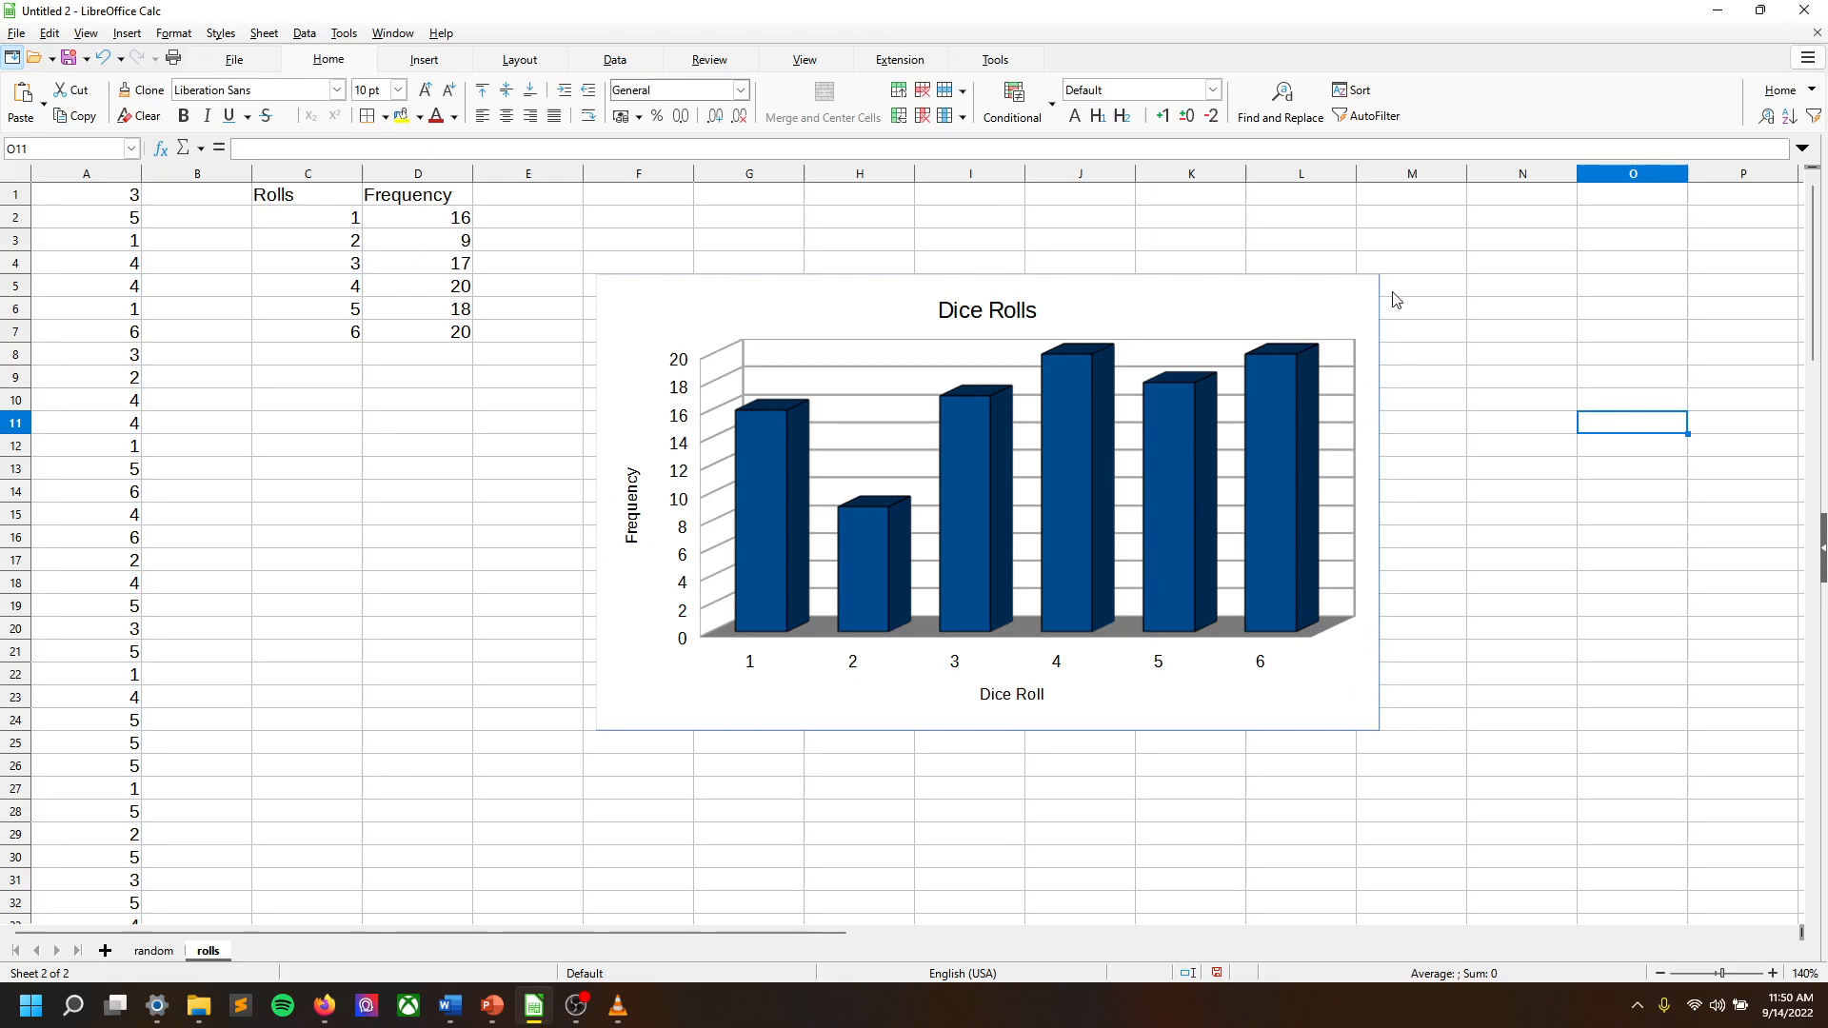
pyautogui.moveTo(596, 762)
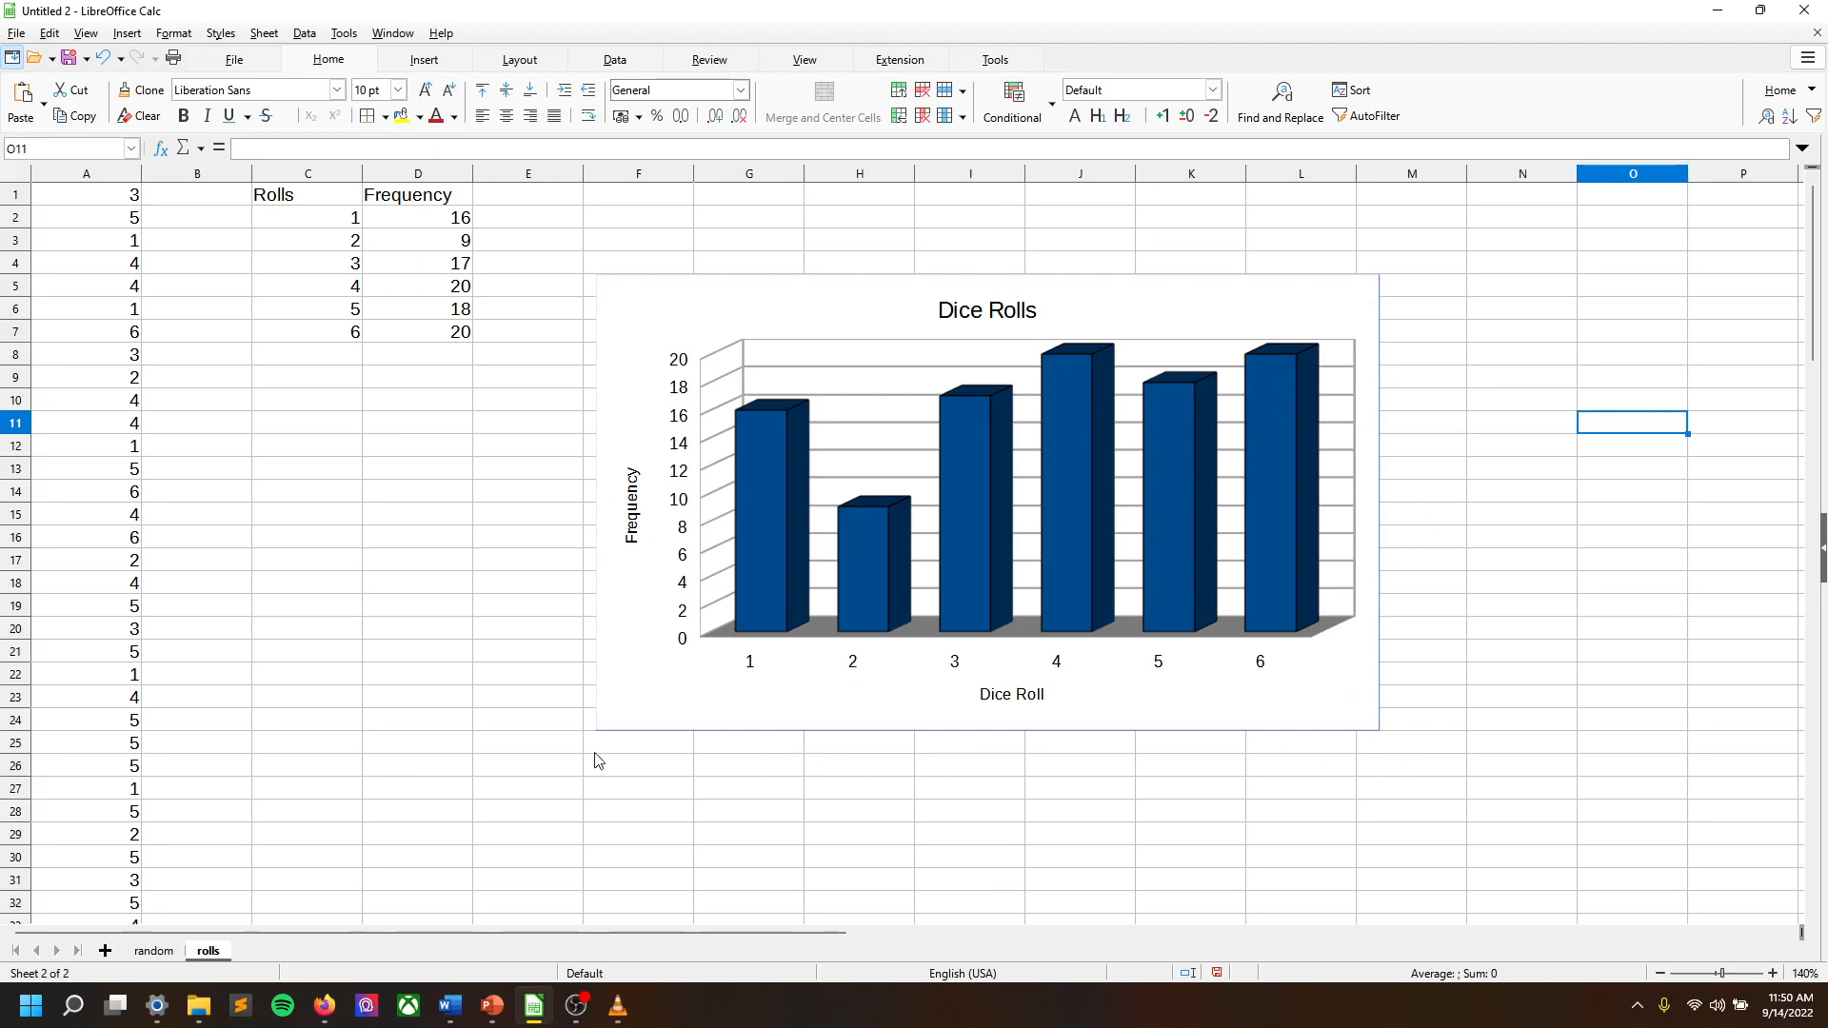
pyautogui.moveTo(583, 370)
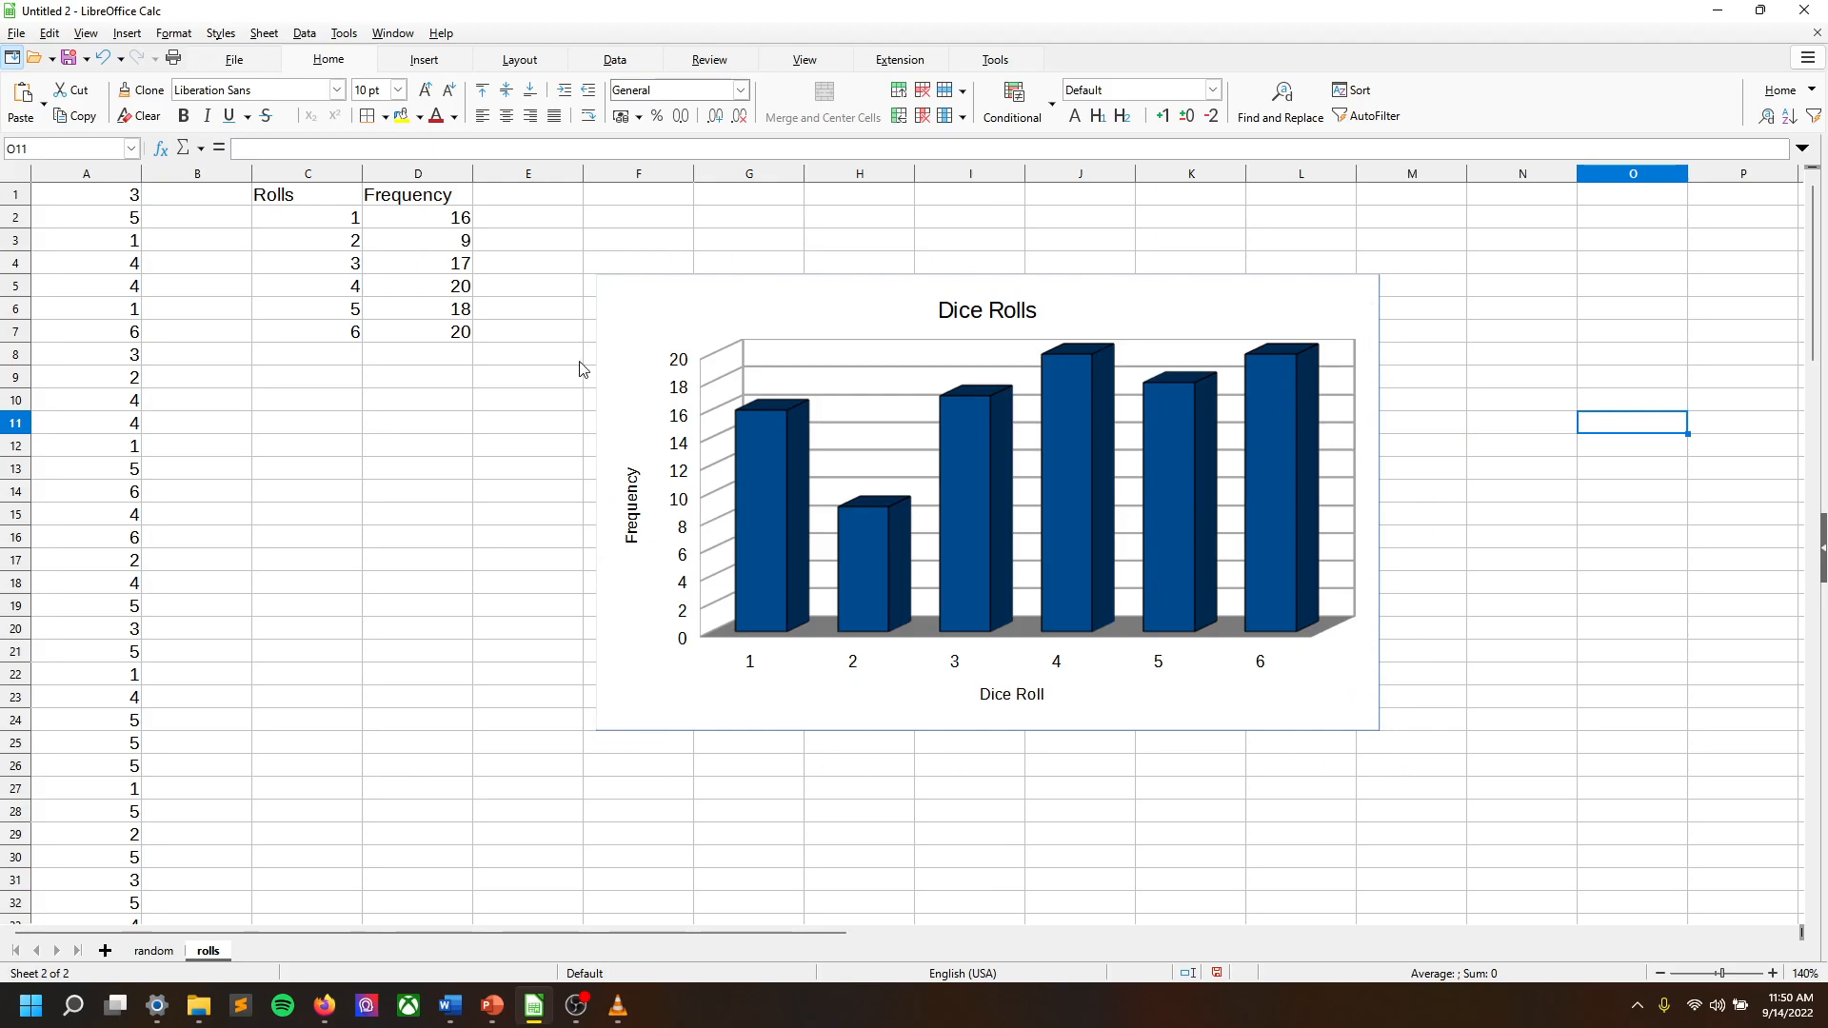
pyautogui.moveTo(1400, 723)
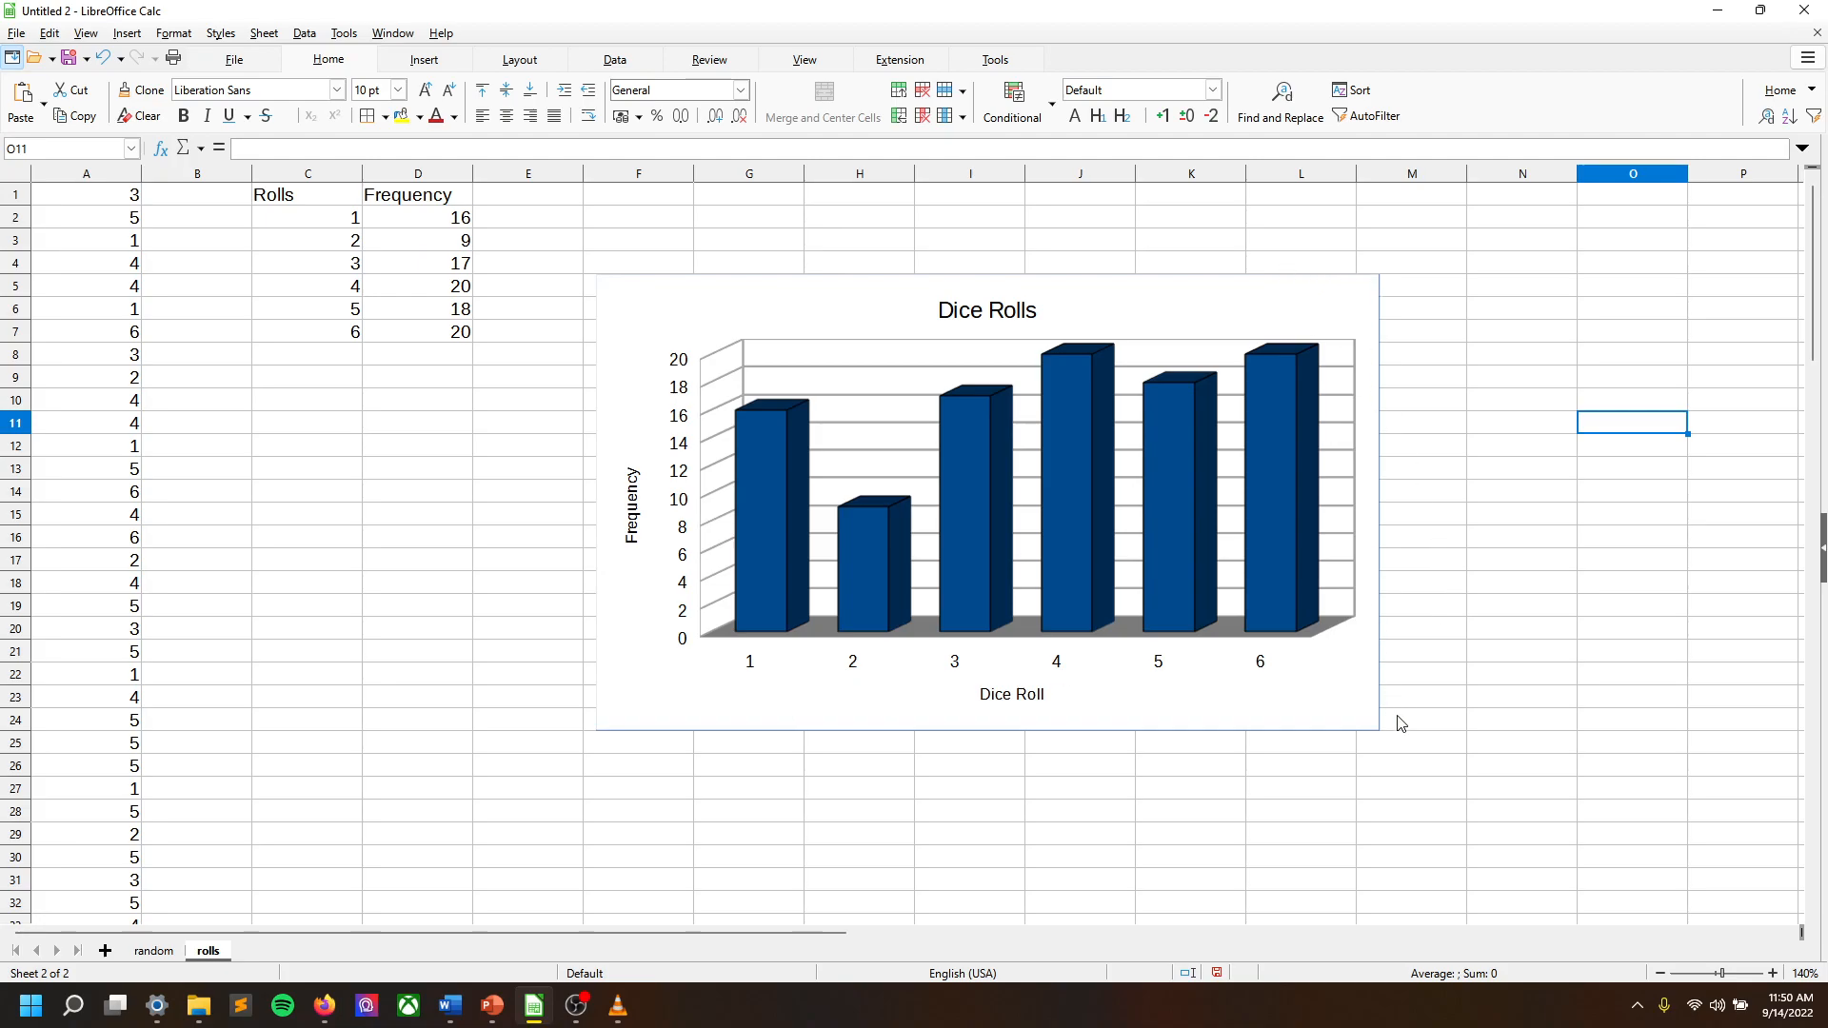
pyautogui.moveTo(1335, 457)
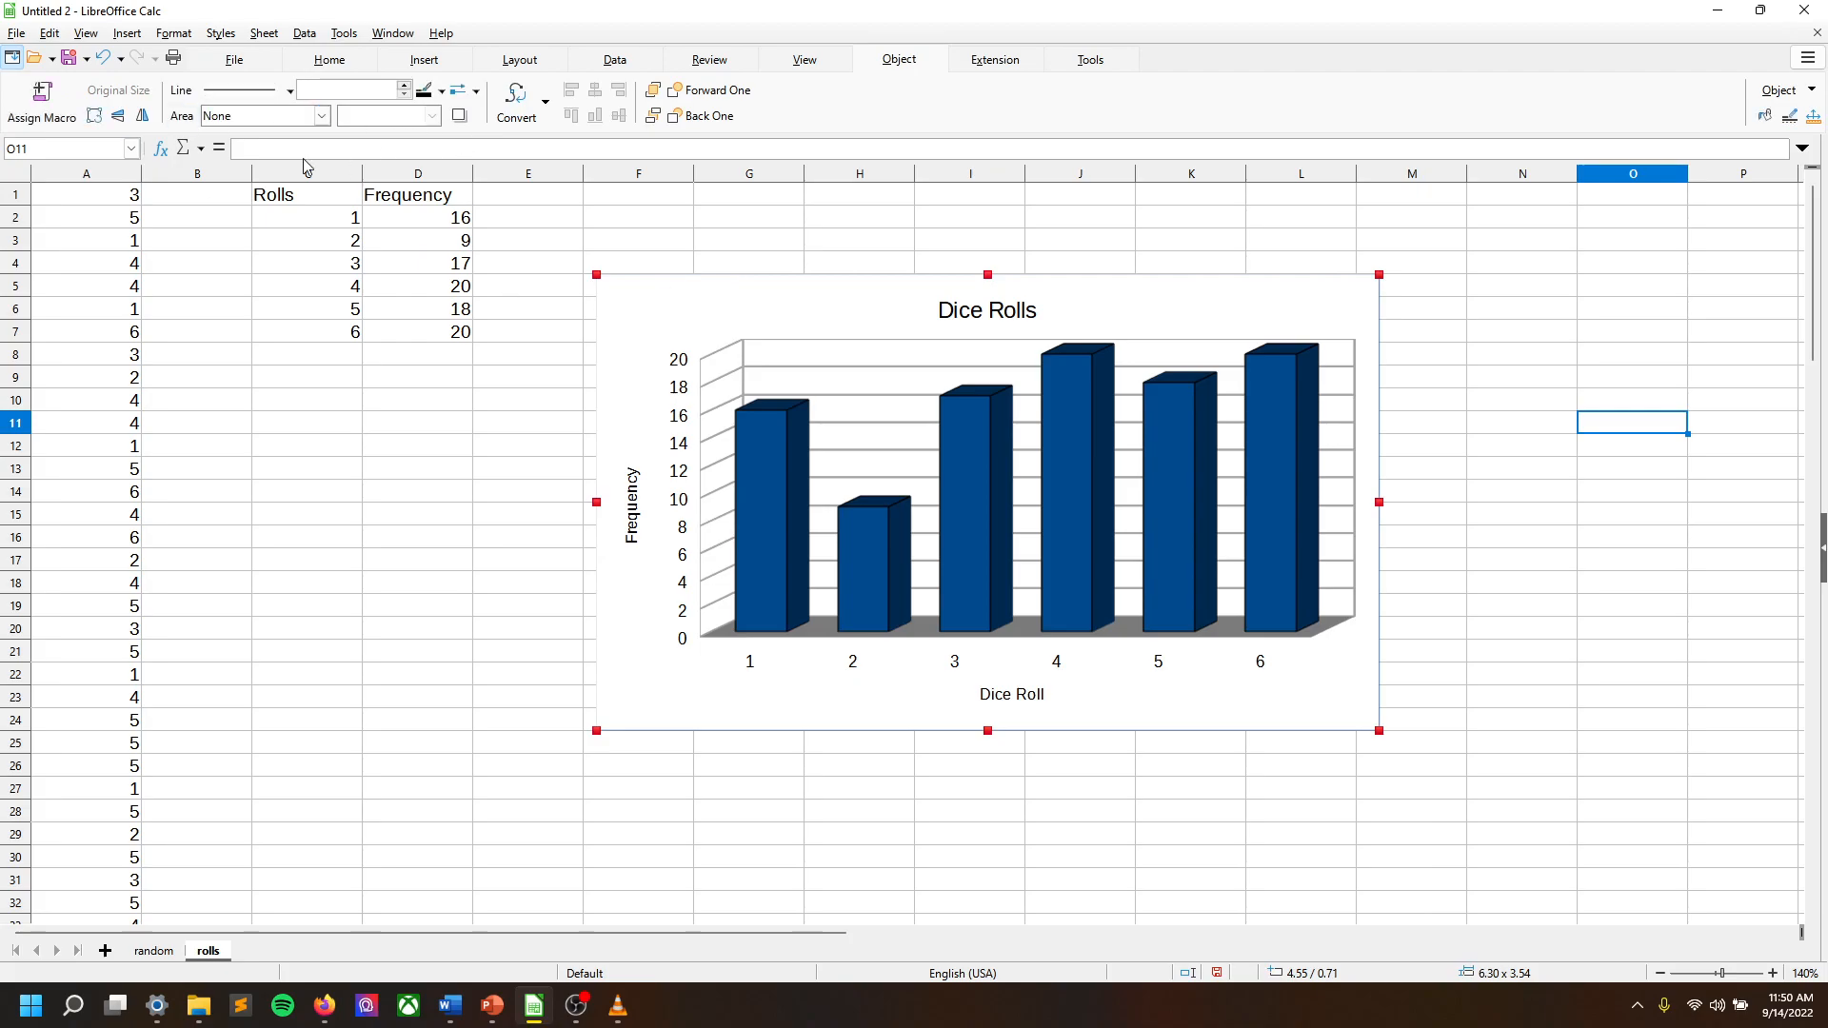
pyautogui.click(440, 89)
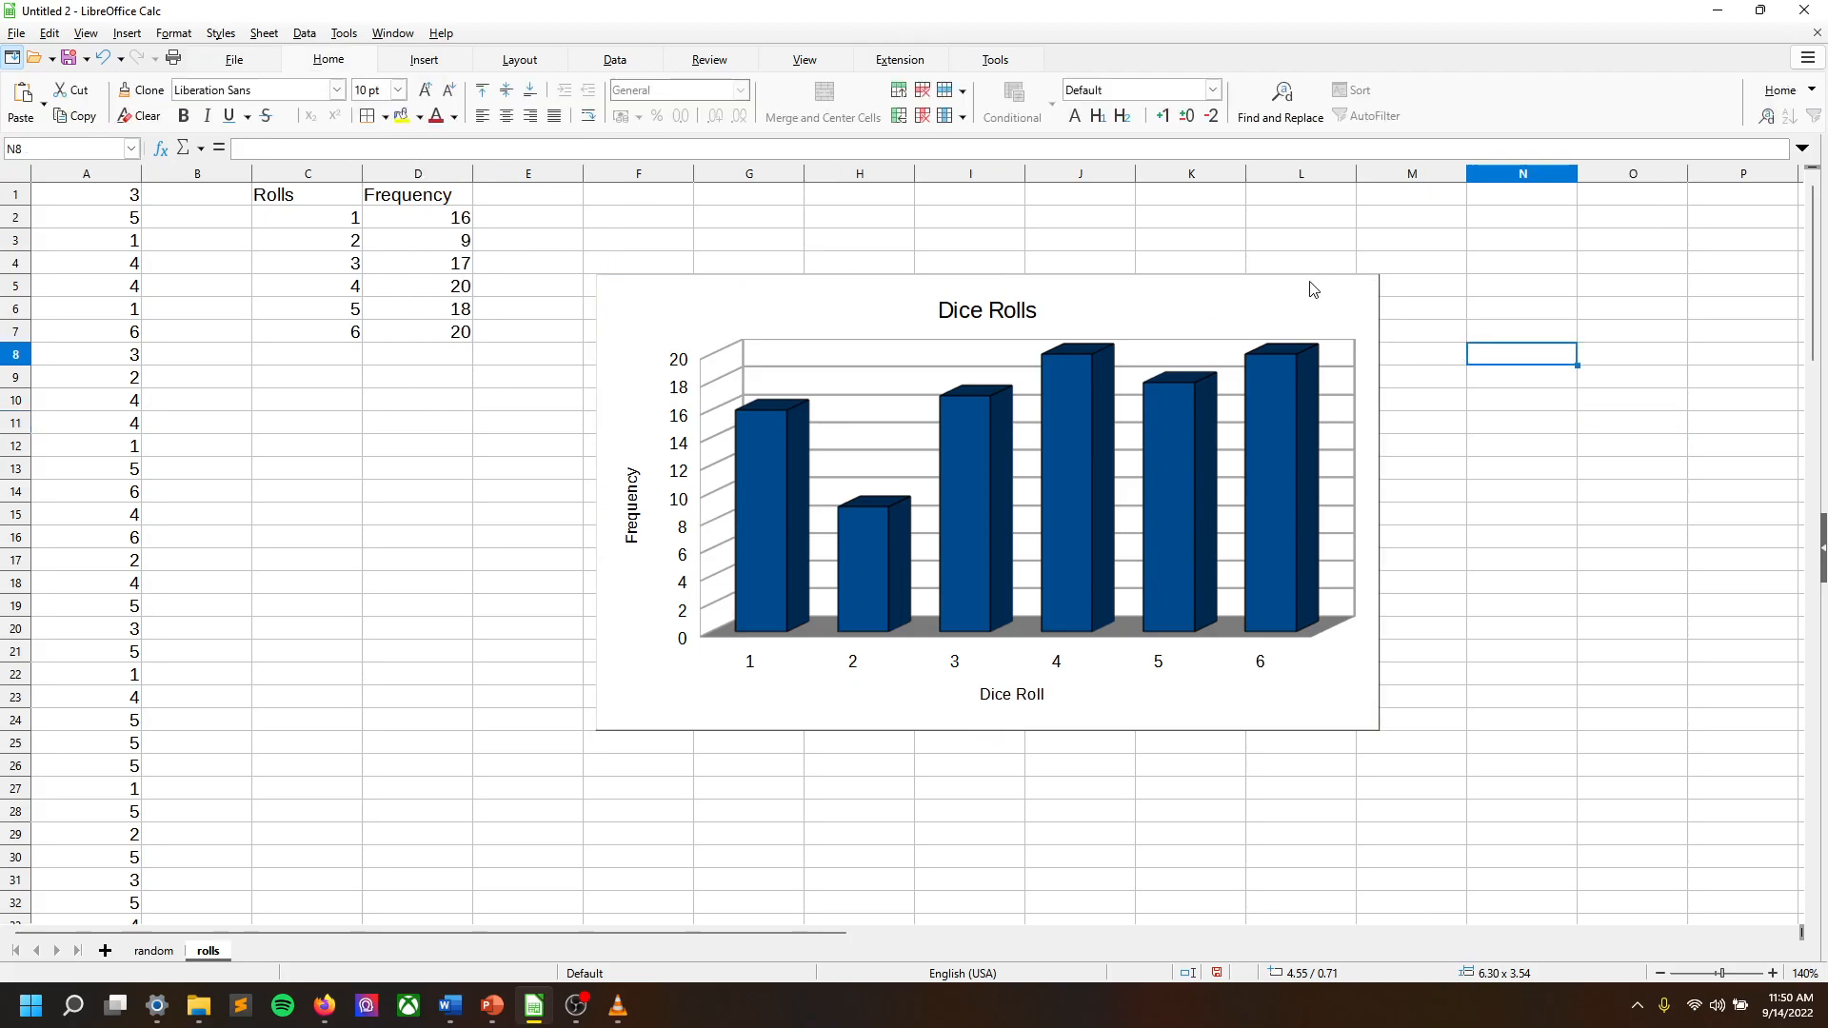
pyautogui.click(732, 404)
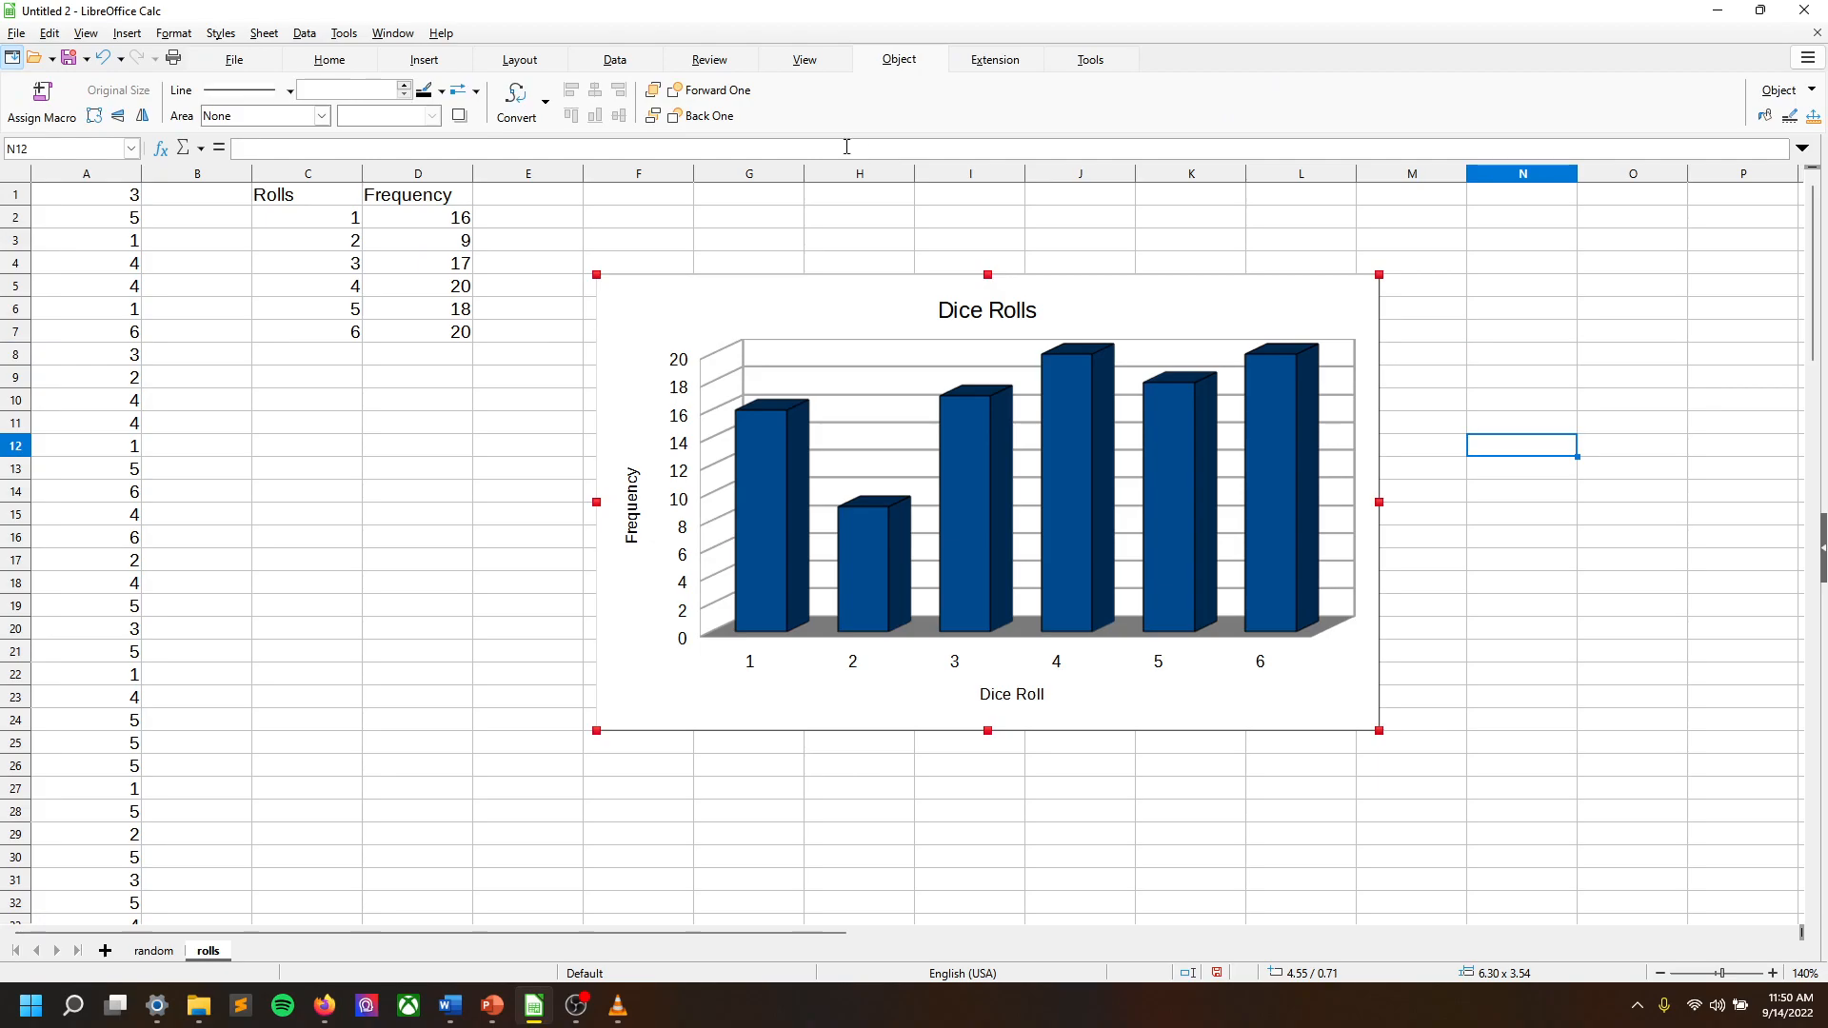
pyautogui.moveTo(958, 239)
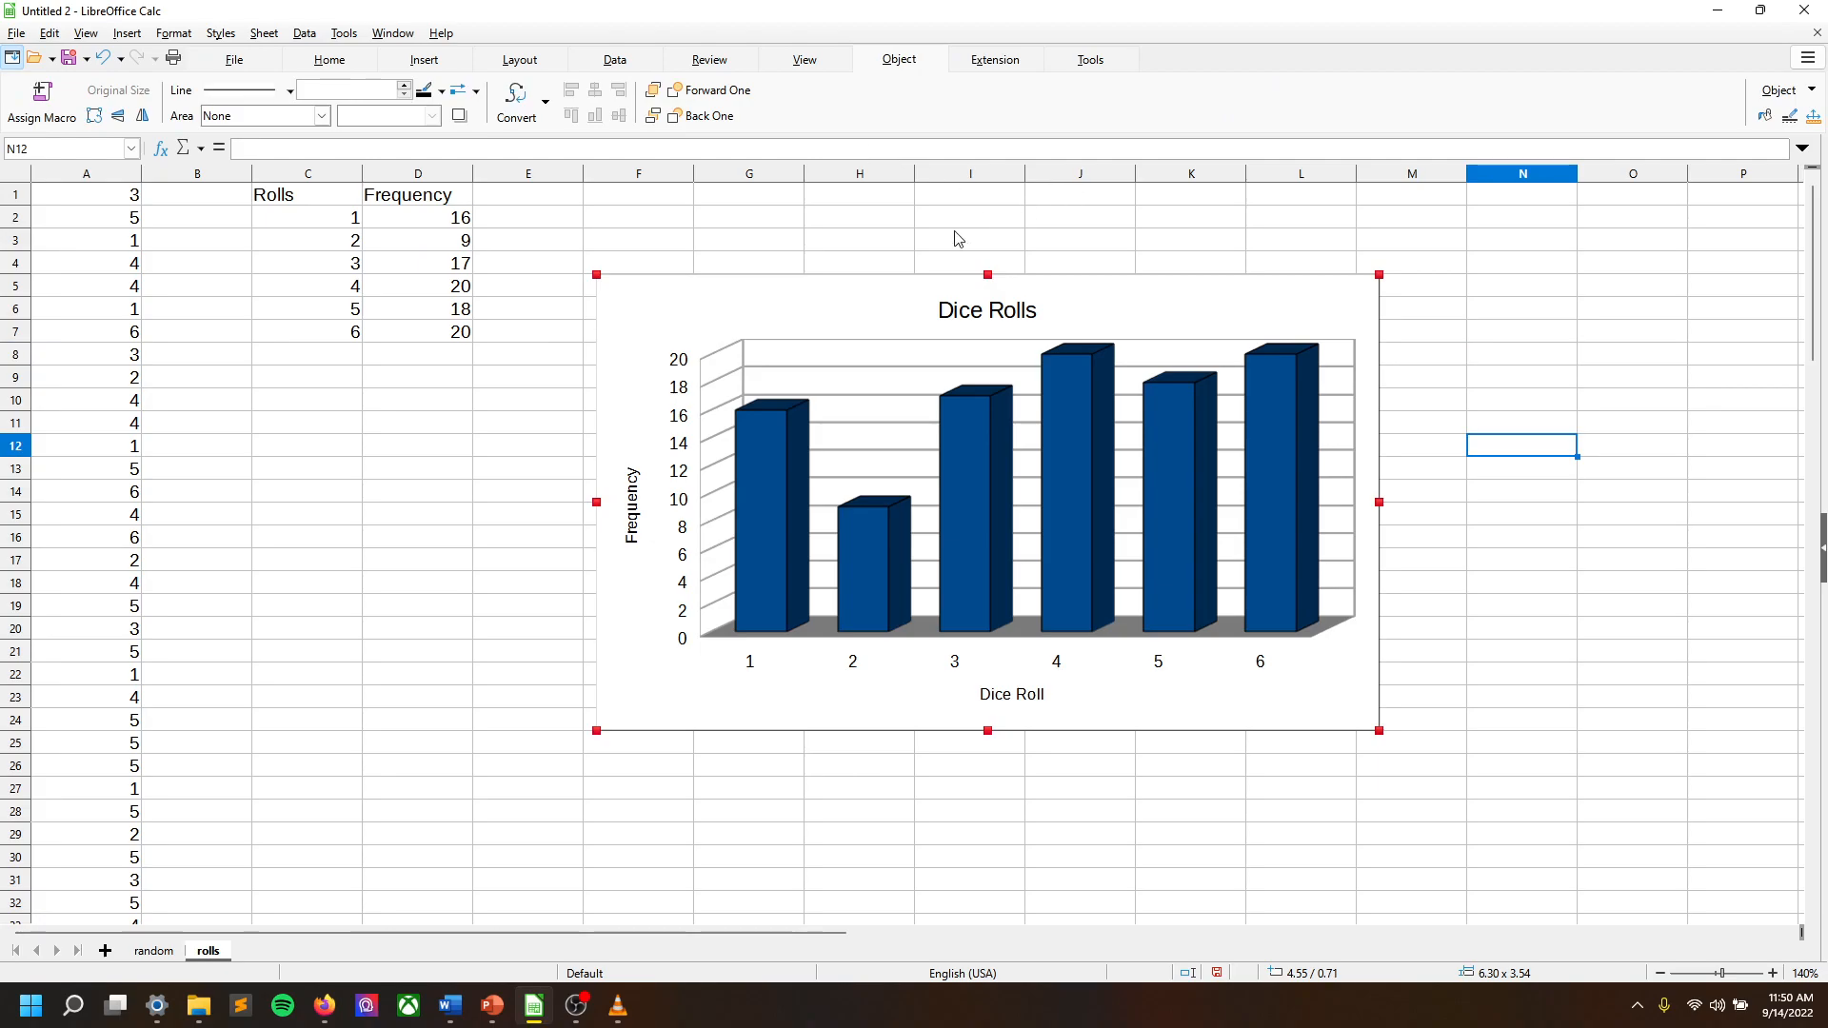
pyautogui.moveTo(868, 263)
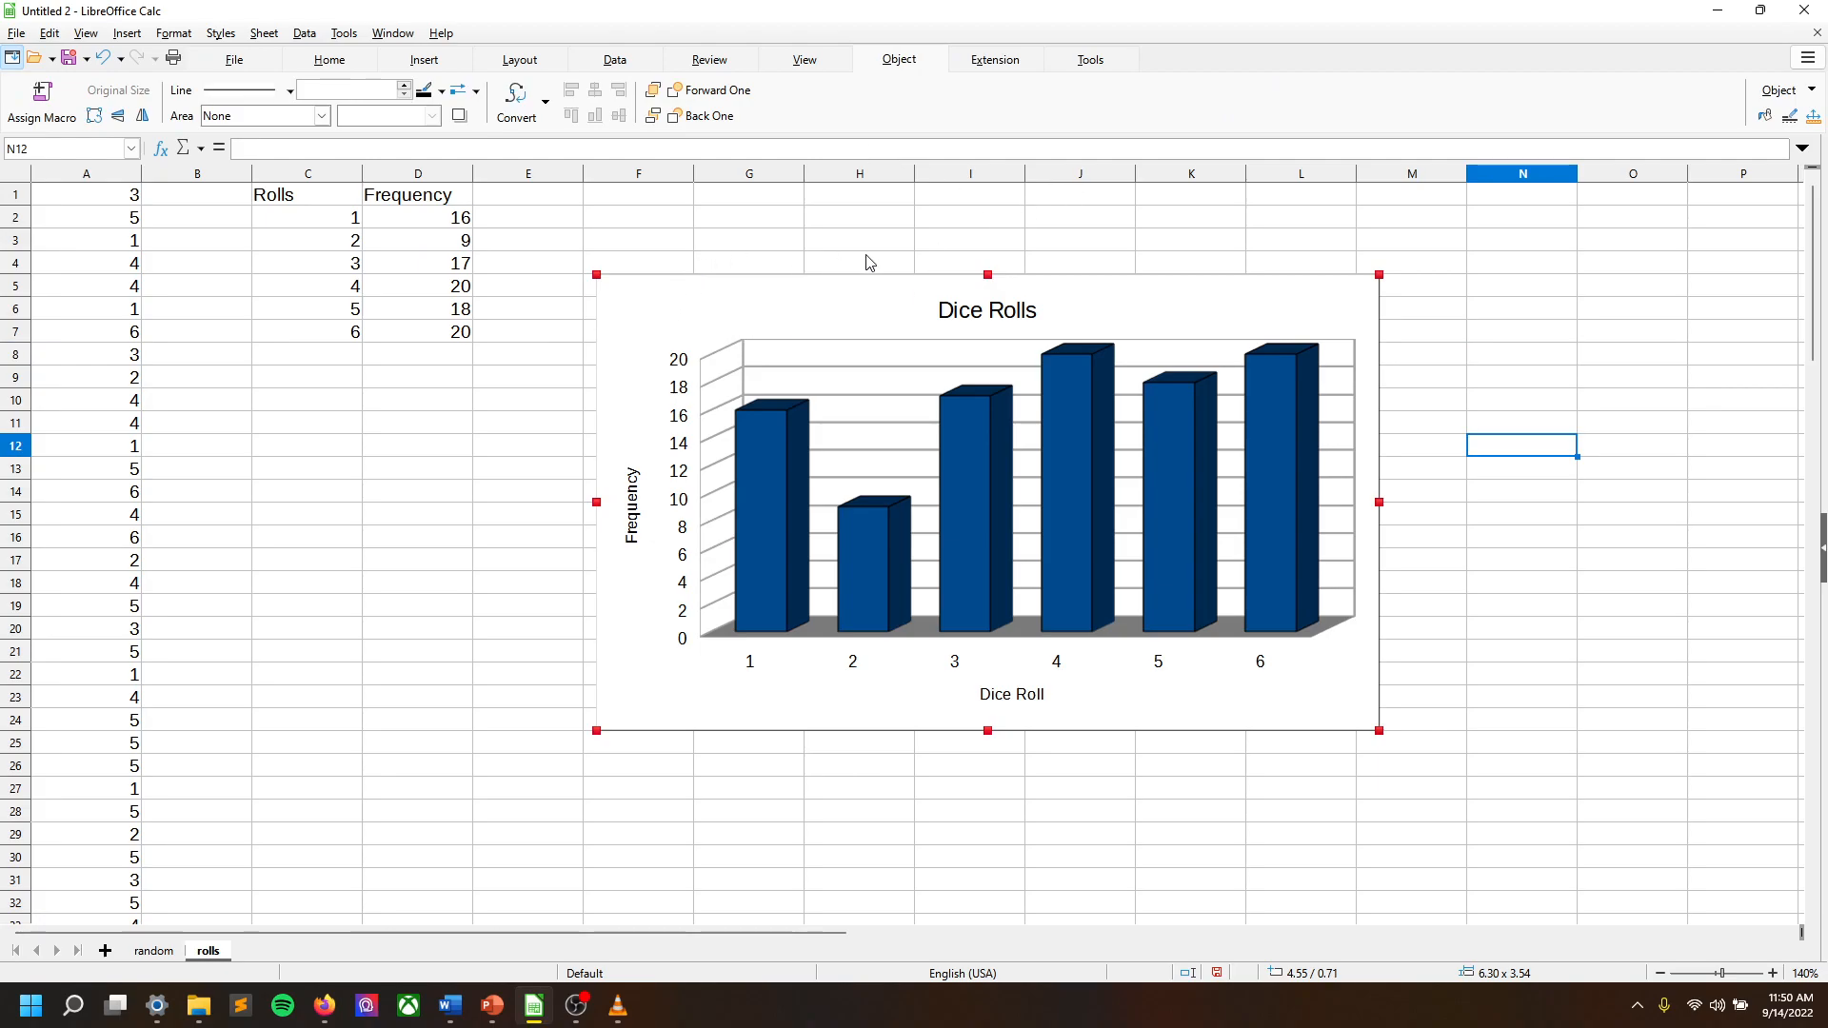
pyautogui.moveTo(740, 229)
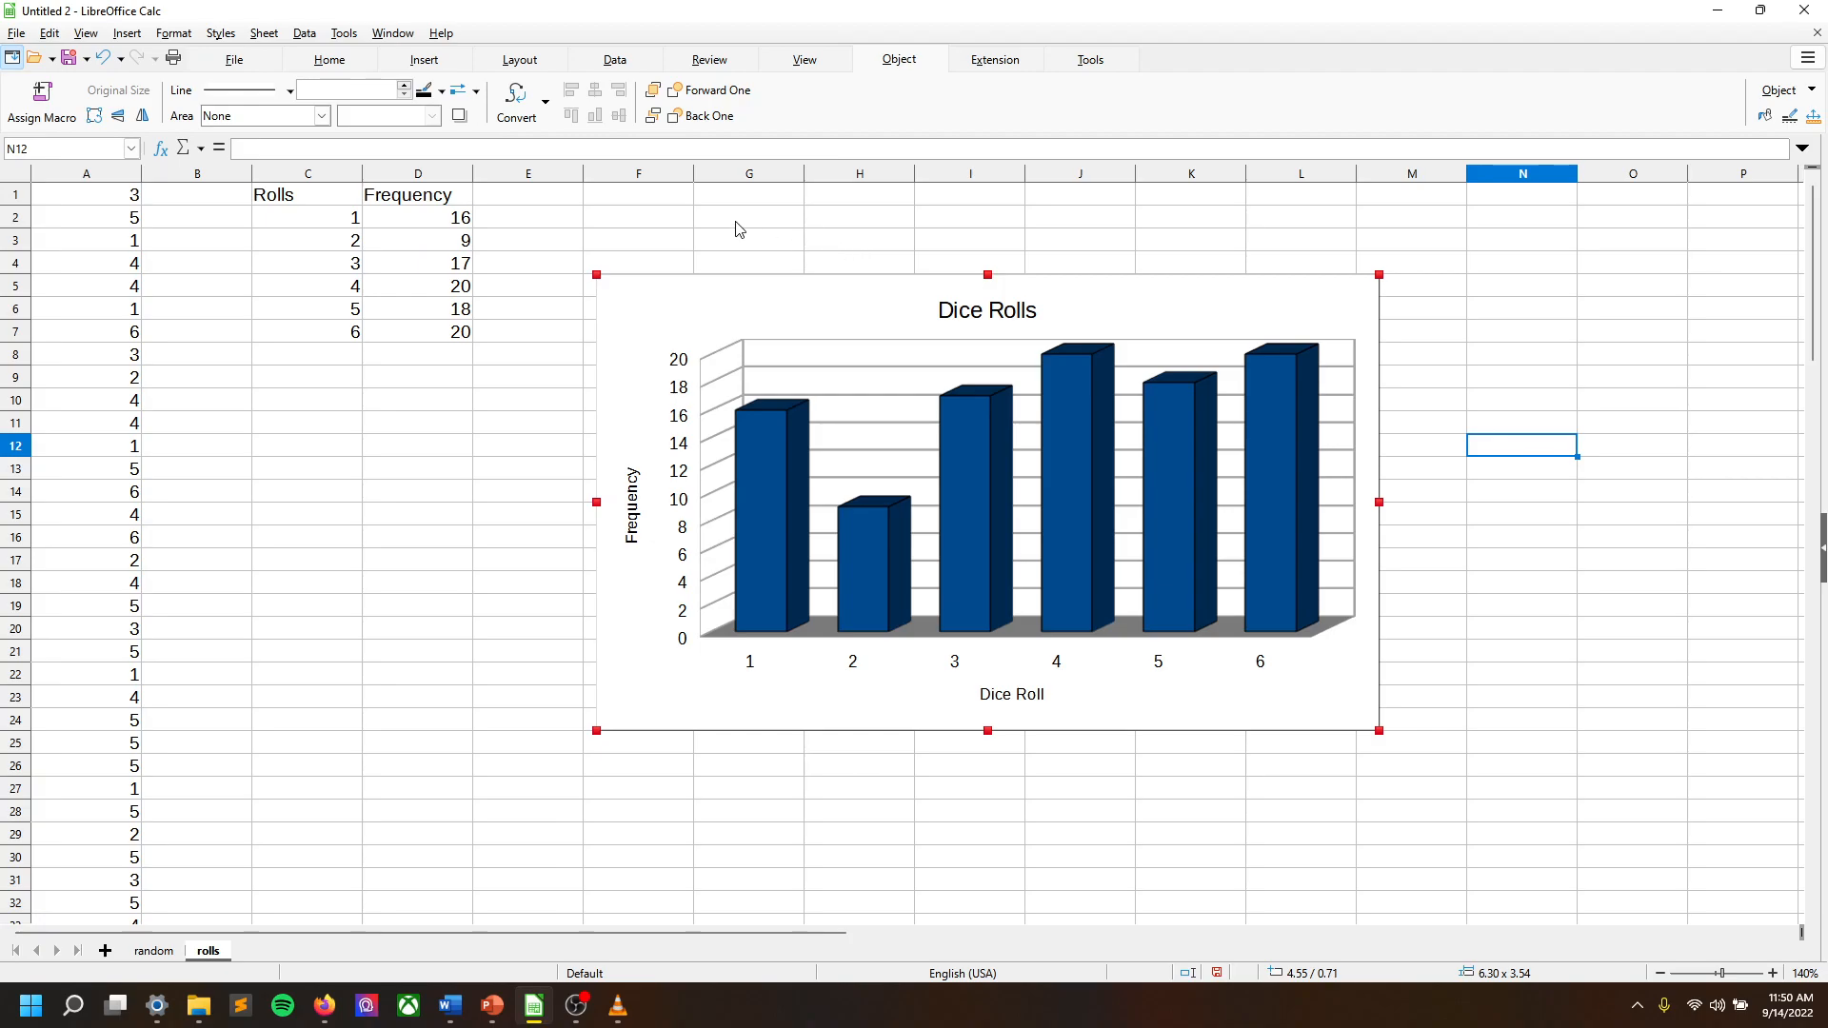
pyautogui.moveTo(627, 241)
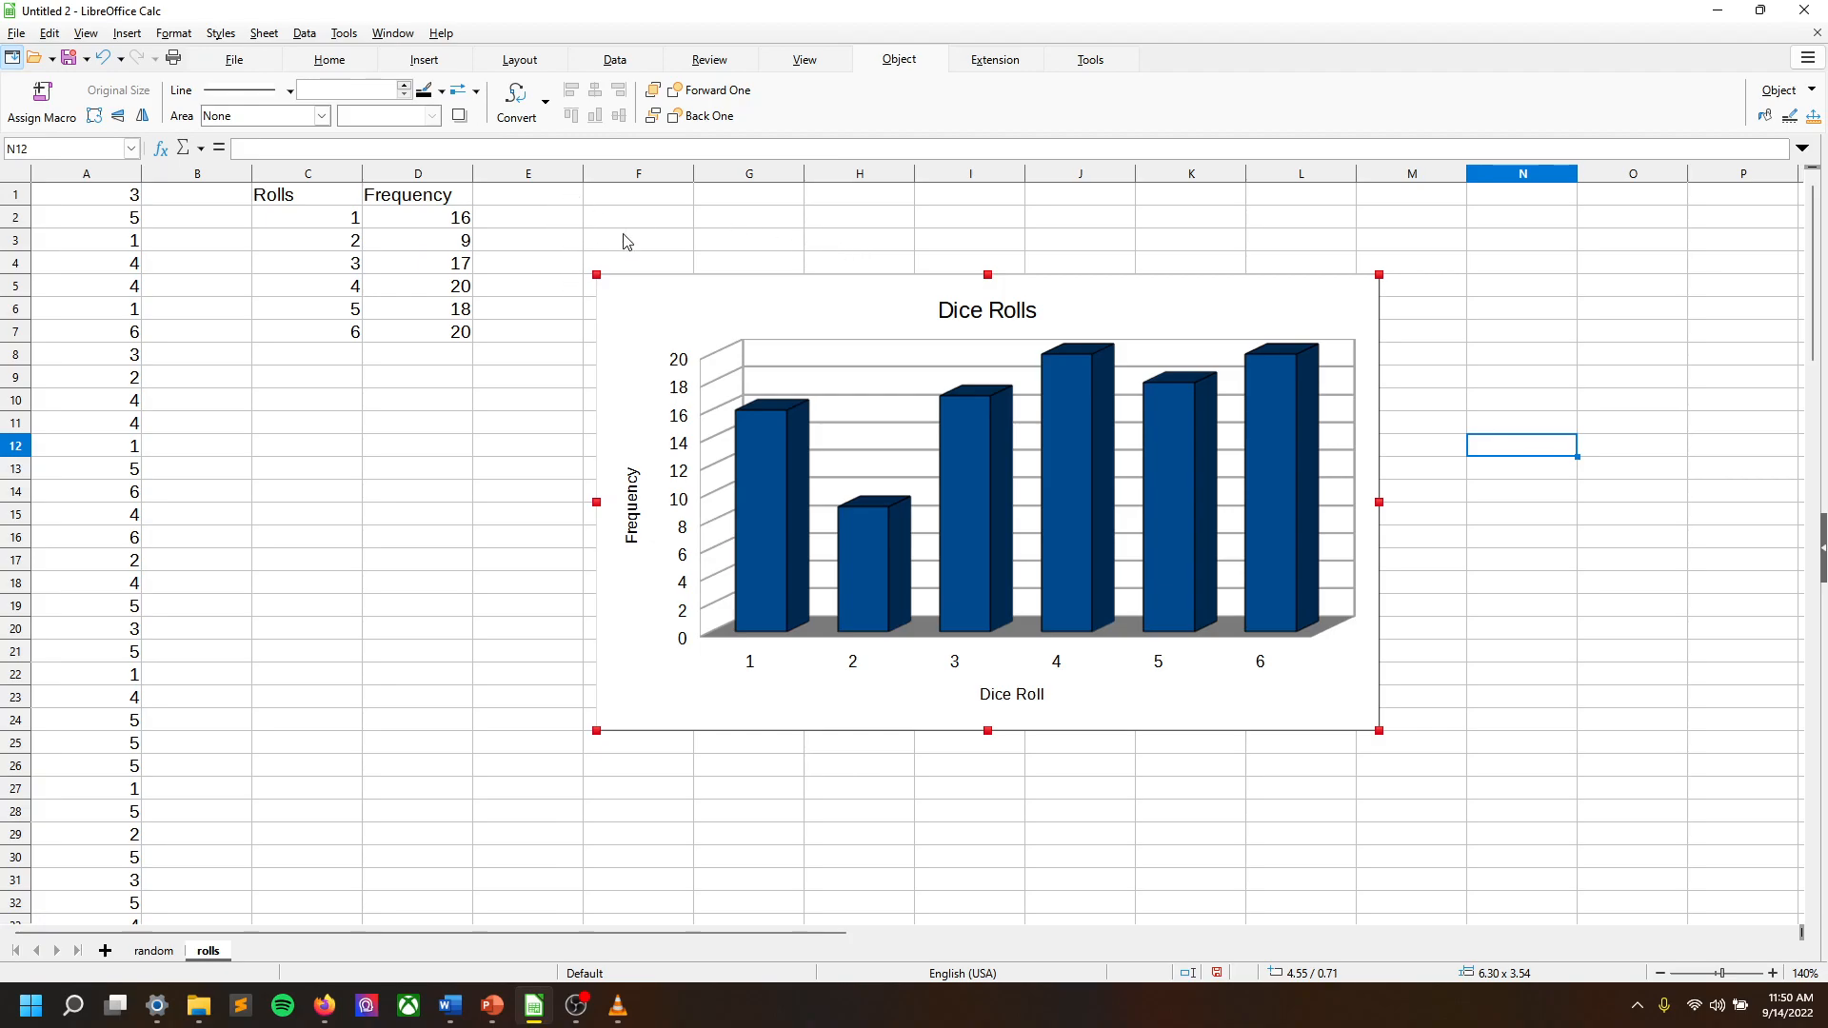